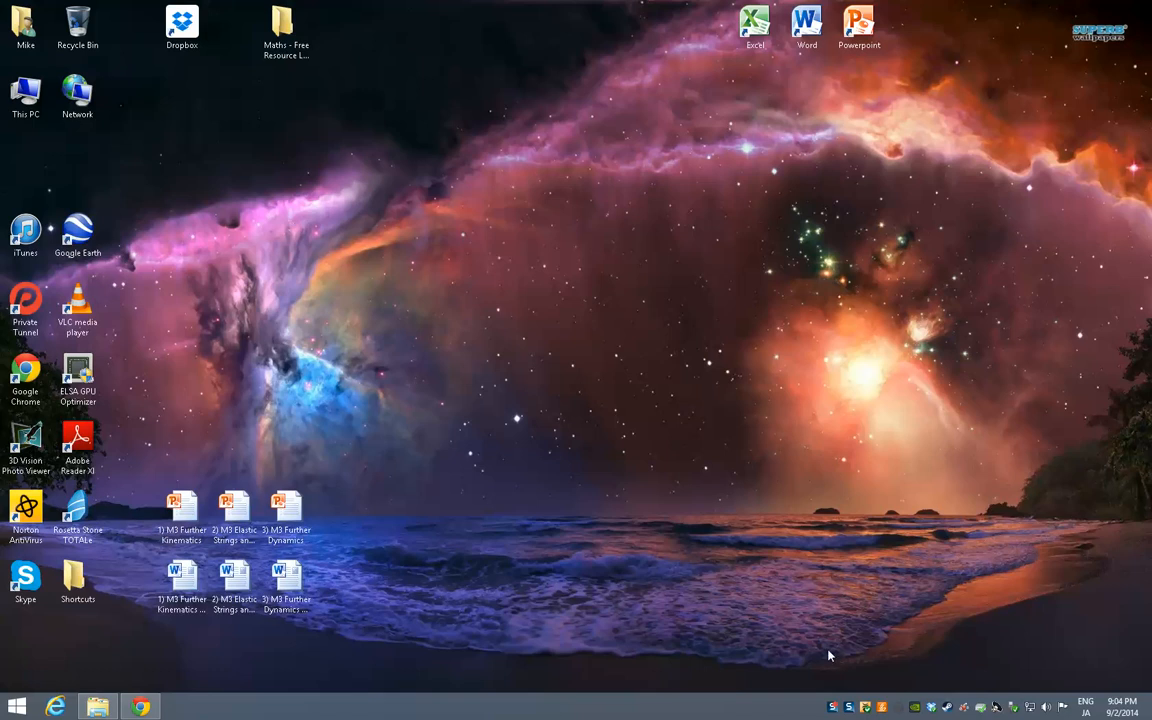
pyautogui.moveTo(556, 356)
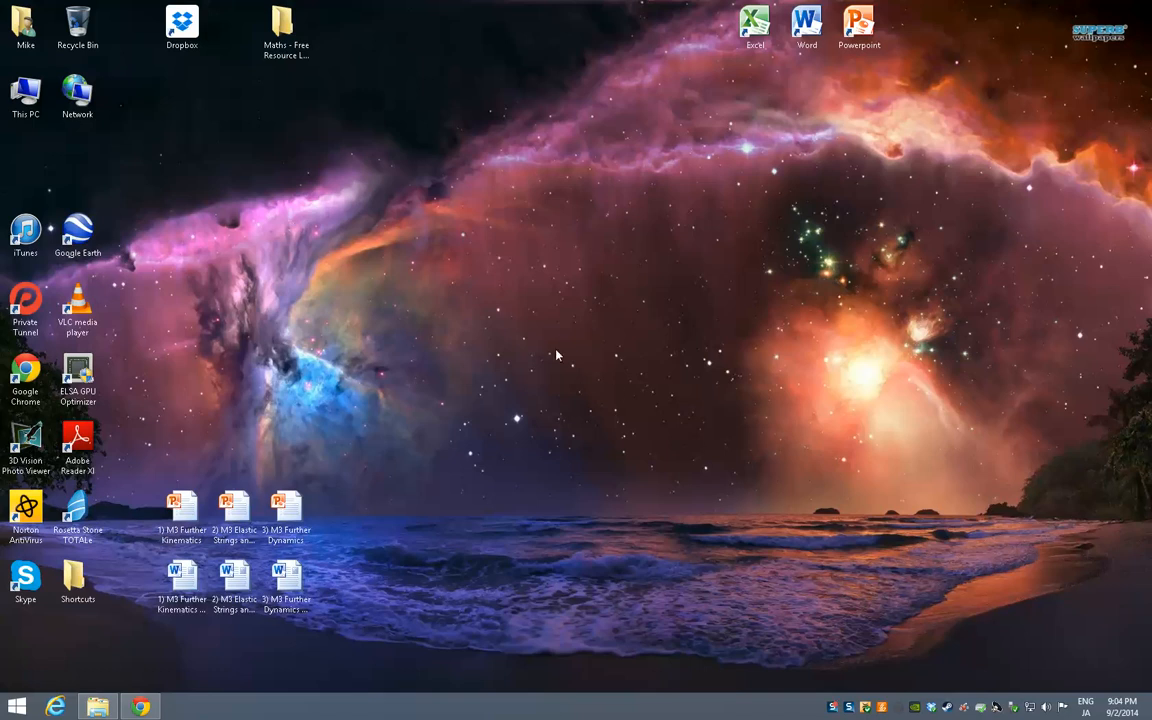
pyautogui.moveTo(272, 108)
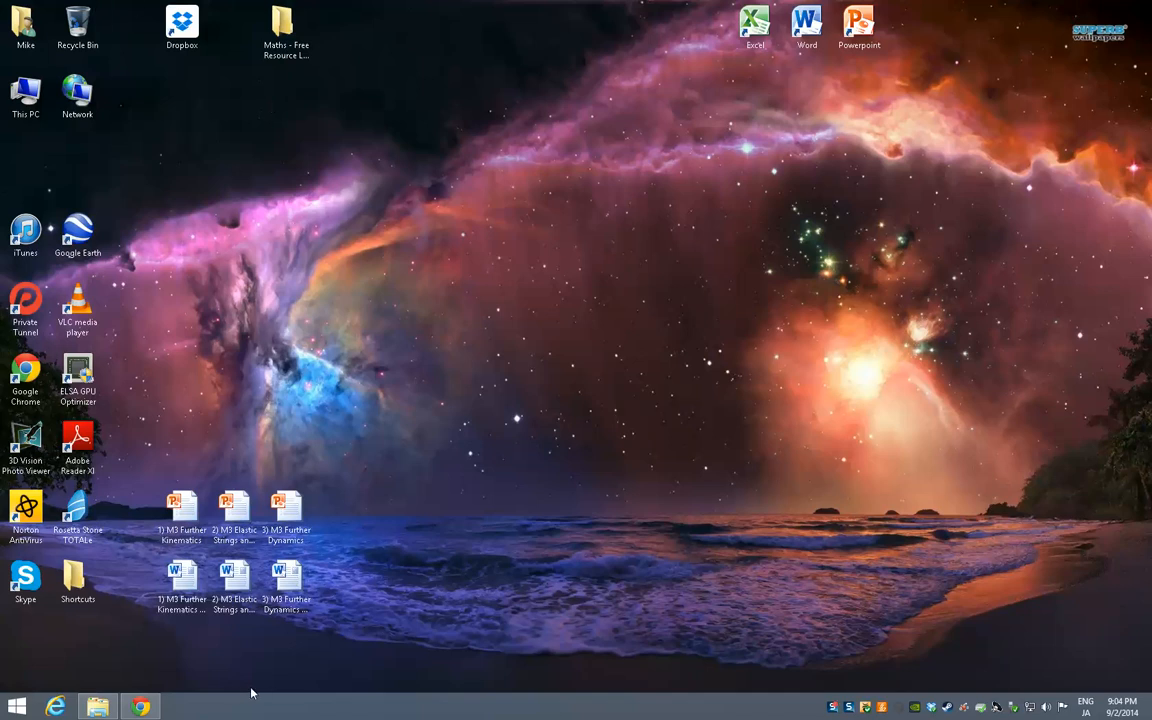
pyautogui.moveTo(304, 140)
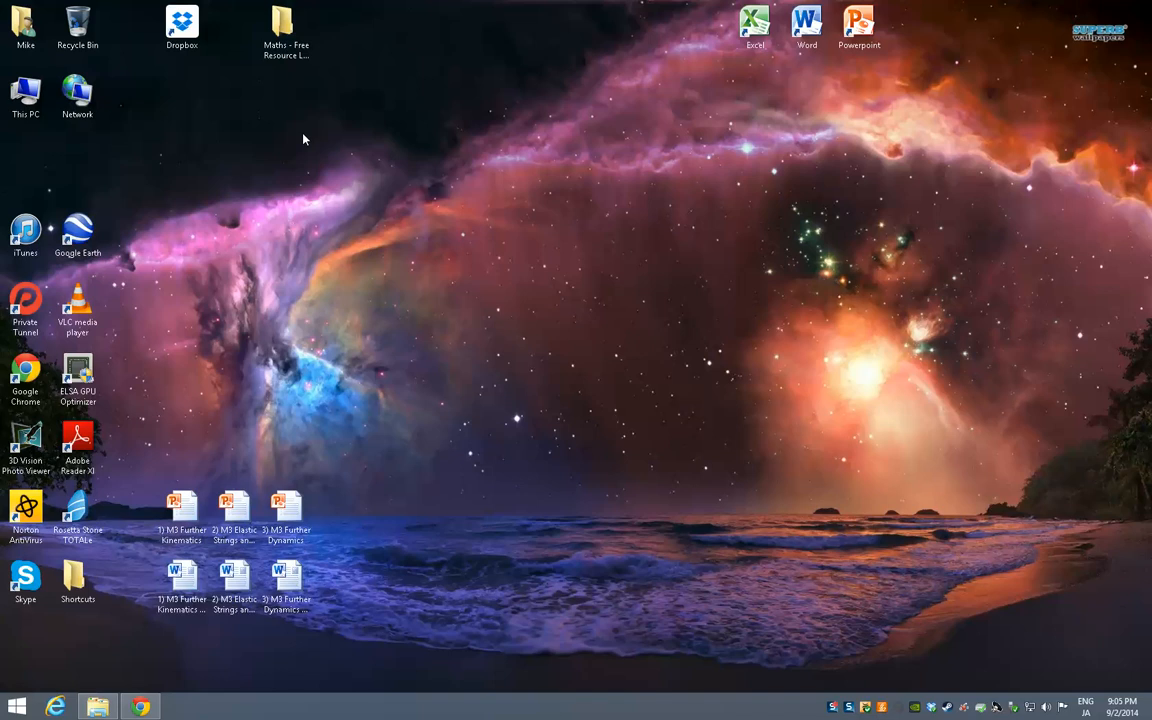
pyautogui.moveTo(304, 128)
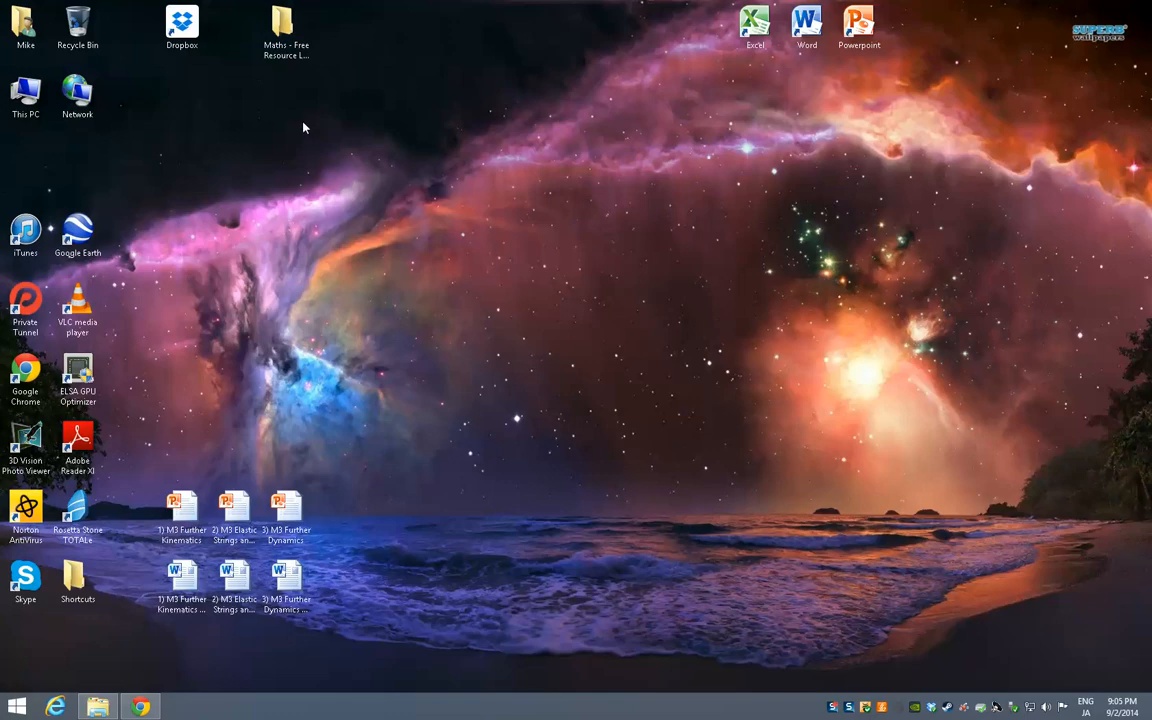
# - View the Maths - Free Resource Library TES page in Chrome, then return to the desktop
pyautogui.doubleClick(286, 24)
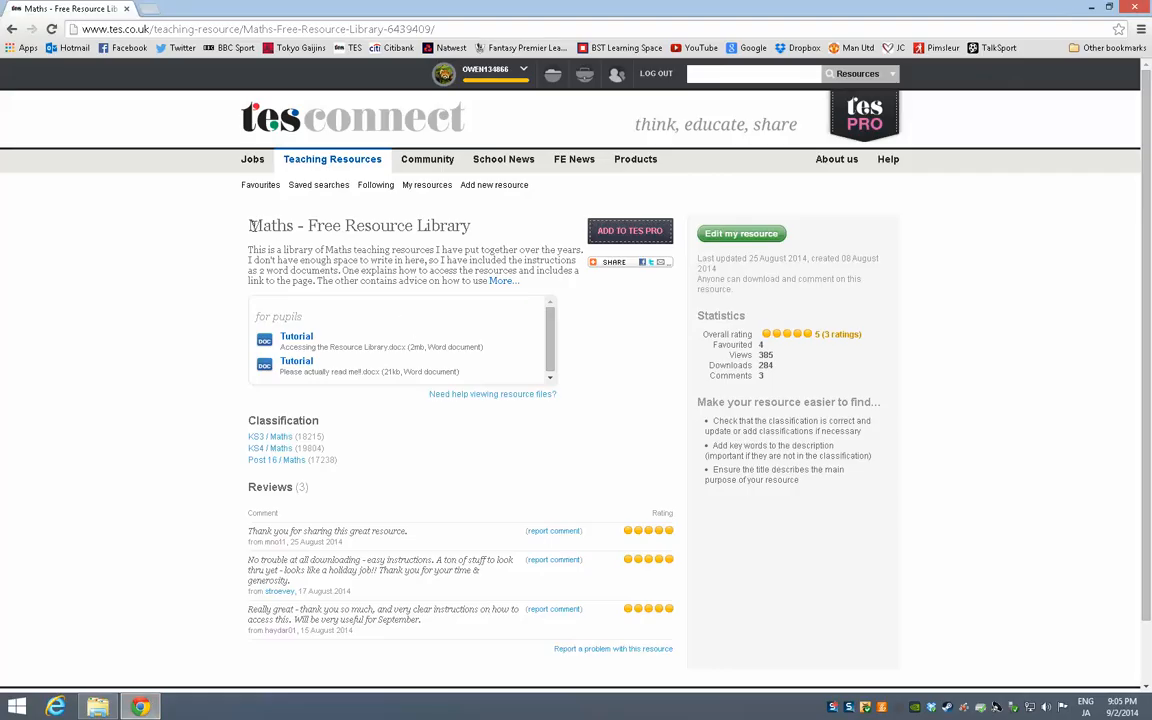
pyautogui.doubleClick(296, 224)
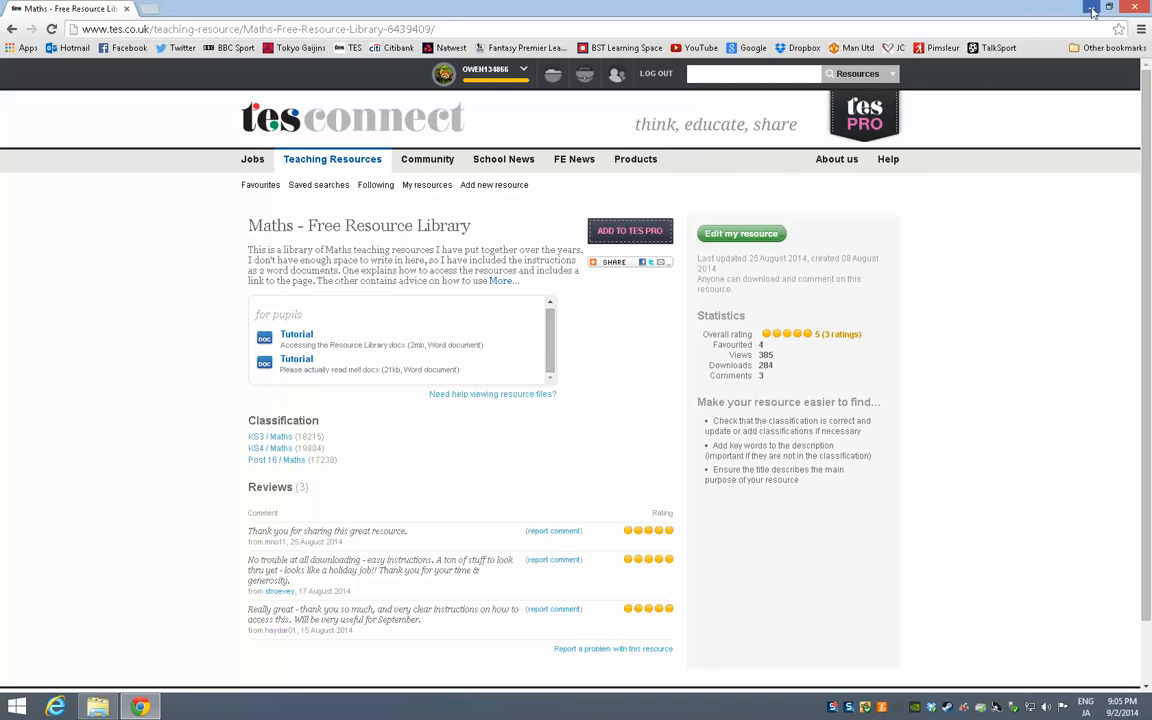
pyautogui.click(1108, 8)
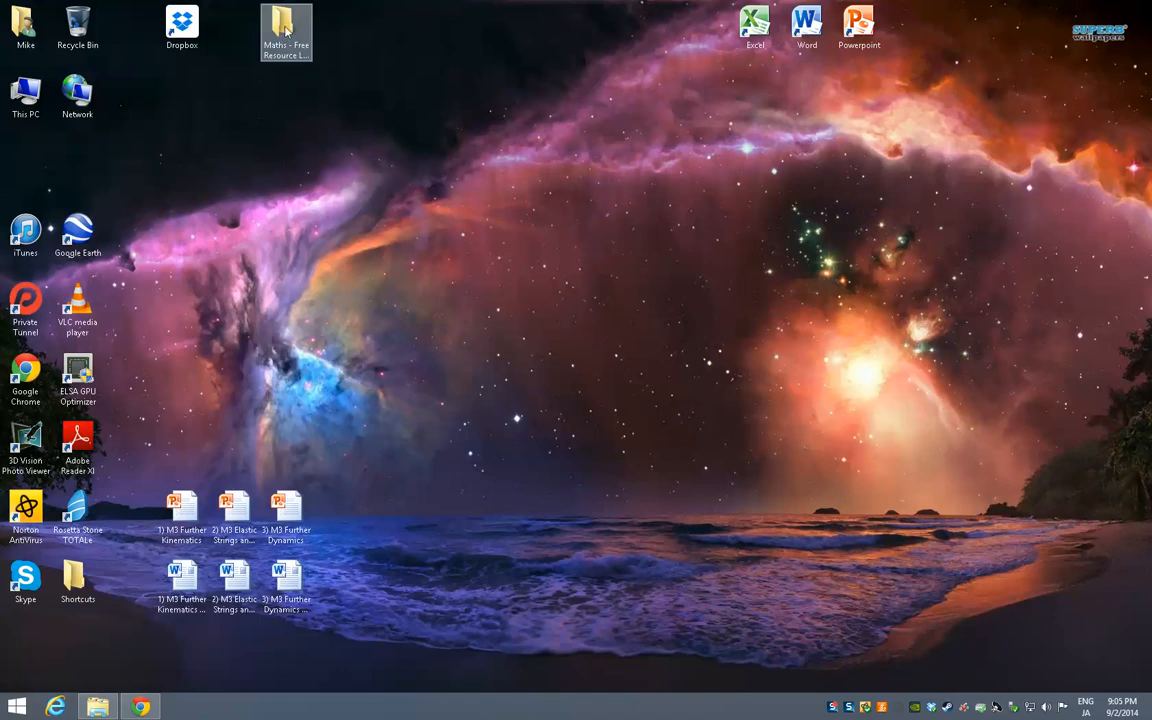
pyautogui.moveTo(288, 24)
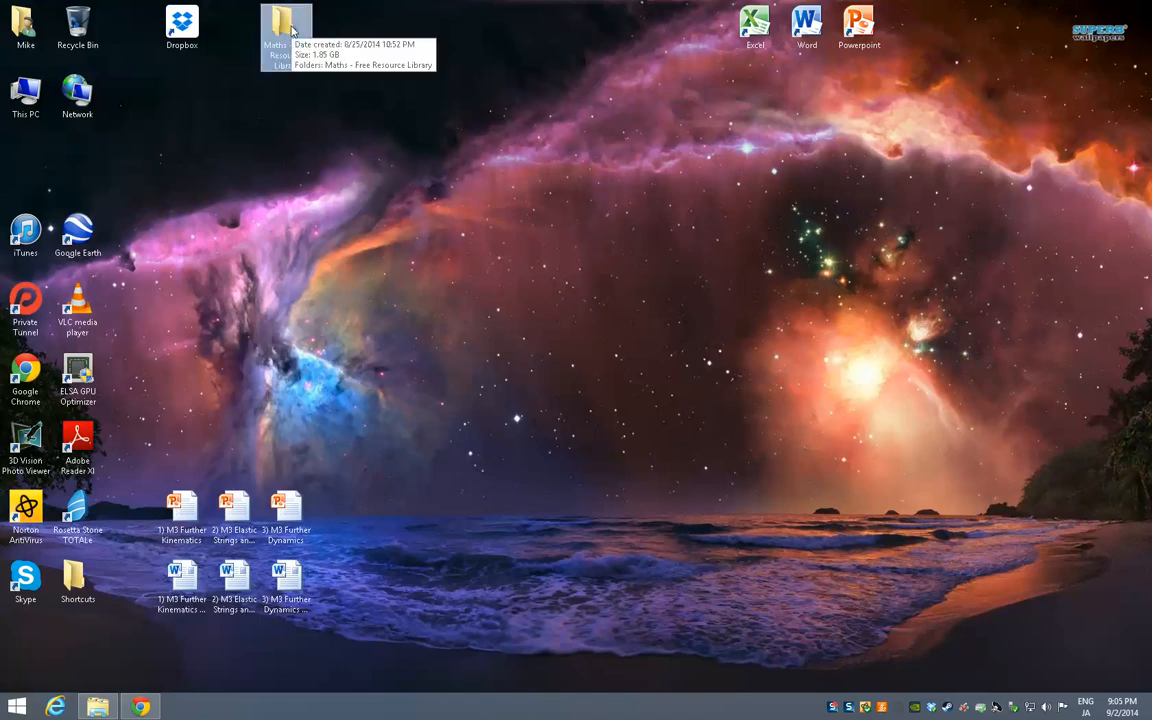
# - Open the Maths - Free Resource Library folder and its inner folder to list the topic folders
pyautogui.doubleClick(288, 30)
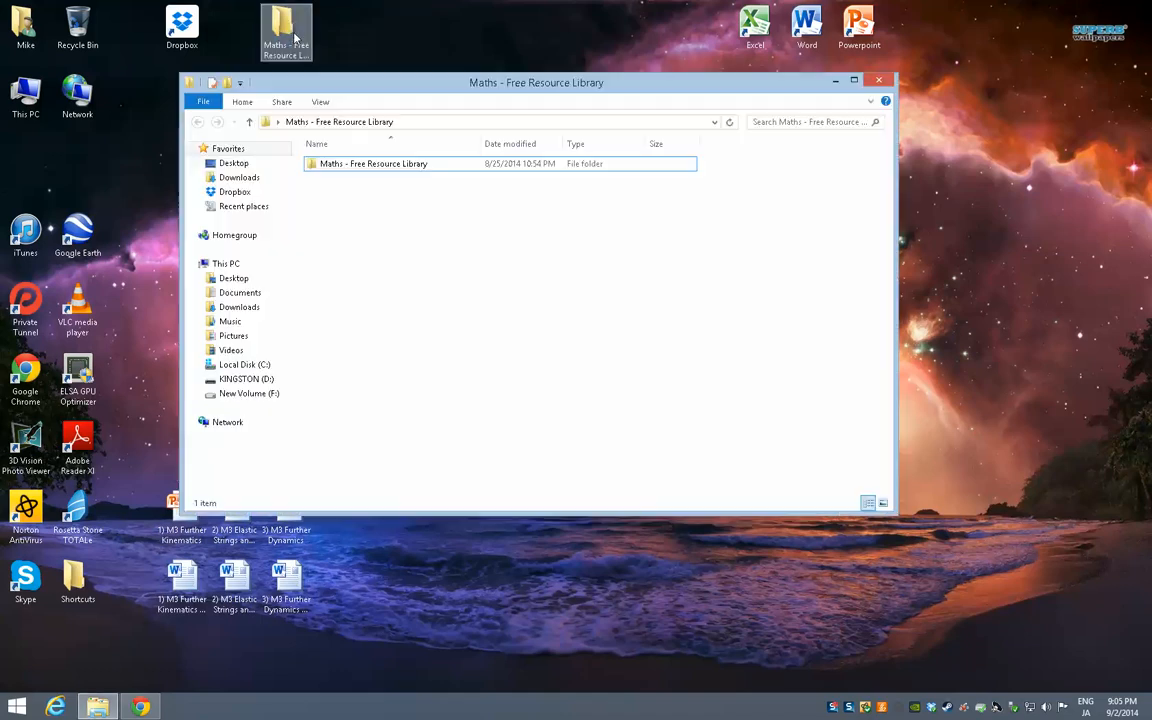
pyautogui.click(372, 164)
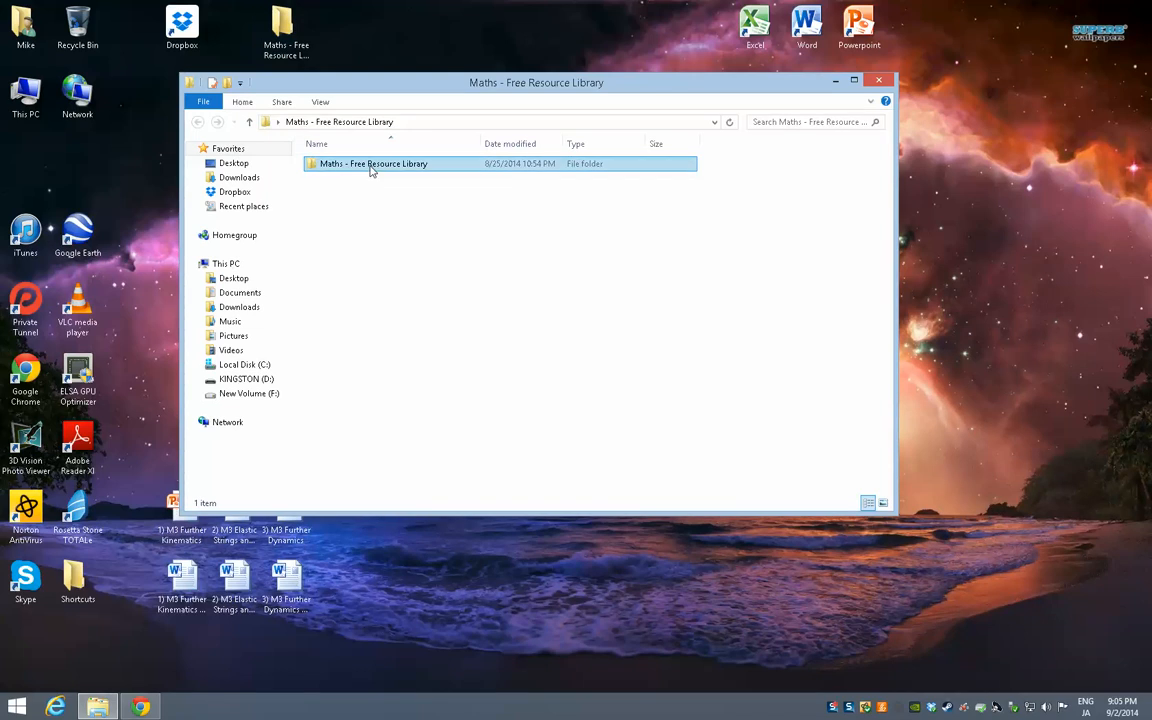
pyautogui.doubleClick(372, 164)
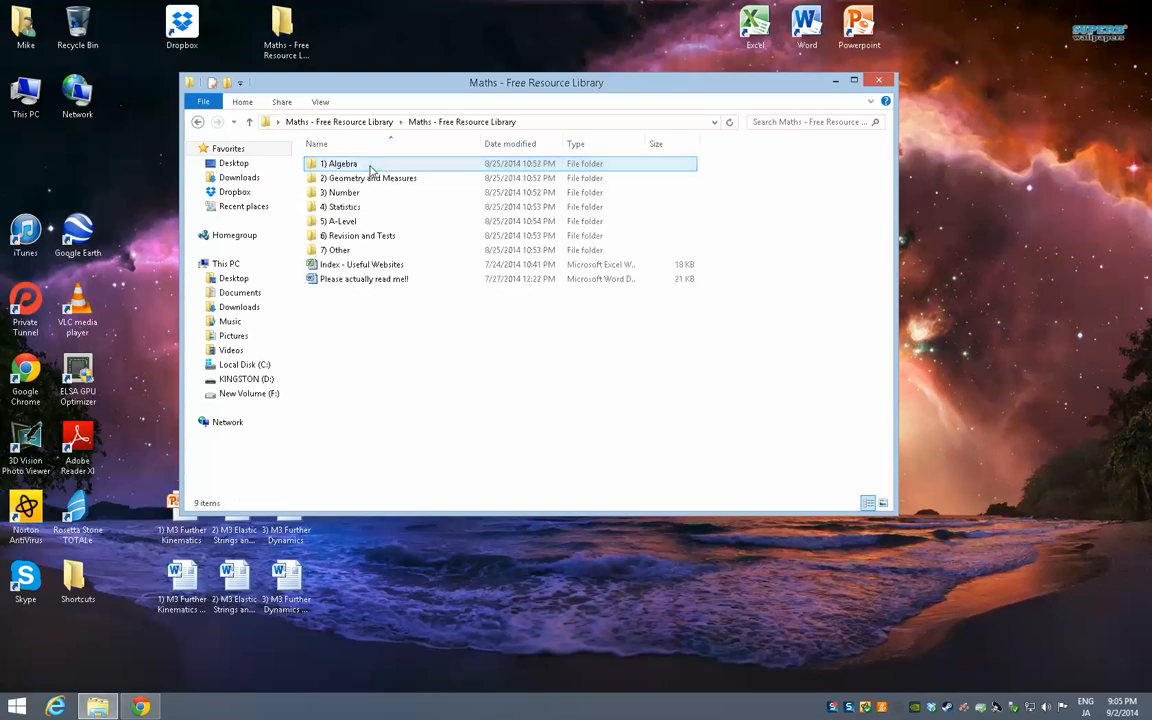
# - Point out the Other and Revision and Tests folders and select the Index - Useful Websites file
pyautogui.click(338, 250)
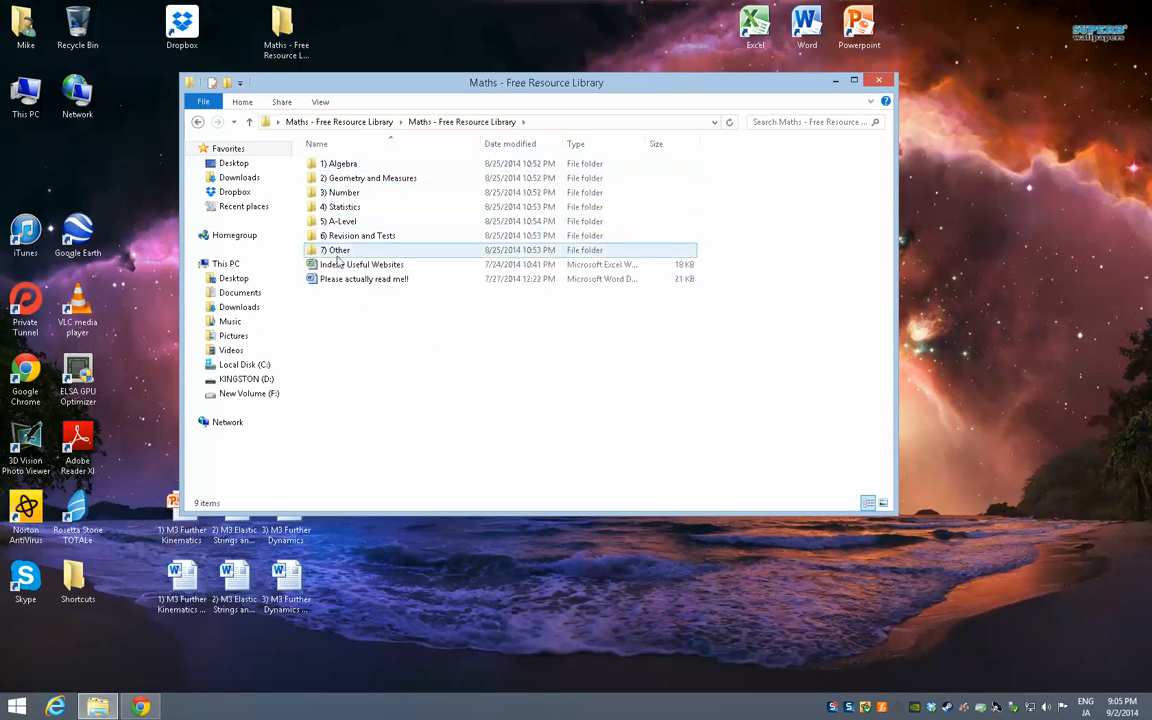
pyautogui.click(360, 236)
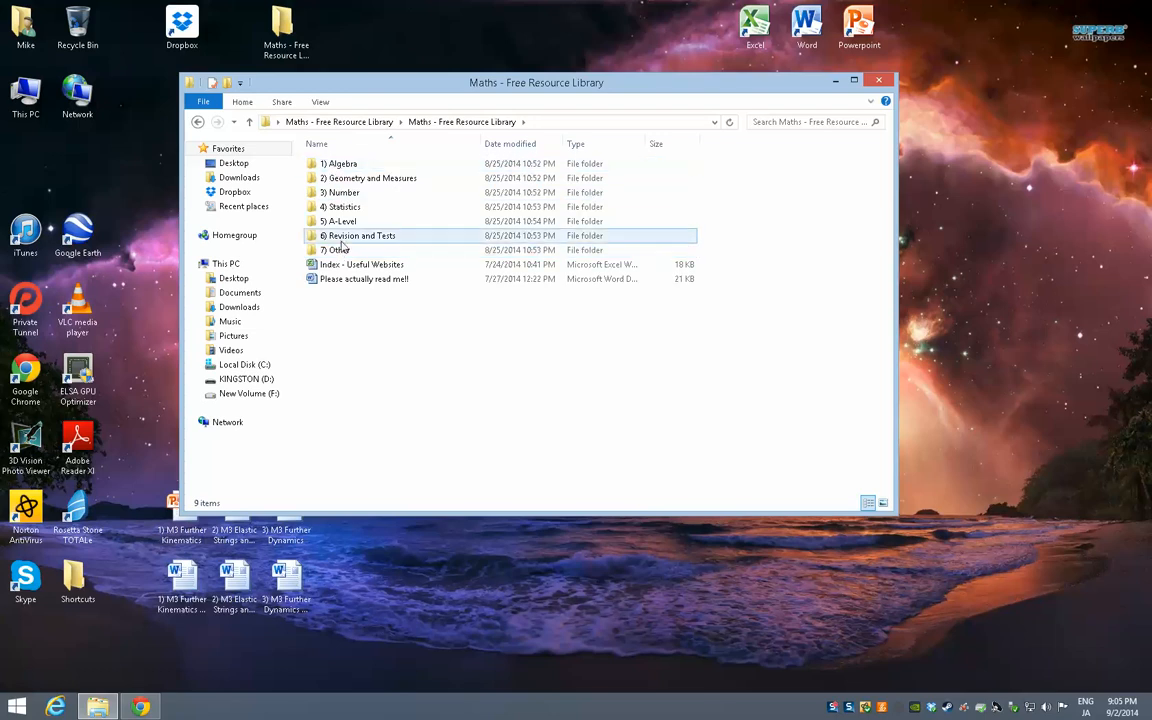
pyautogui.click(372, 176)
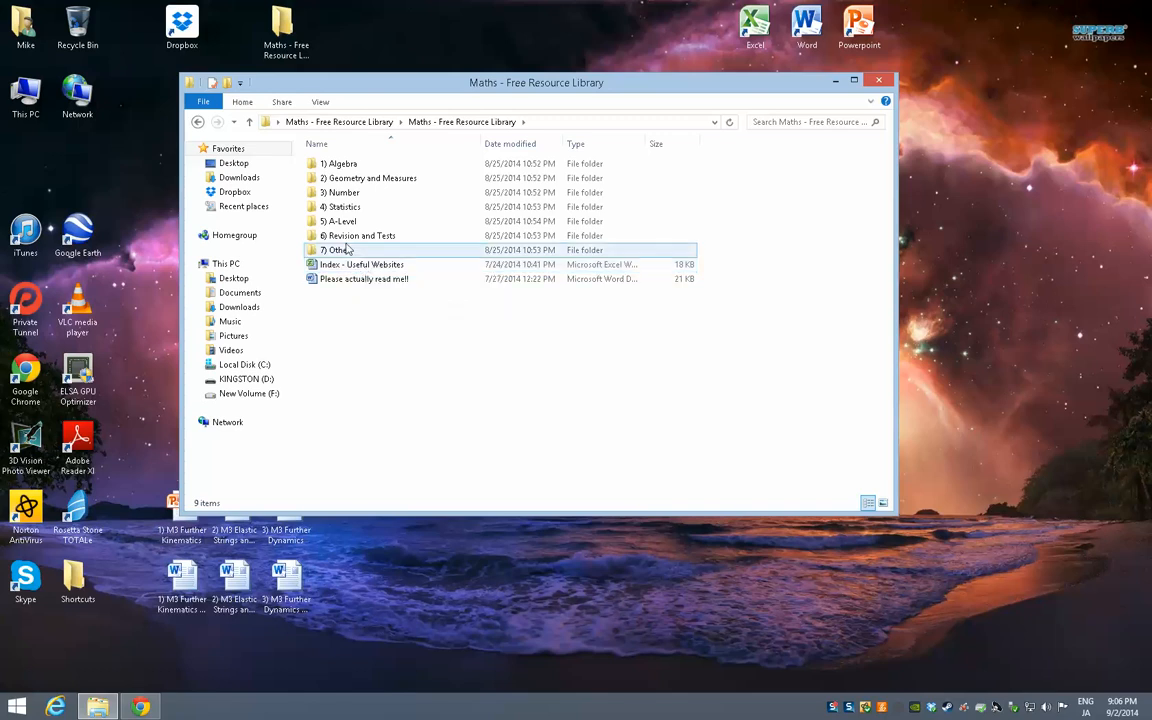
pyautogui.click(360, 264)
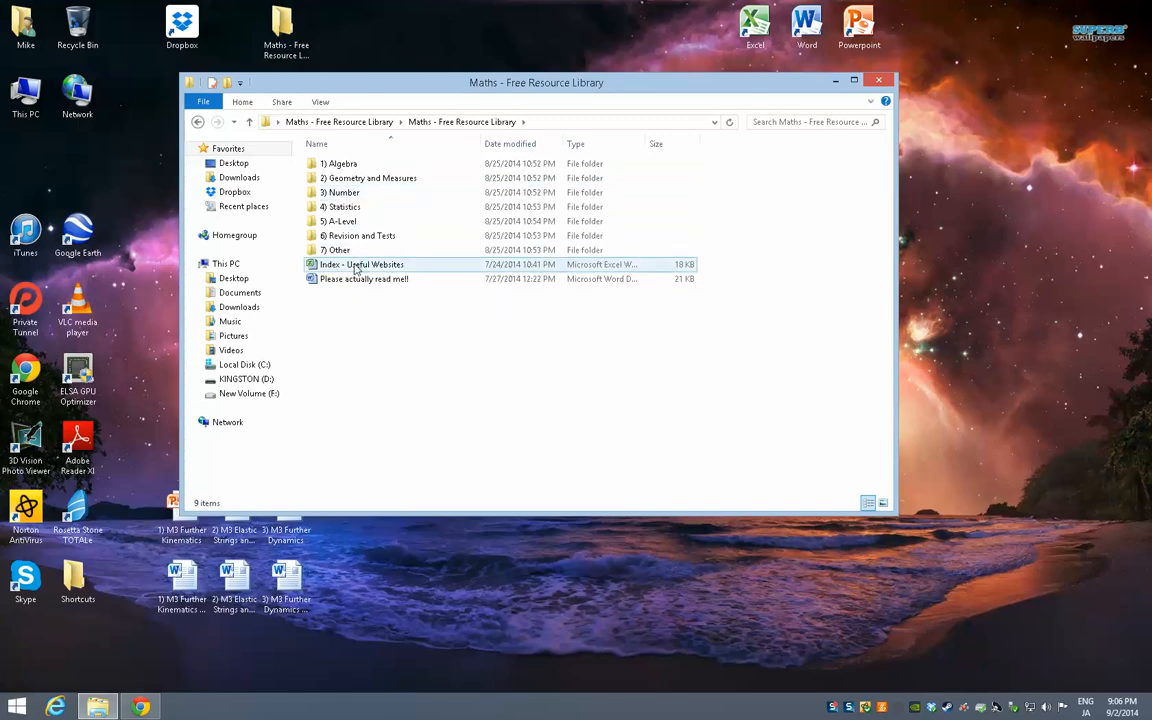
pyautogui.click(360, 264)
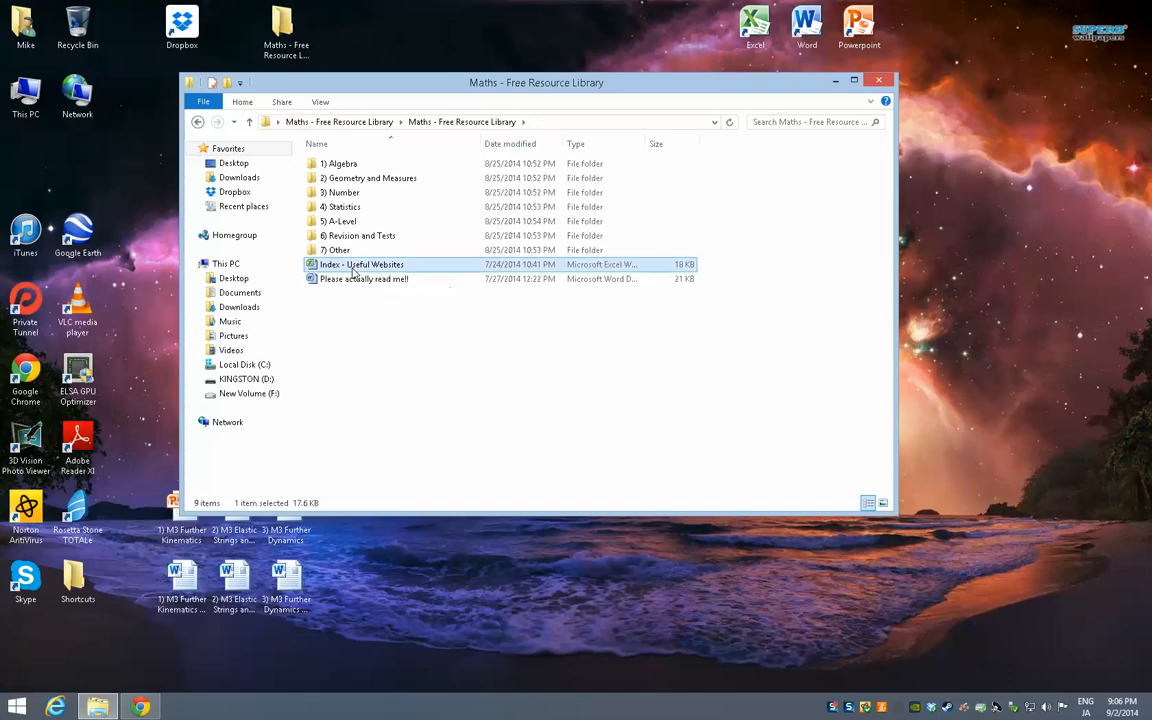
# - Open Index - Useful Websites in Excel, browse the maths links and visit diagnosticquestions.com, then return
pyautogui.doubleClick(360, 264)
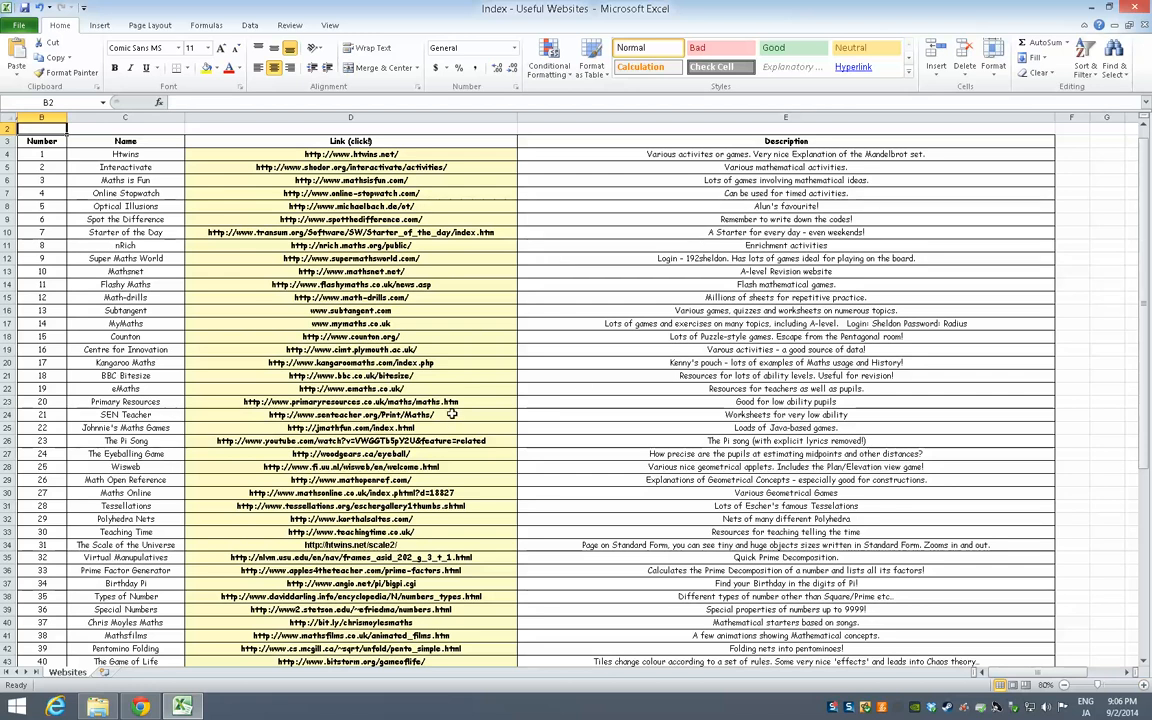
pyautogui.scroll(-3)
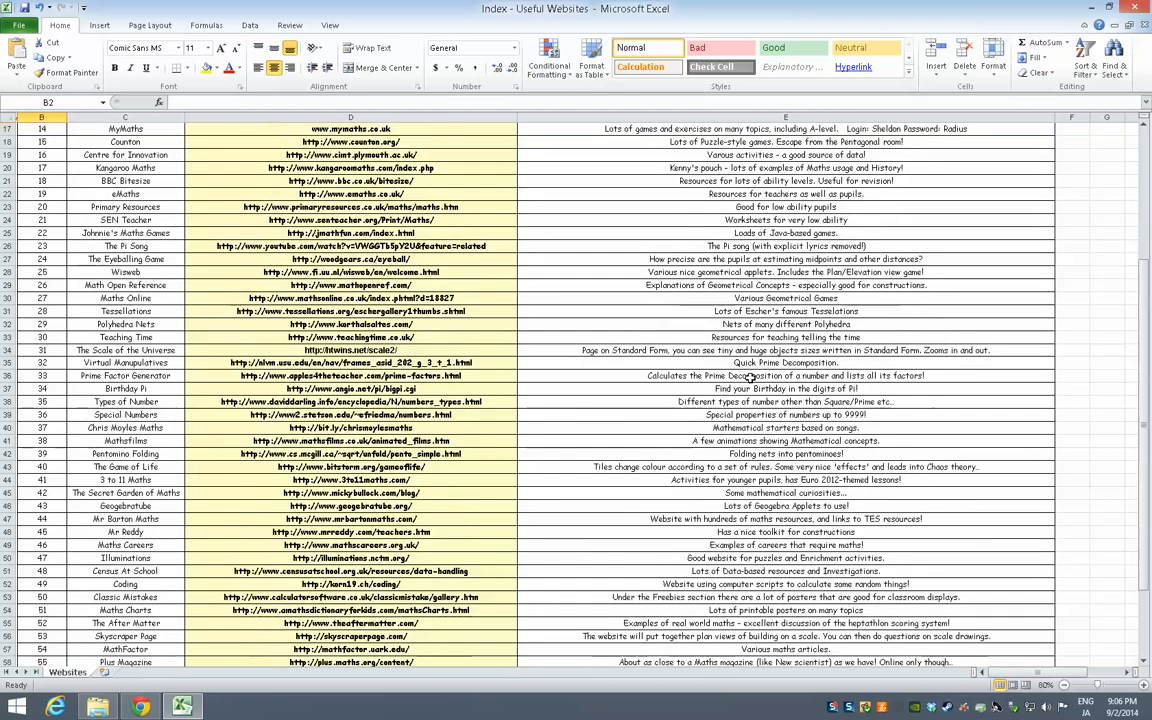
pyautogui.scroll(3)
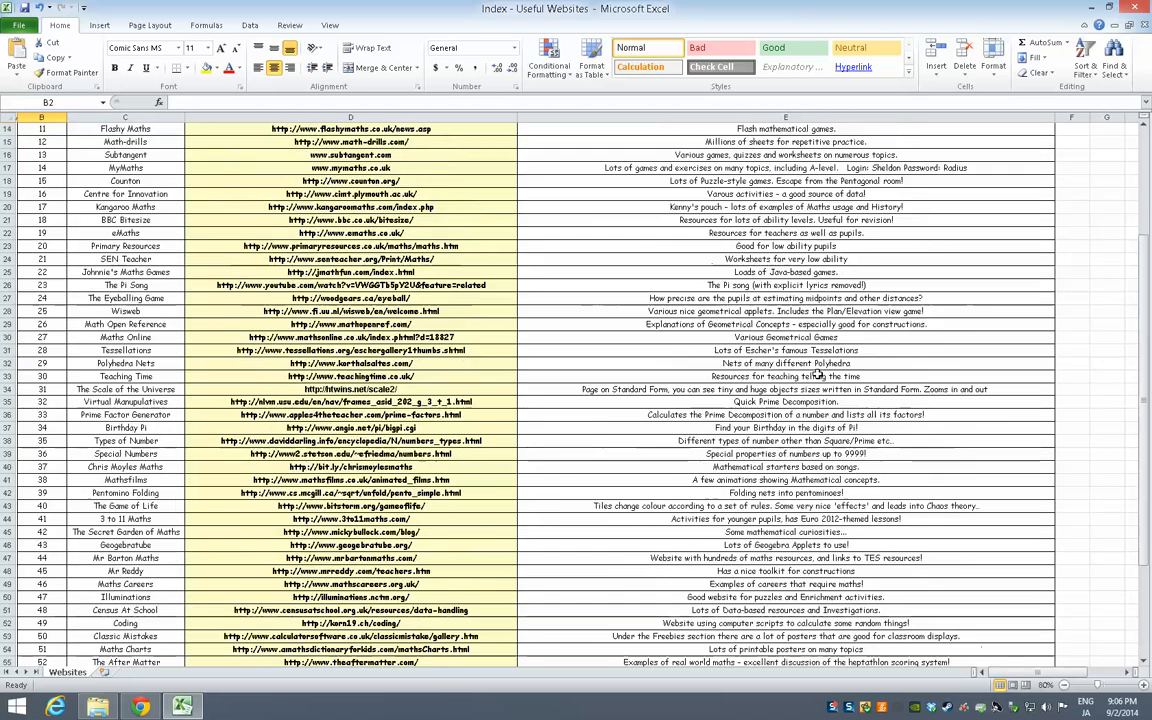
pyautogui.scroll(3)
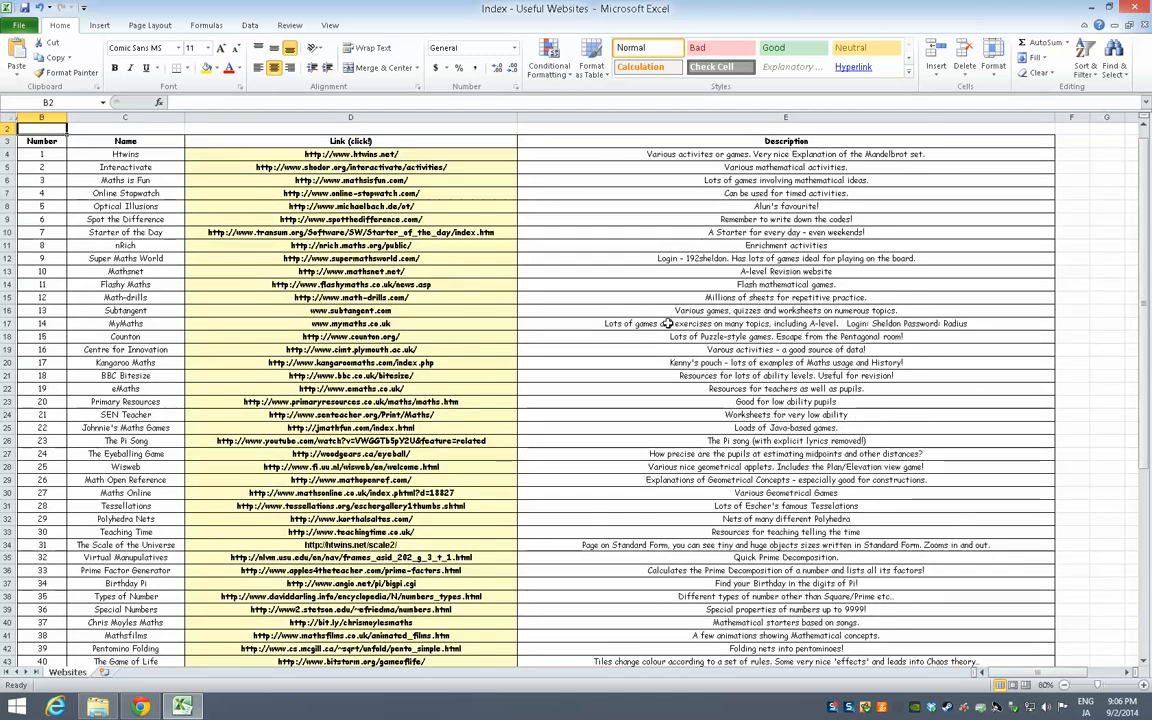
pyautogui.scroll(-3)
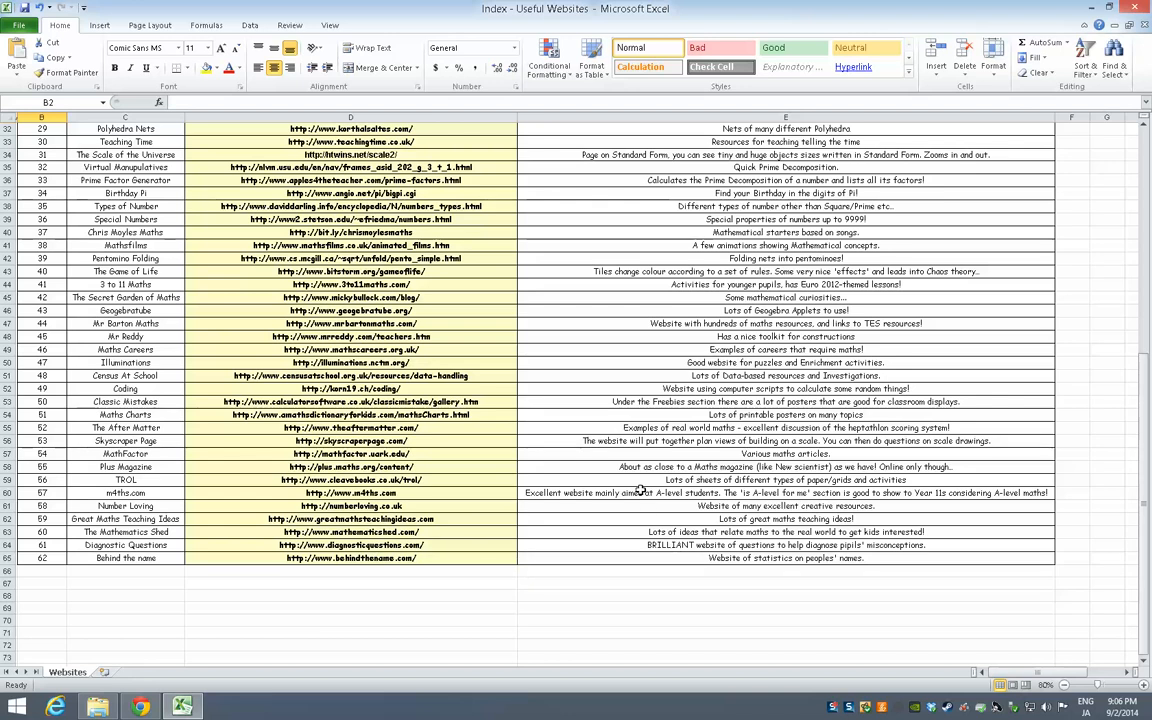
pyautogui.moveTo(758, 550)
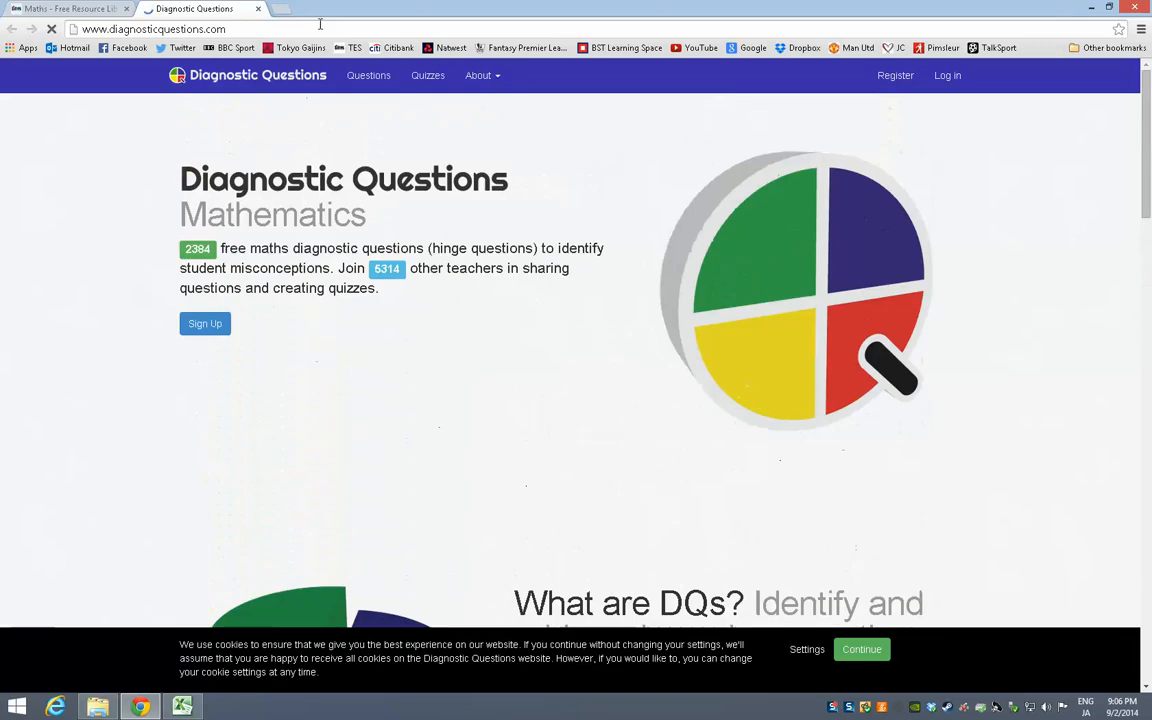
pyautogui.click(64, 8)
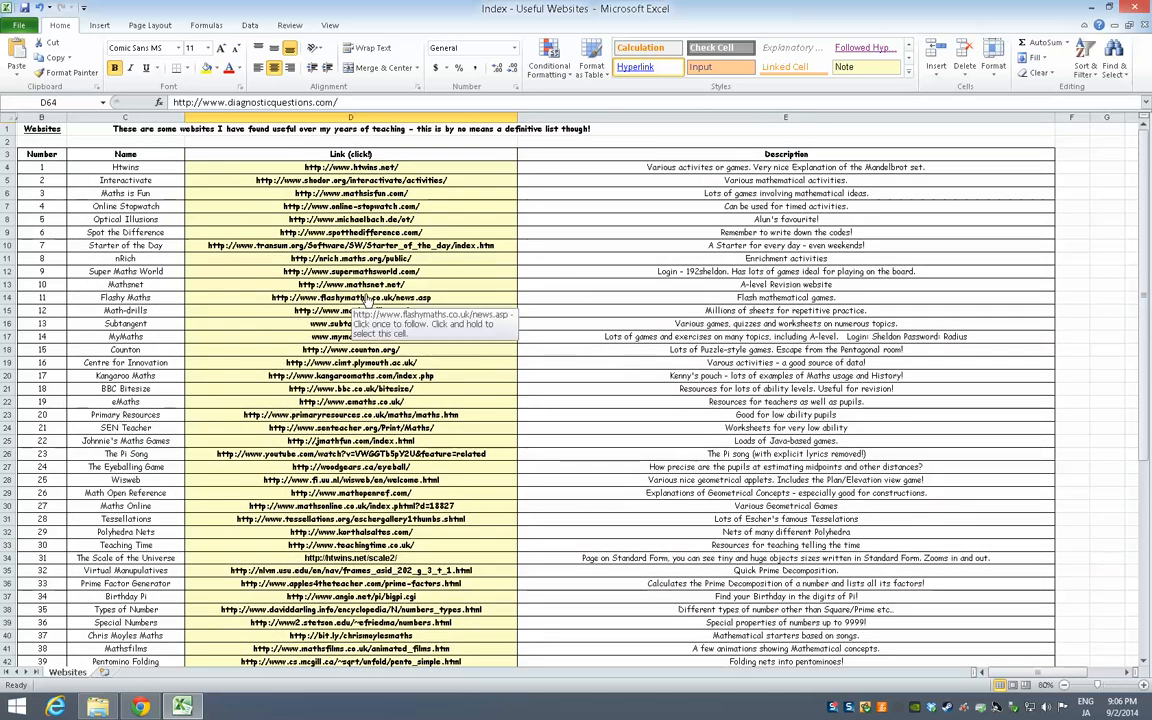
pyautogui.moveTo(544, 376)
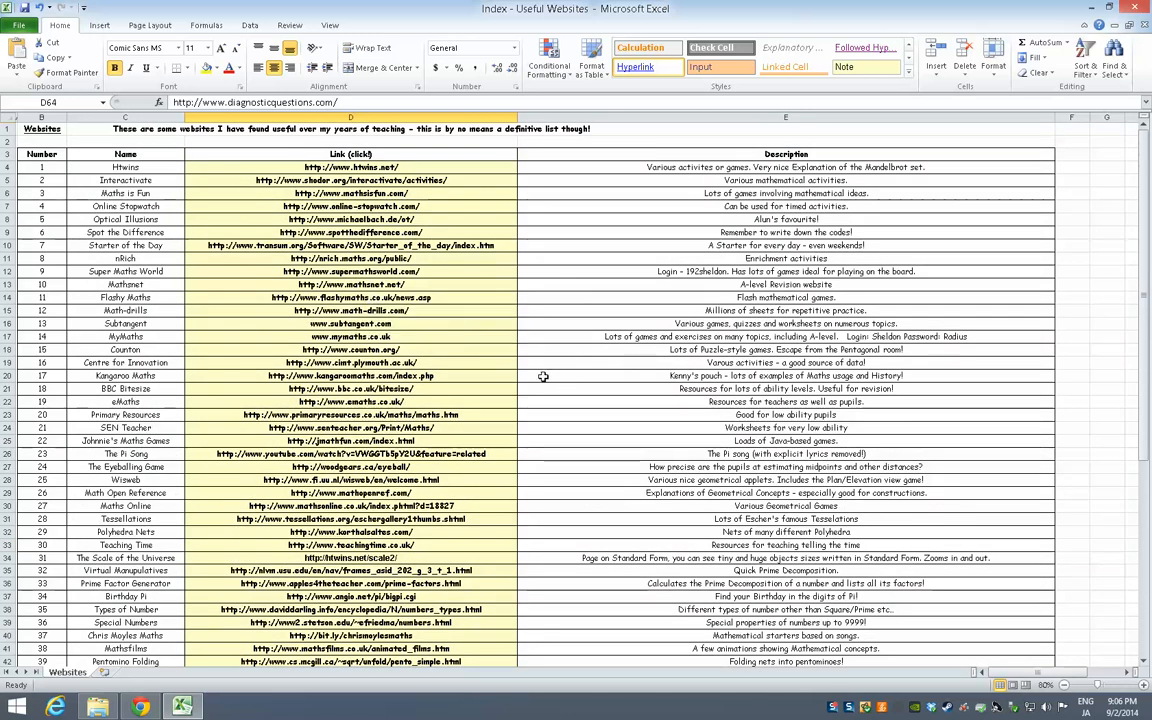
pyautogui.scroll(-3)
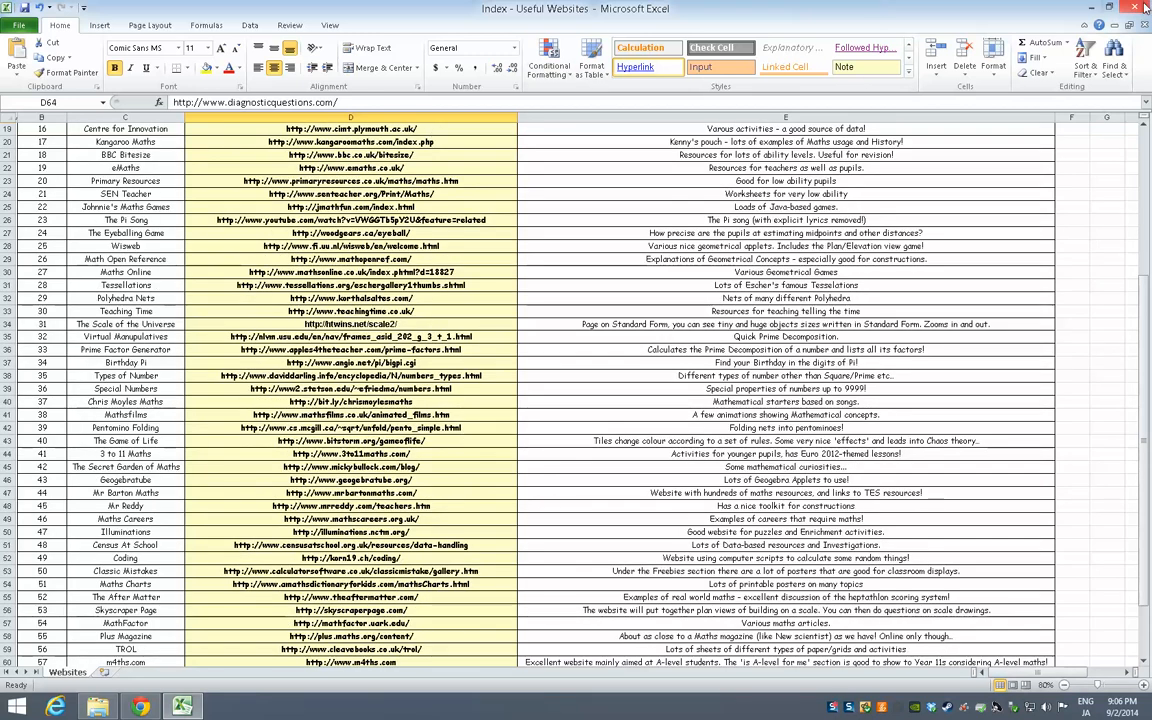
# - Return to the library window and open the 1) Algebra folder, looking into Equations
pyautogui.click(140, 708)
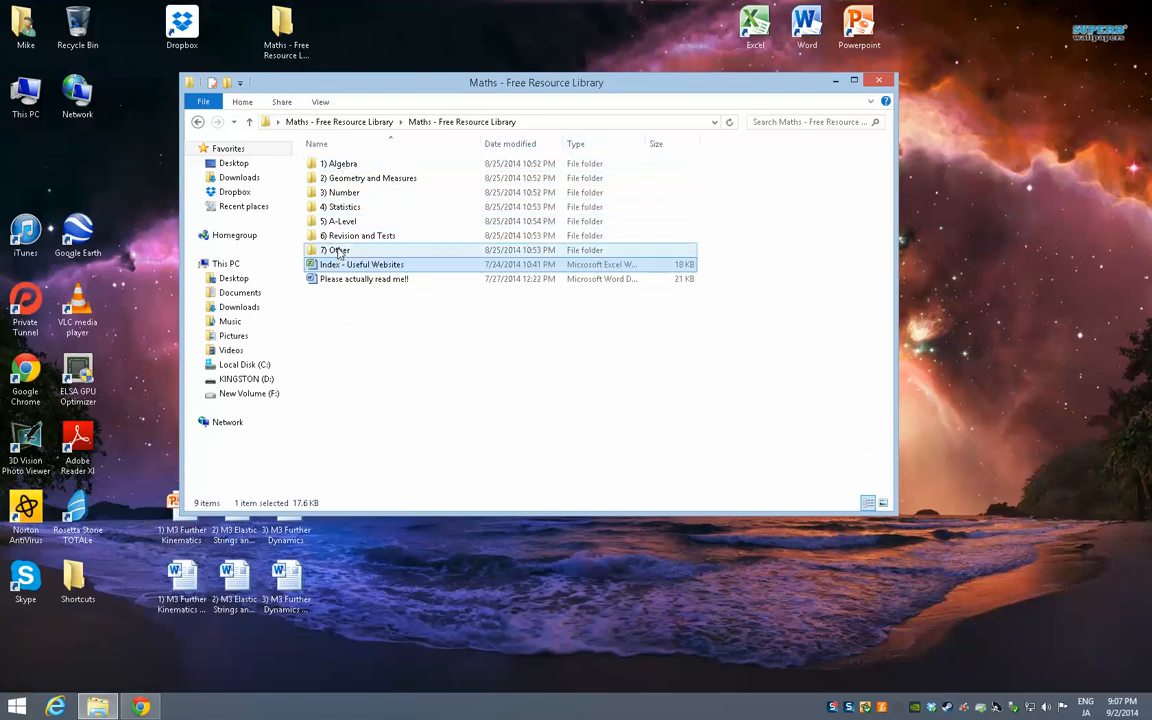
pyautogui.moveTo(338, 250)
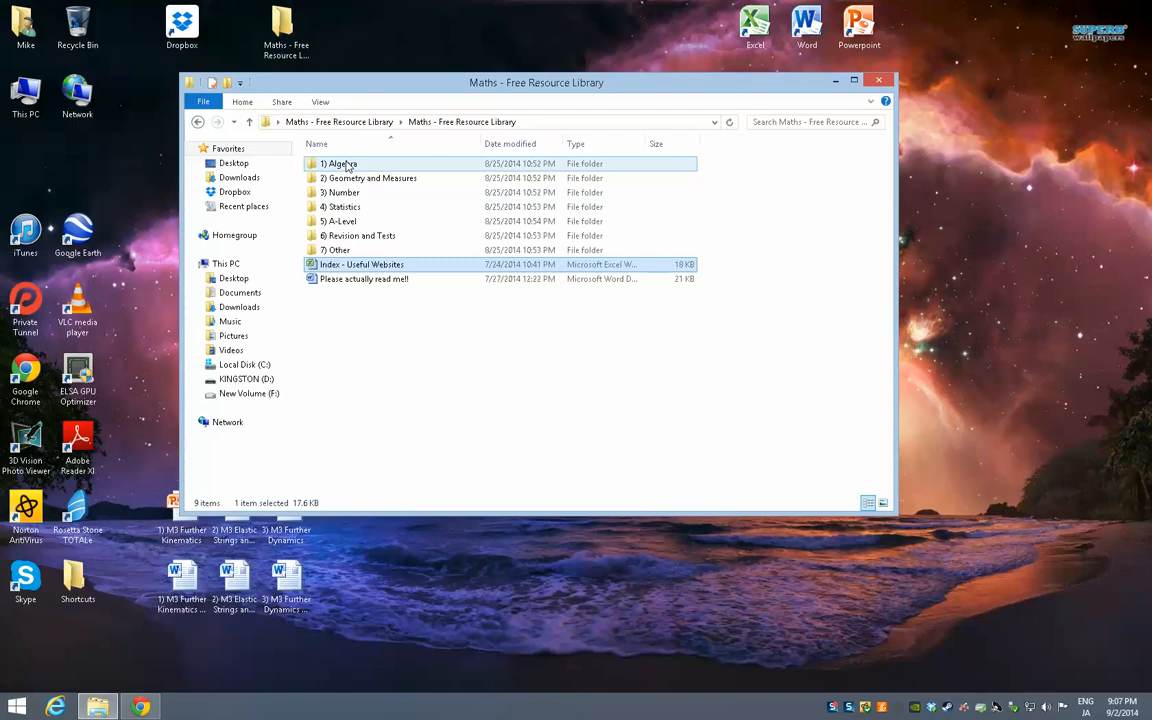
pyautogui.moveTo(344, 164)
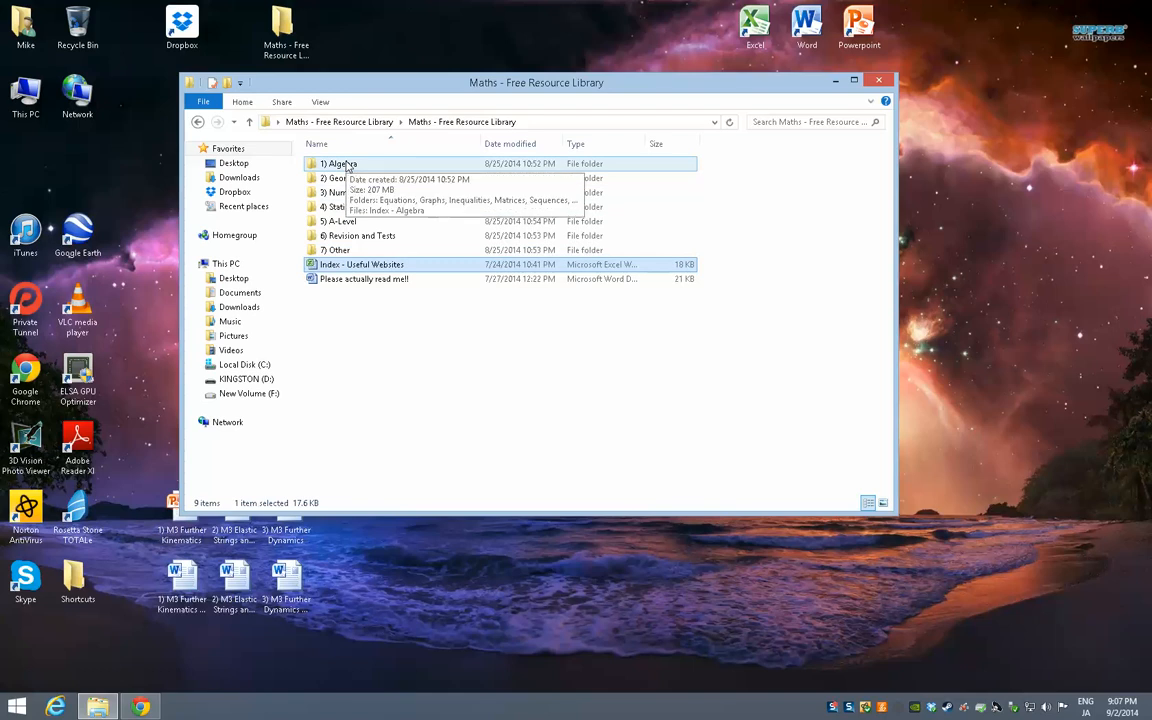
pyautogui.doubleClick(336, 164)
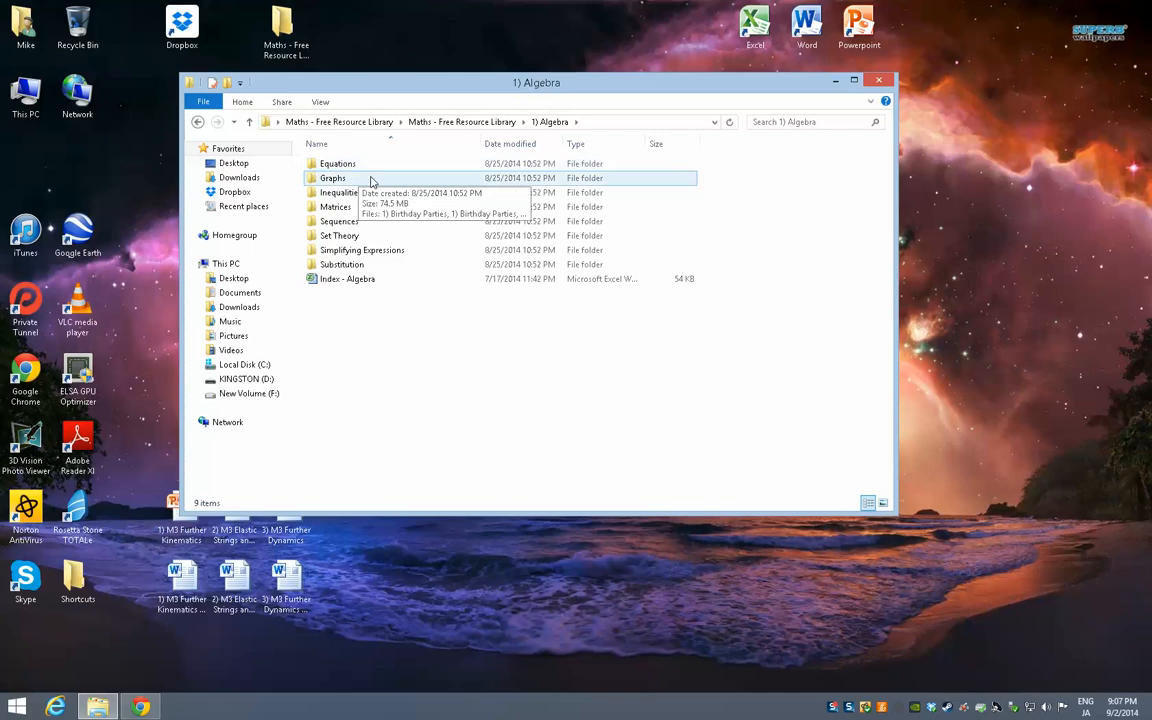
pyautogui.doubleClick(336, 164)
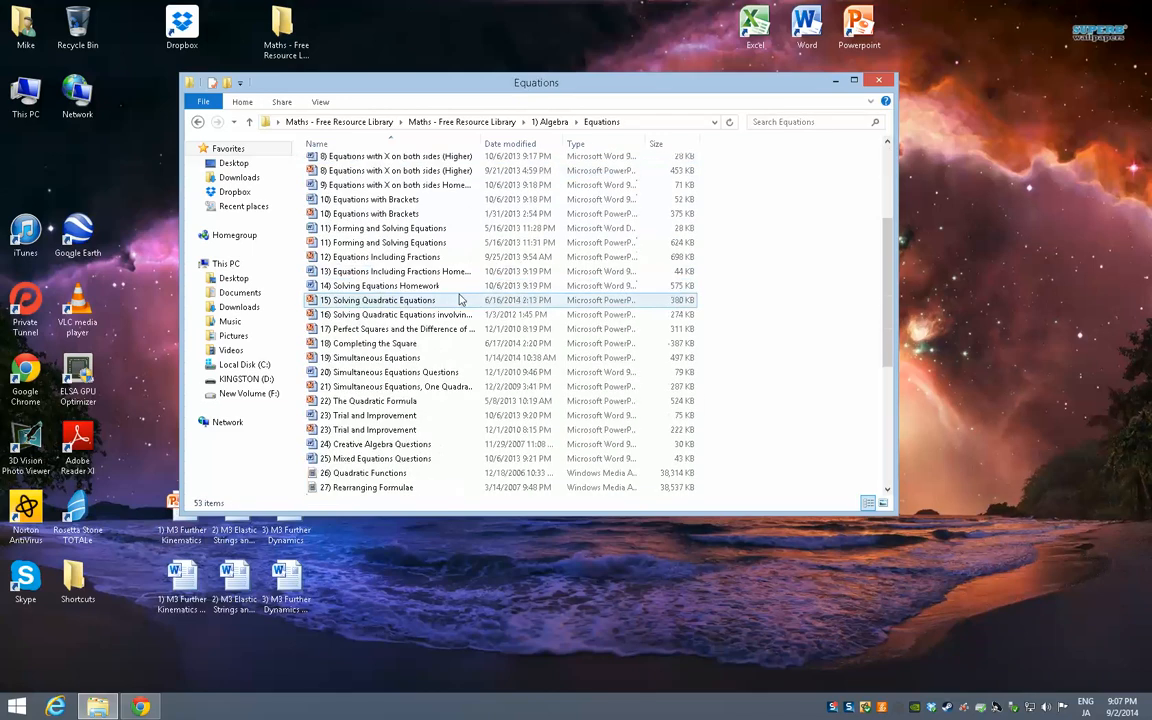
pyautogui.scroll(3)
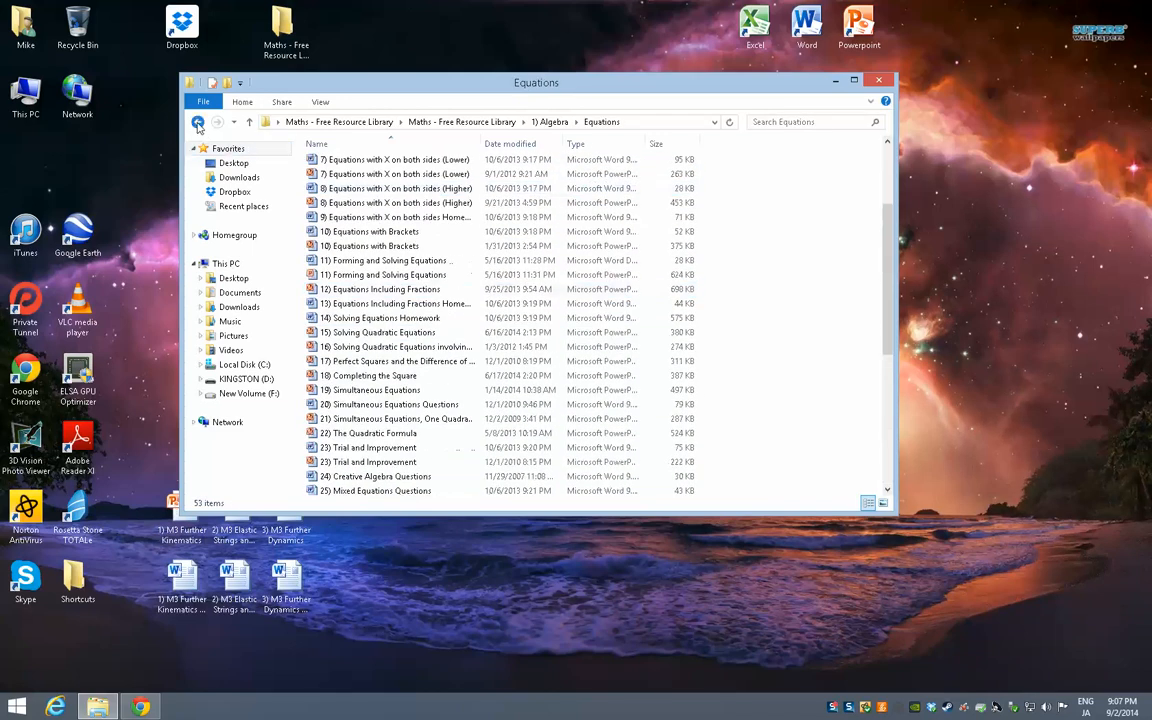
# - Browse Algebra's topic subfolders and open the Index - Algebra workbook
pyautogui.click(198, 122)
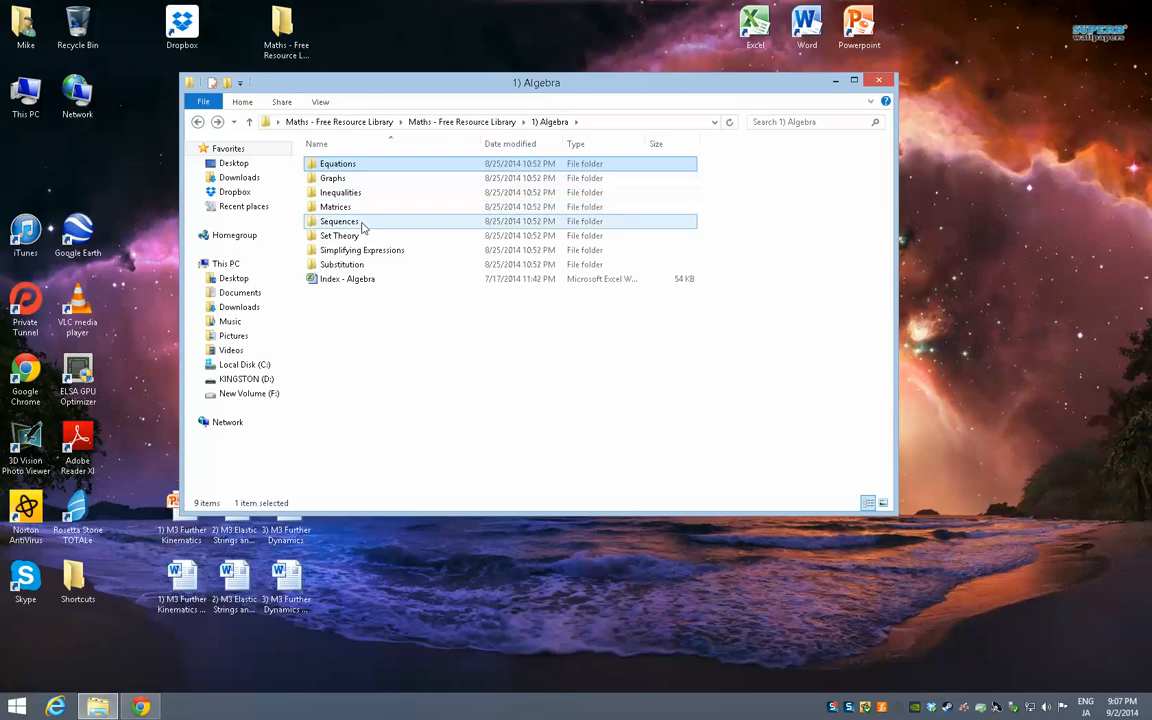
pyautogui.click(340, 236)
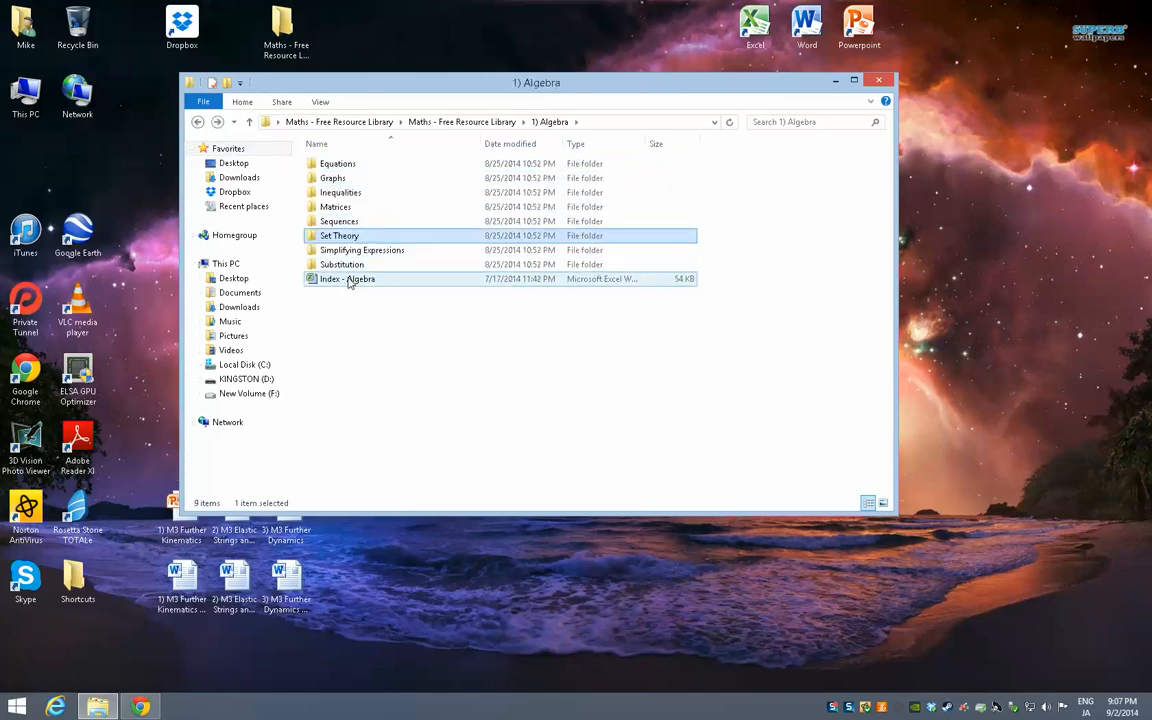
pyautogui.click(348, 280)
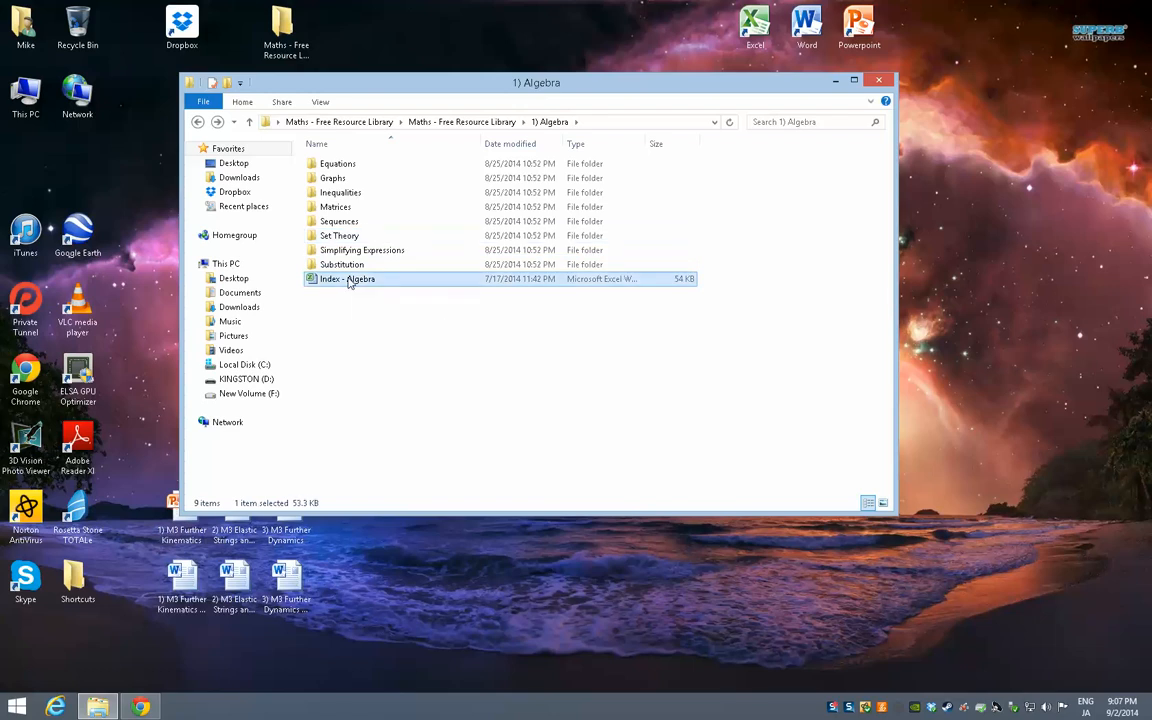
pyautogui.doubleClick(348, 280)
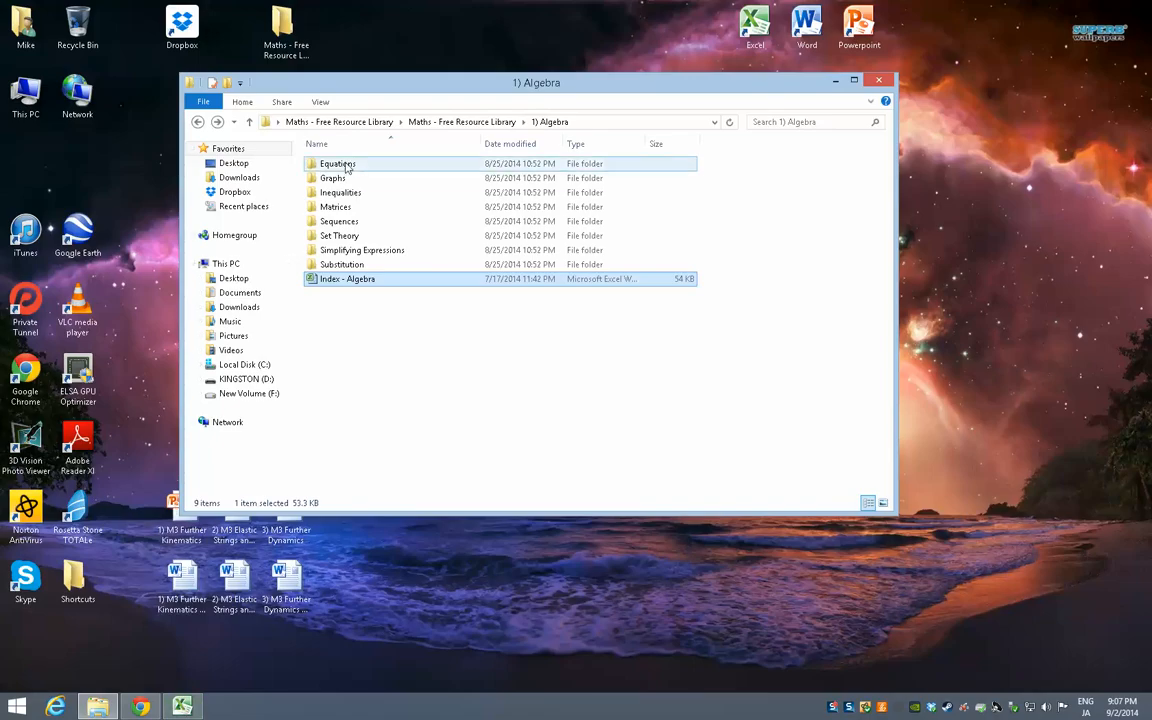
# - Open Index - Algebra in Excel and follow the Graphs sheet's folder link to the Graphs folder, then close it
pyautogui.doubleClick(348, 278)
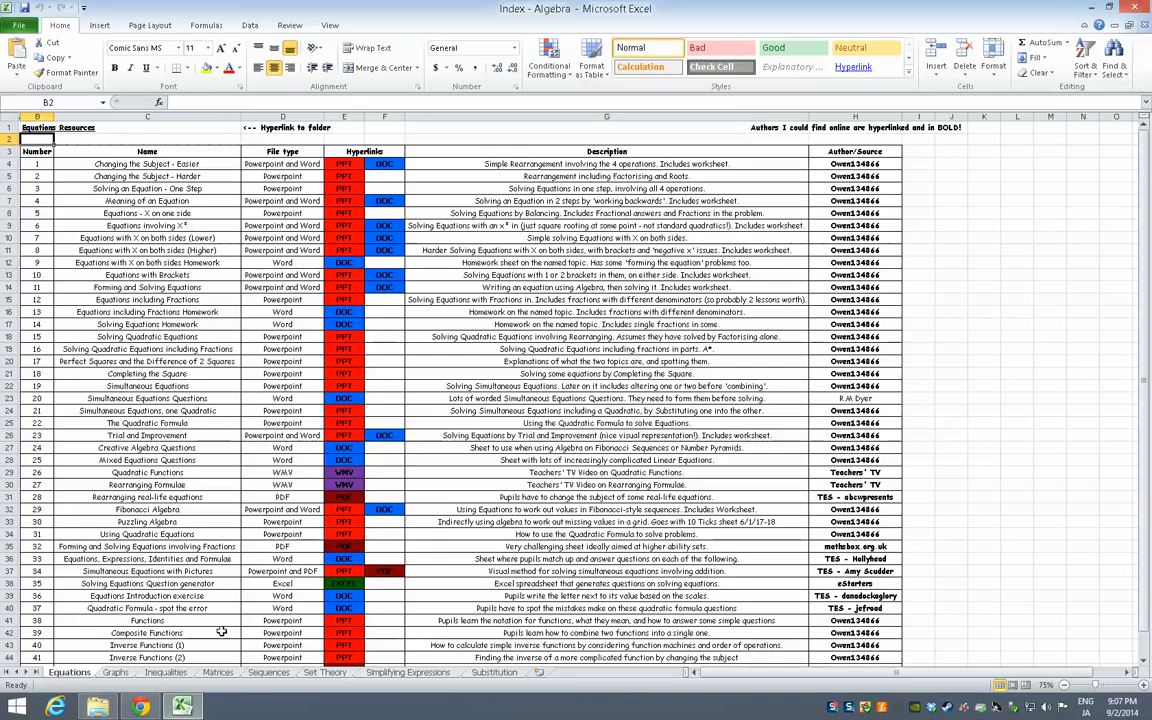
pyautogui.moveTo(128, 680)
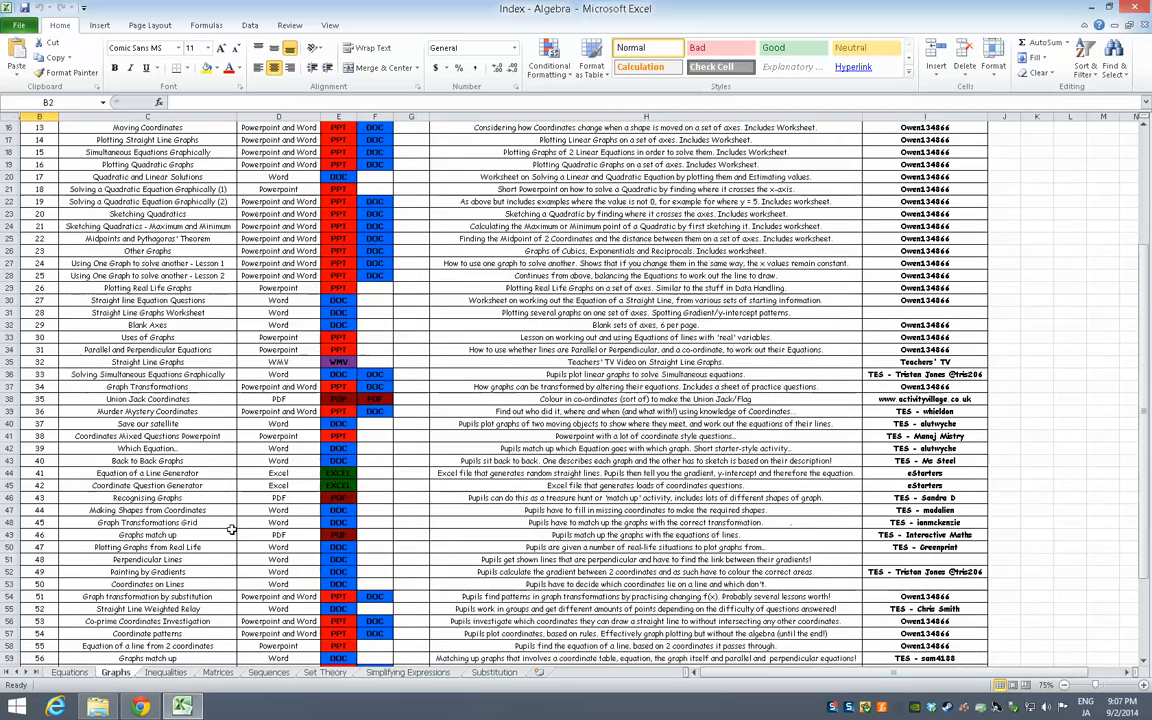
pyautogui.scroll(3)
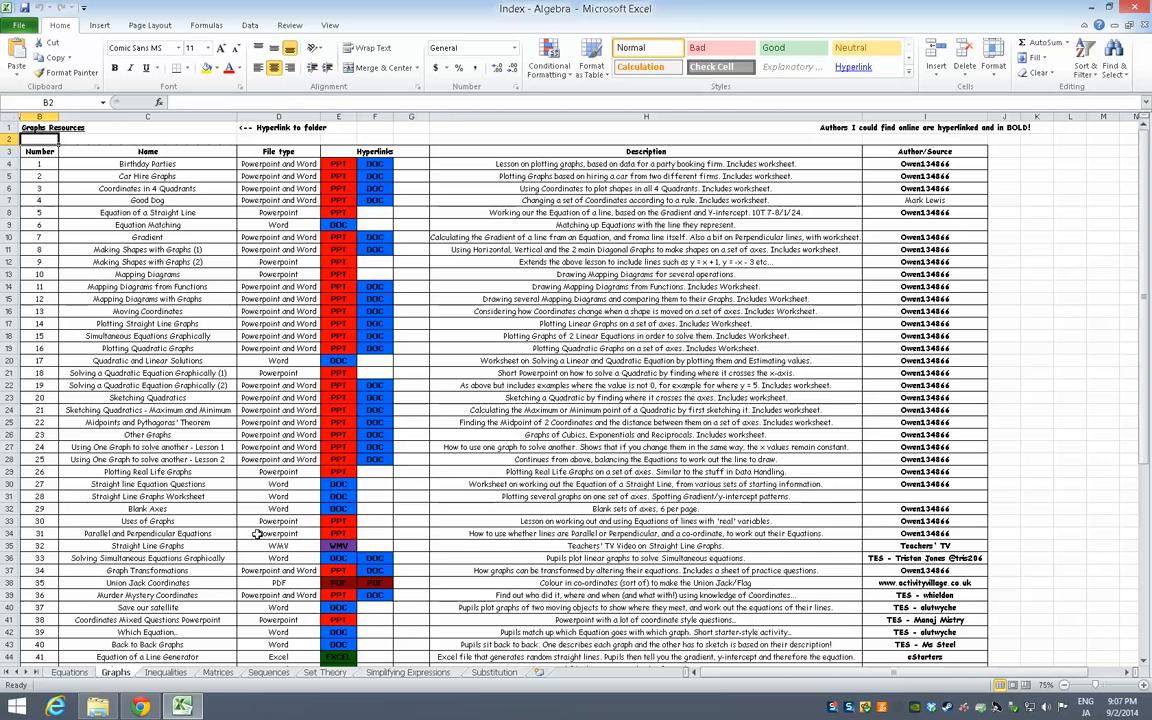
pyautogui.moveTo(280, 504)
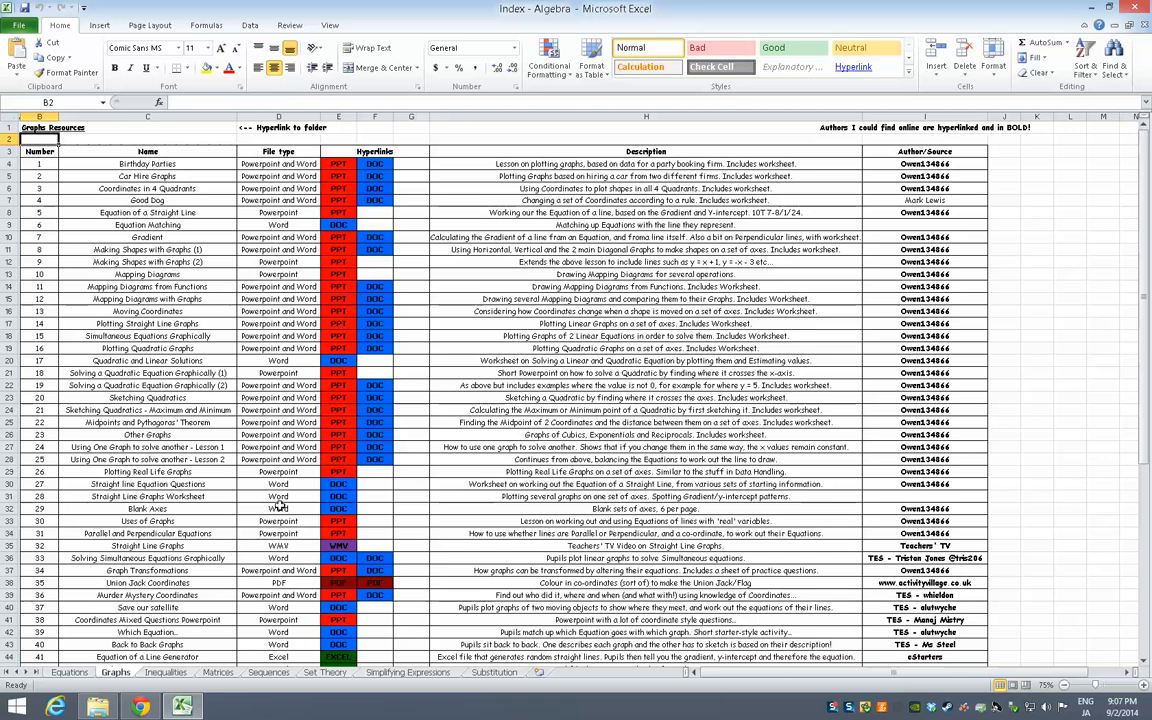
pyautogui.moveTo(212, 580)
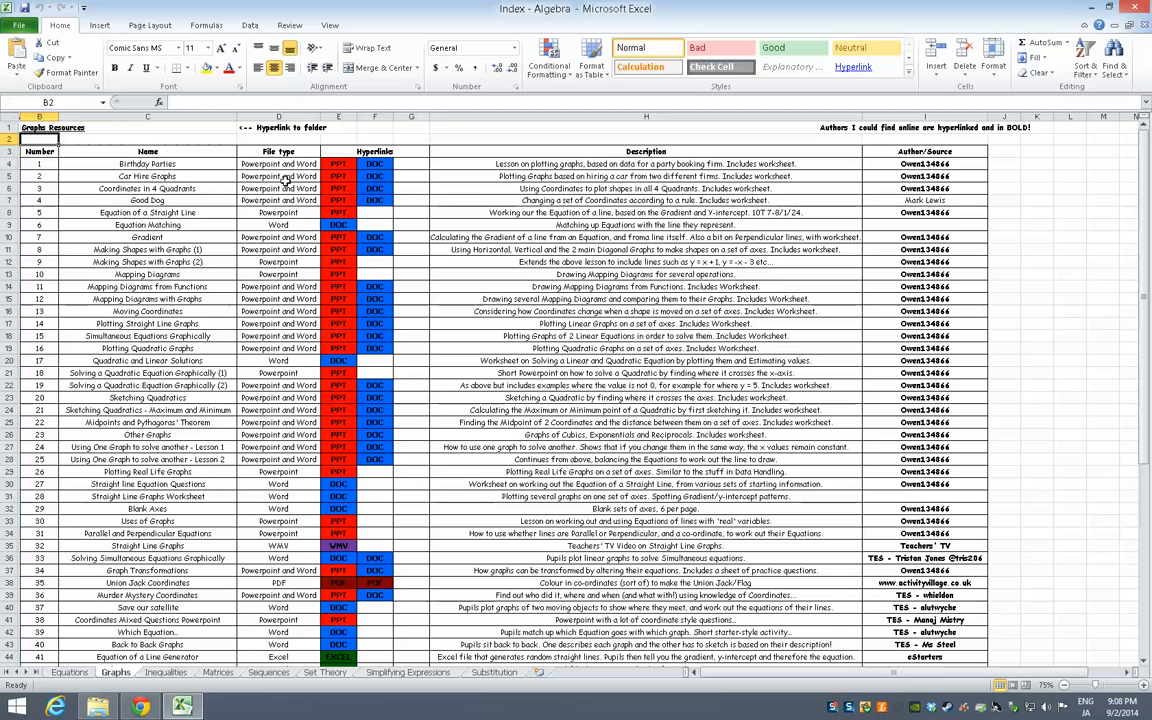
pyautogui.click(280, 116)
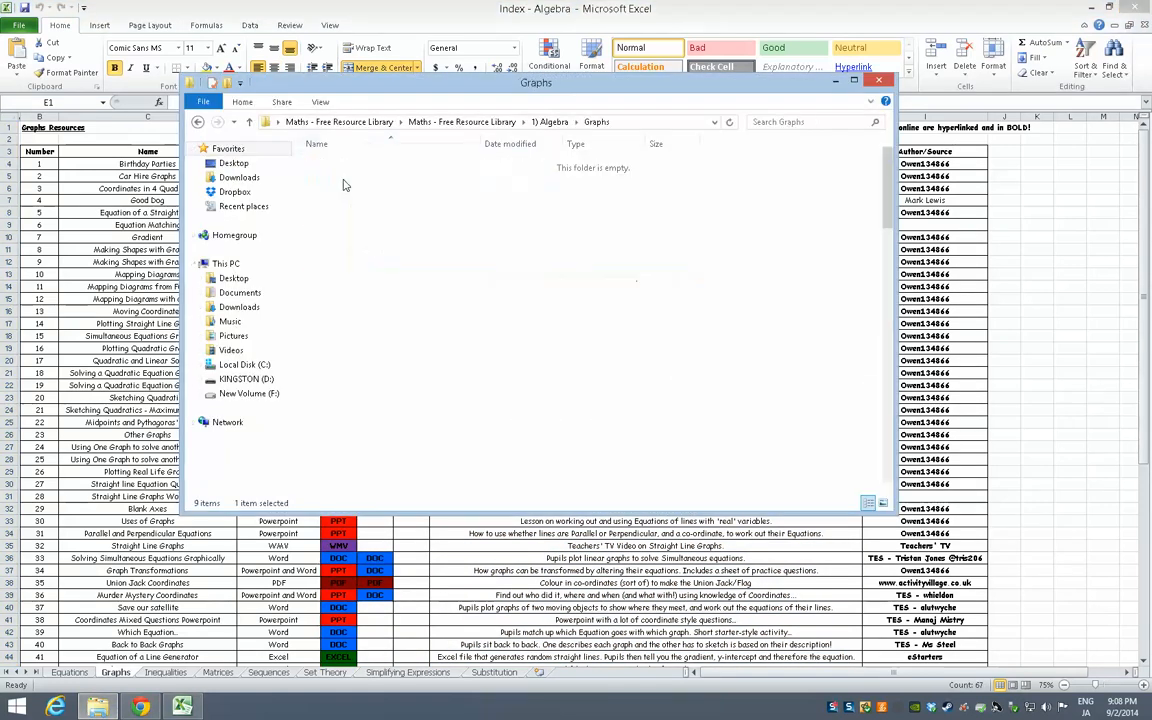
pyautogui.click(240, 176)
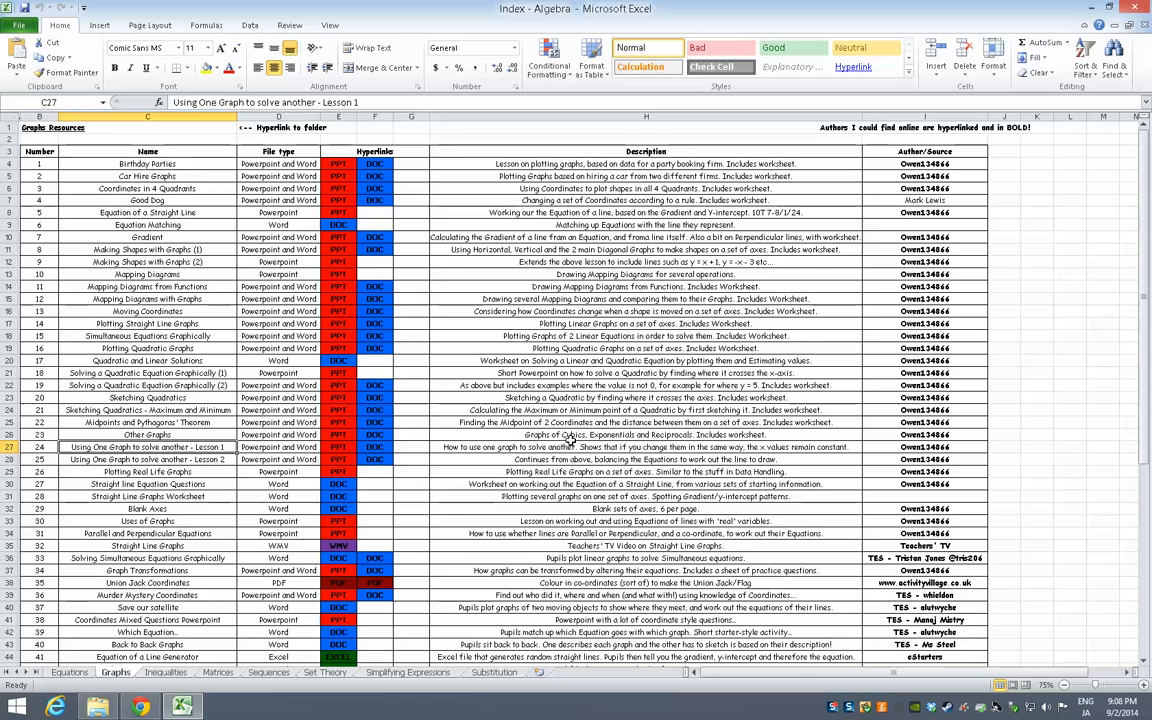
pyautogui.moveTo(340, 448)
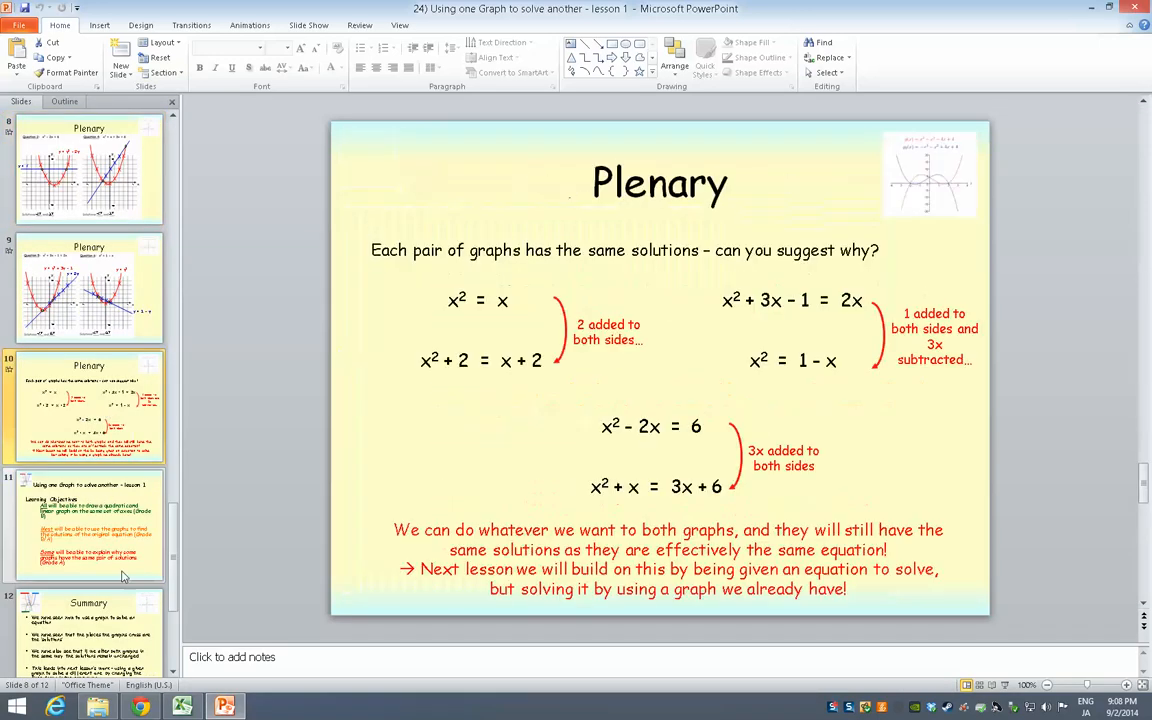
# - View the lesson's PPT slideshow and DOC worksheet from their links, then move to the Equations sheet
pyautogui.scroll(3)
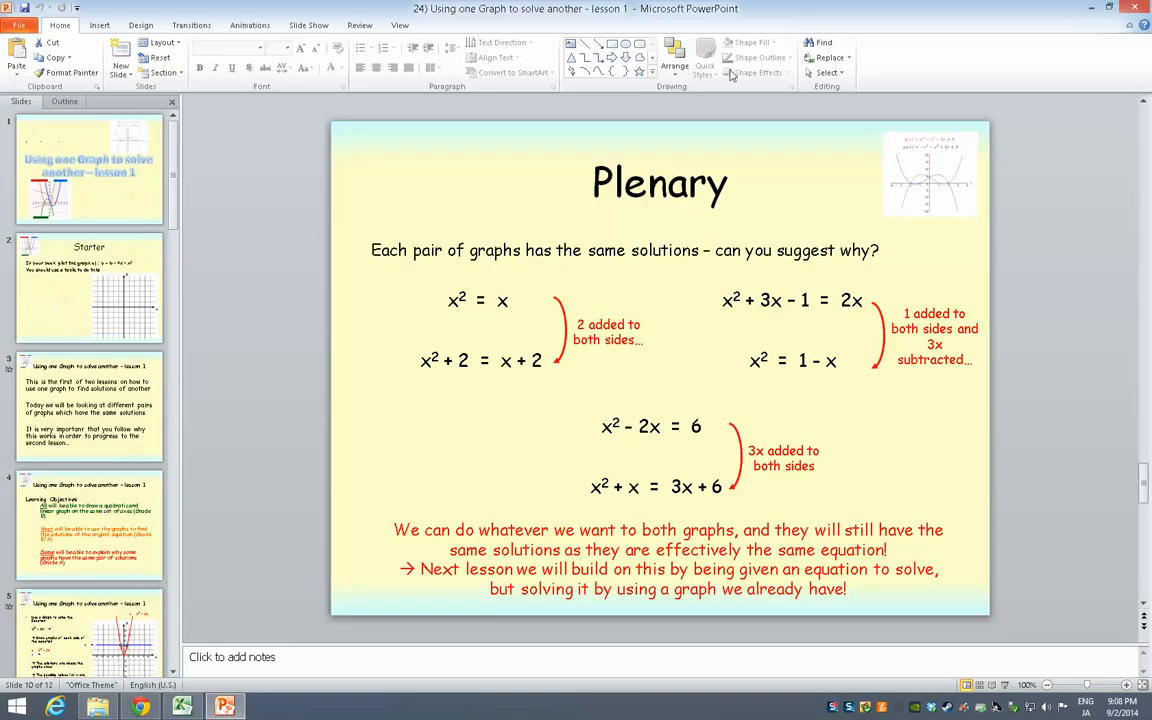
pyautogui.click(182, 706)
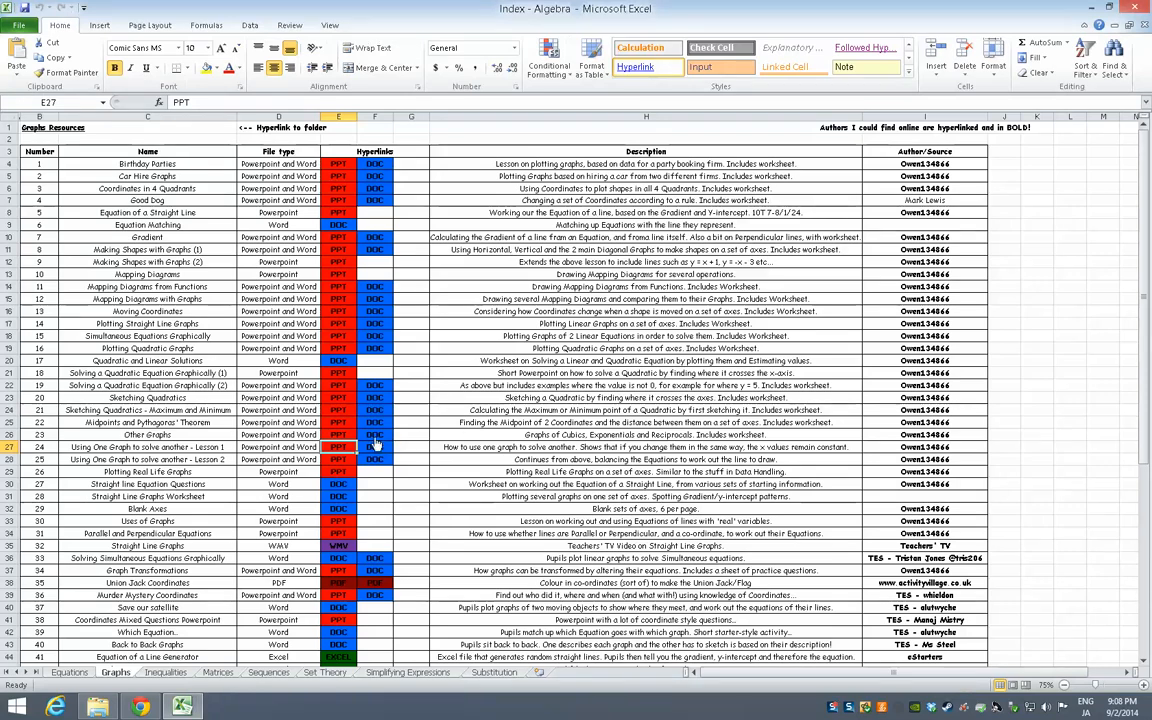
pyautogui.click(376, 446)
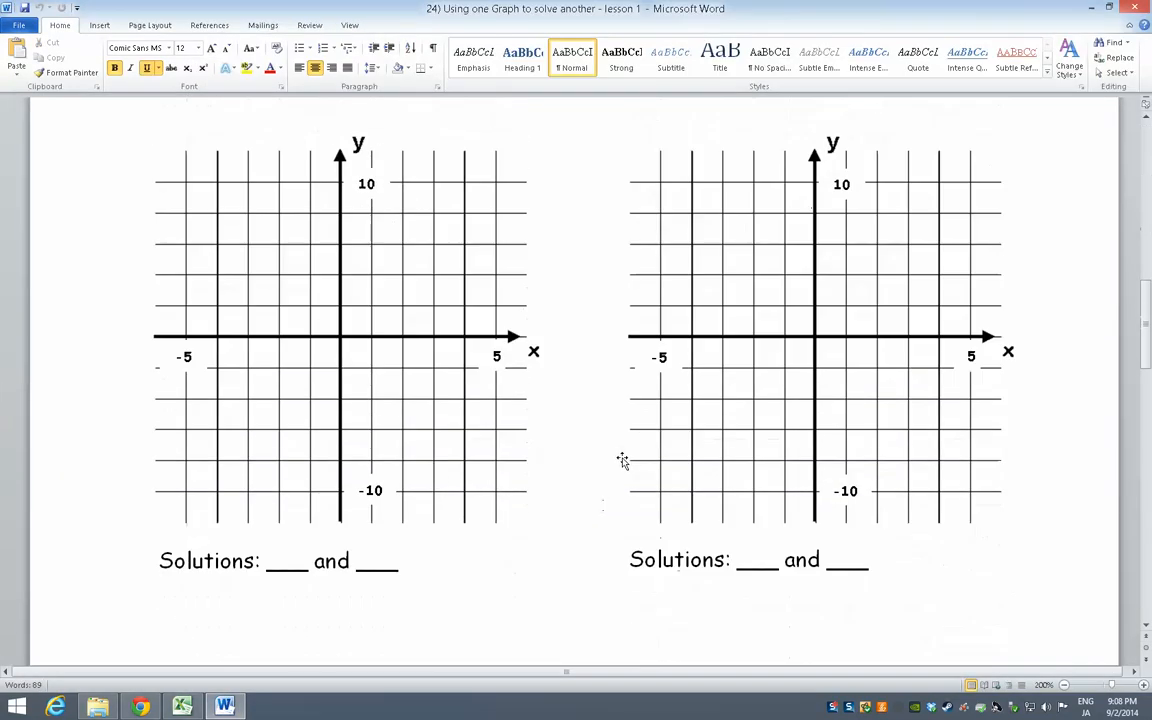
pyautogui.click(180, 708)
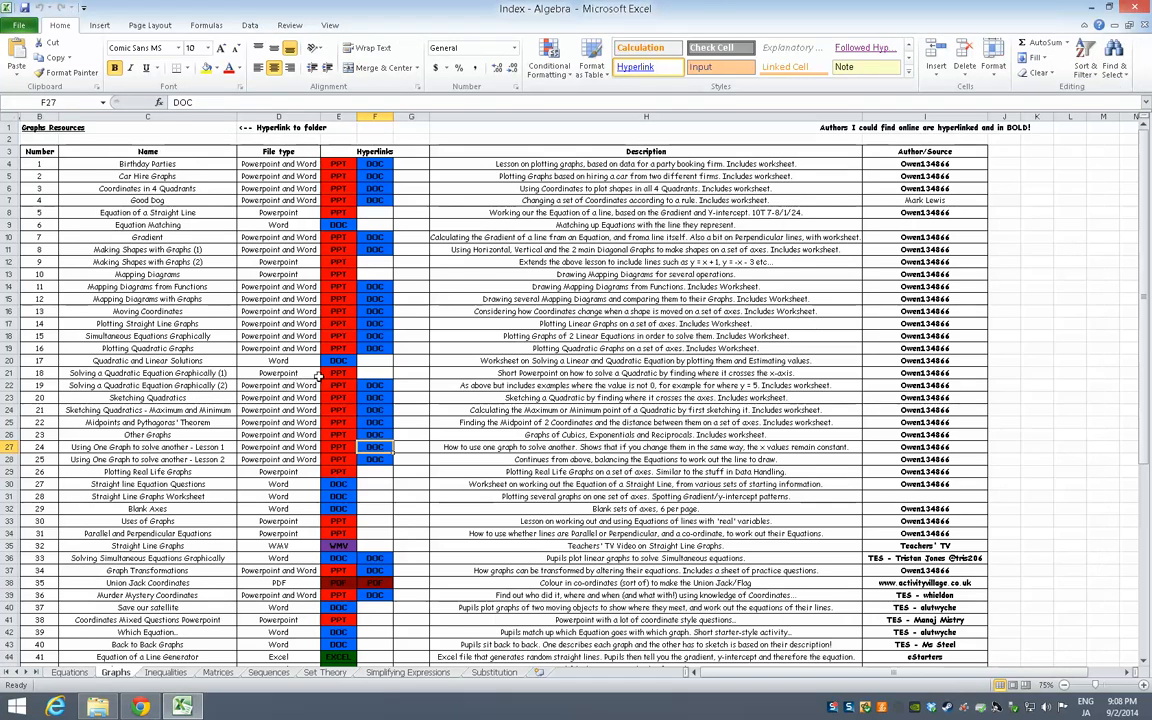
pyautogui.click(164, 672)
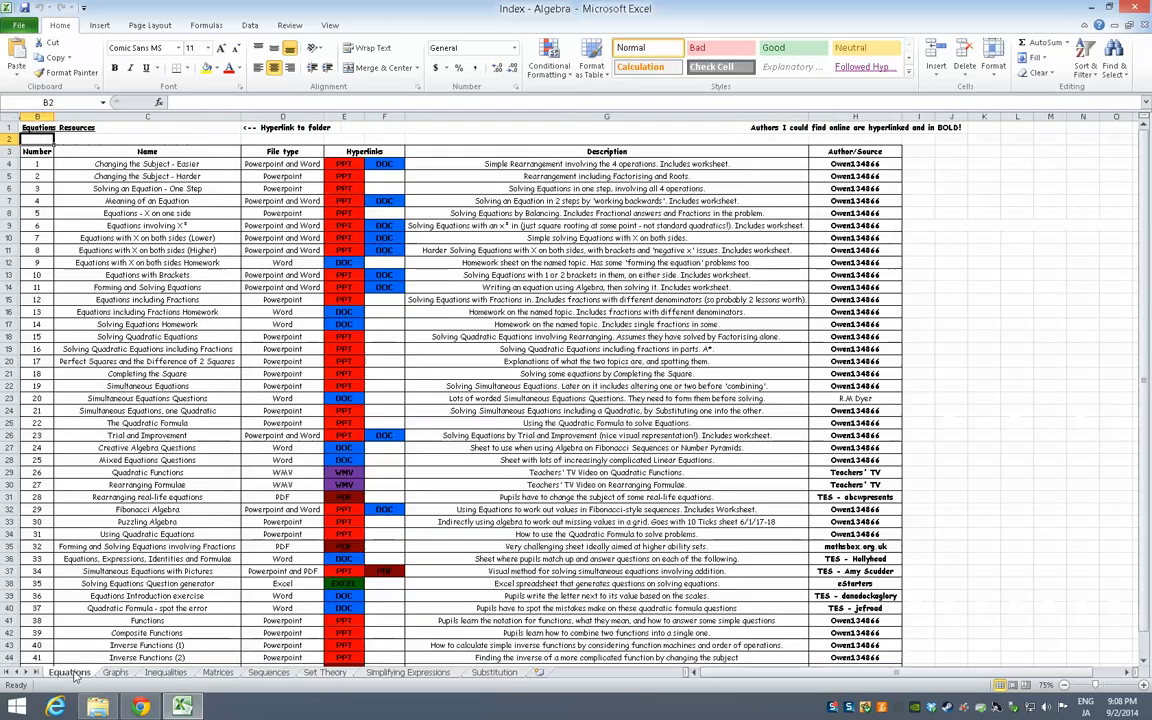
pyautogui.moveTo(384, 310)
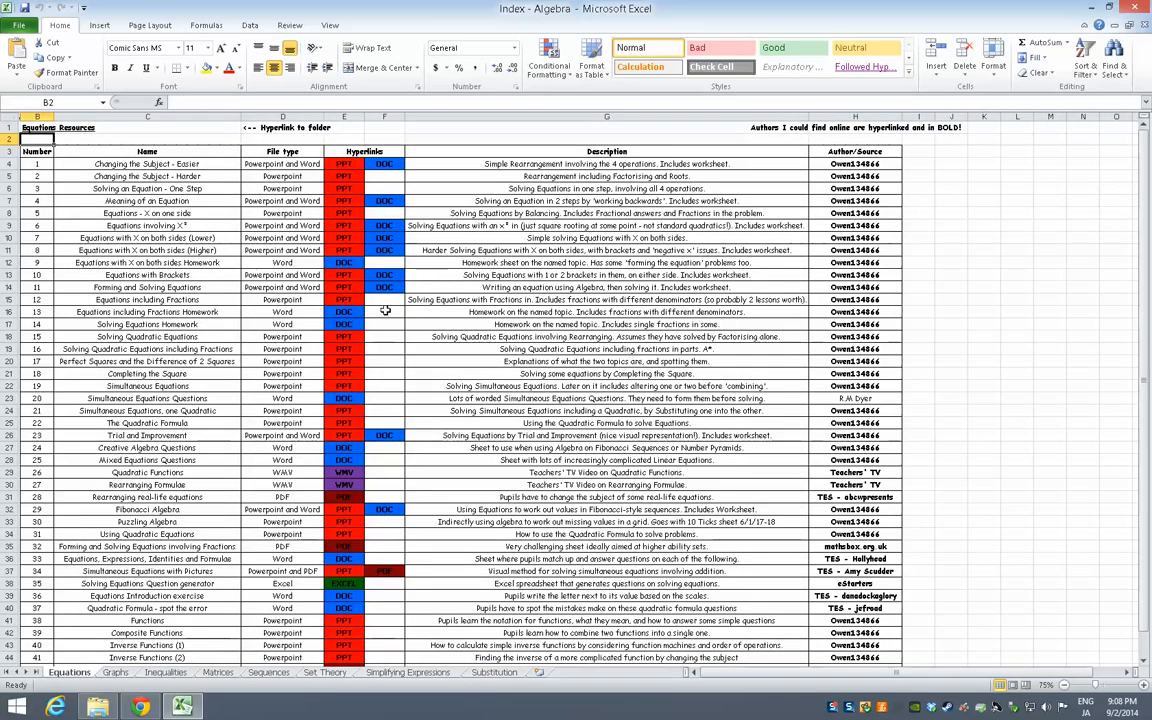
# - Scroll to the end of the Equations sheet, open the Equations Challenges PDF and close Adobe Reader
pyautogui.scroll(-3)
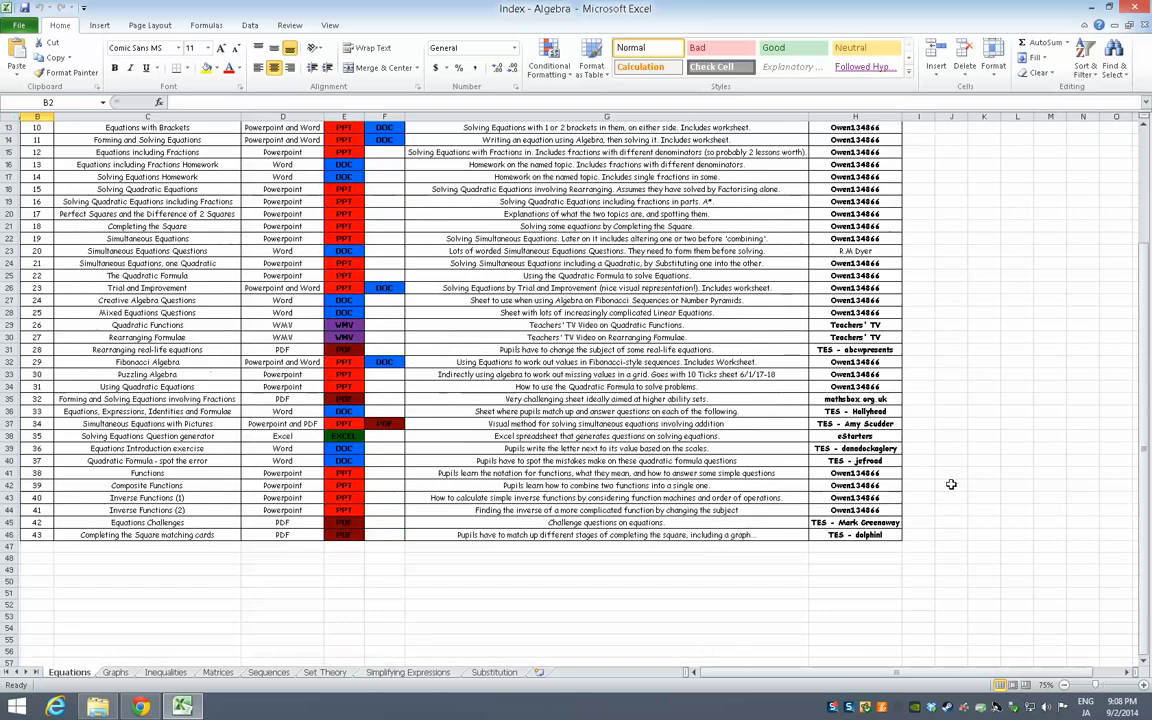
pyautogui.moveTo(892, 308)
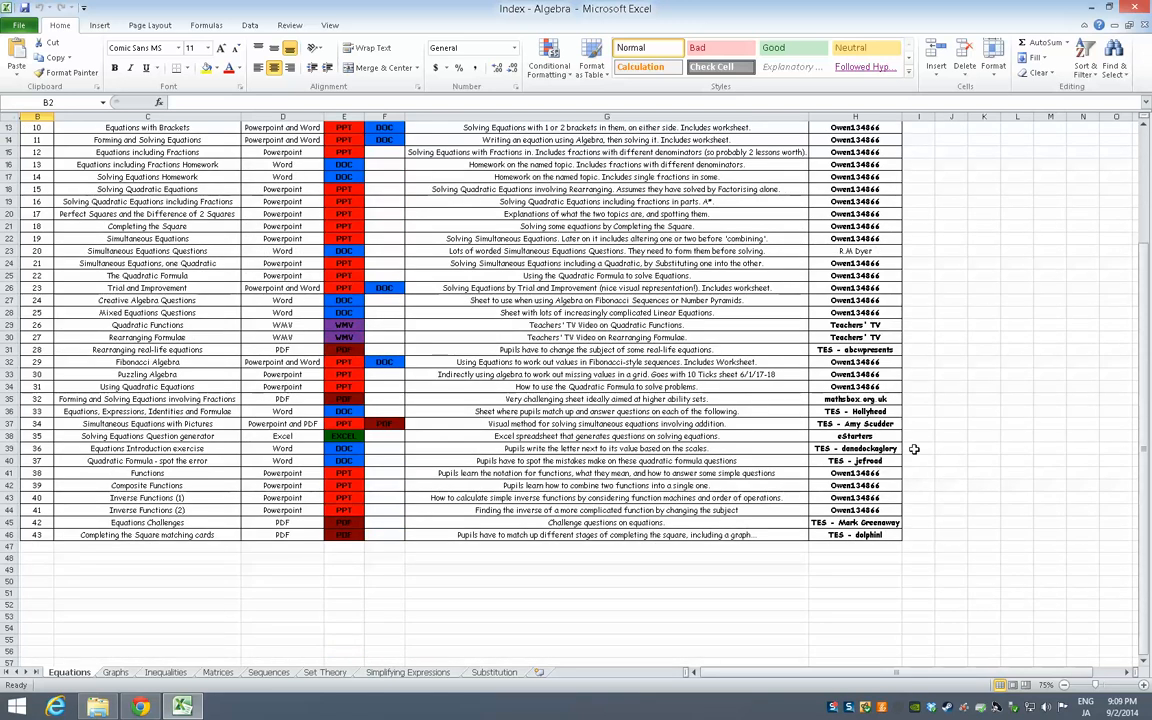
pyautogui.moveTo(292, 452)
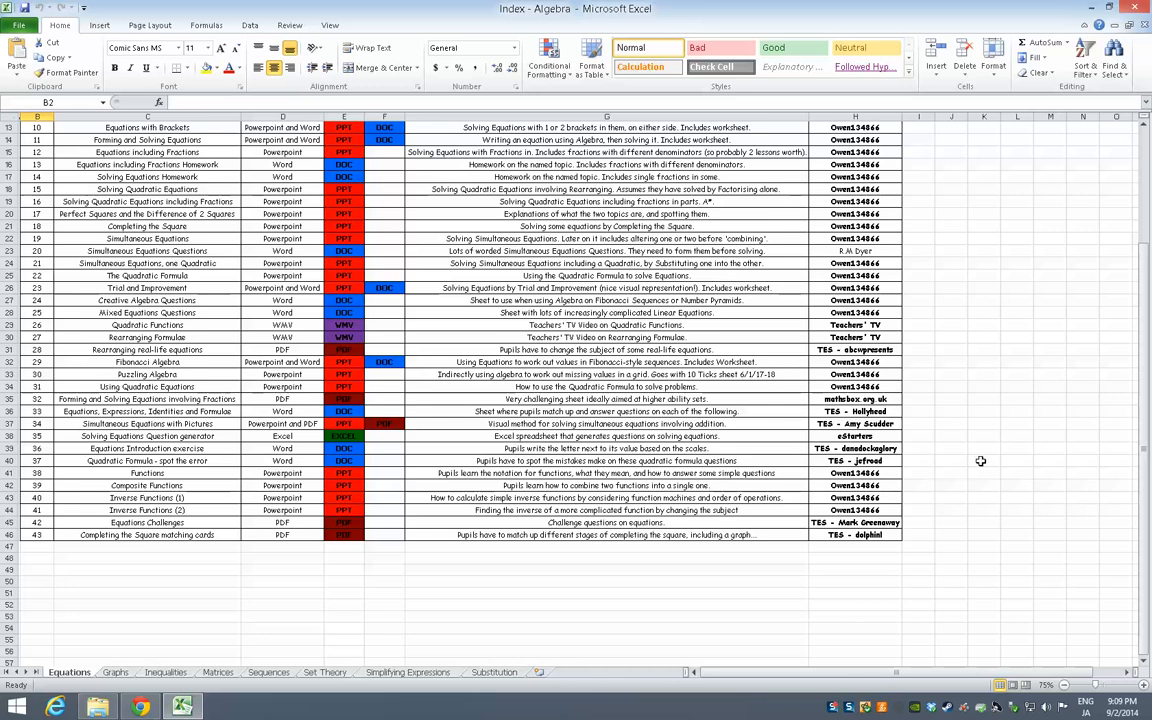
pyautogui.moveTo(878, 448)
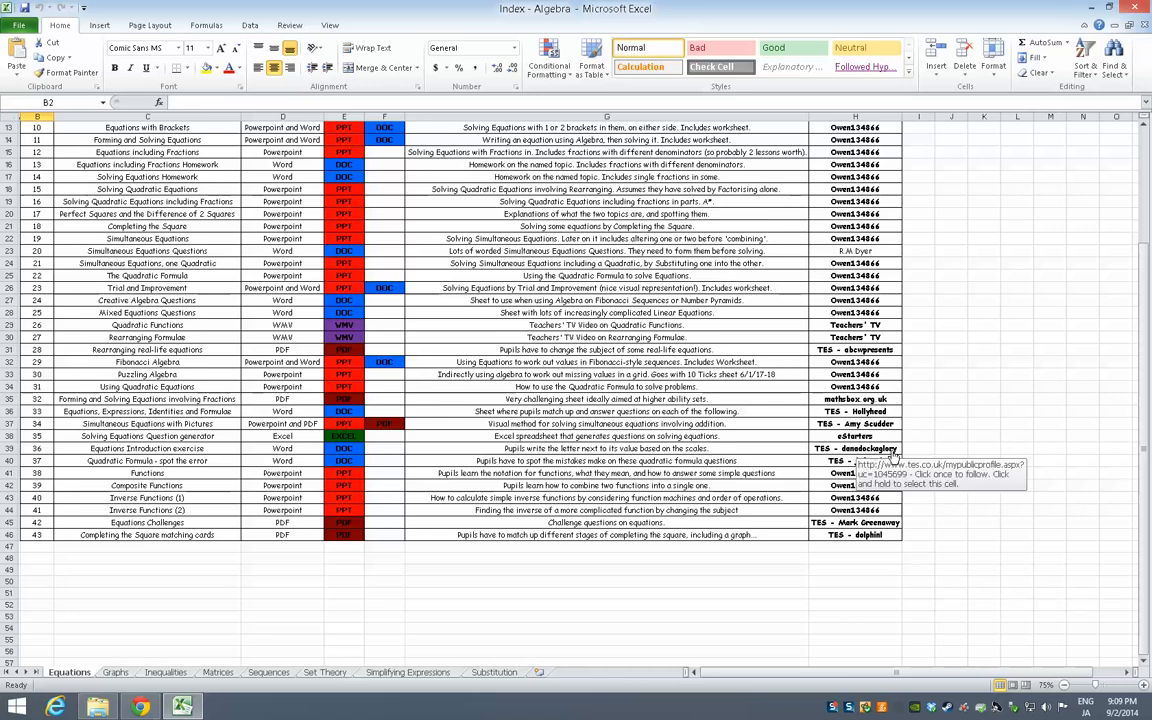
pyautogui.moveTo(148, 448)
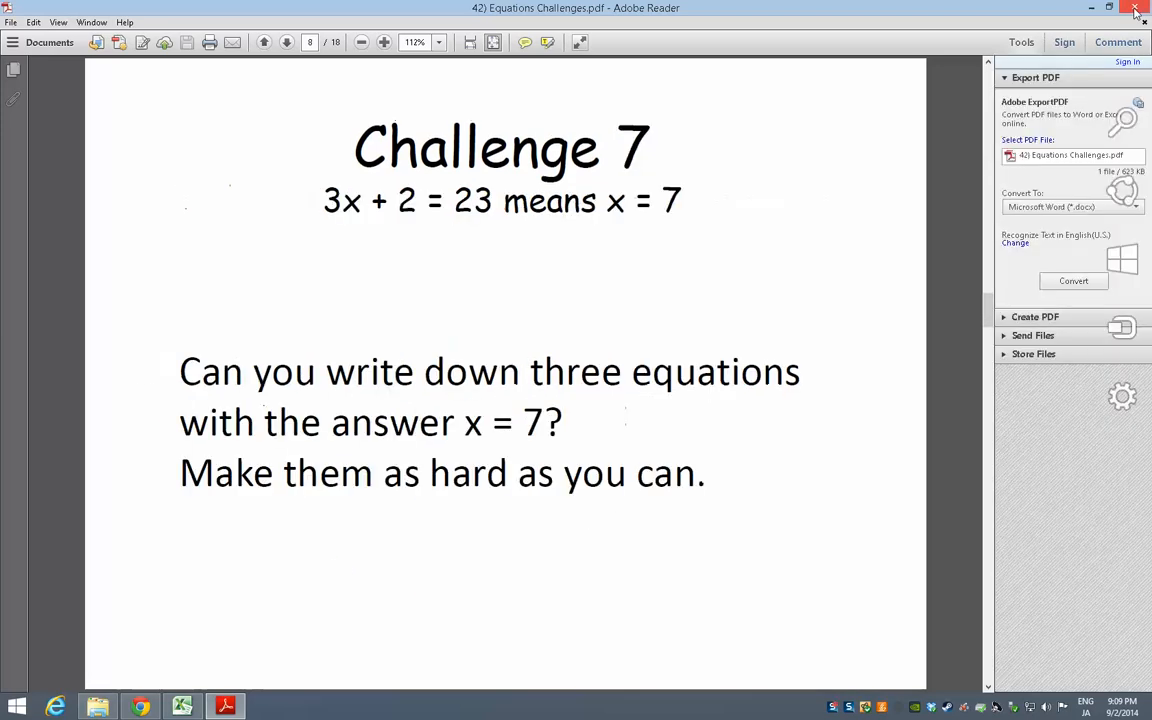
pyautogui.click(1136, 8)
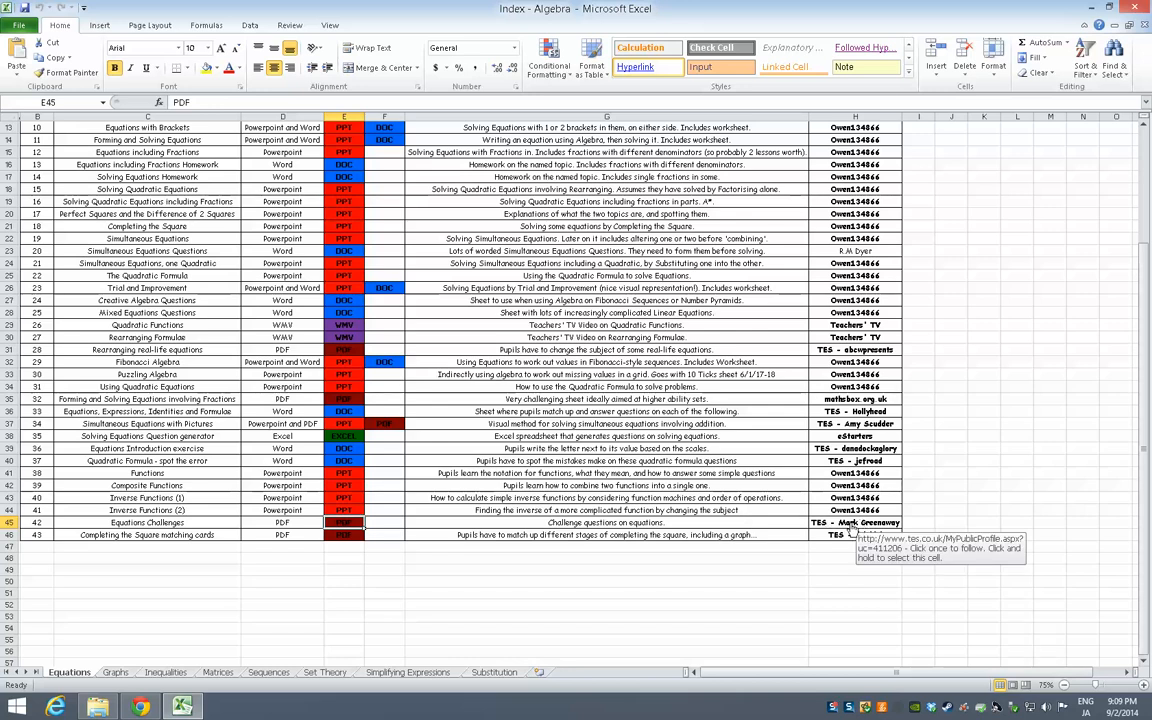
# - Follow an Author/Source link to the TES profile and library page in Chrome, then return to Excel
pyautogui.click(850, 522)
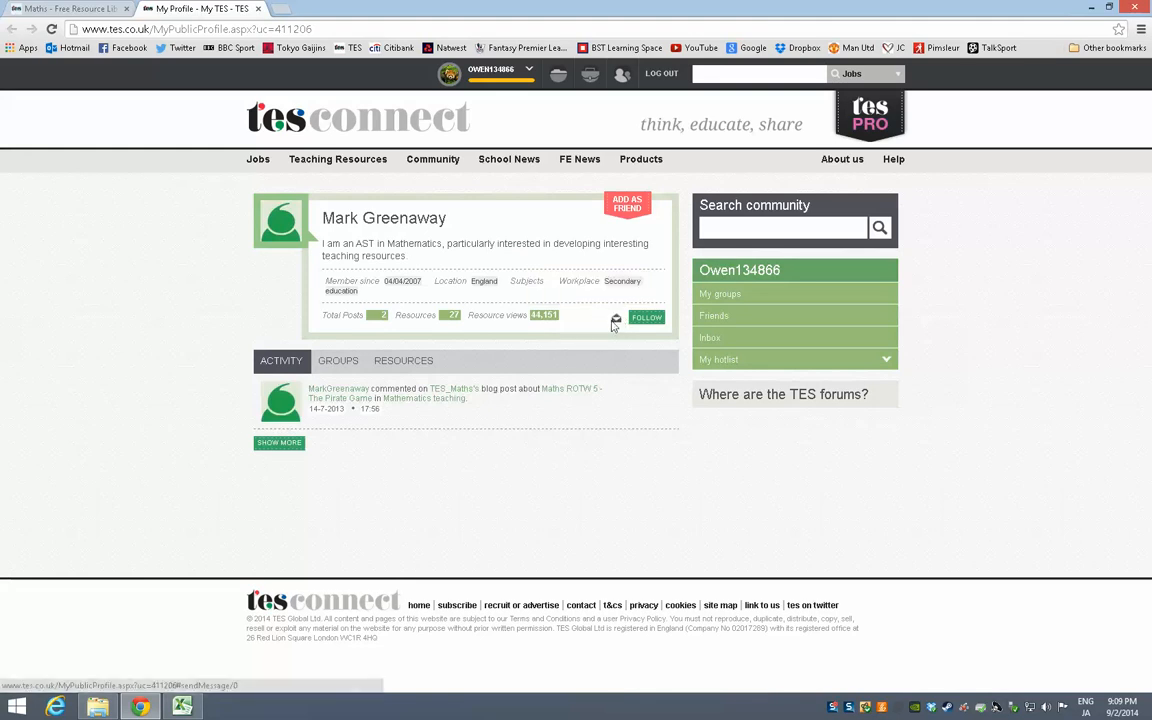
pyautogui.moveTo(294, 60)
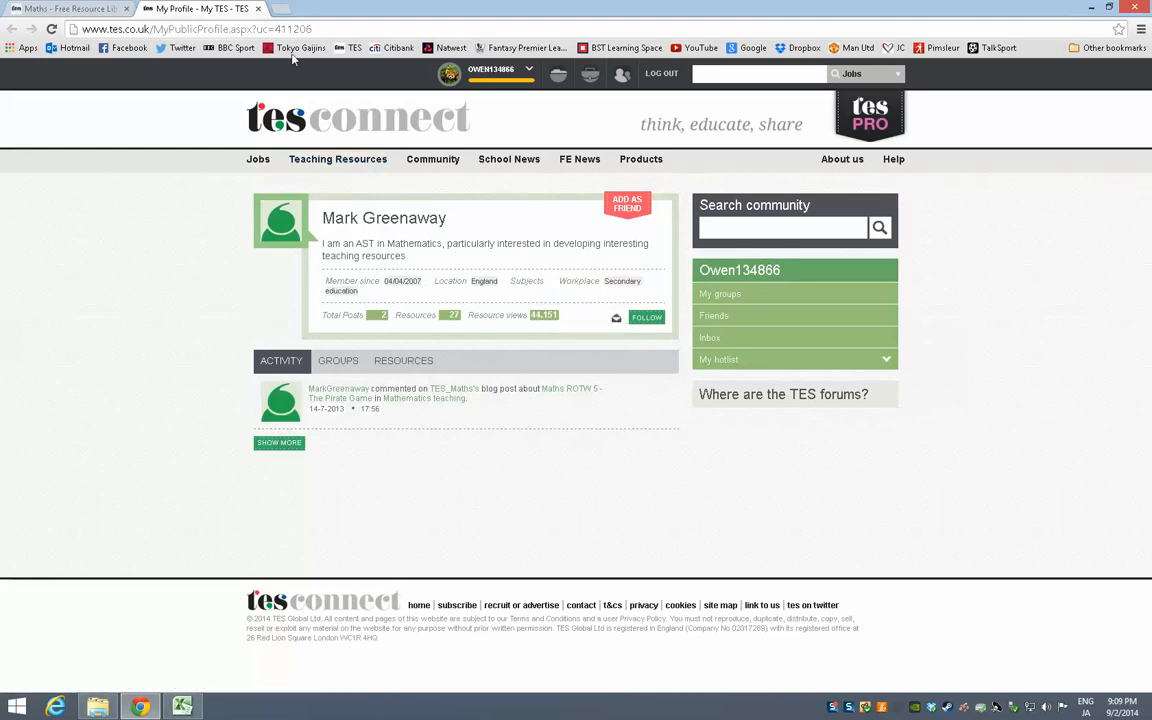
pyautogui.moveTo(300, 48)
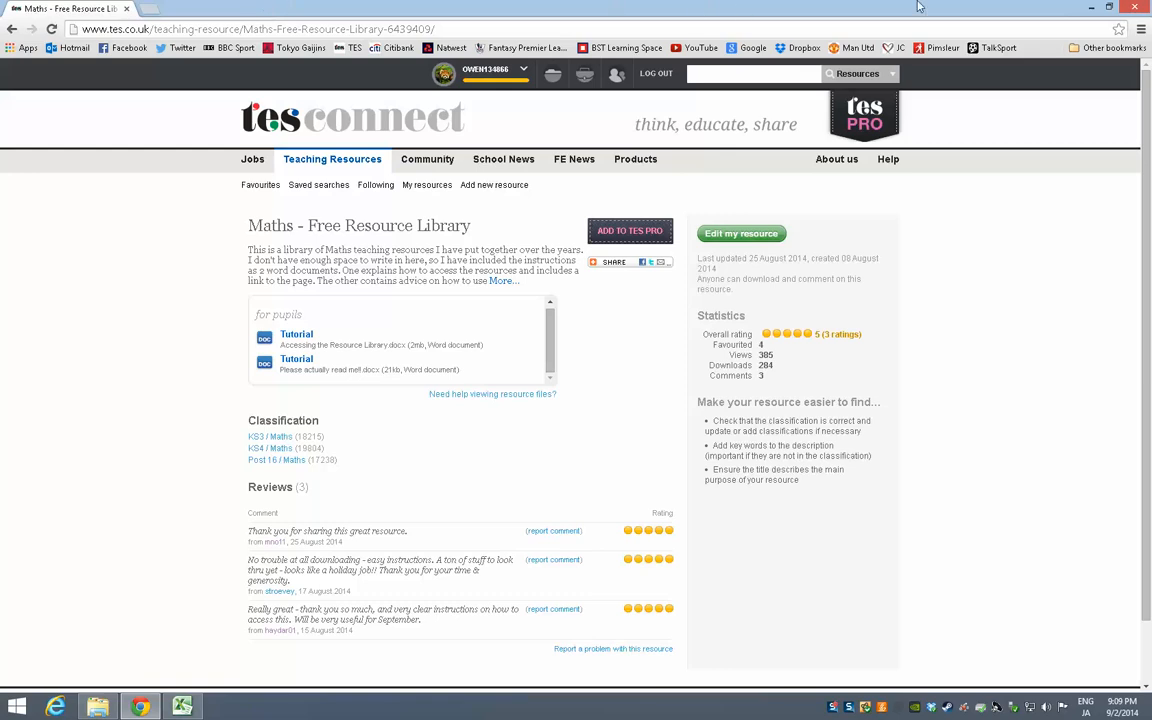
pyautogui.click(180, 708)
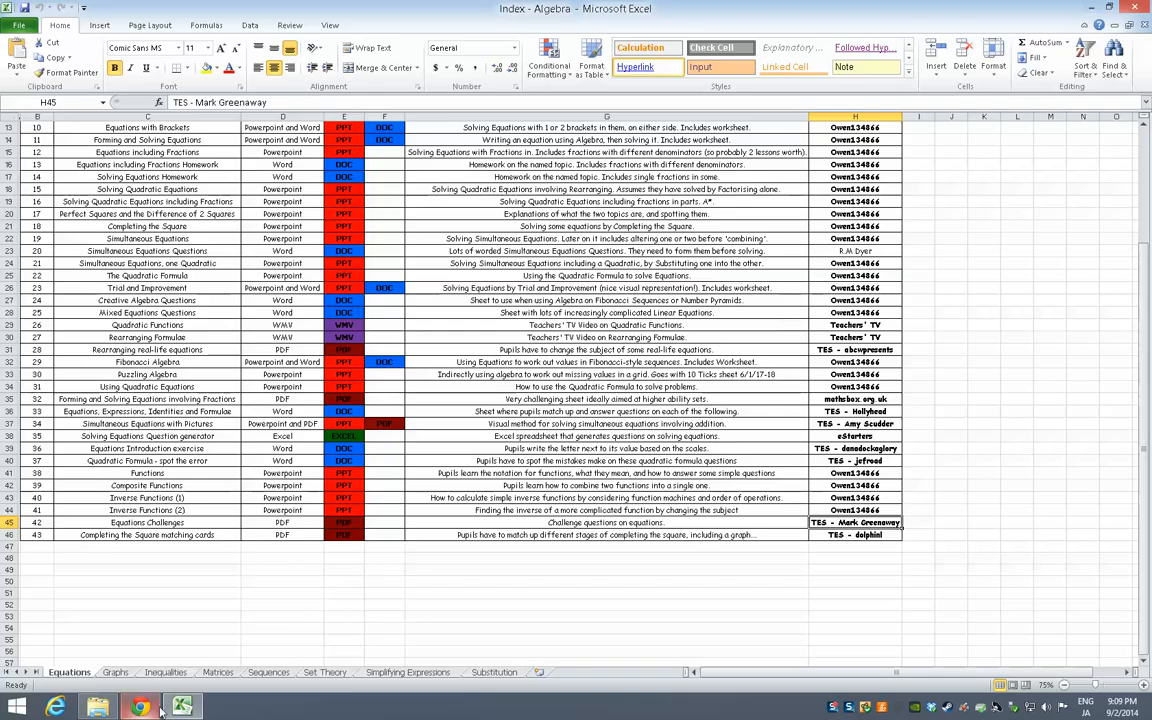
# - Go up to the library root in File Explorer and open the 5) A-Level folder
pyautogui.click(96, 706)
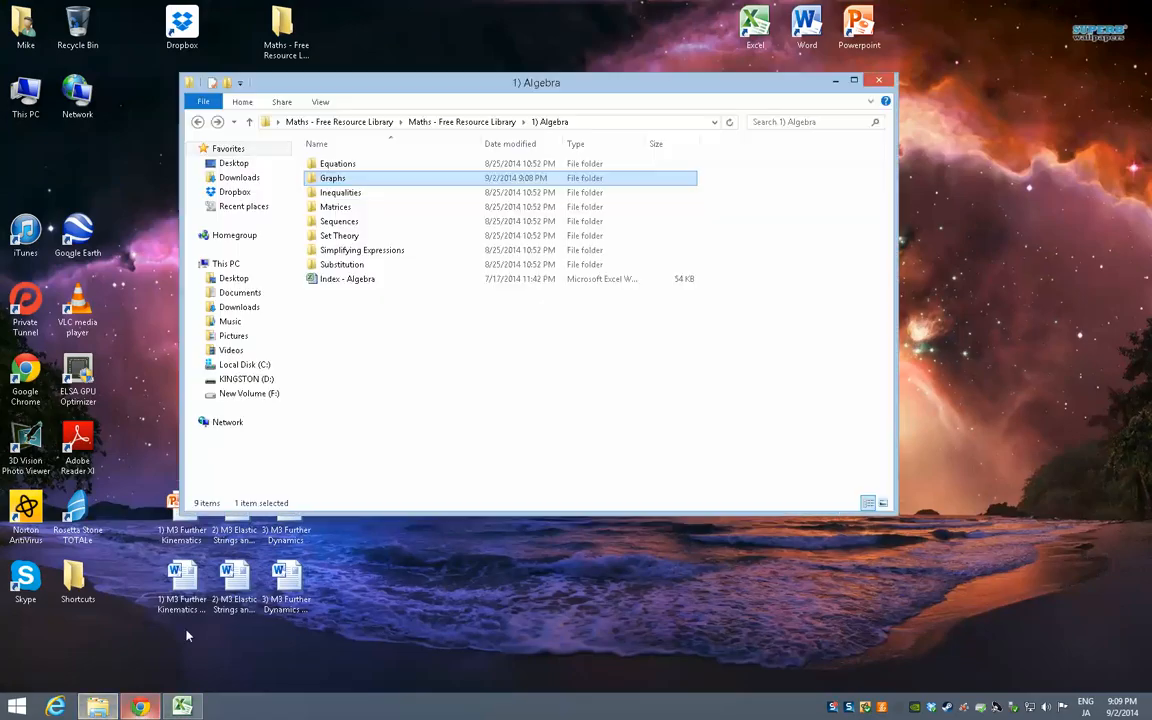
pyautogui.click(198, 122)
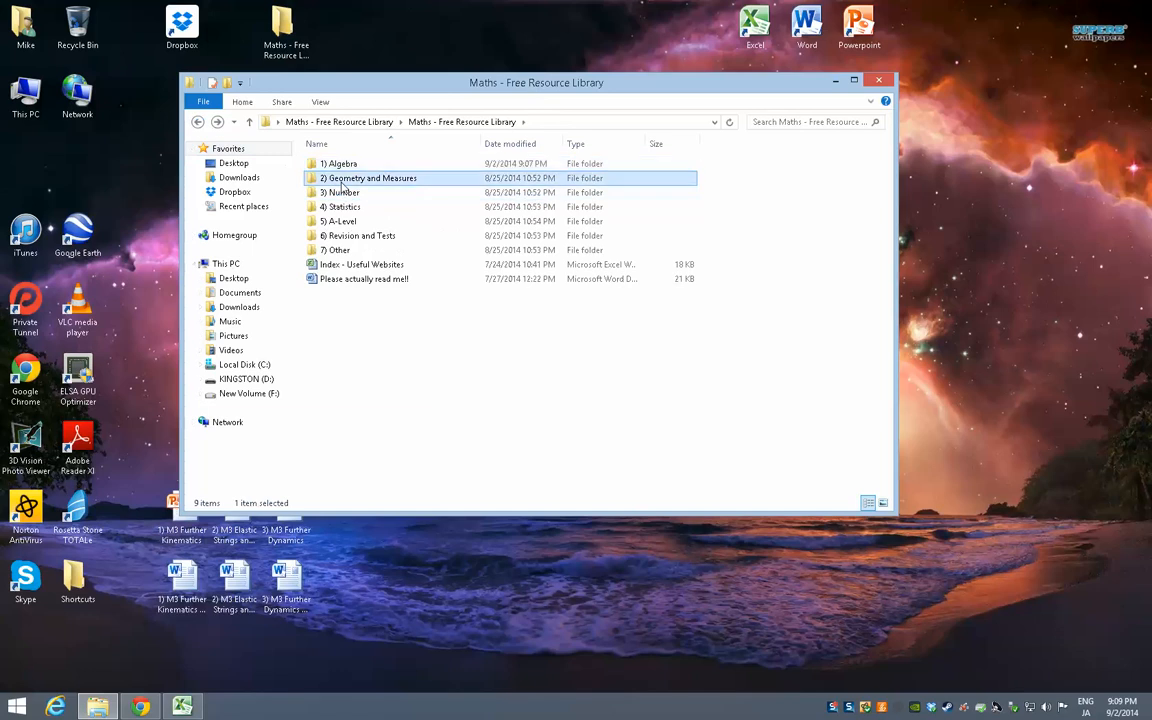
pyautogui.doubleClick(372, 178)
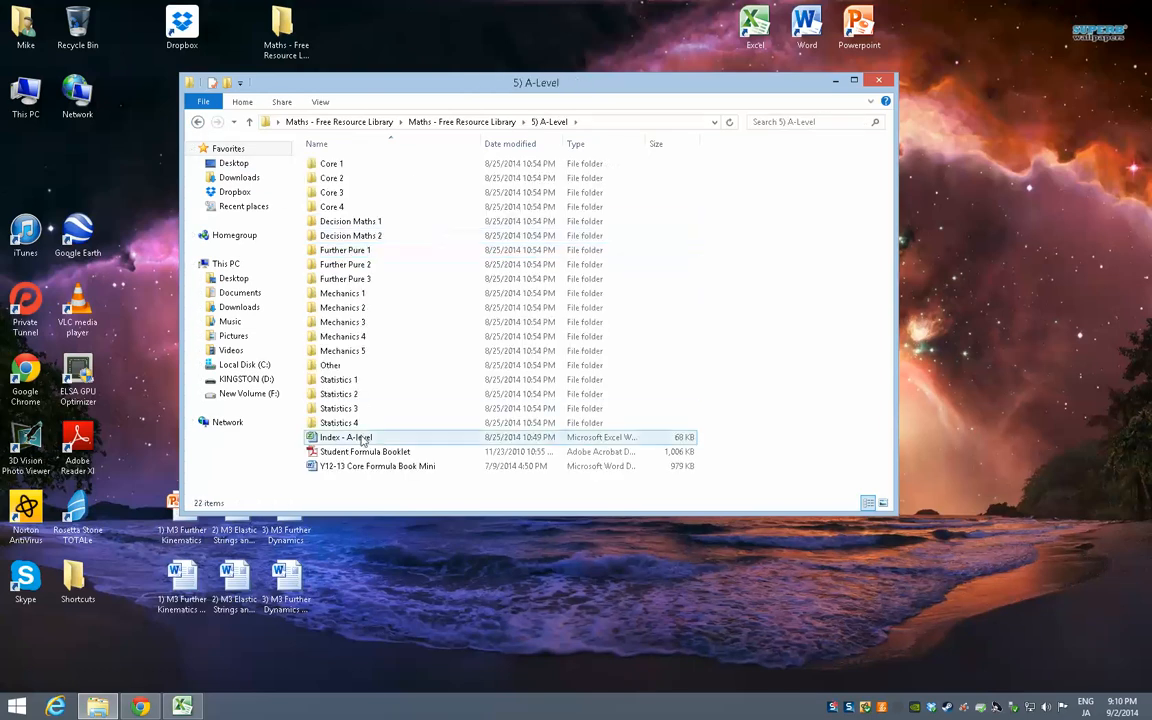
# - Open the Index - A-level workbook, closing Index - Algebra with Don't Save
pyautogui.doubleClick(344, 436)
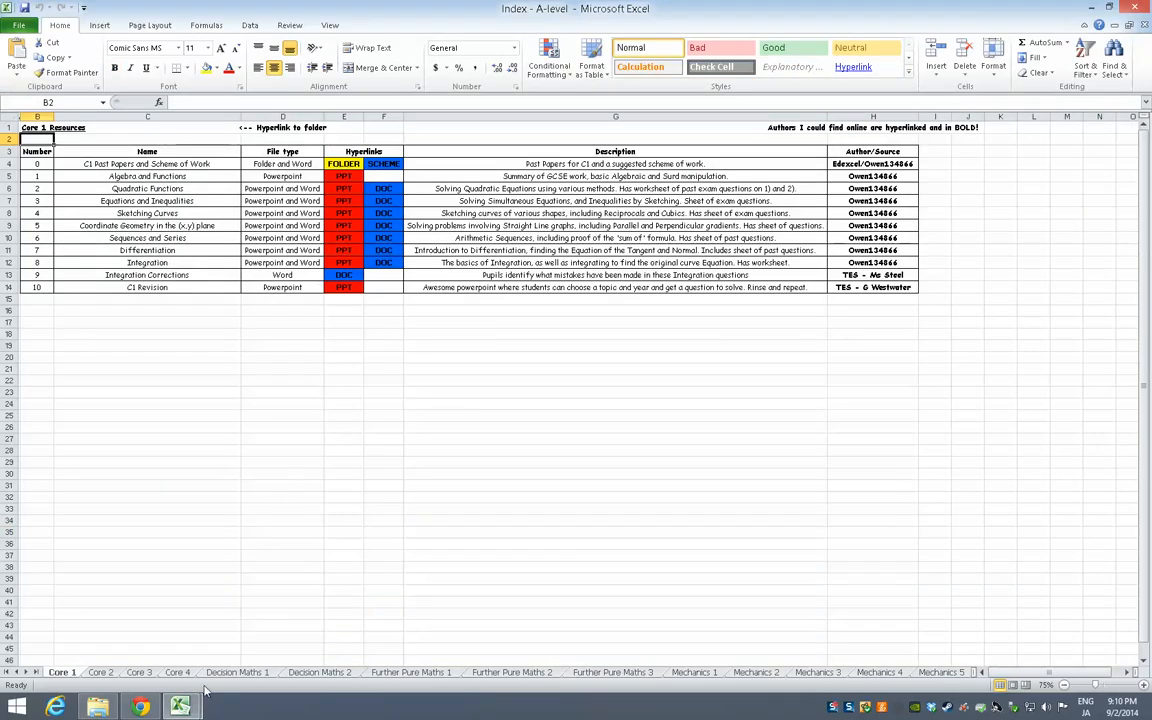
pyautogui.moveTo(180, 708)
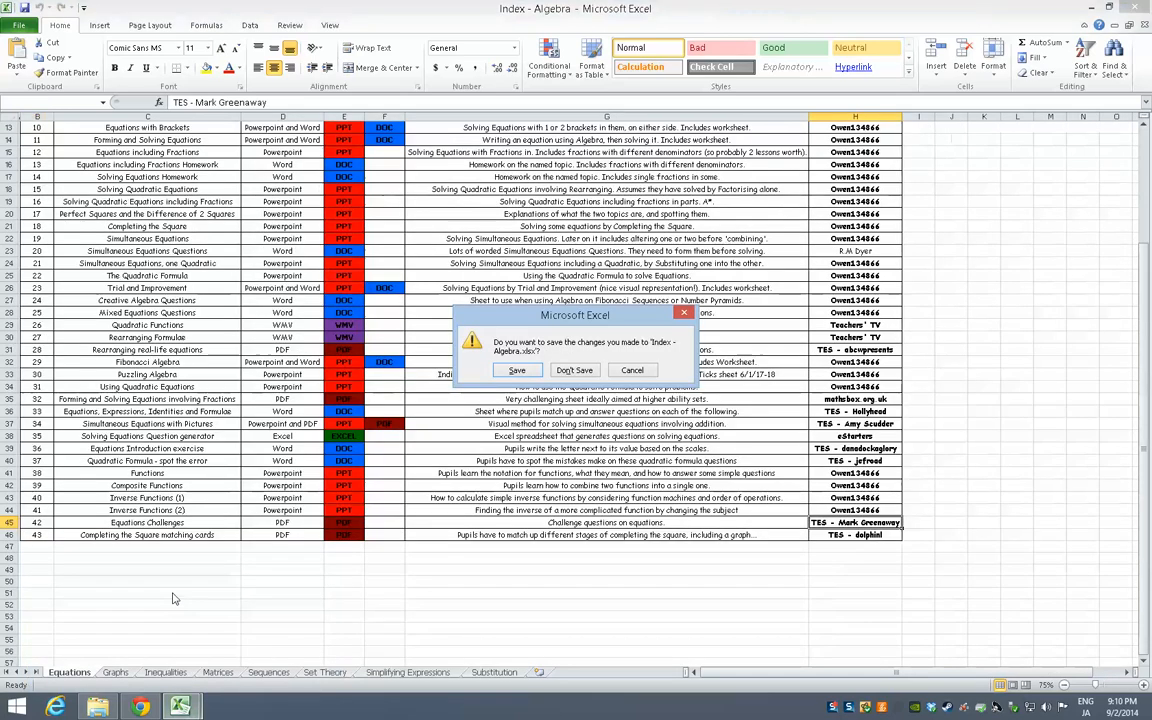
pyautogui.click(574, 370)
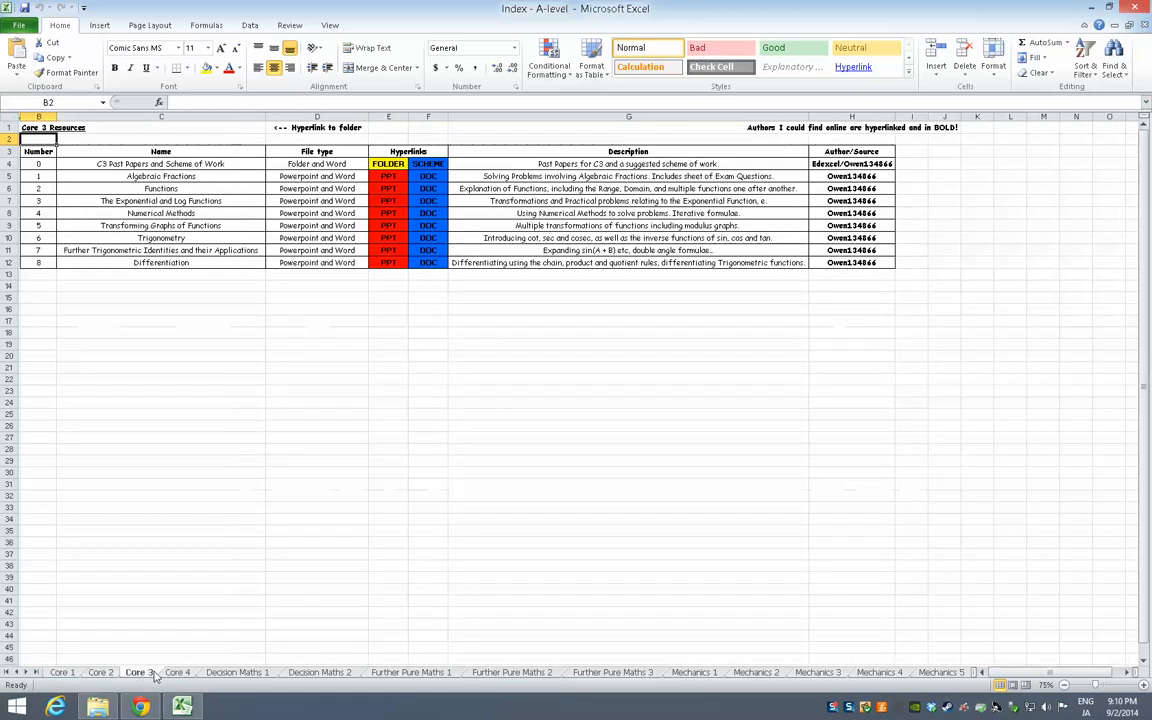
# - View the Decision Maths 1, Further Pure Maths 3, 2 and 1 sheets in turn
pyautogui.click(236, 672)
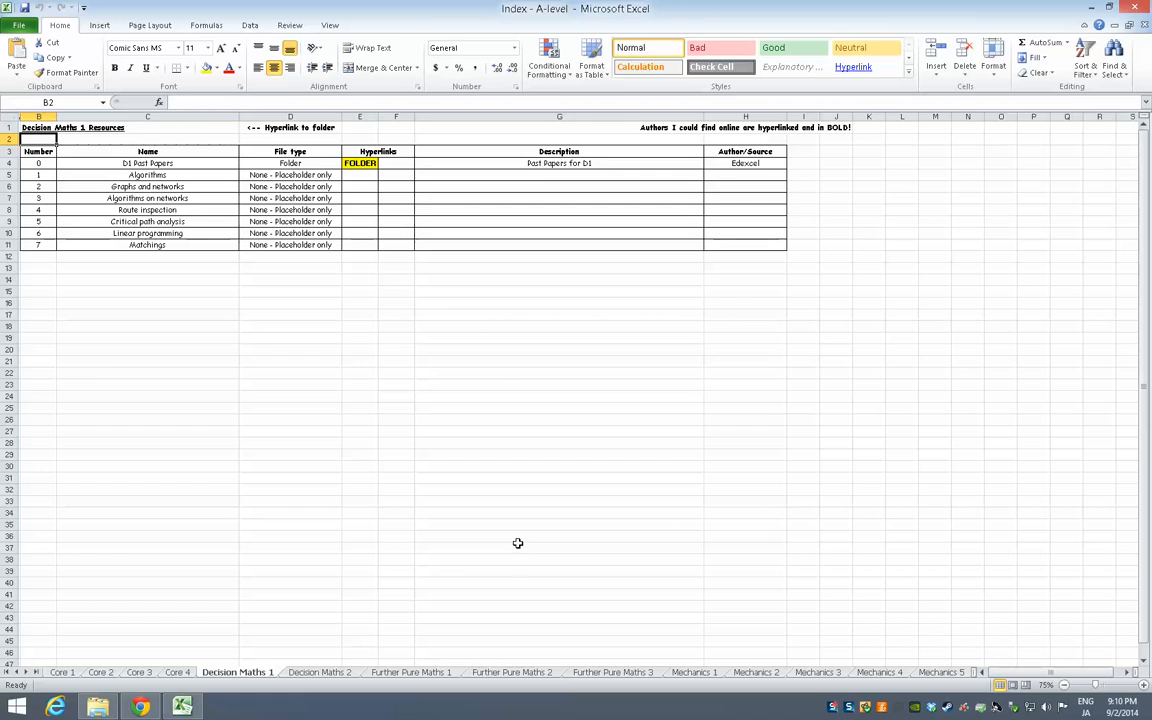
pyautogui.click(612, 672)
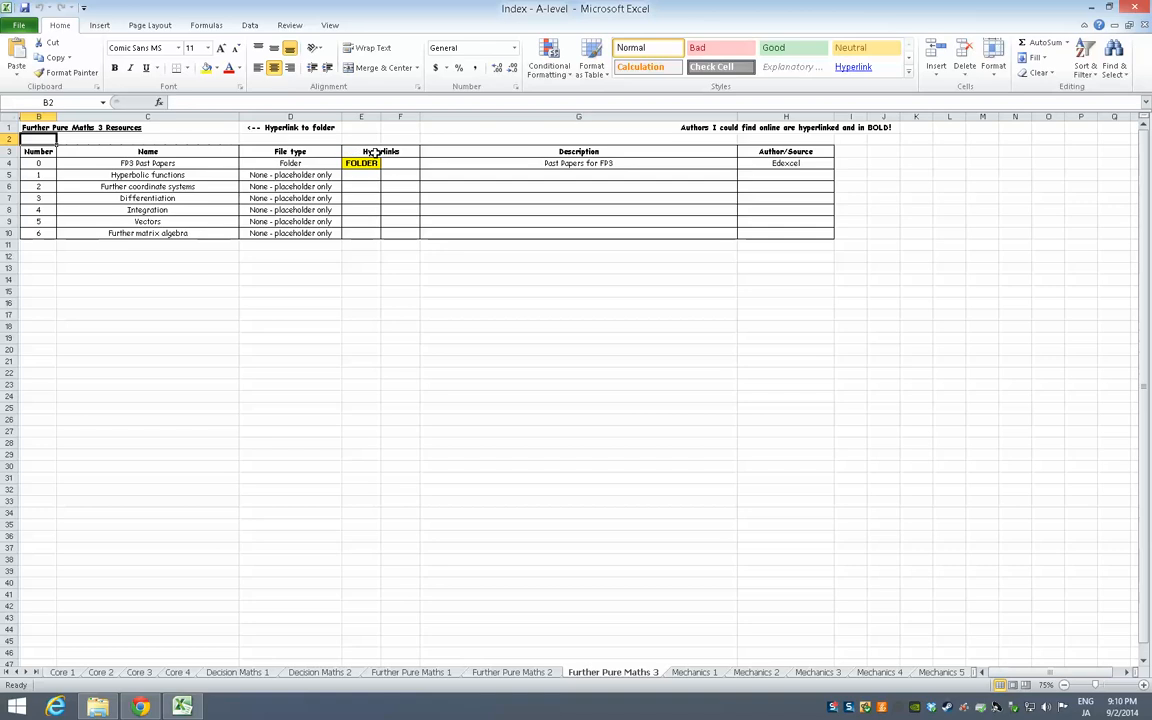
pyautogui.click(512, 672)
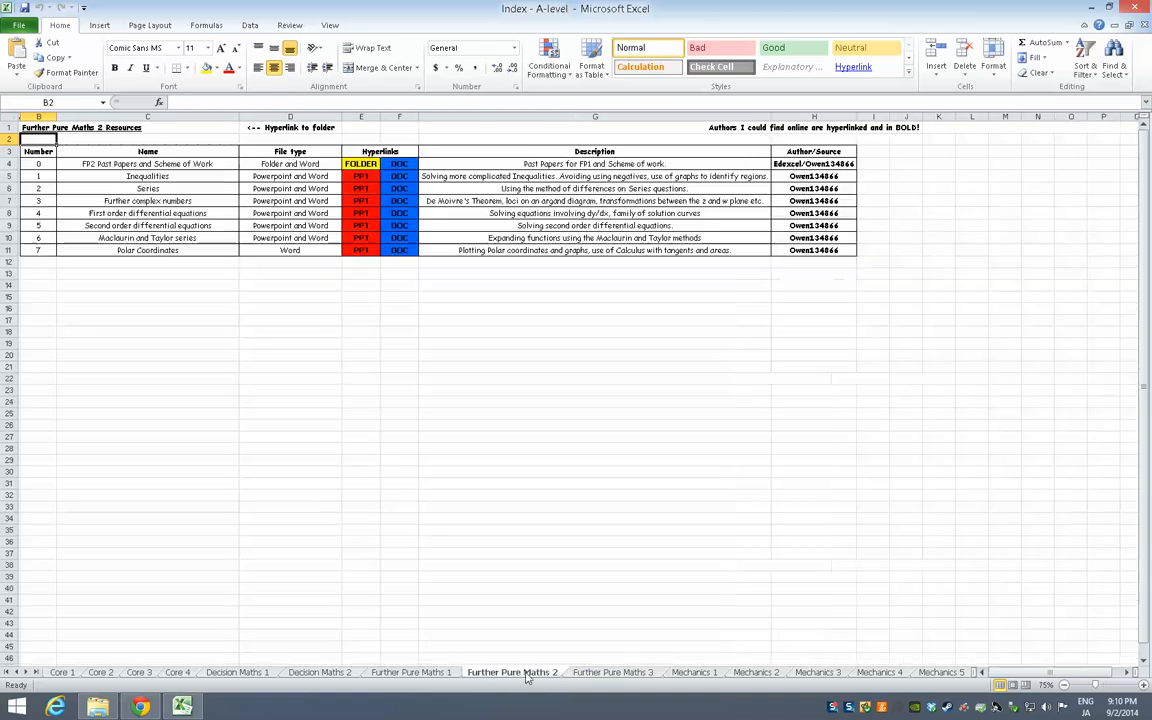
pyautogui.click(410, 672)
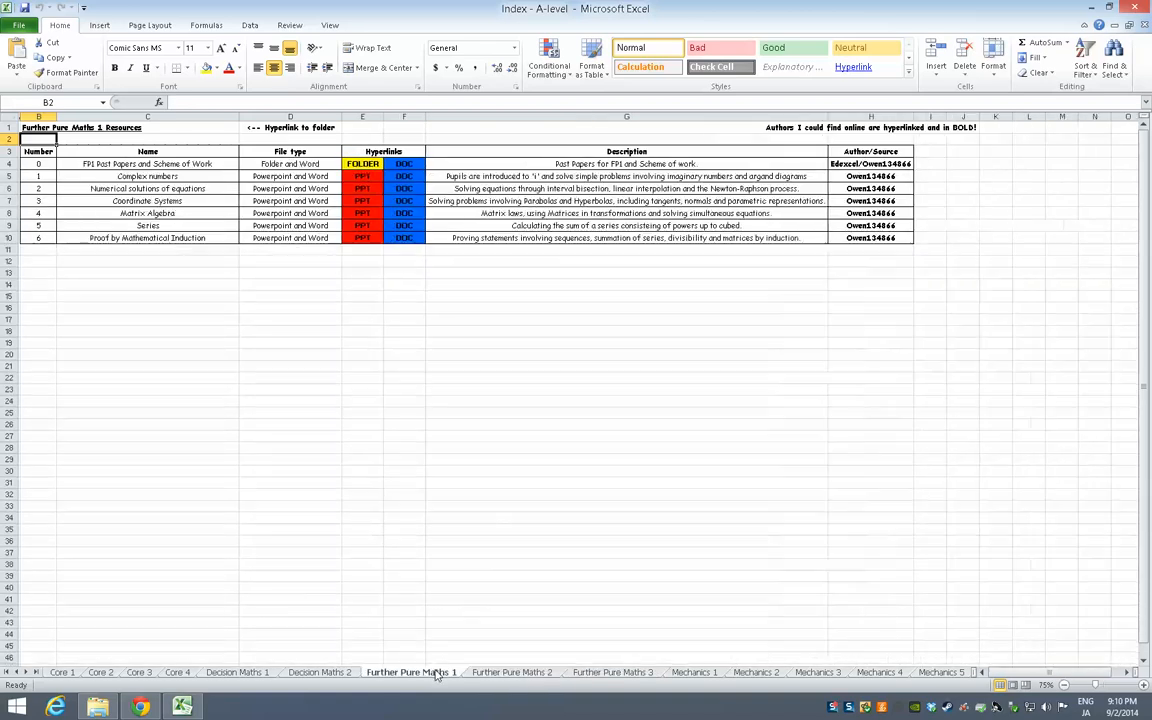
pyautogui.click(362, 164)
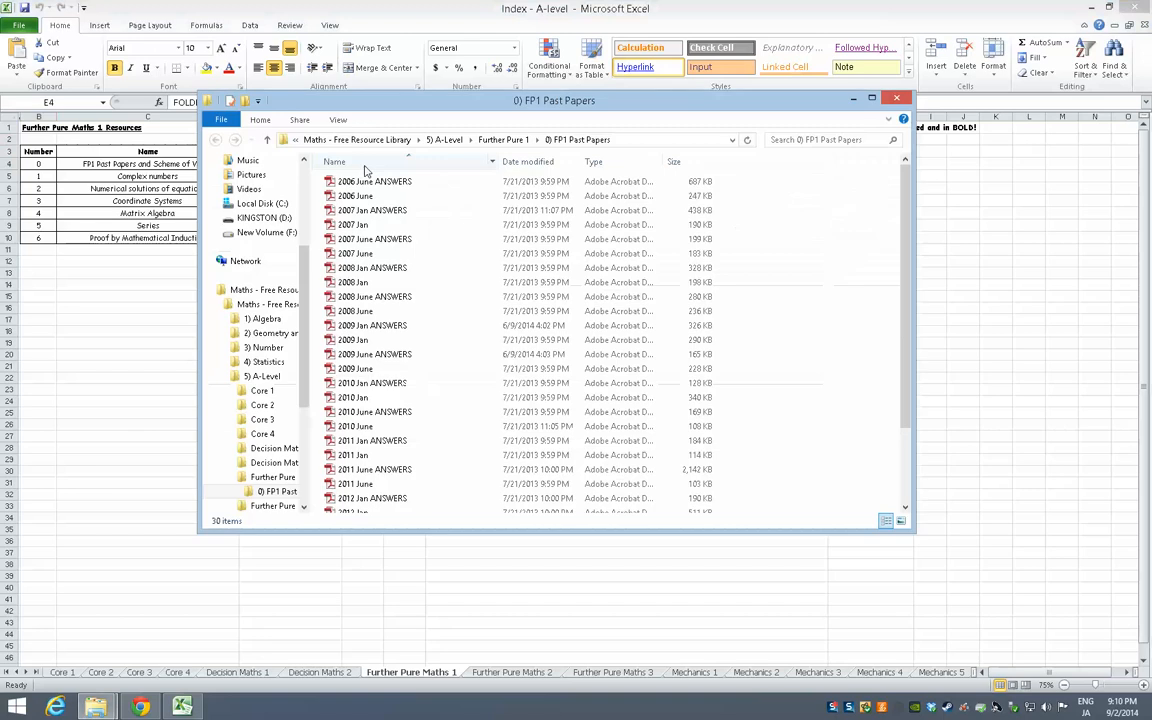
pyautogui.scroll(-3)
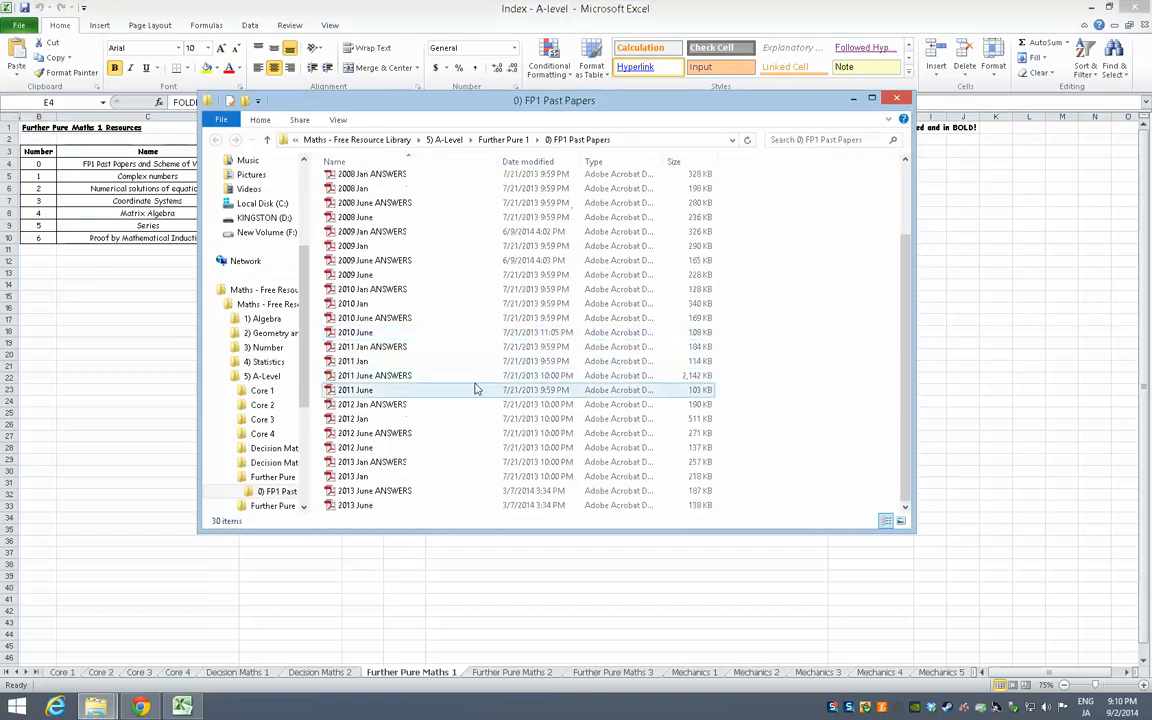
pyautogui.click(390, 432)
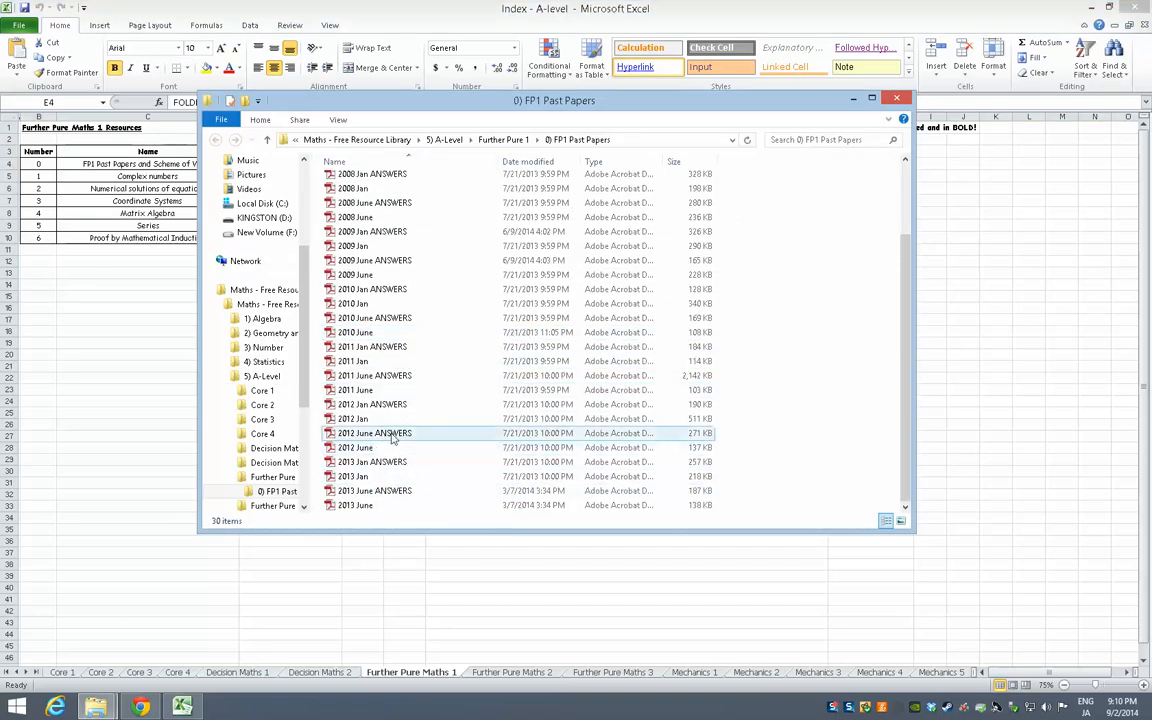
pyautogui.moveTo(376, 432)
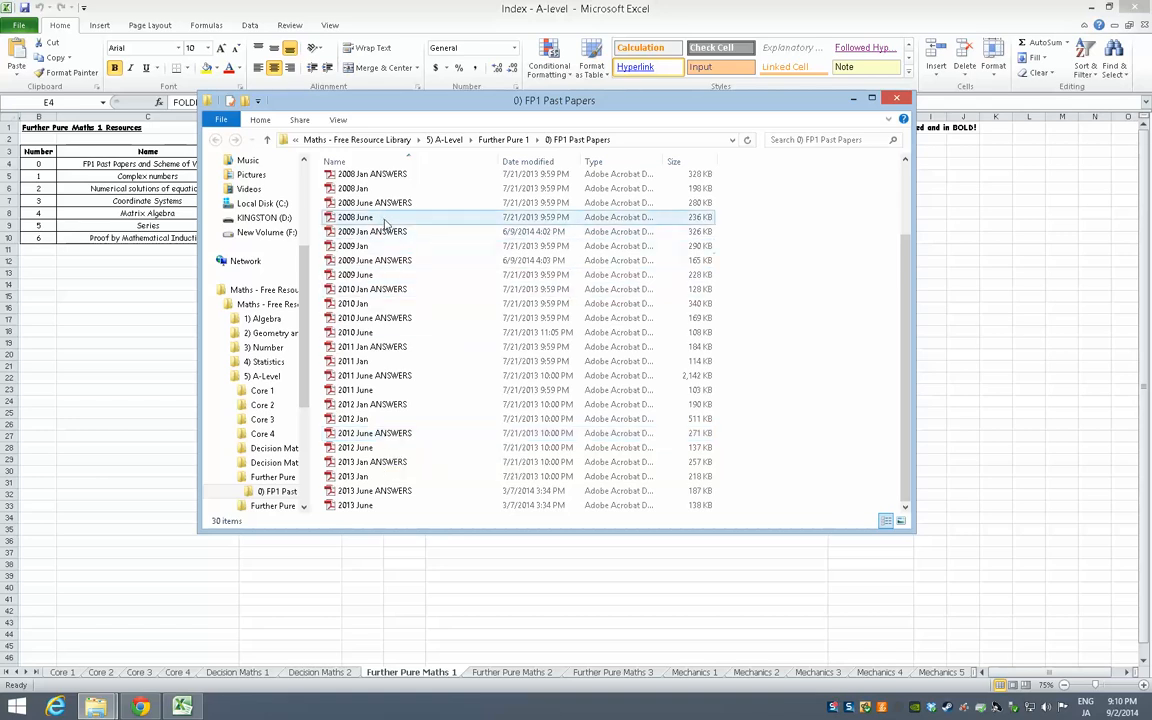
pyautogui.click(352, 418)
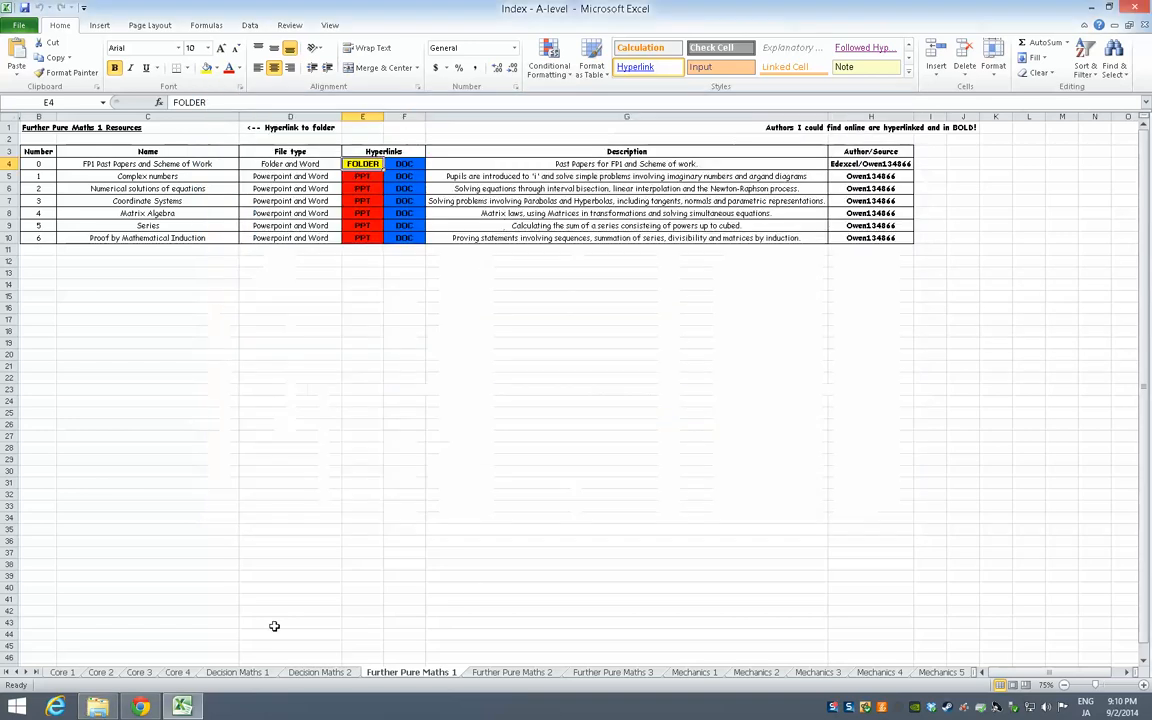
# - View the Core 4 sheet of the A-level index, listing integration and vectors resources
pyautogui.click(176, 672)
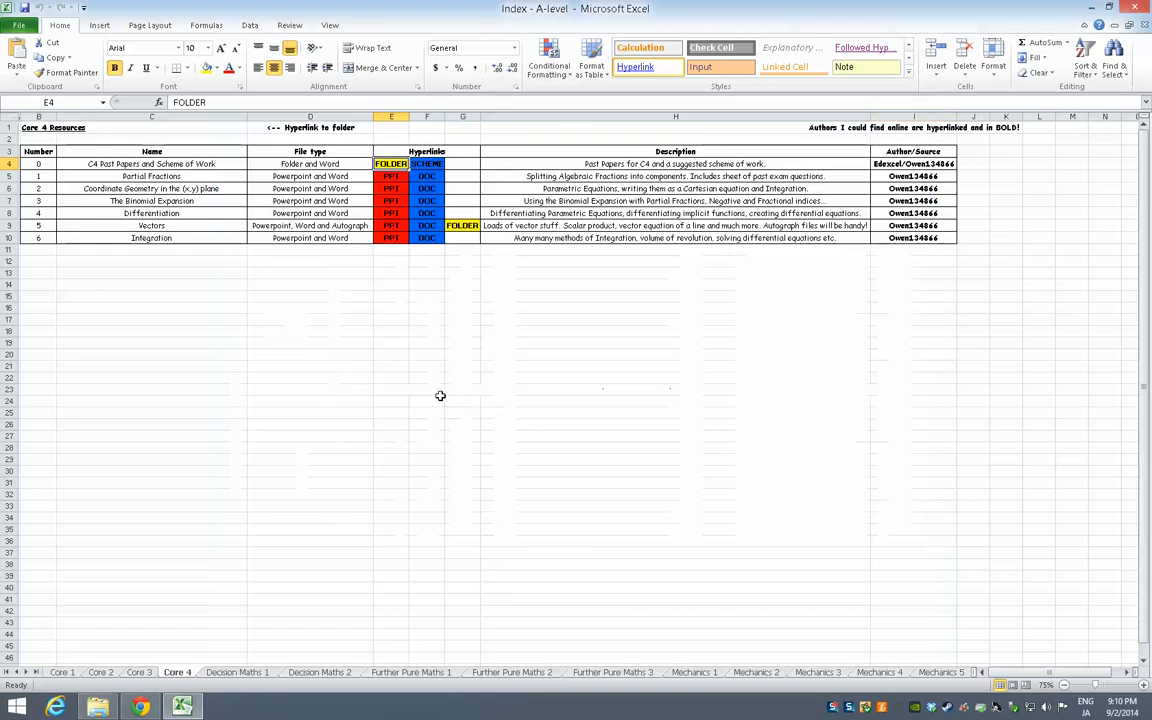
pyautogui.moveTo(380, 560)
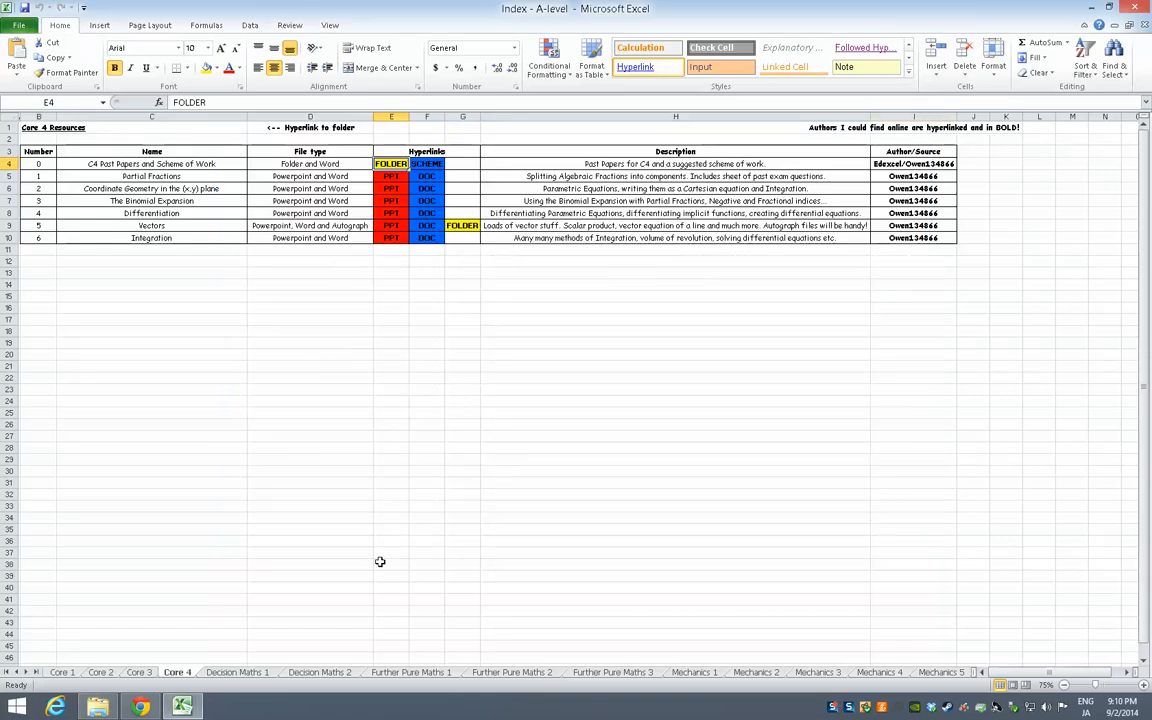
pyautogui.moveTo(78, 688)
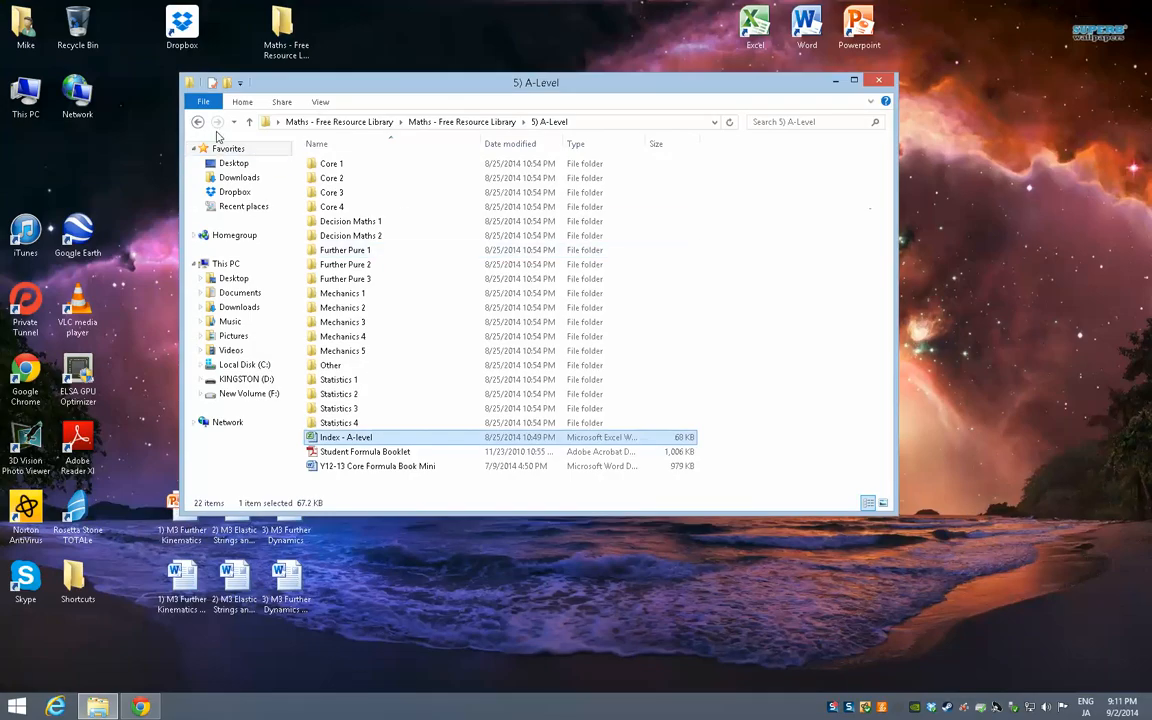
# - Browse 6) Revision and Tests > KS3 > SAT Papers and Revision, peek into Level 3-5, and return
pyautogui.click(196, 122)
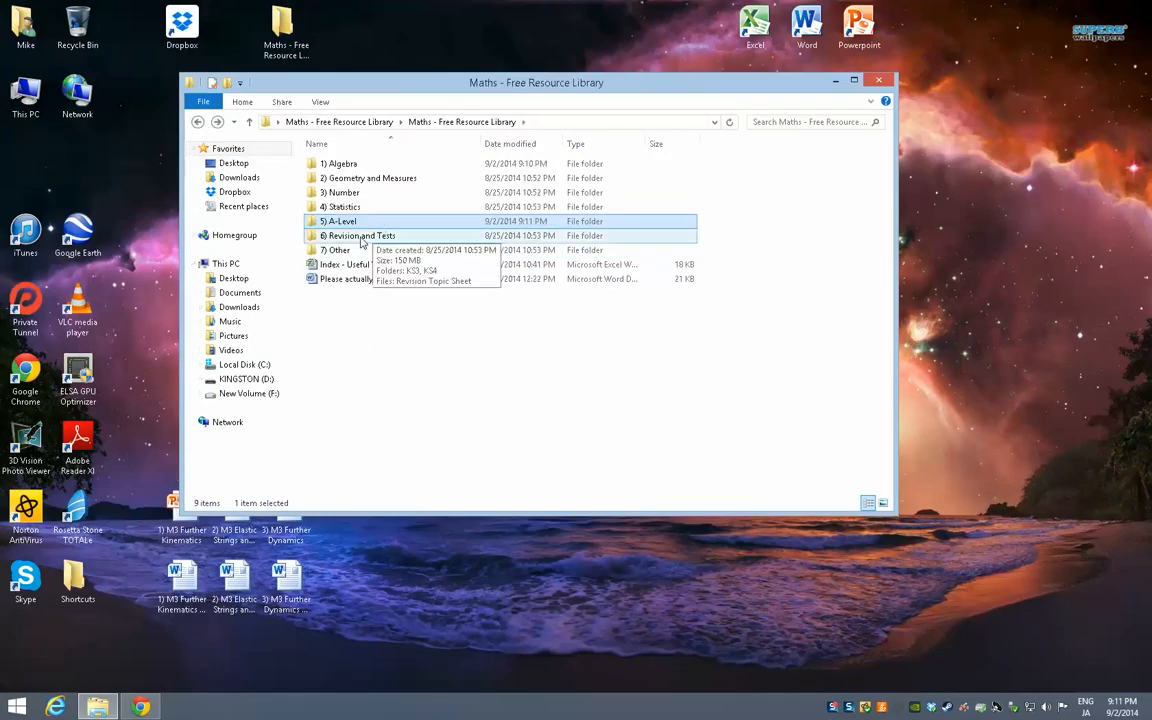
pyautogui.moveTo(348, 244)
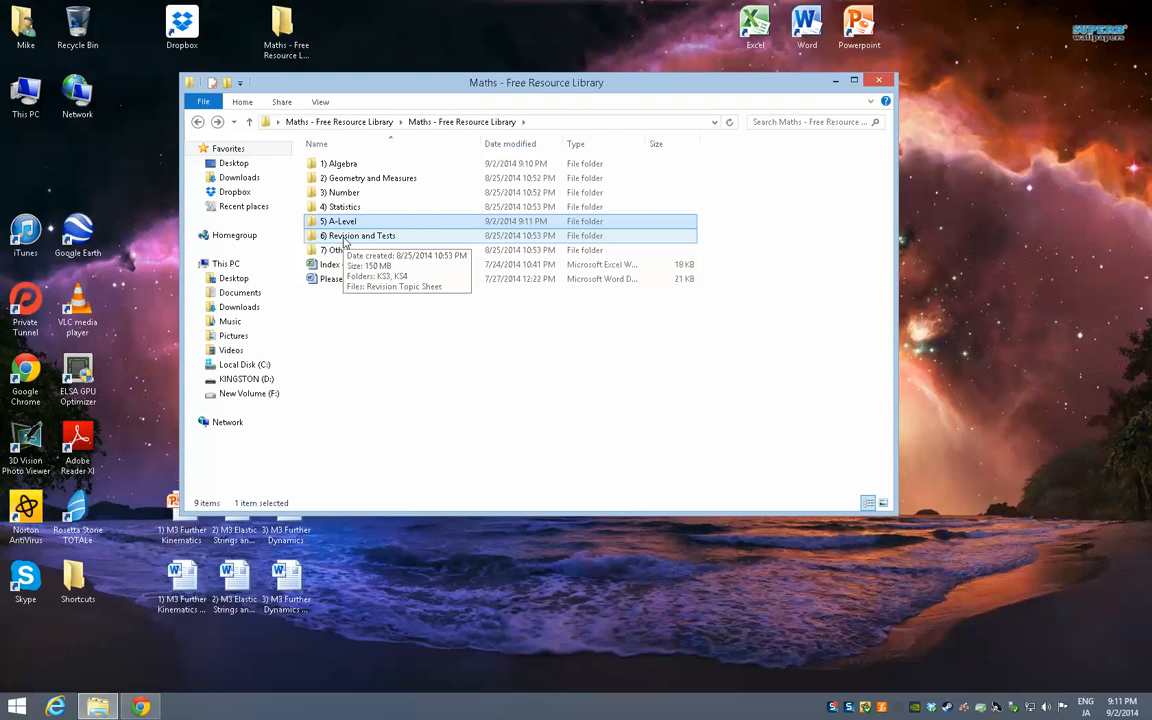
pyautogui.doubleClick(360, 236)
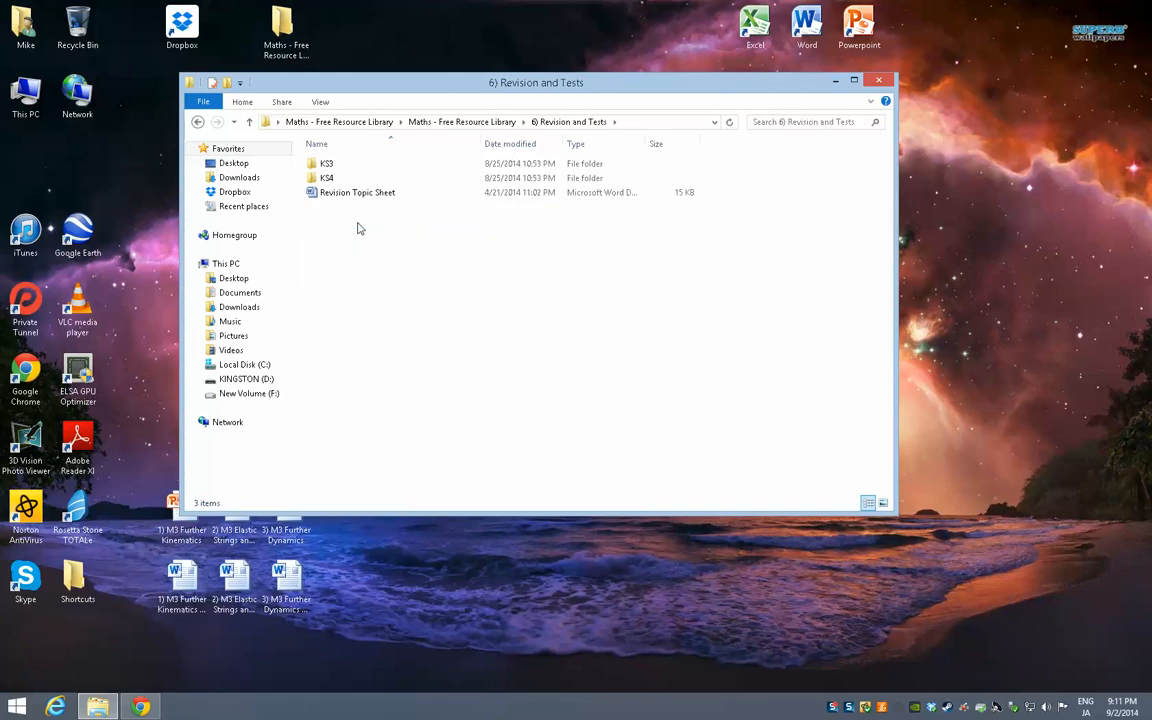
pyautogui.click(328, 164)
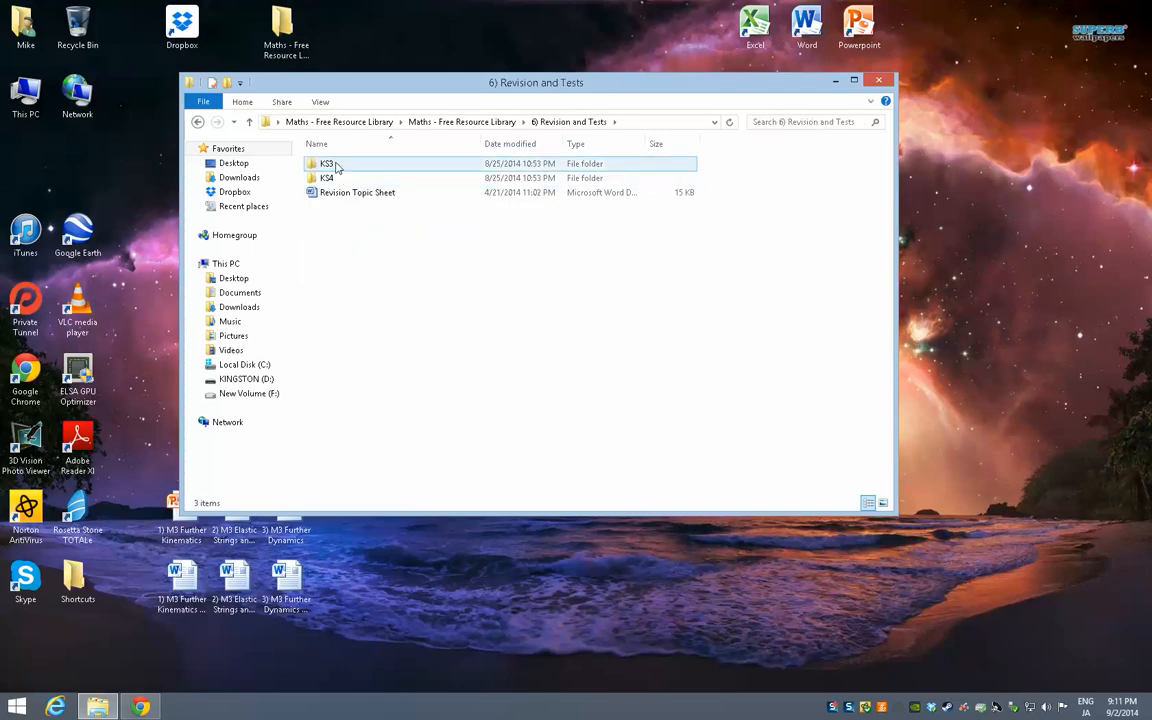
pyautogui.doubleClick(328, 164)
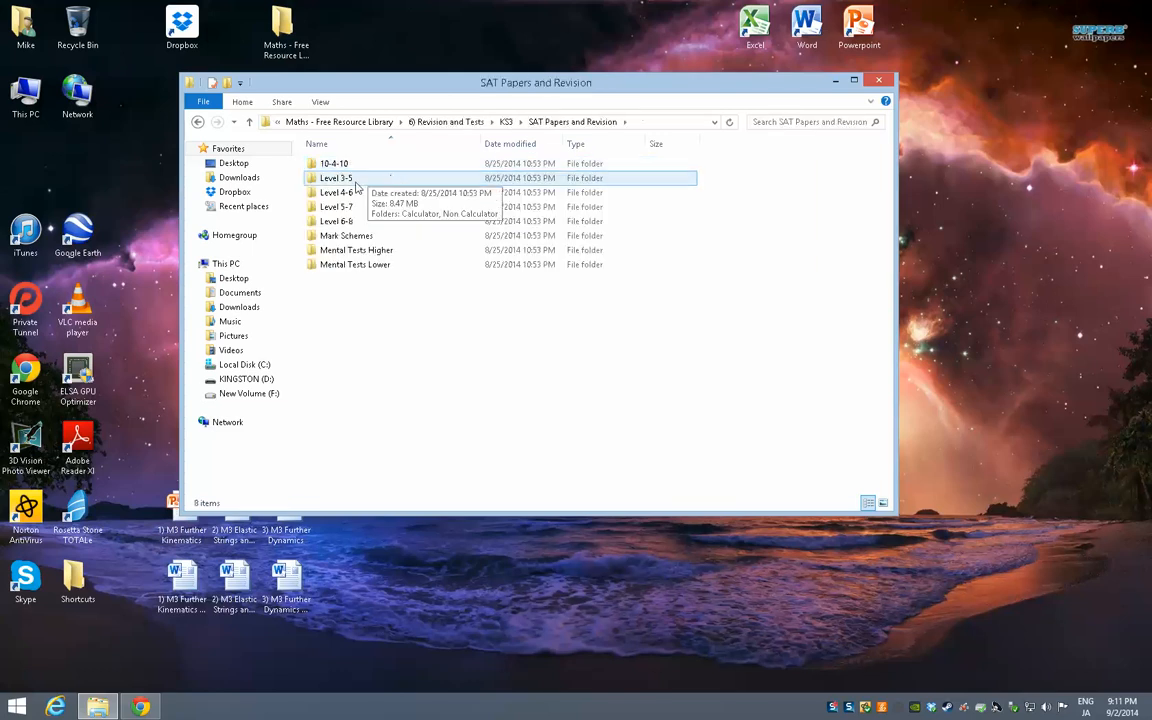
pyautogui.doubleClick(336, 178)
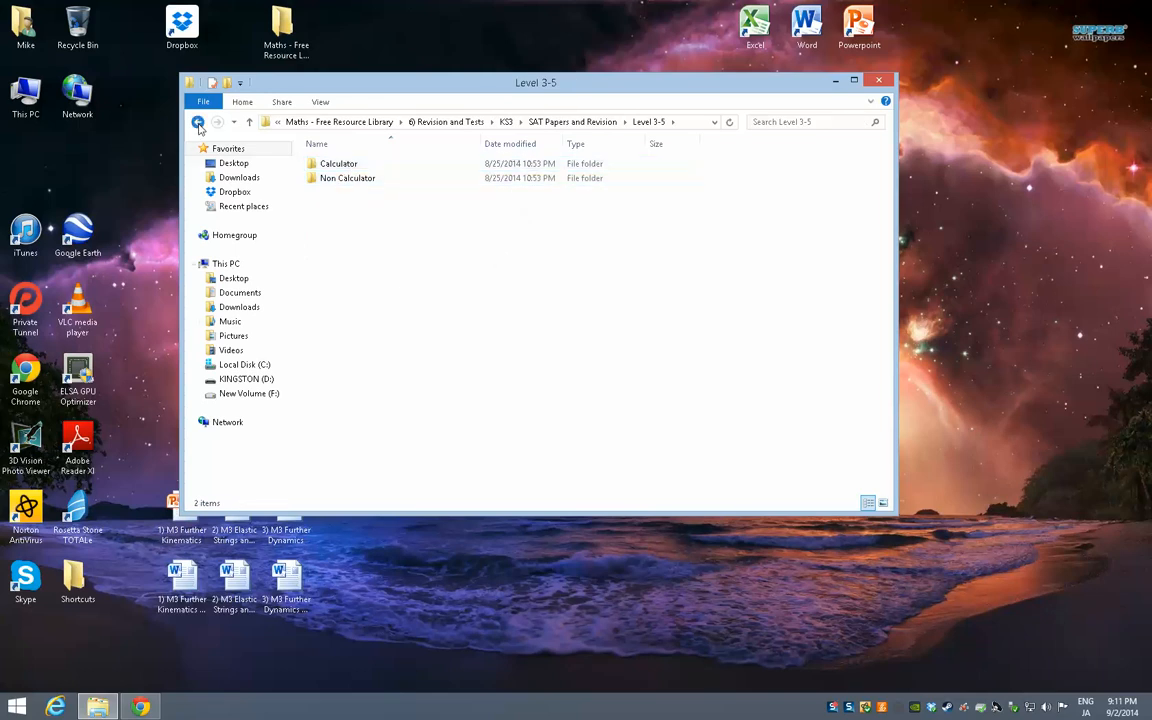
pyautogui.click(198, 122)
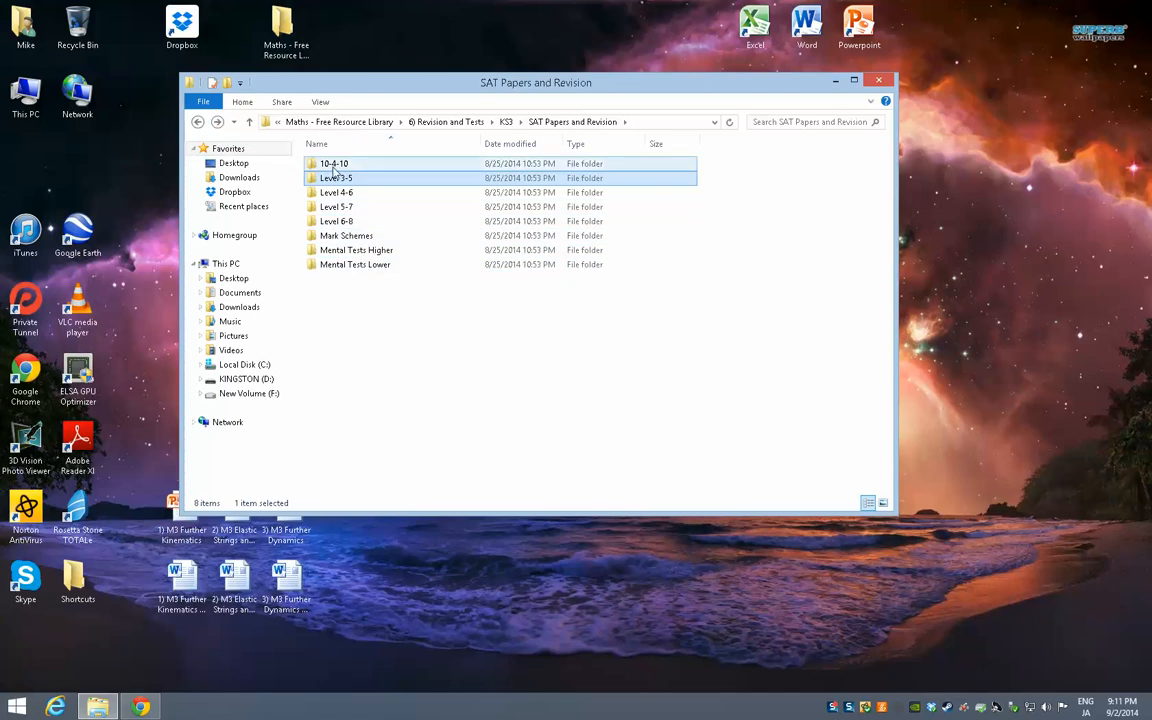
pyautogui.click(332, 164)
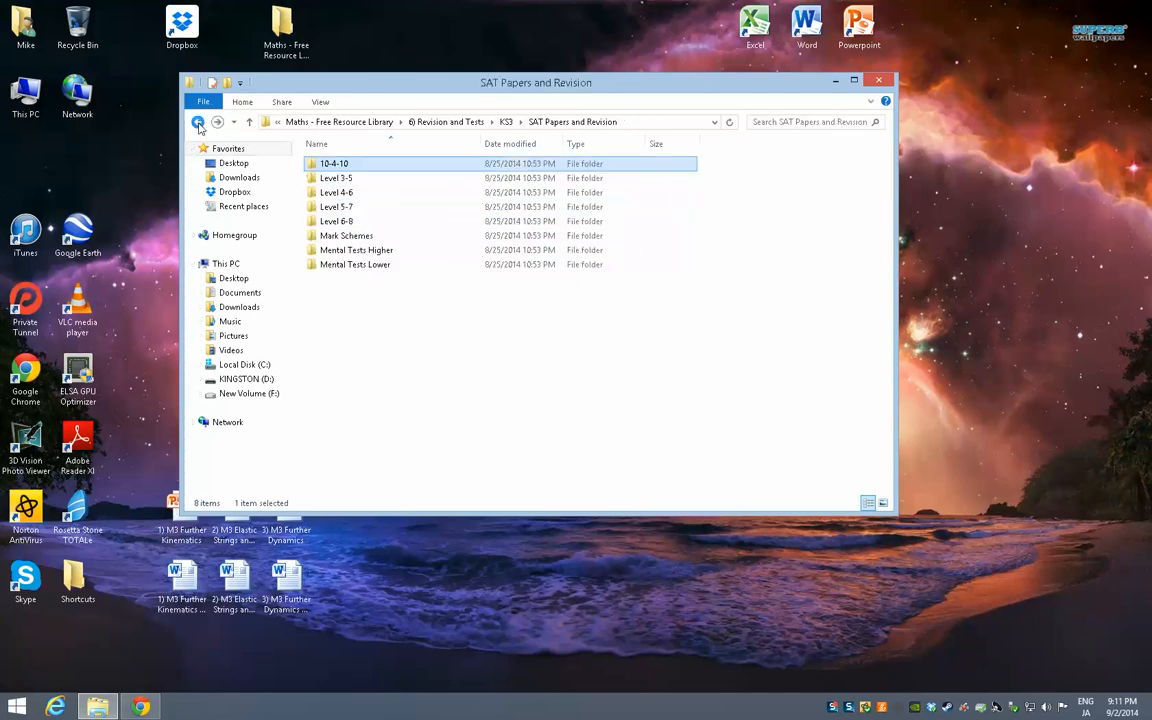
pyautogui.click(198, 122)
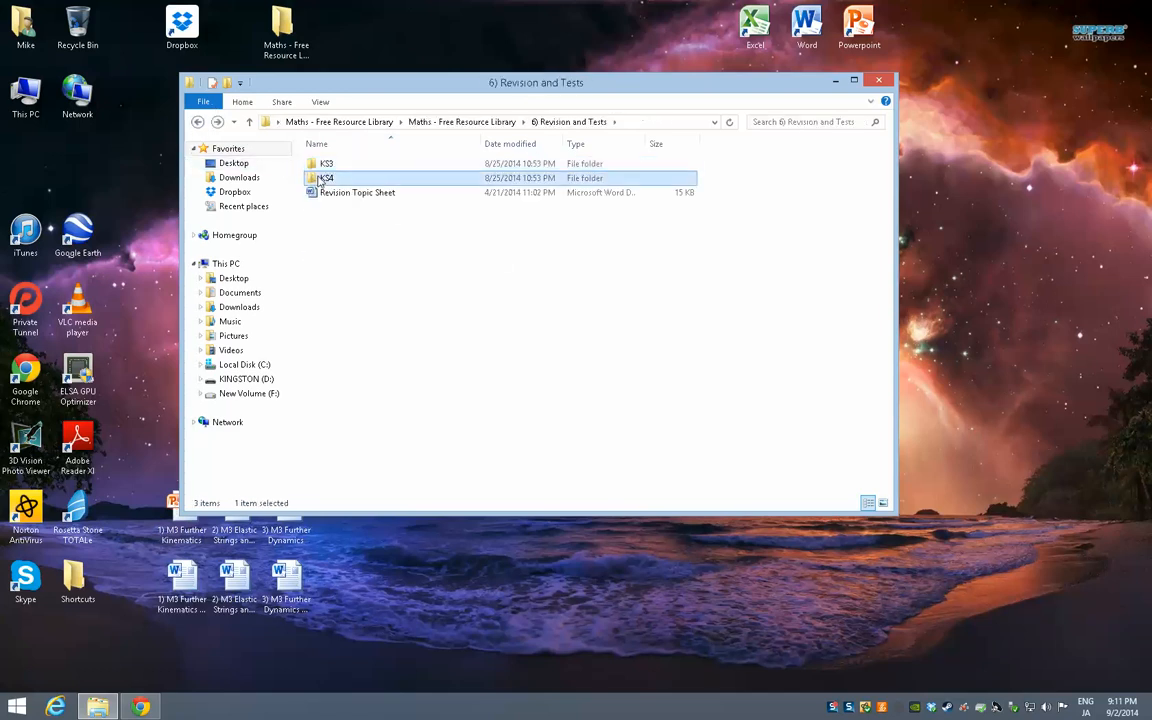
# - Look into KS4 Exam Past Papers (Cambridge IGCSE), then enter the KS4 Revision Work folder
pyautogui.doubleClick(328, 178)
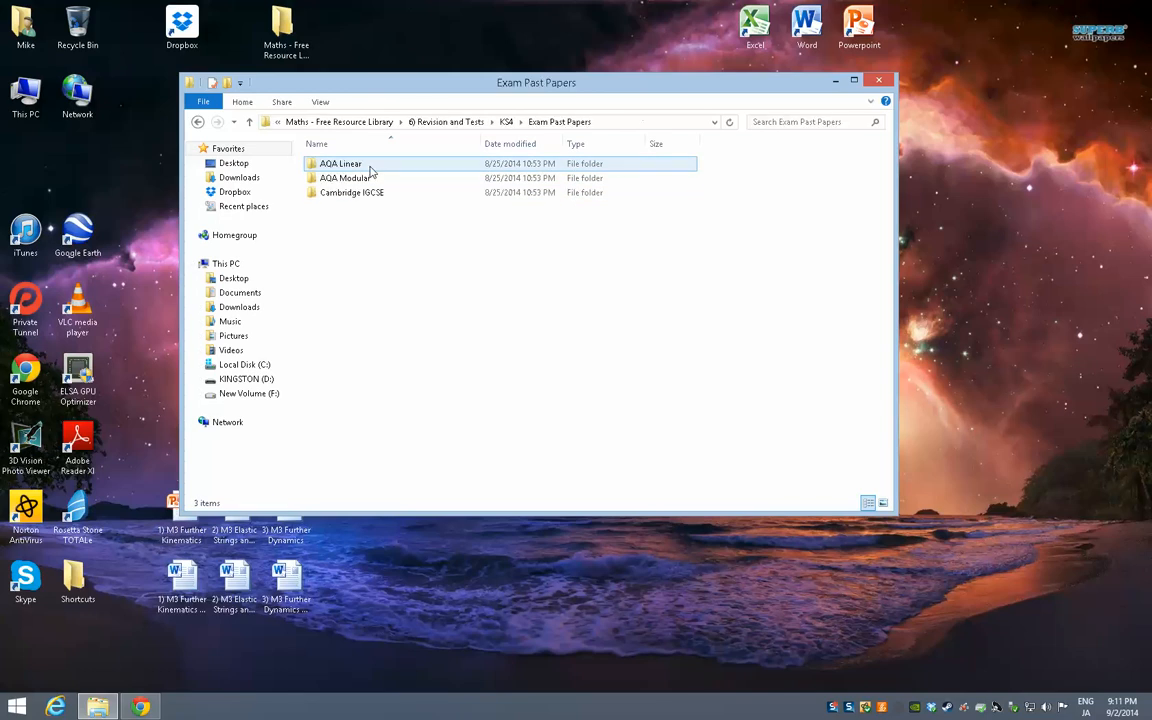
pyautogui.click(352, 192)
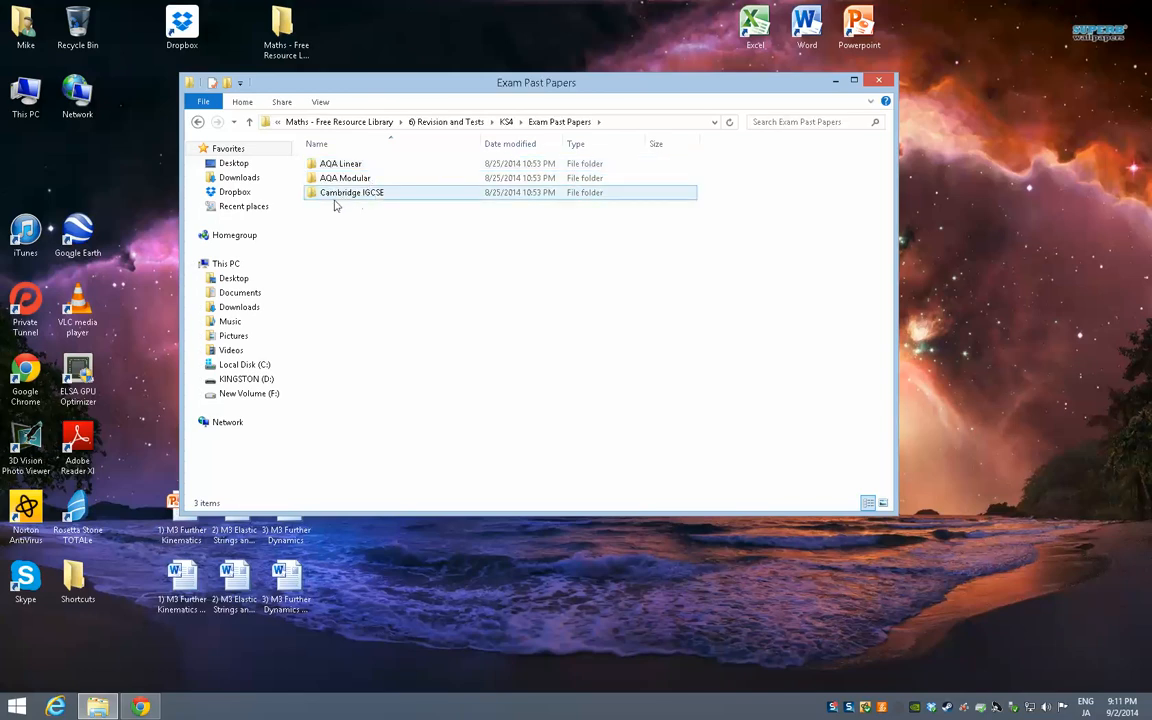
pyautogui.click(352, 192)
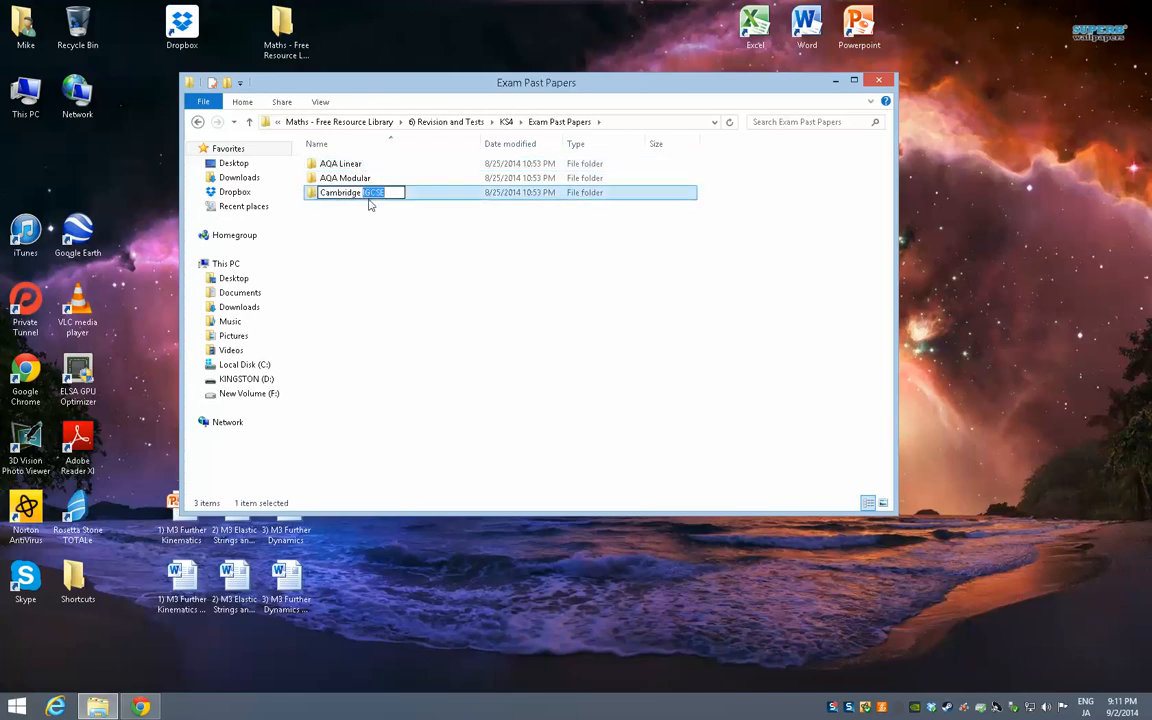
pyautogui.press('Return')
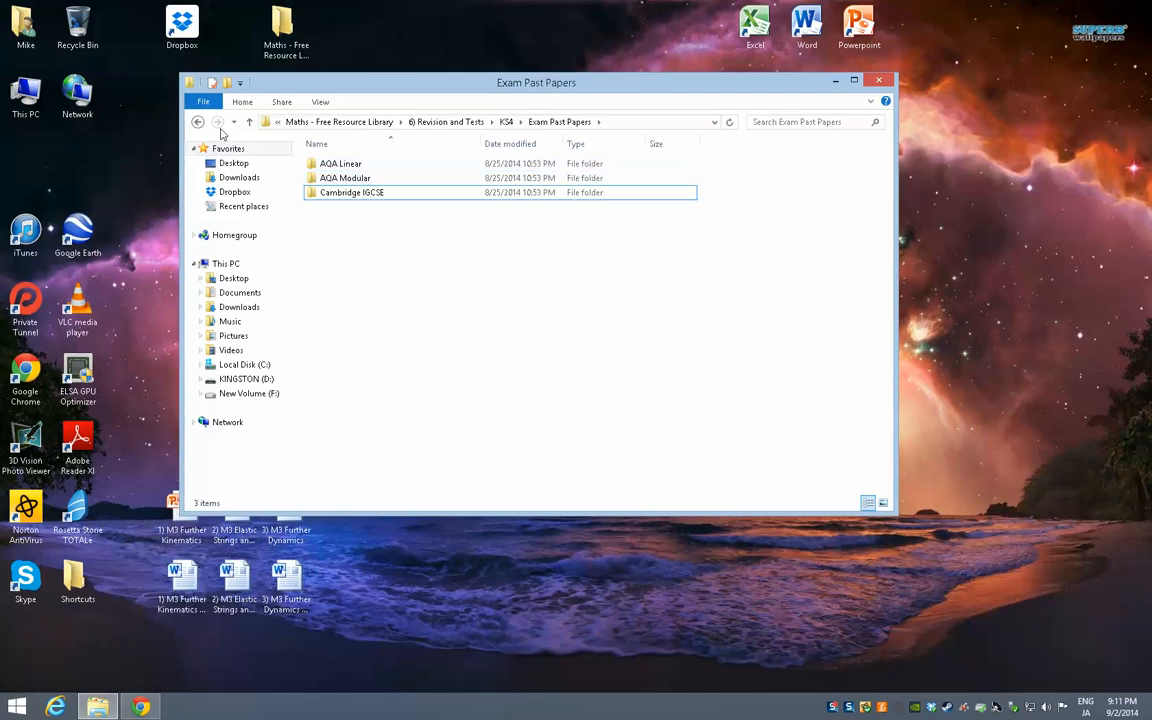
pyautogui.click(196, 122)
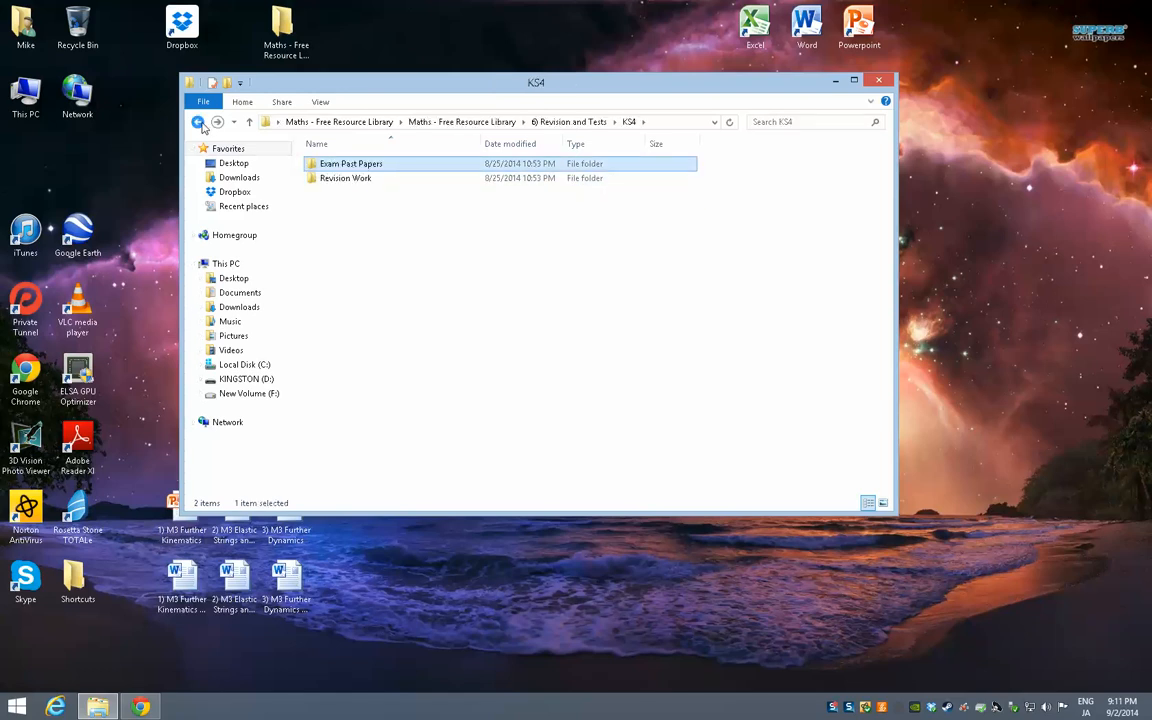
pyautogui.moveTo(344, 178)
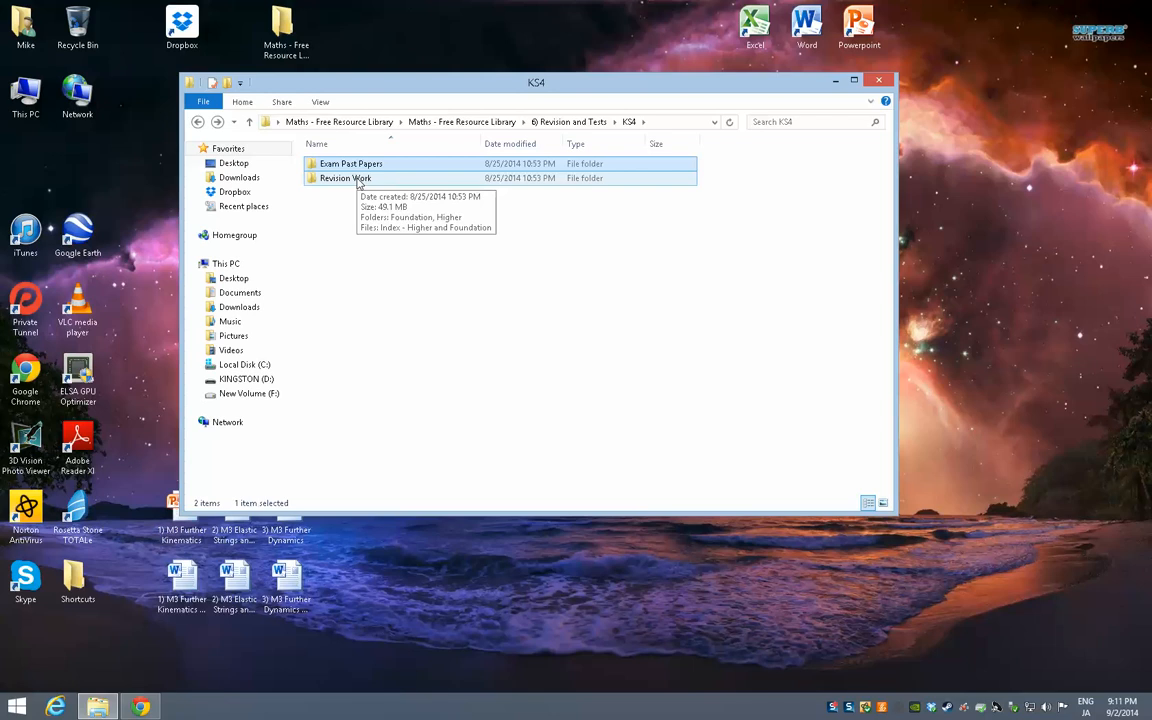
pyautogui.doubleClick(344, 178)
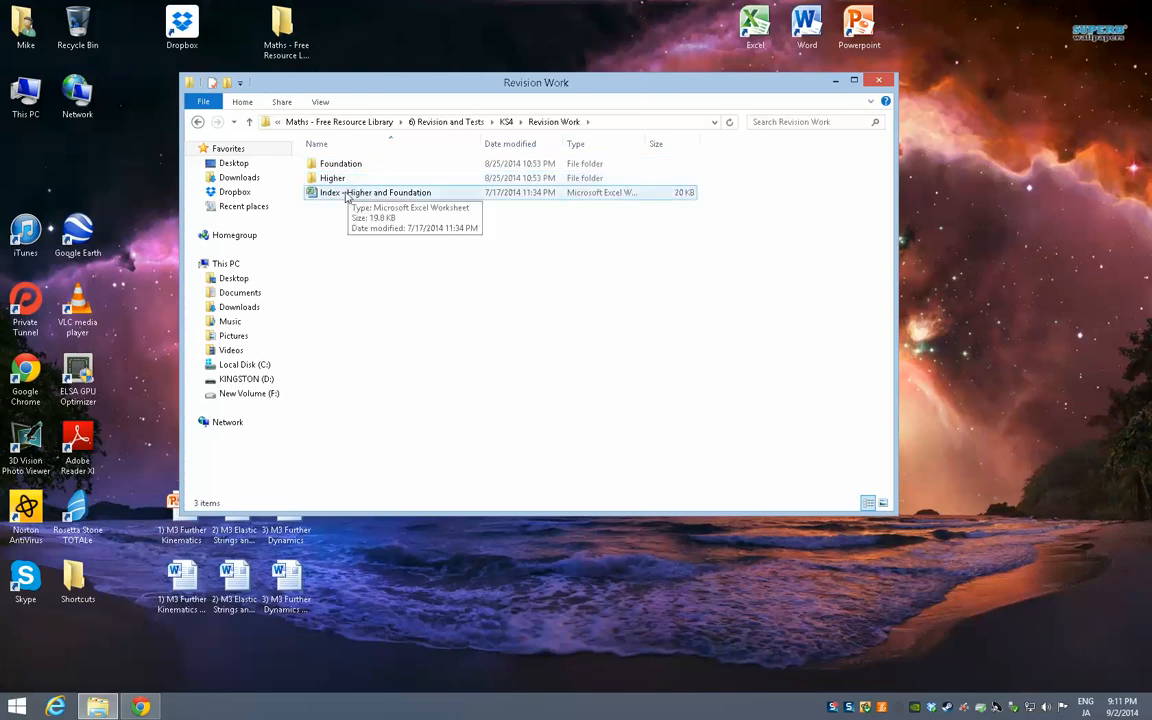
# - Open the Index - Higher and Foundation workbook and scroll through the Higher sheet's revision topics
pyautogui.doubleClick(372, 192)
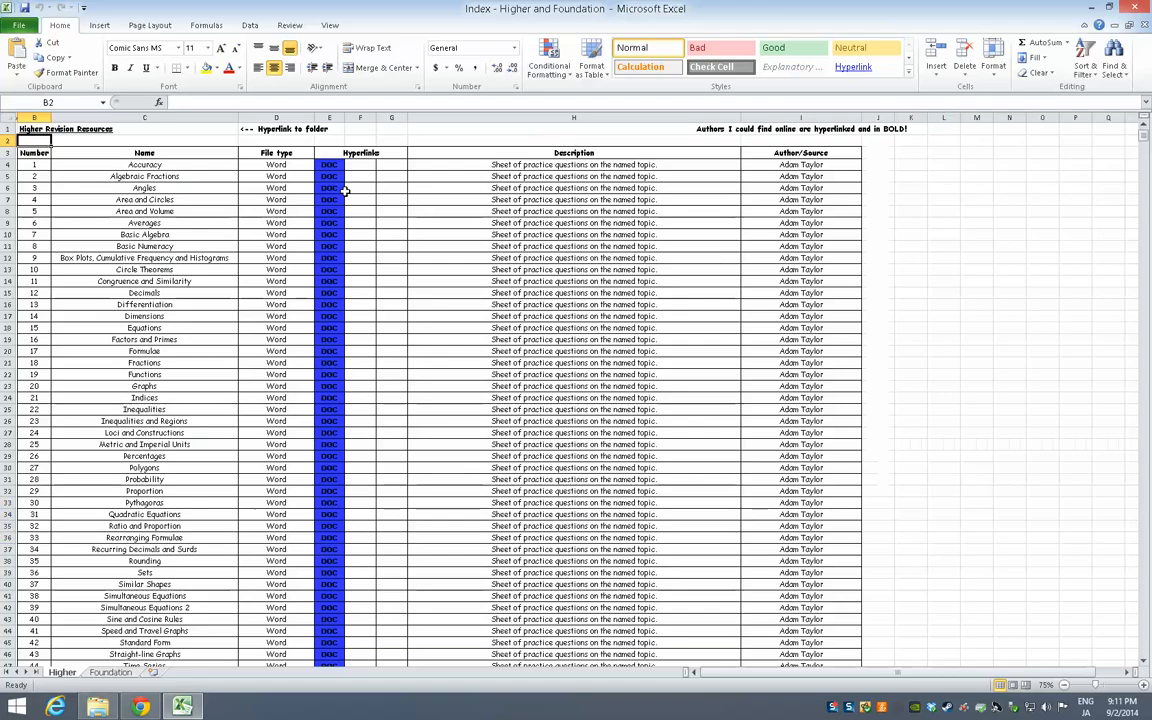
pyautogui.scroll(-3)
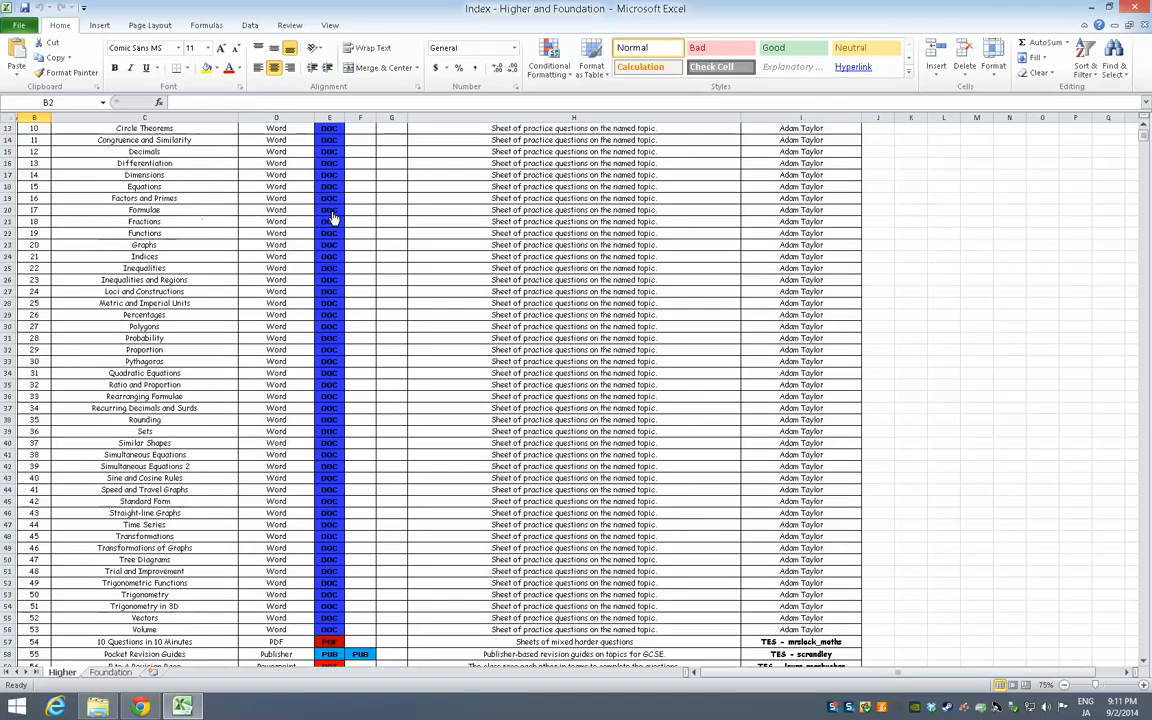
pyautogui.scroll(-3)
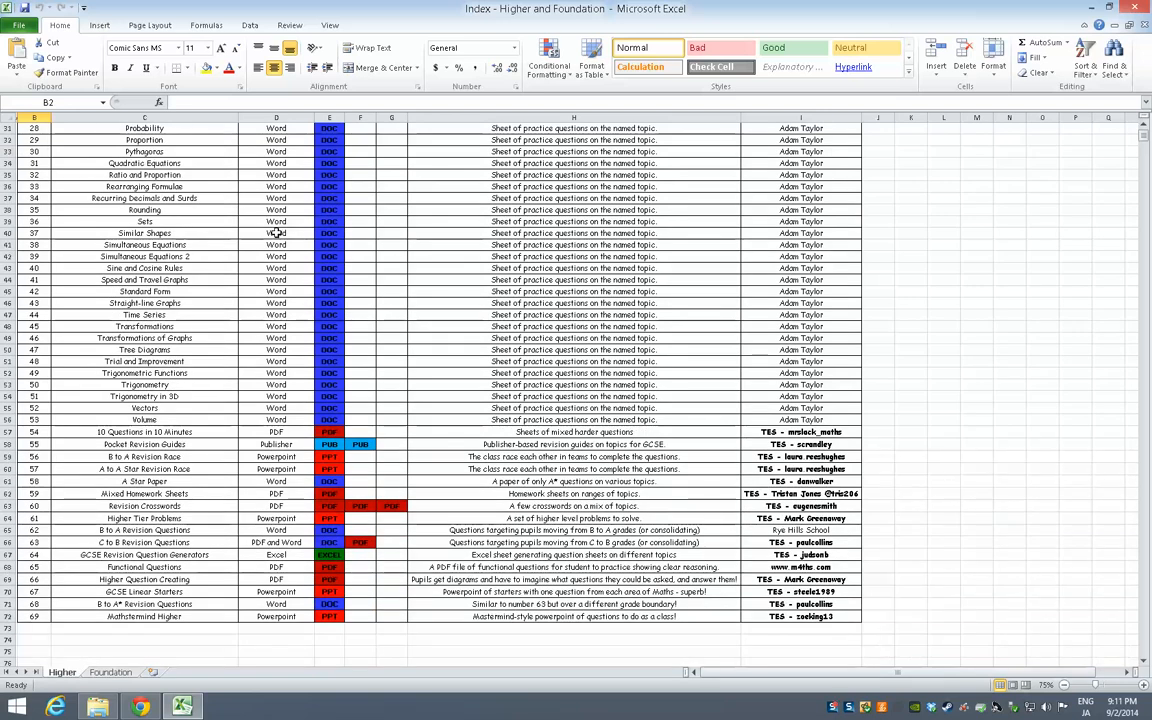
pyautogui.moveTo(298, 248)
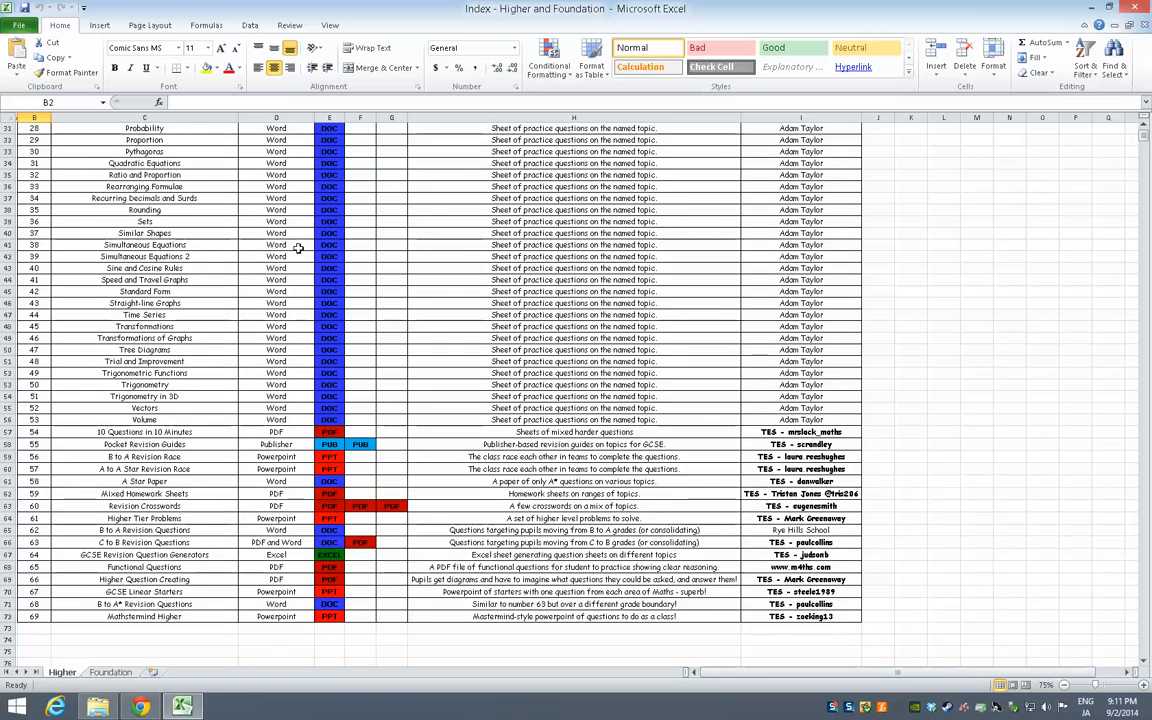
pyautogui.scroll(-3)
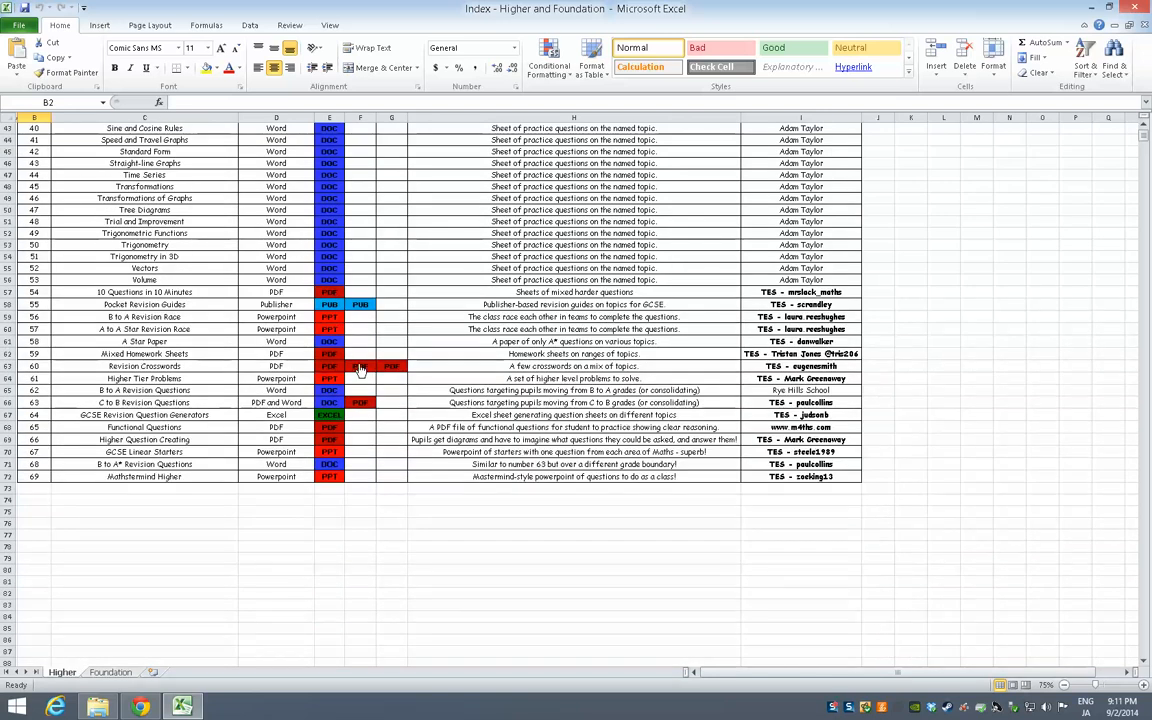
pyautogui.moveTo(792, 348)
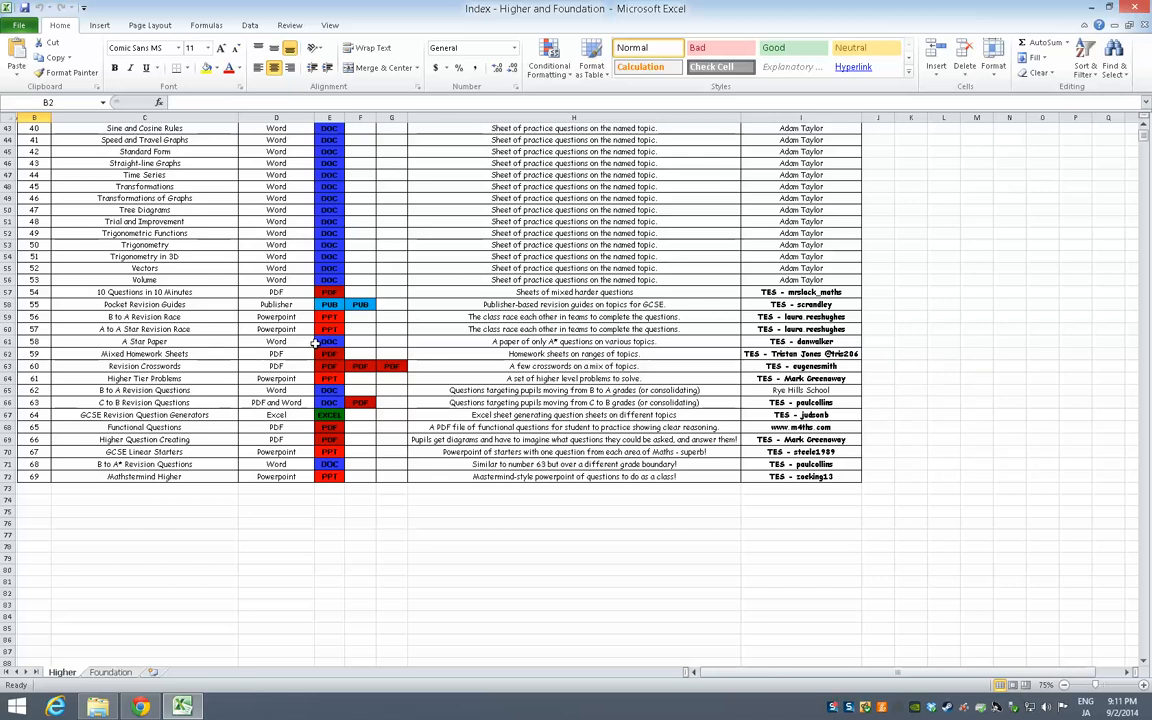
pyautogui.moveTo(330, 352)
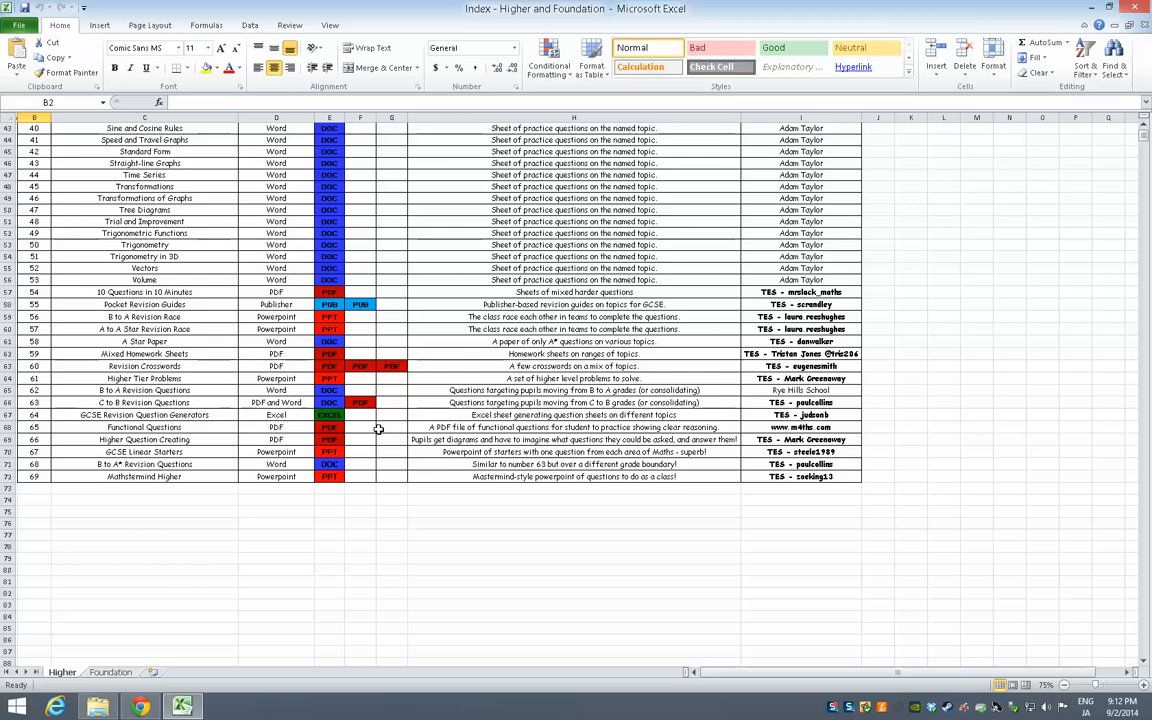
pyautogui.moveTo(332, 432)
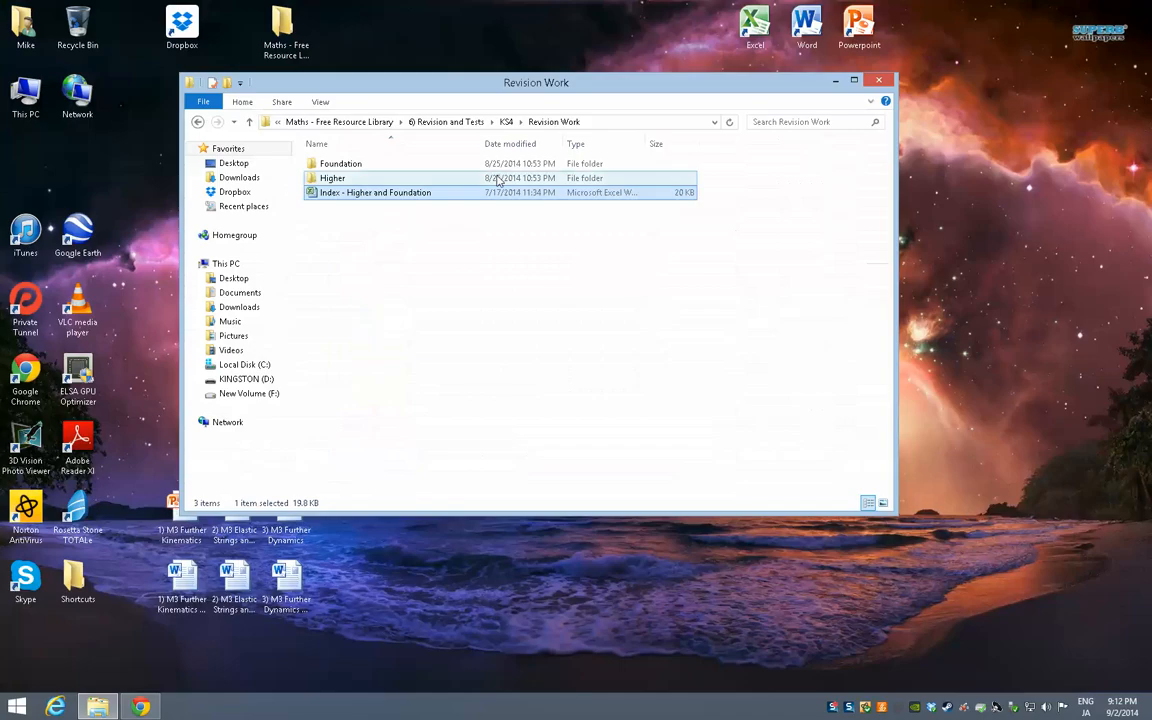
# - Return to the library root, enter 7) Other and launch its Index - Other spreadsheet
pyautogui.click(198, 122)
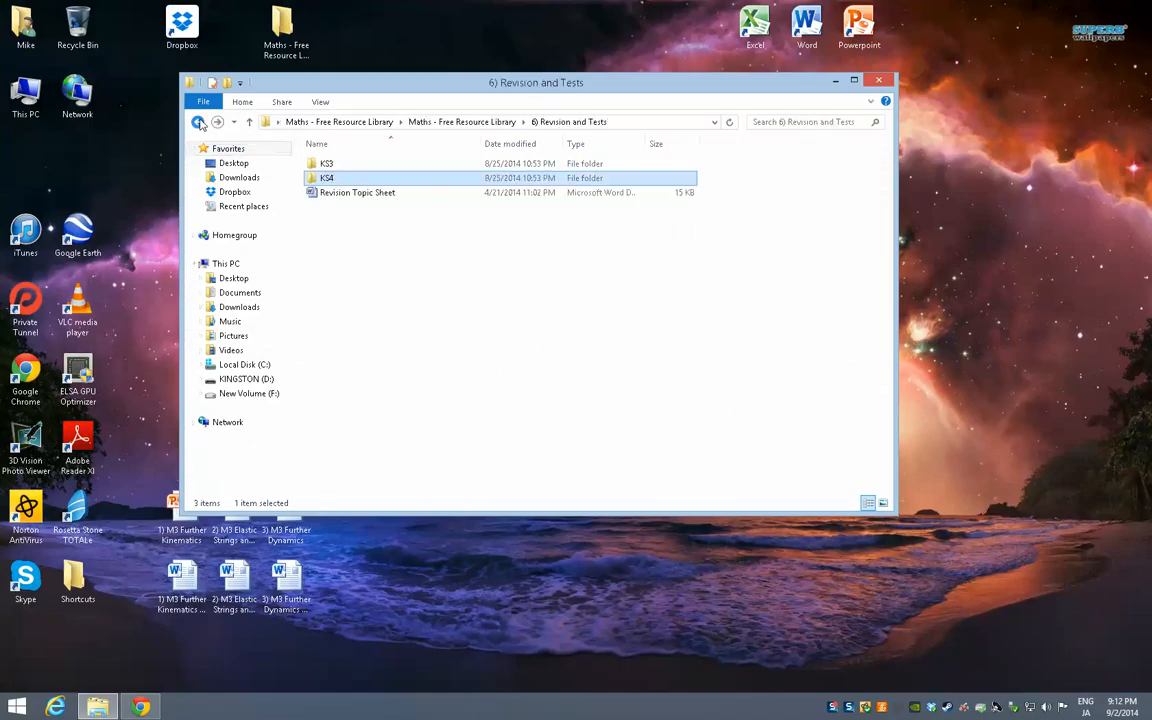
pyautogui.click(198, 122)
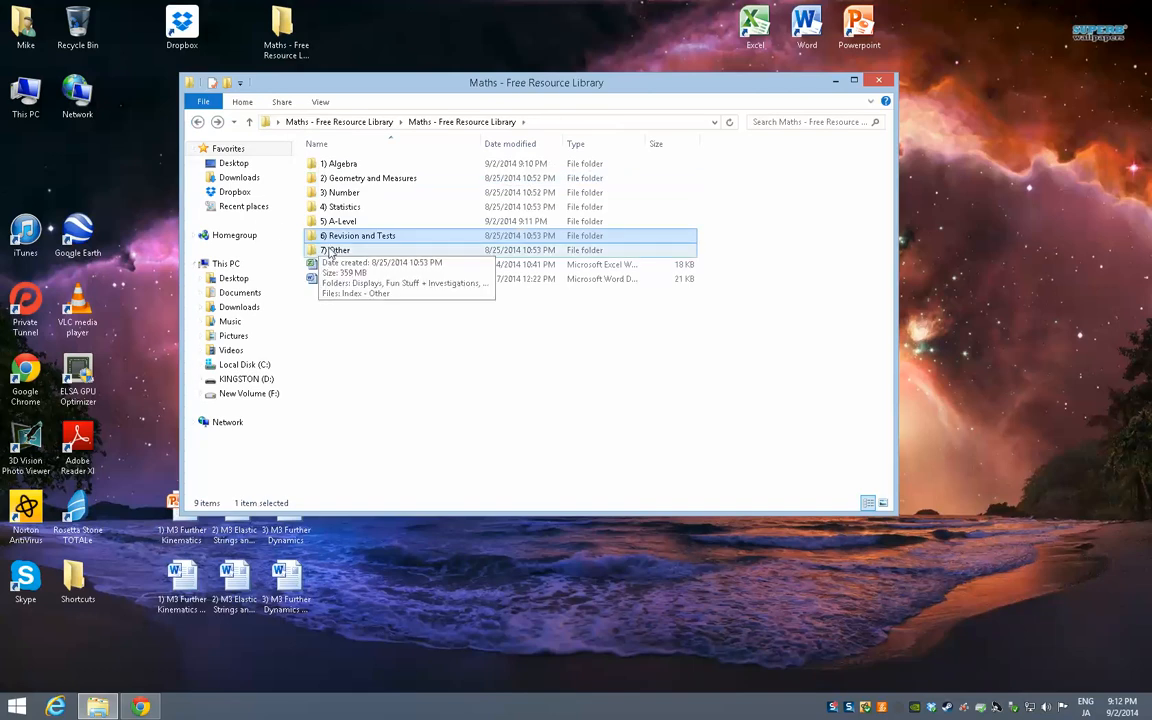
pyautogui.doubleClick(336, 250)
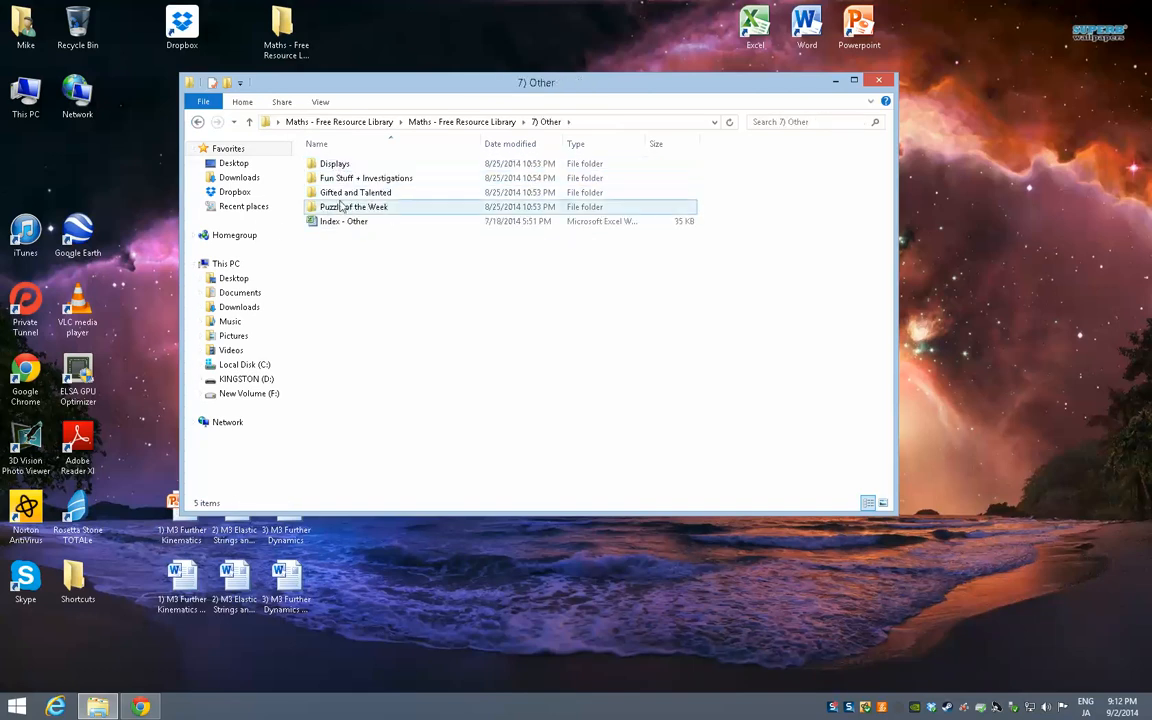
pyautogui.click(364, 178)
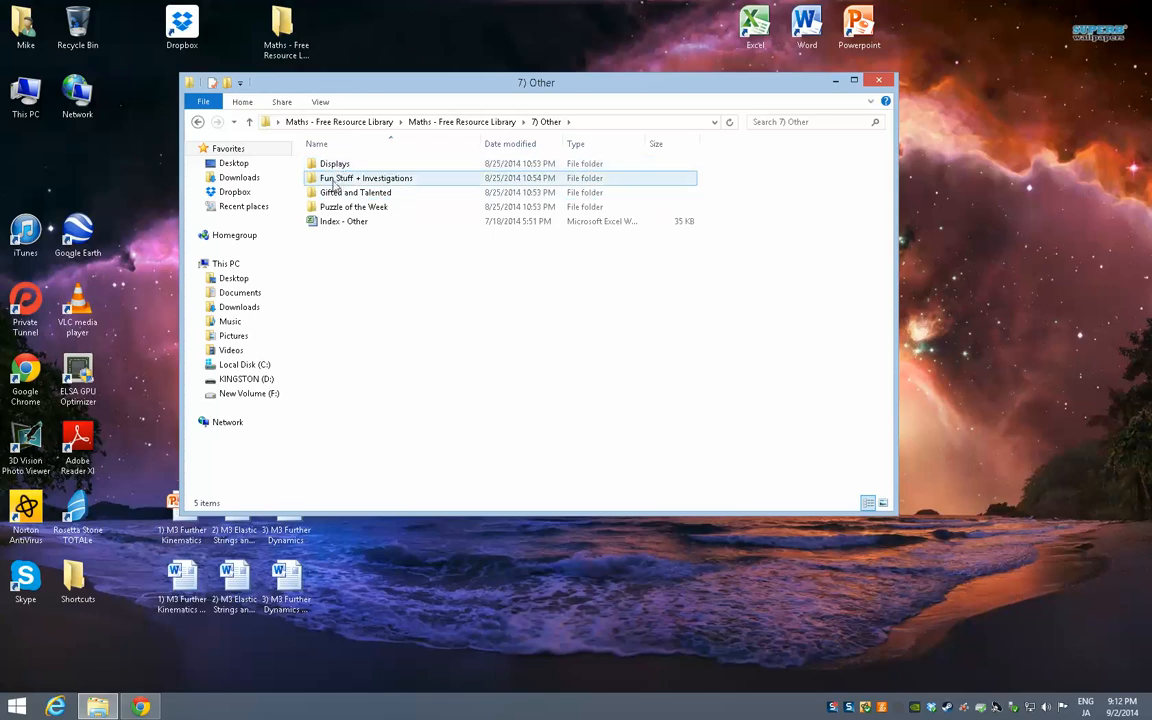
pyautogui.click(356, 192)
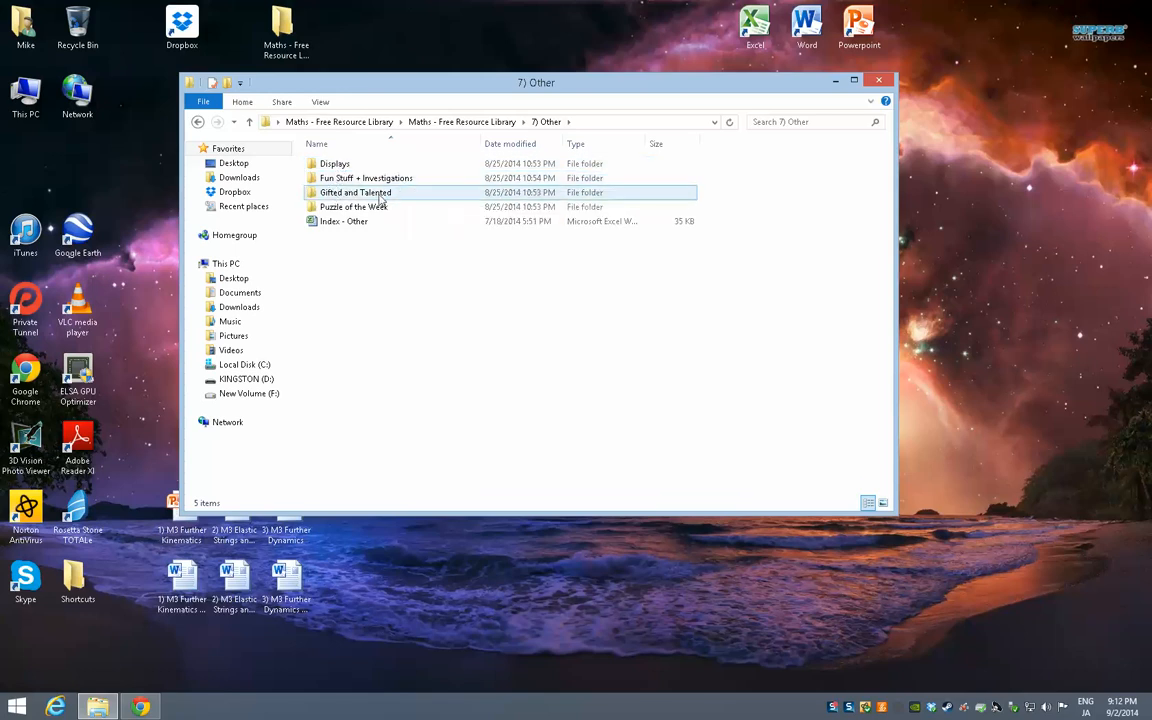
pyautogui.doubleClick(344, 220)
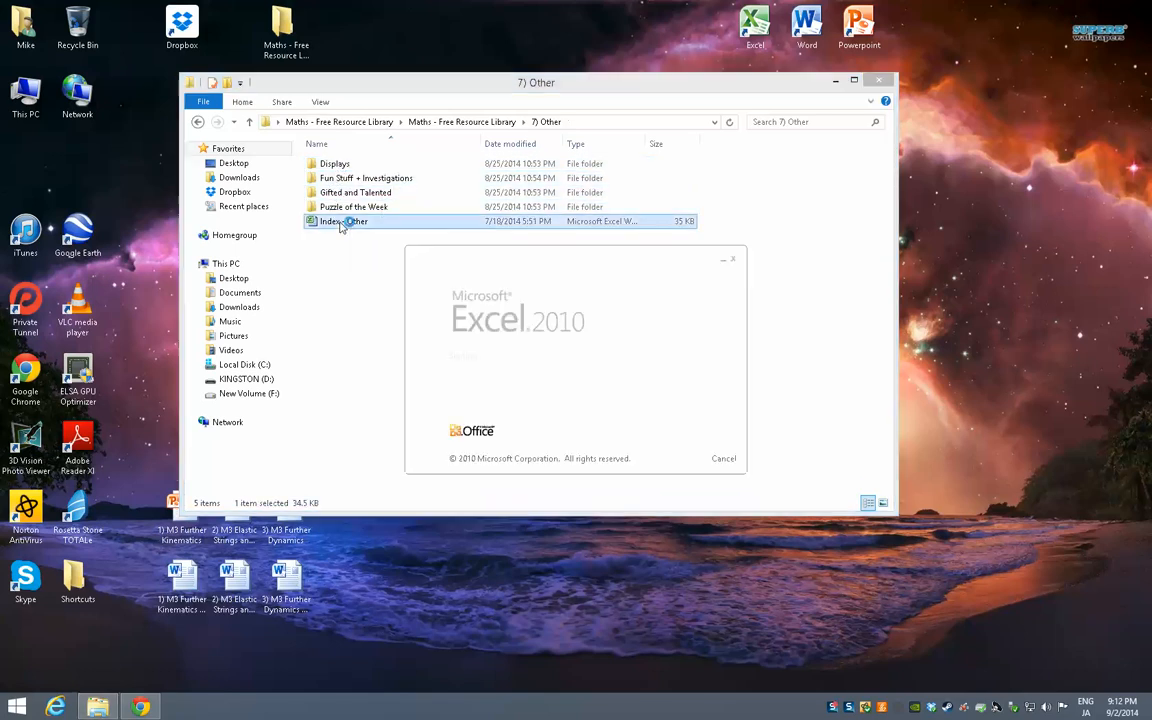
# - Follow the first Displays FOLDER link, then review the Fun Stuff + Investigations sheet
pyautogui.doubleClick(344, 220)
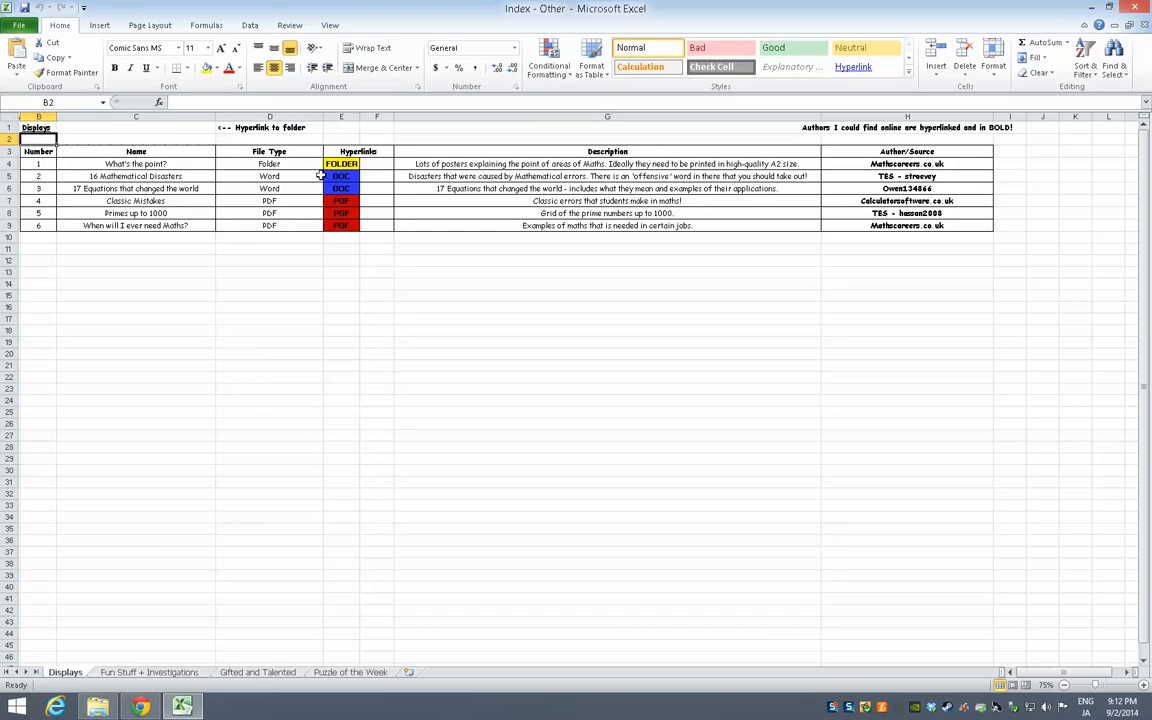
pyautogui.moveTo(342, 188)
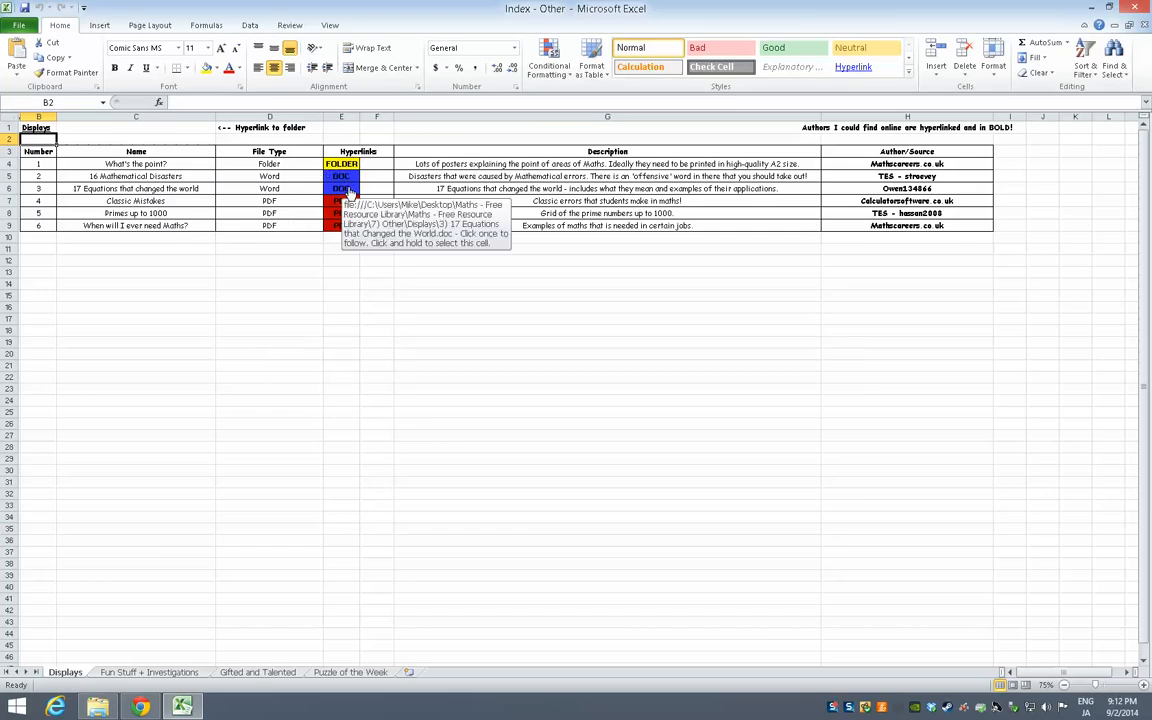
pyautogui.moveTo(228, 162)
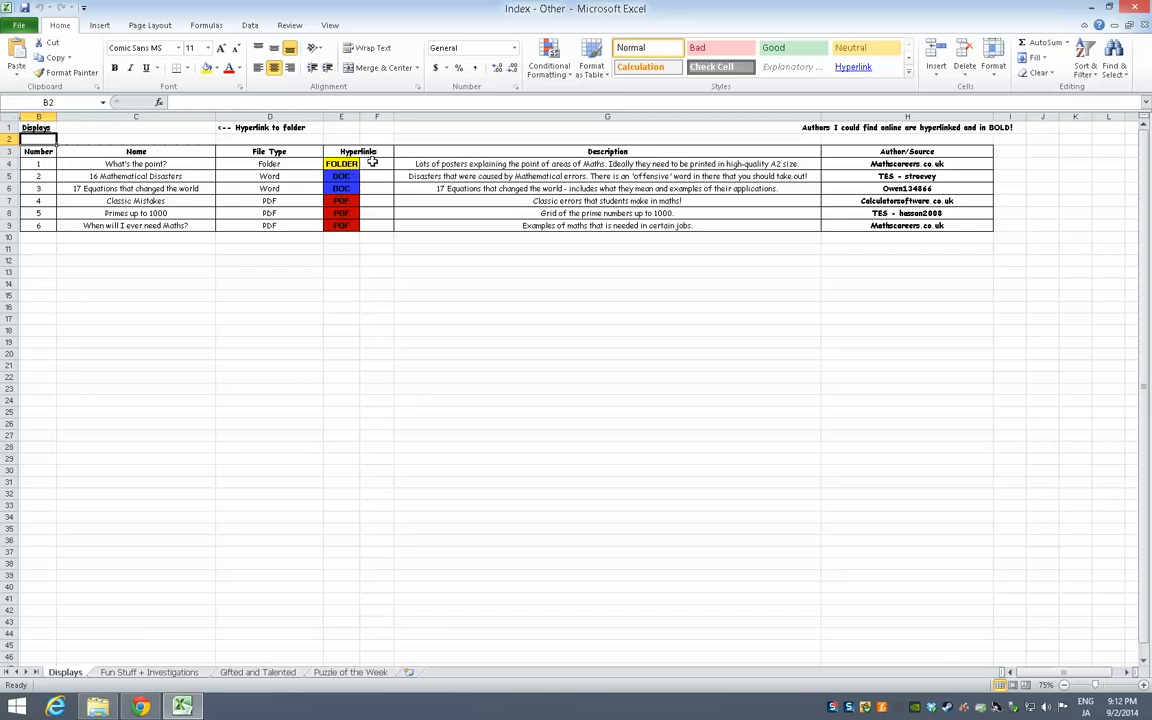
pyautogui.click(340, 164)
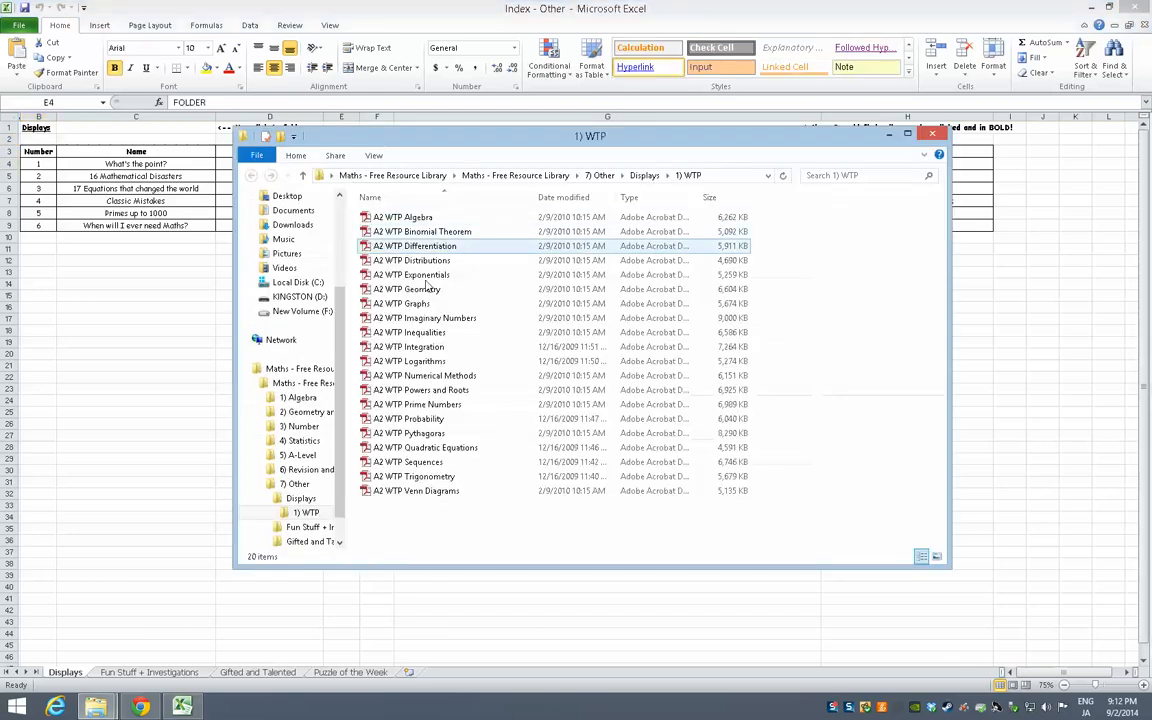
pyautogui.click(932, 132)
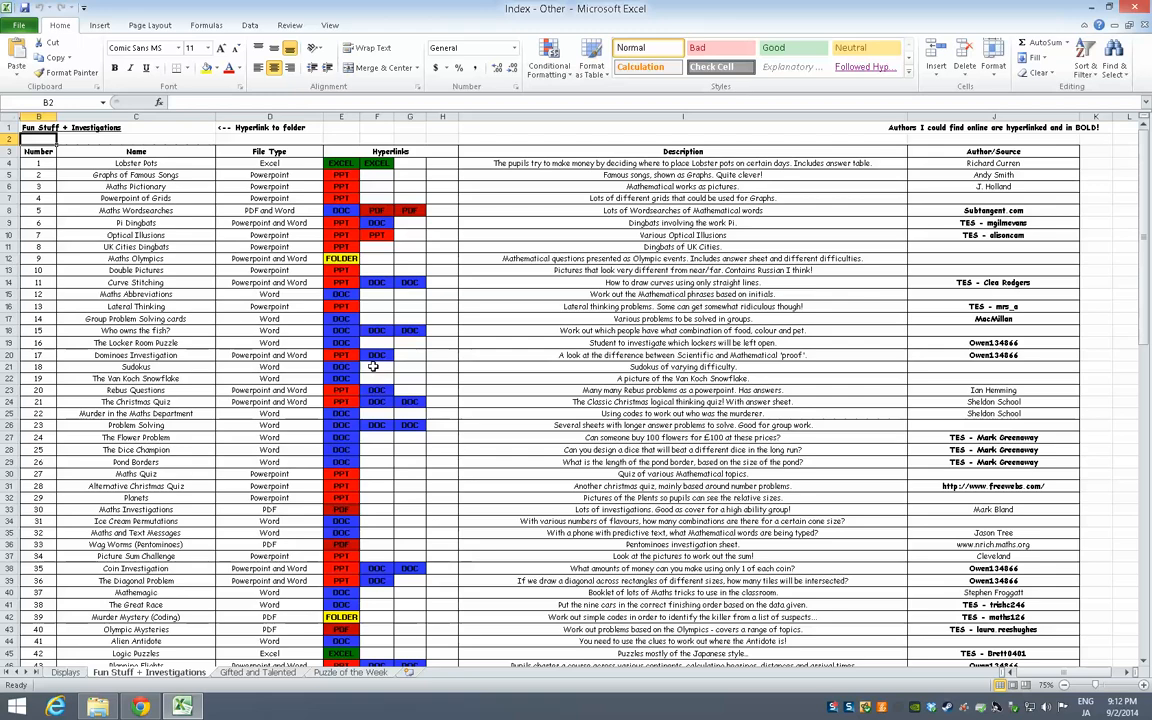
pyautogui.scroll(-3)
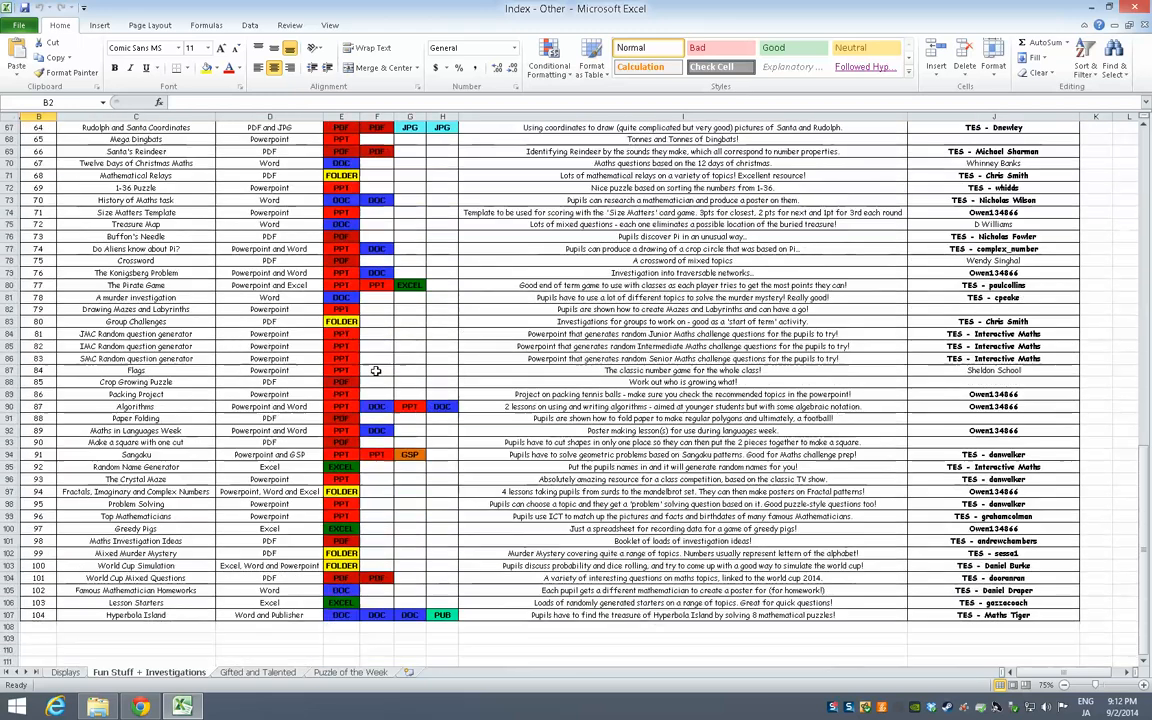
pyautogui.scroll(3)
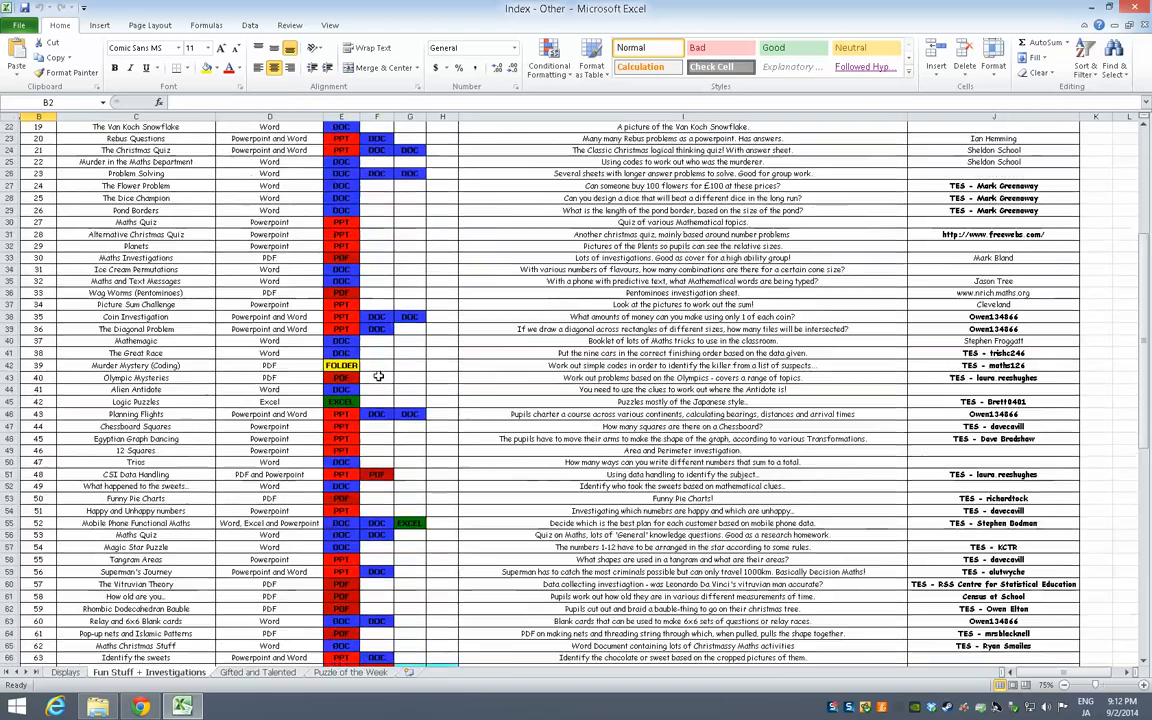
pyautogui.scroll(3)
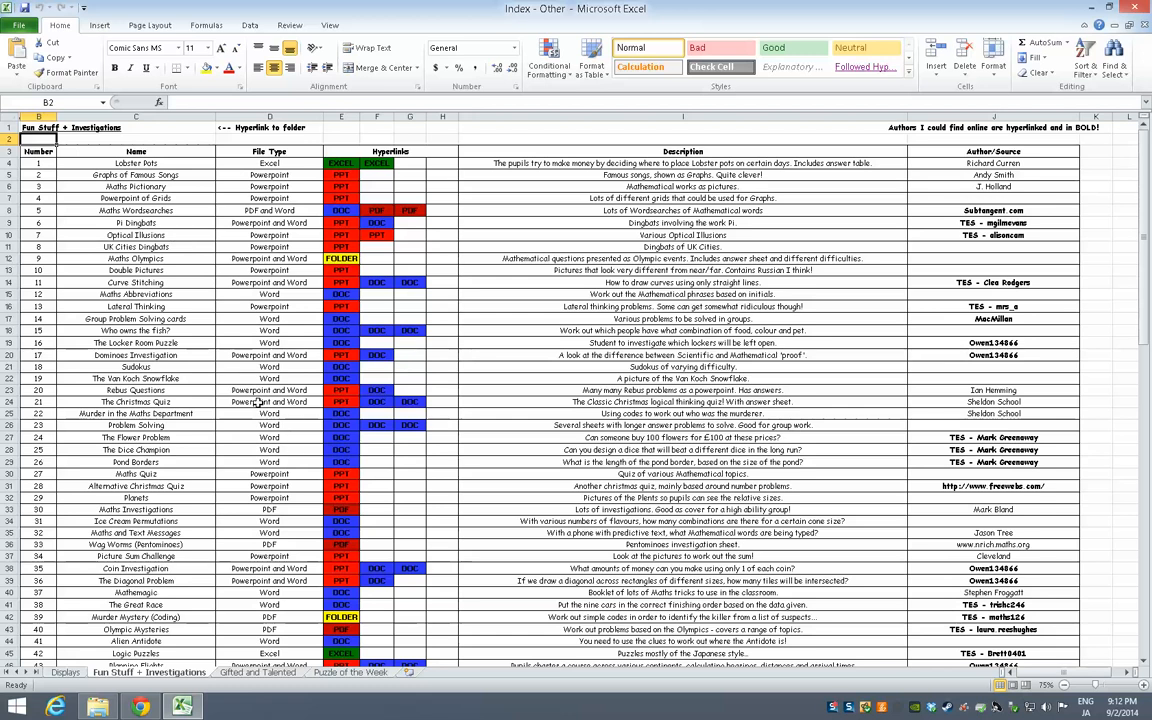
pyautogui.moveTo(186, 518)
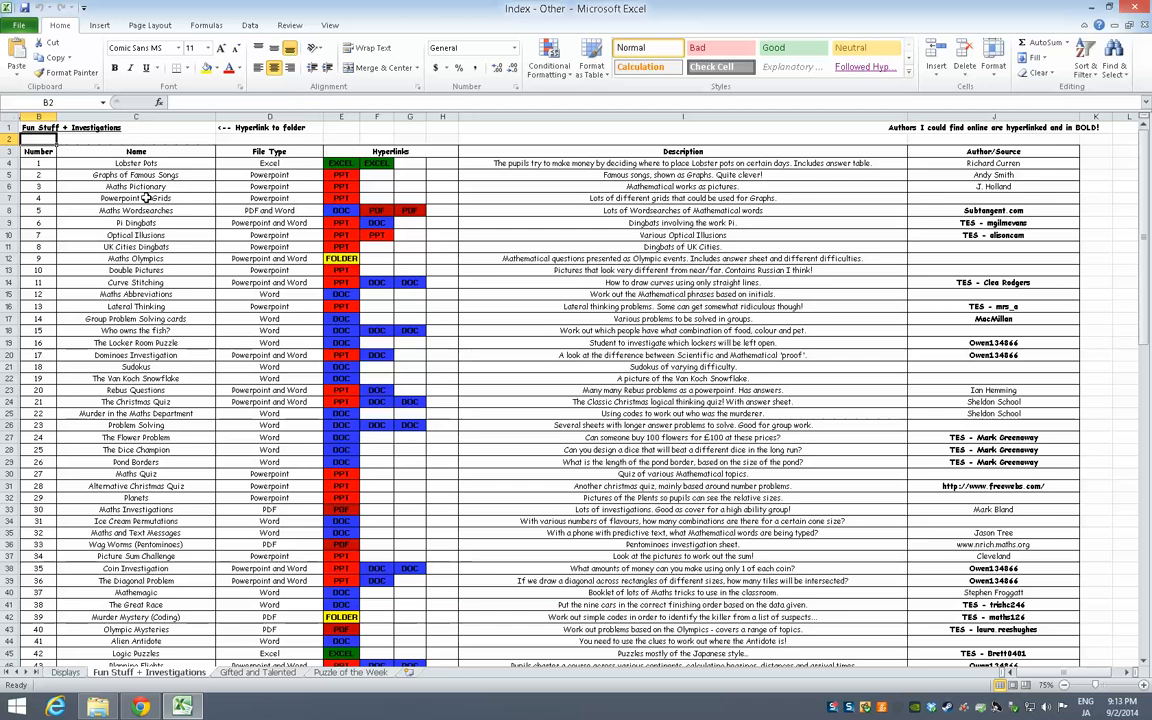
pyautogui.moveTo(396, 192)
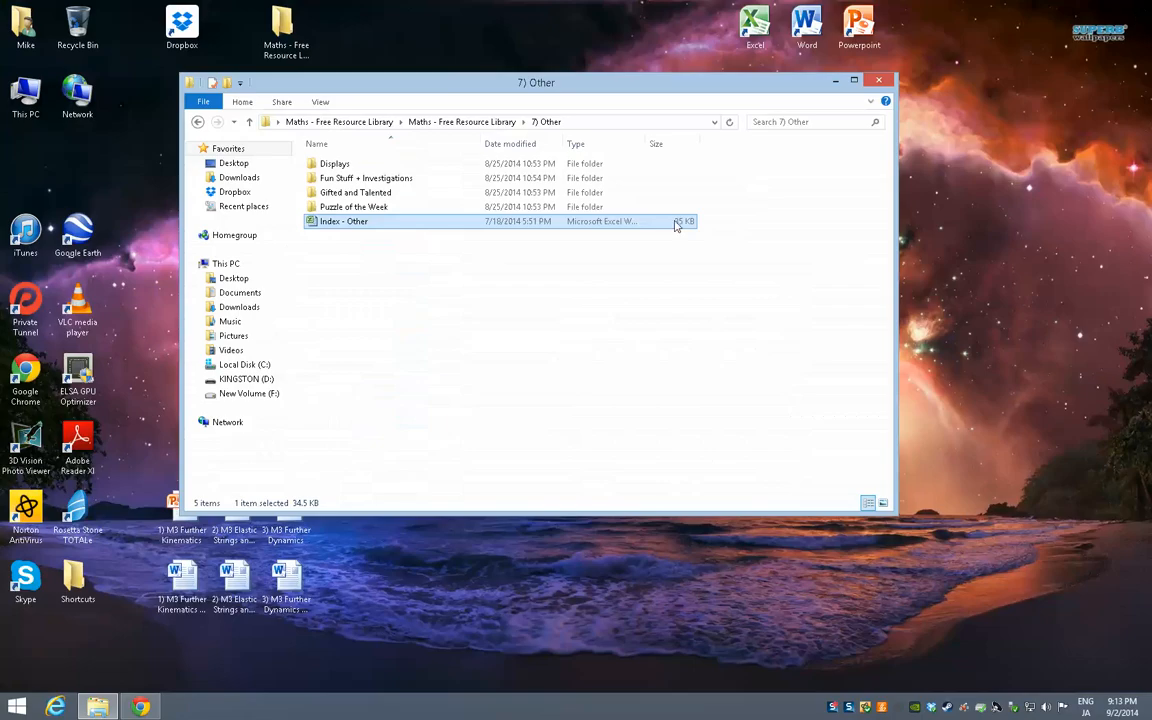
# - Reopen Index - Other and follow the Gifted and Talented link to the Junior Maths Challenge papers
pyautogui.doubleClick(344, 220)
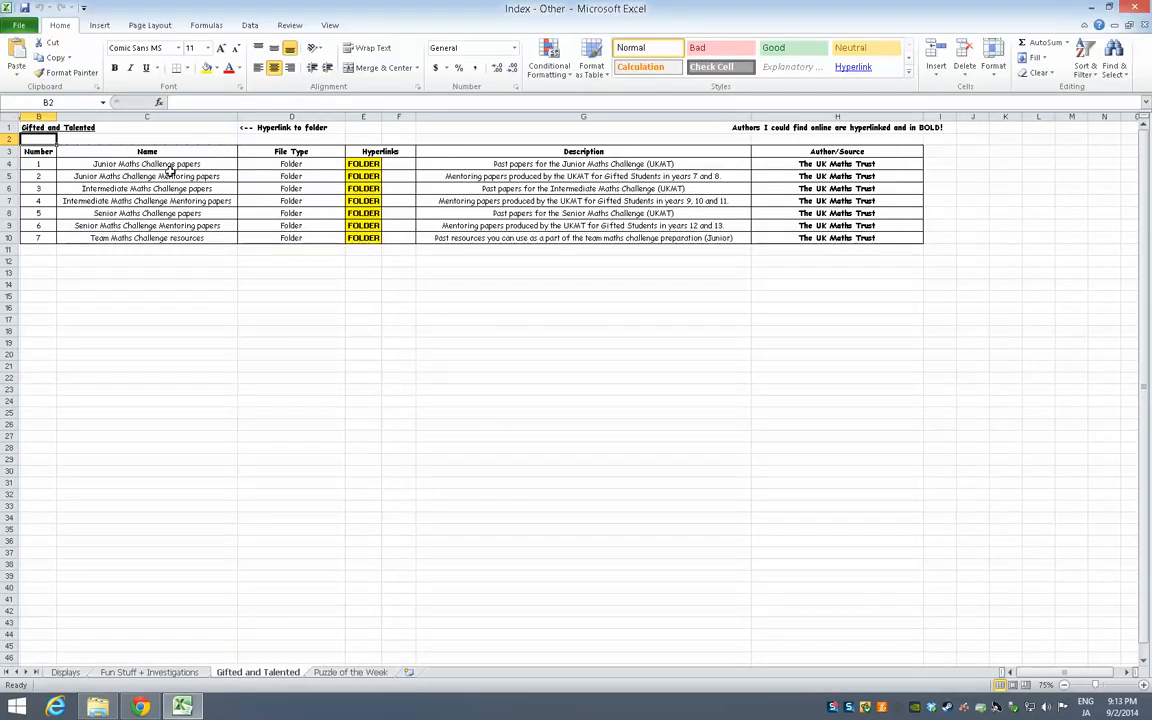
pyautogui.click(364, 164)
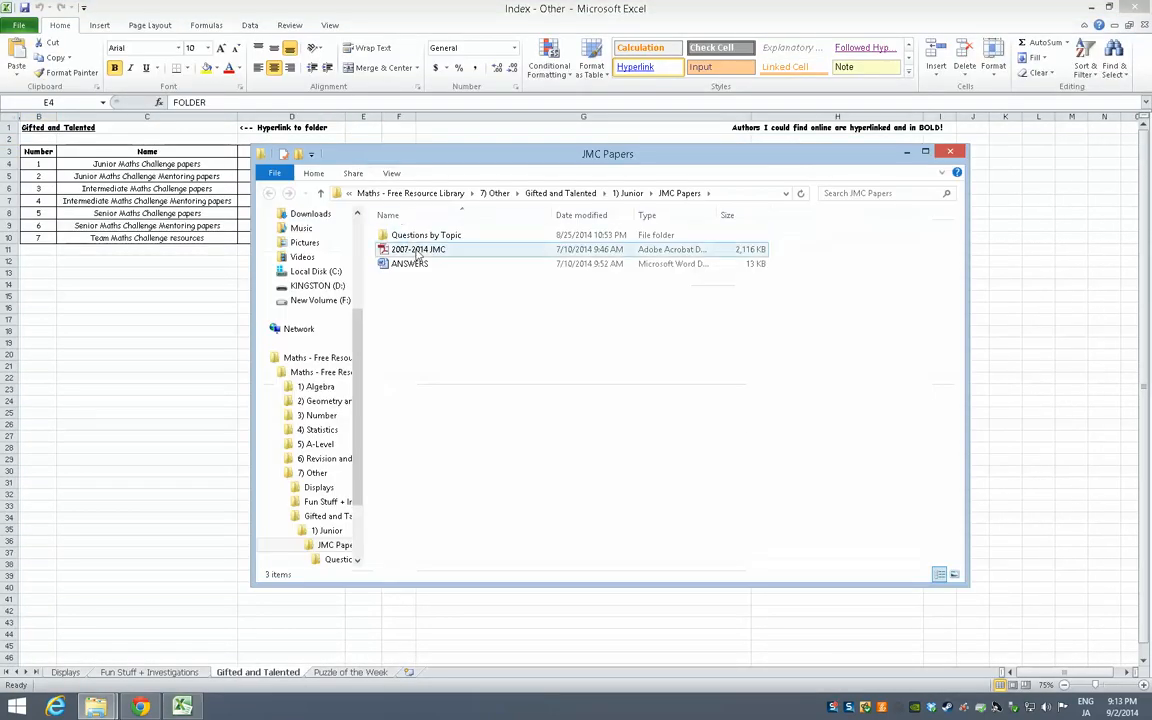
pyautogui.click(426, 234)
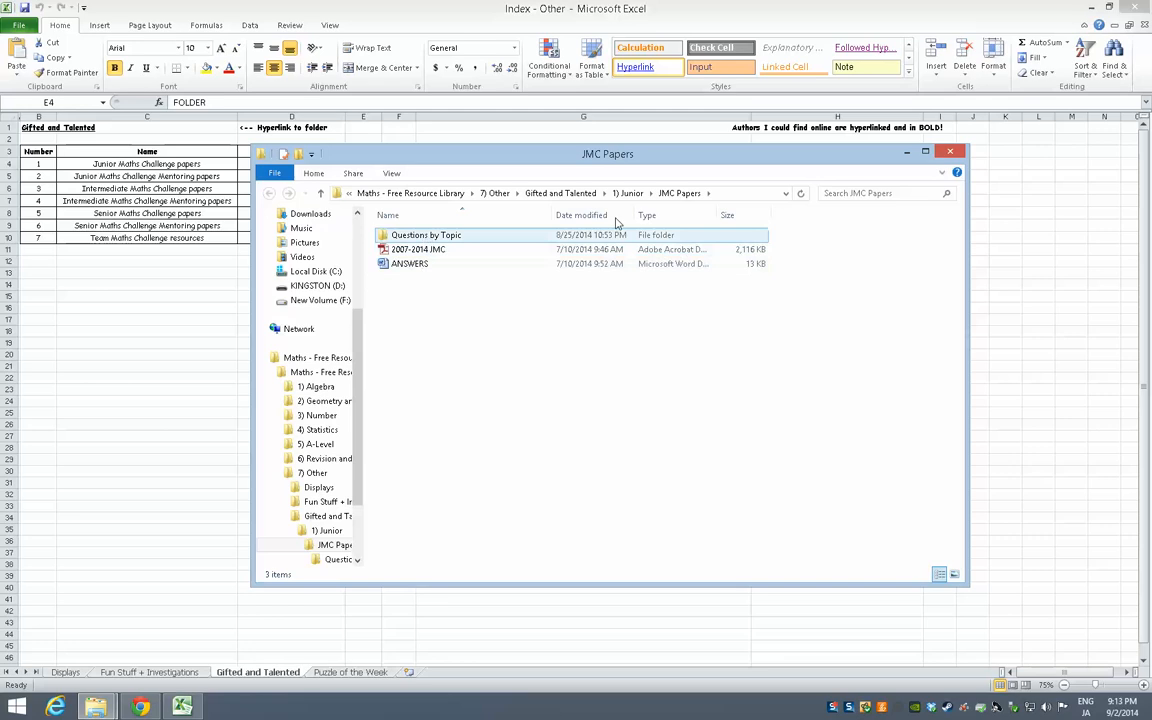
pyautogui.click(948, 152)
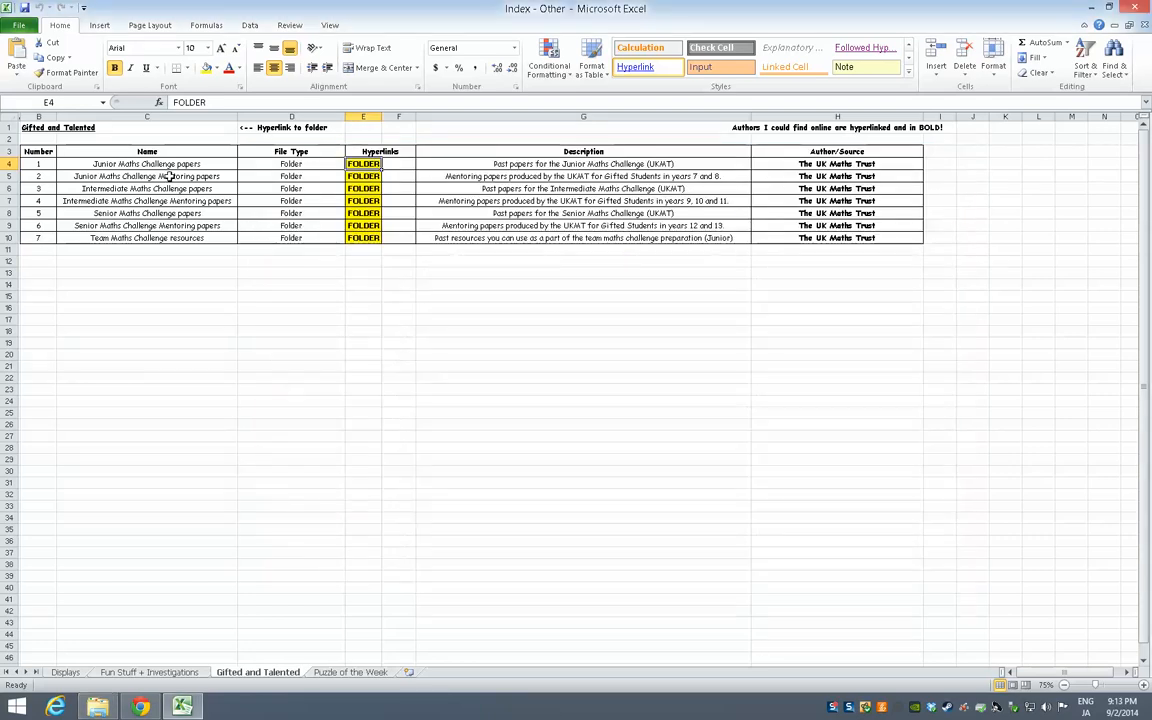
# - Follow the mentoring papers FOLDER link and open the 2013-2014 set
pyautogui.click(146, 176)
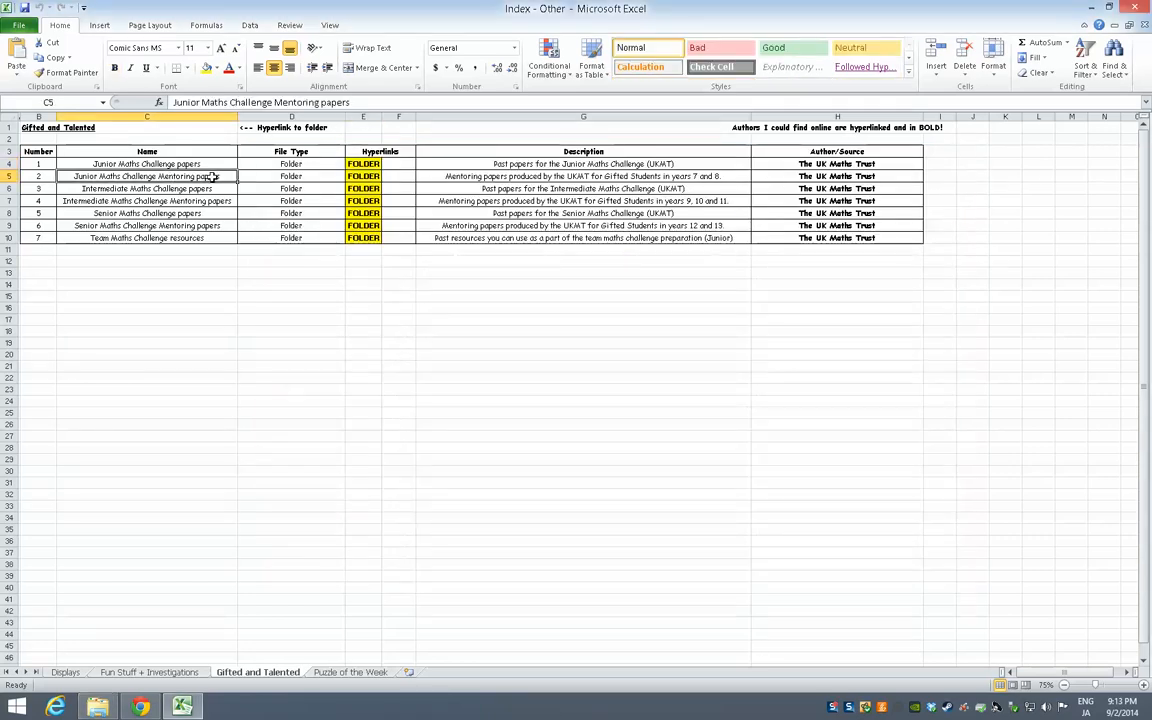
pyautogui.moveTo(310, 180)
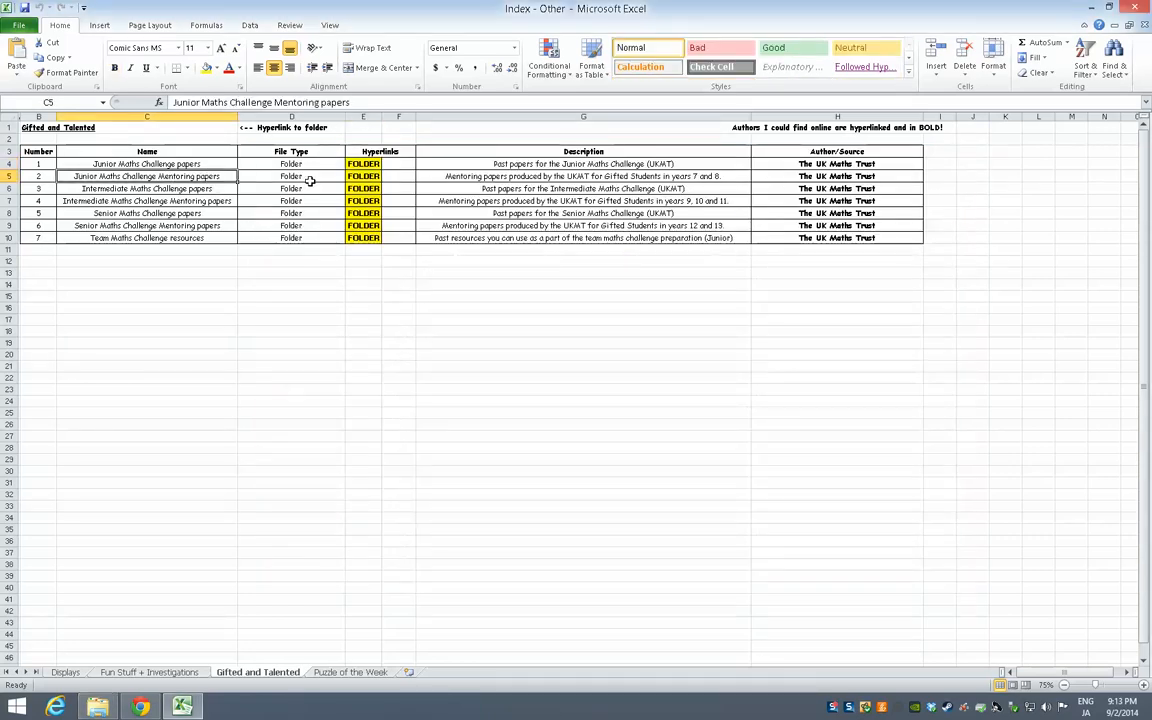
pyautogui.click(364, 176)
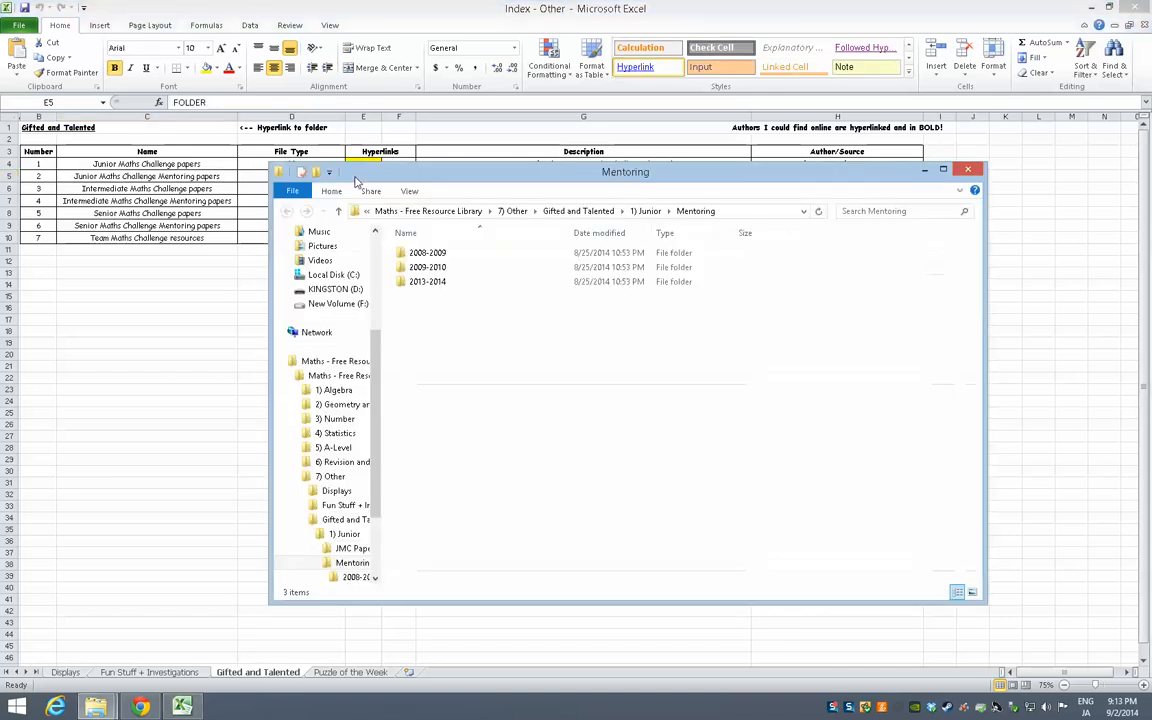
pyautogui.moveTo(428, 280)
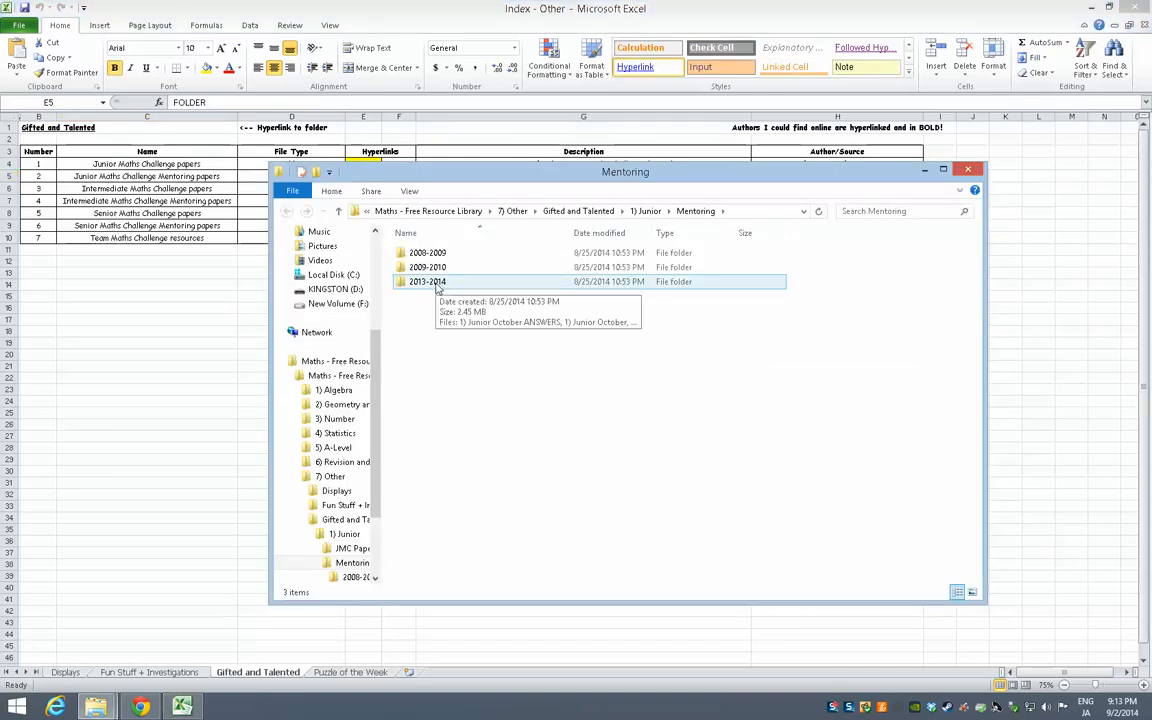
pyautogui.doubleClick(428, 280)
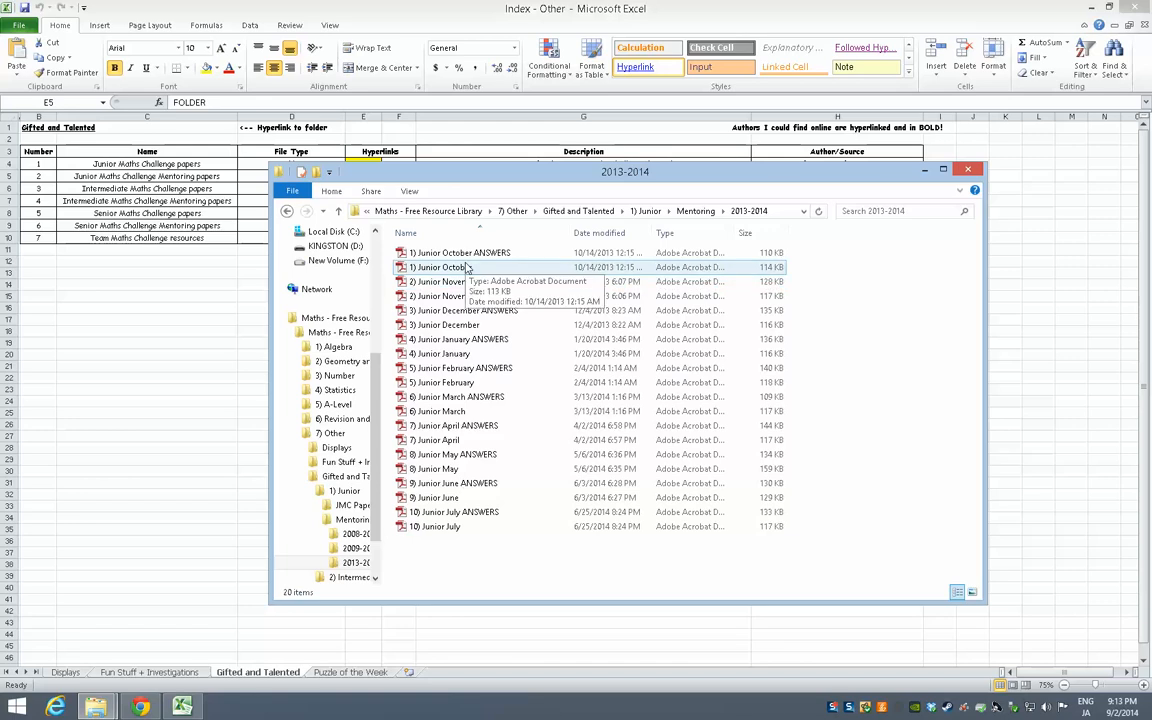
pyautogui.moveTo(444, 276)
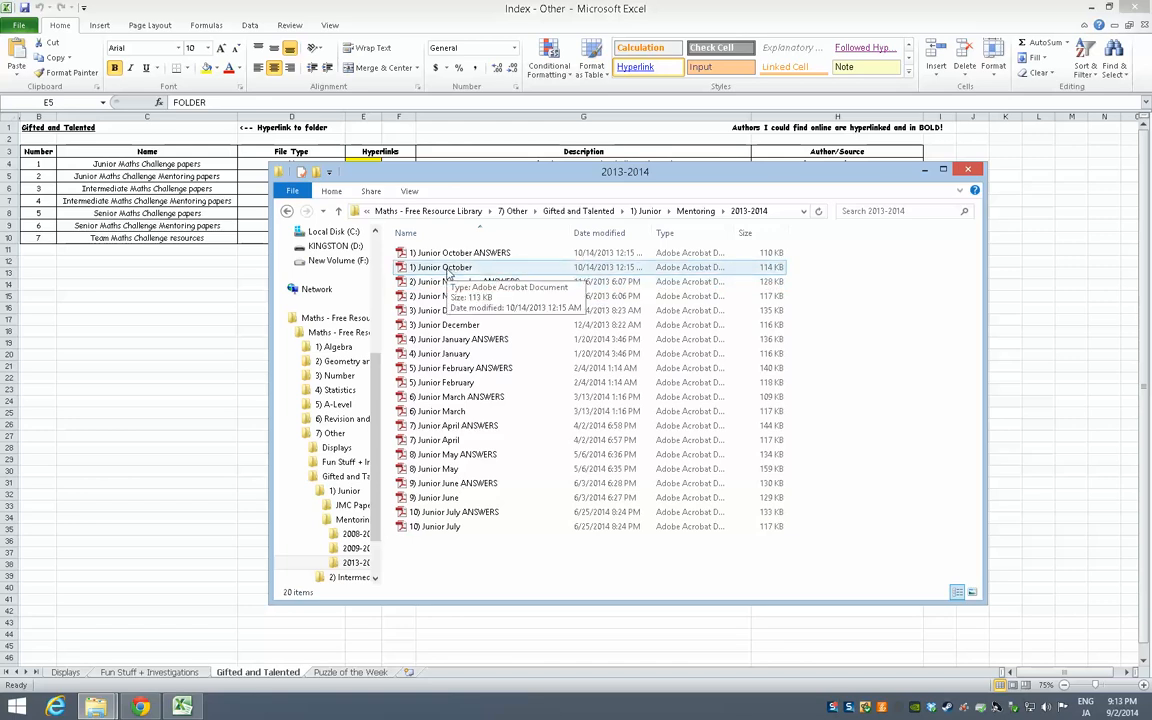
# - Open the Junior October mentoring paper in Adobe Reader and read down its numbered problems
pyautogui.doubleClick(456, 268)
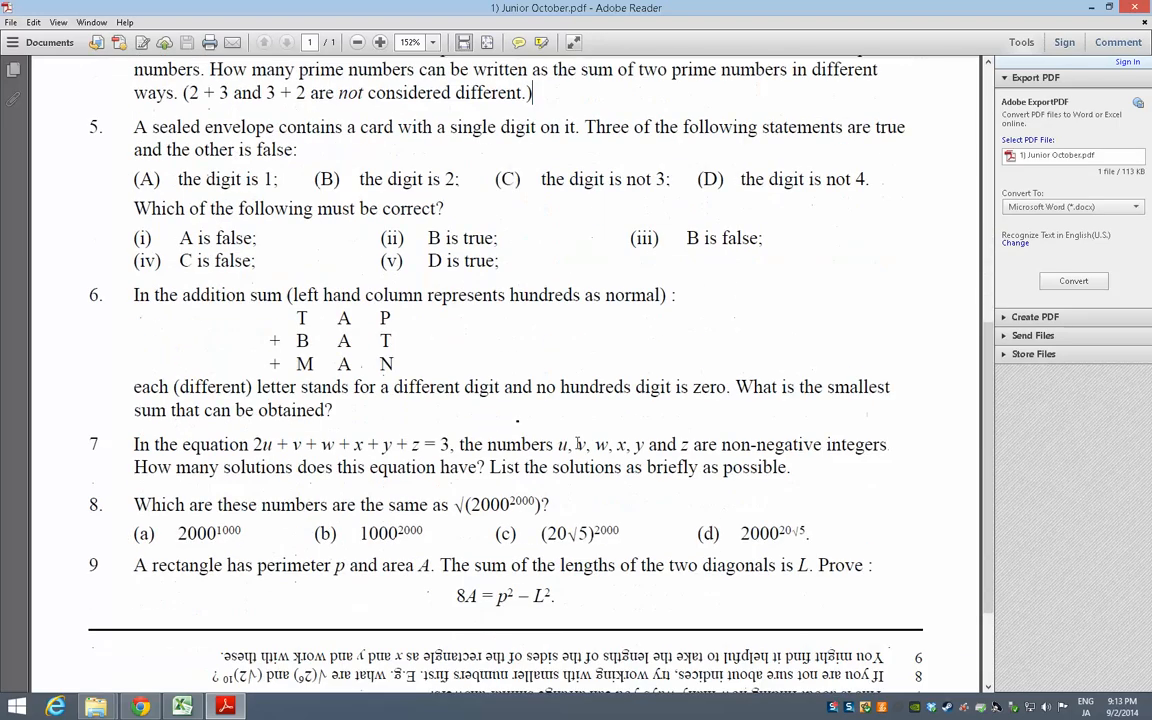
pyautogui.scroll(-3)
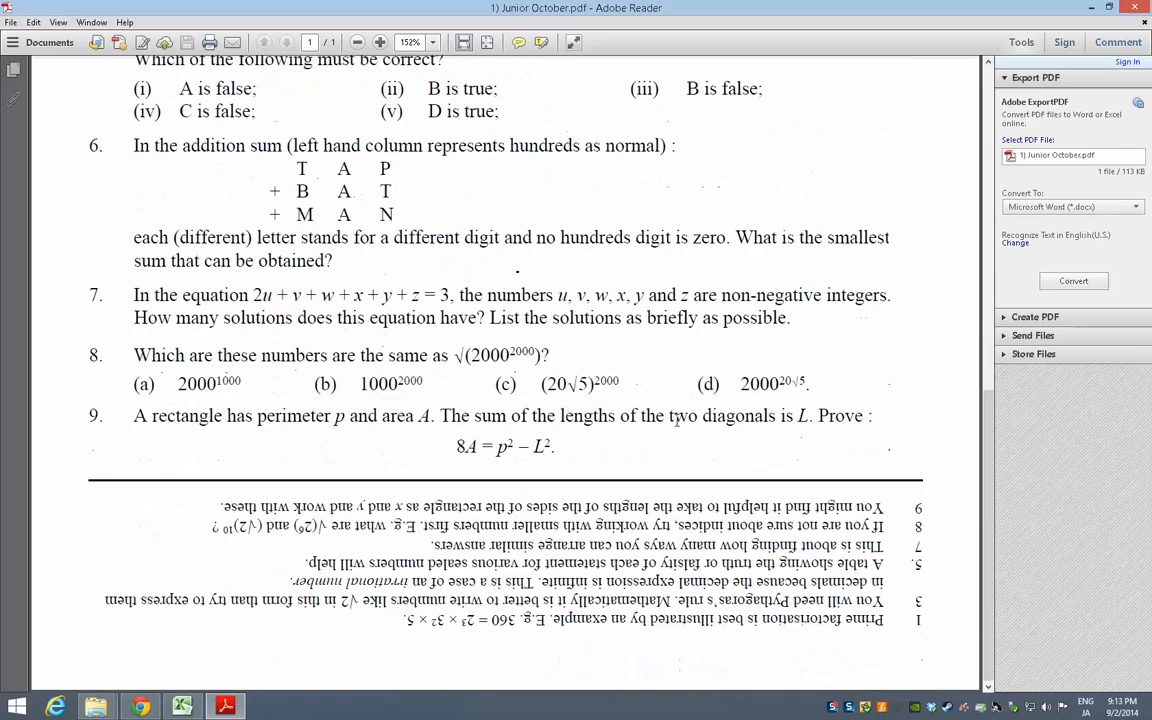
pyautogui.moveTo(796, 244)
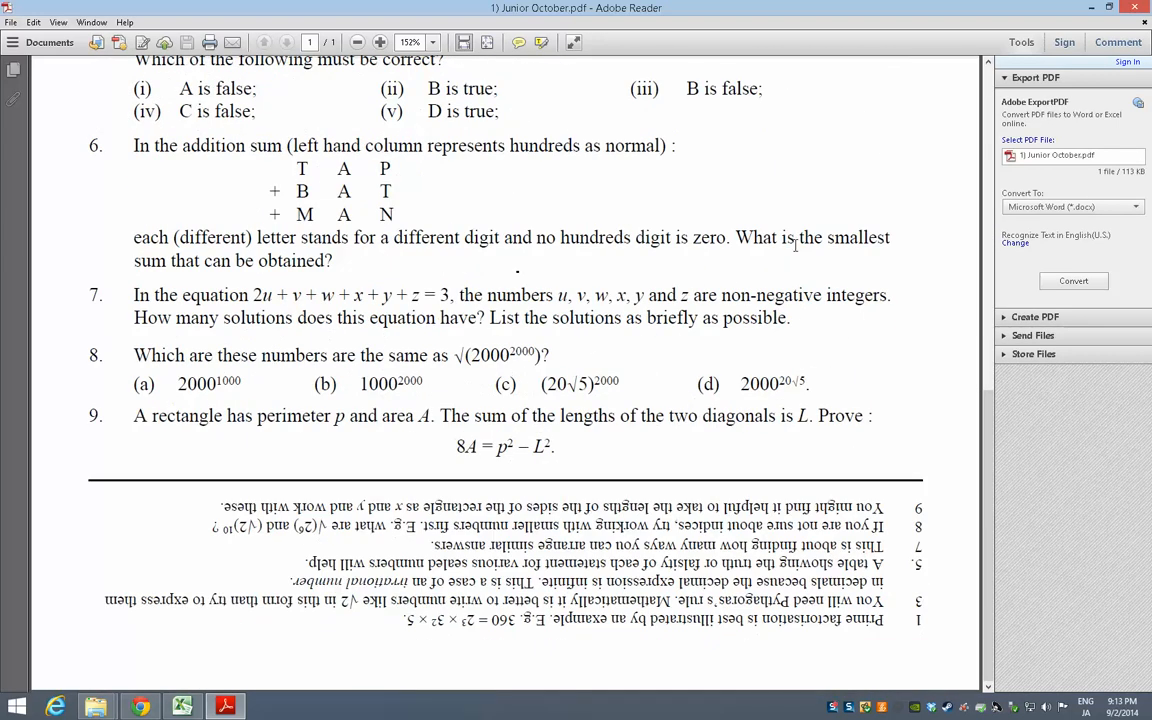
pyautogui.moveTo(590, 350)
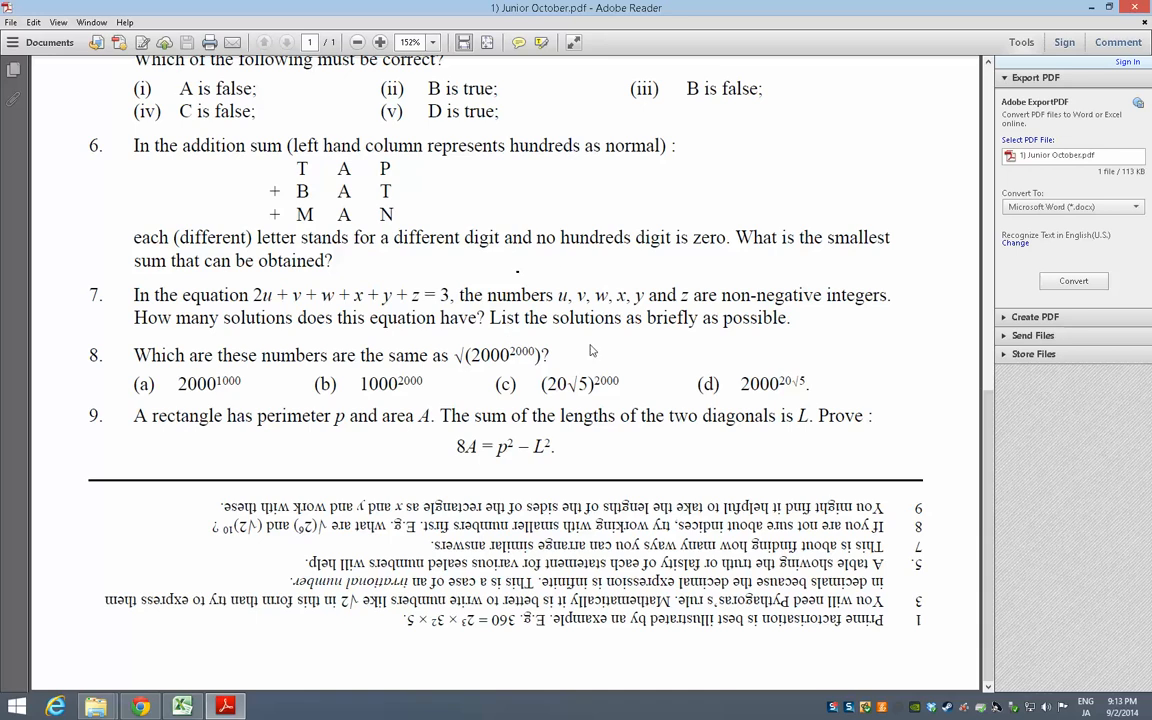
pyautogui.scroll(3)
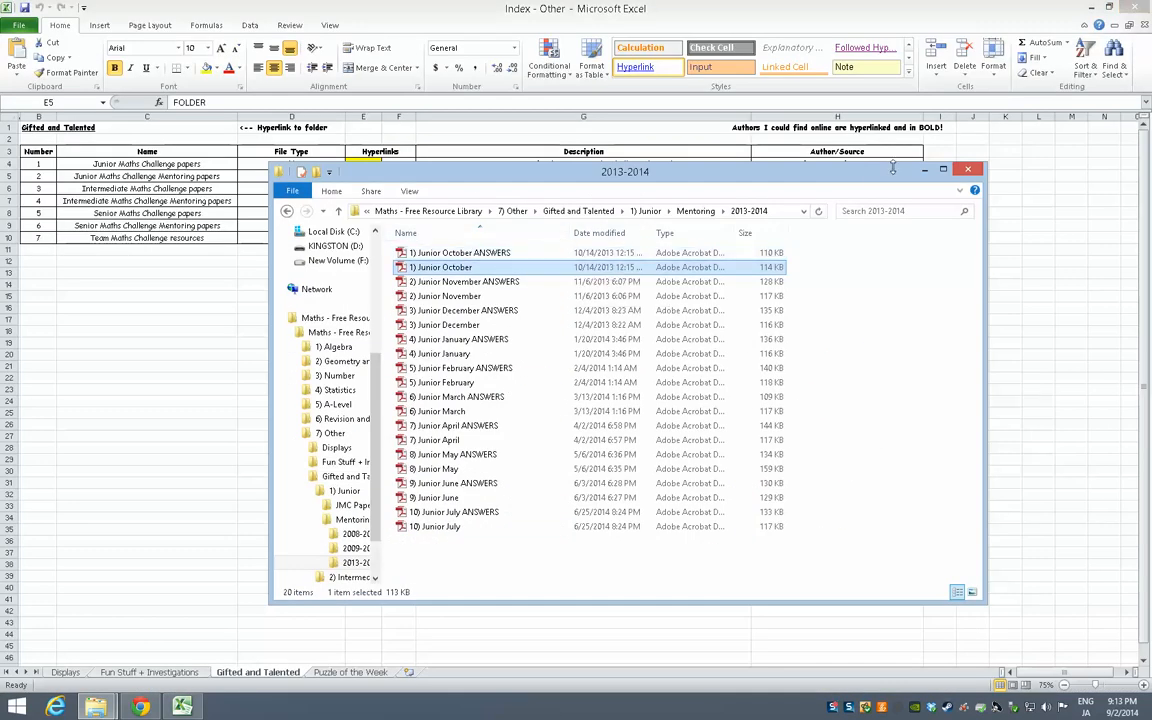
# - From the Puzzle of the Week sheet, open the Year 1 Puzzles document via its DOC link
pyautogui.click(968, 168)
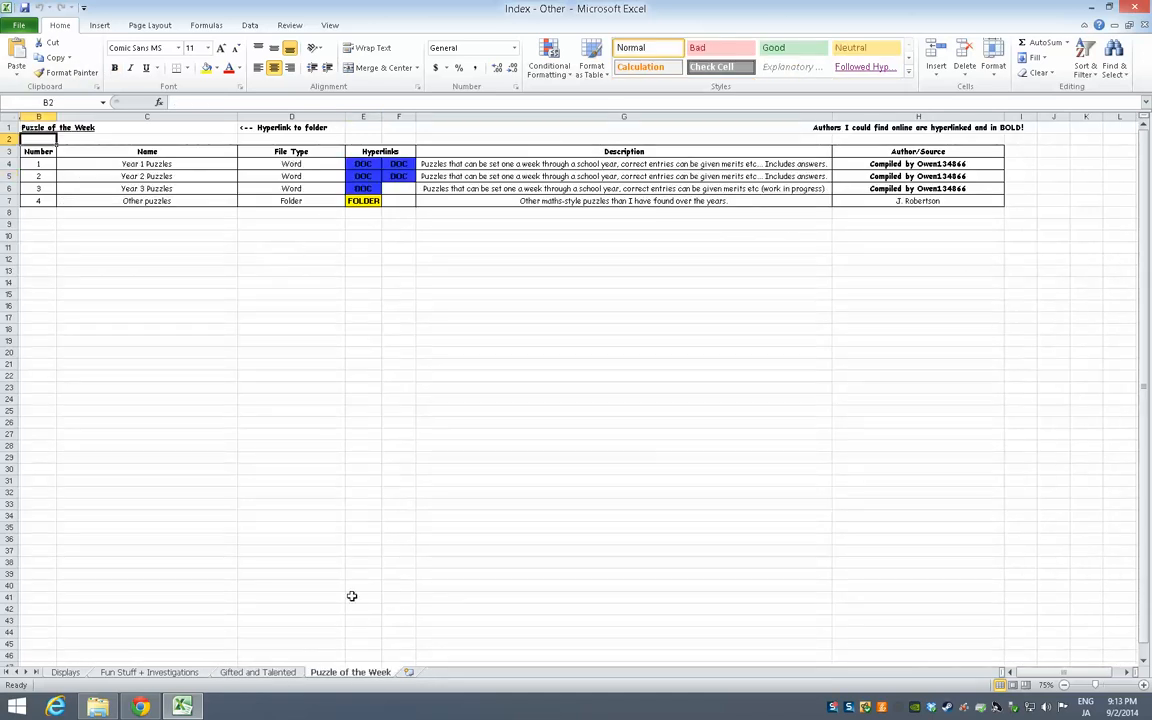
pyautogui.moveTo(368, 154)
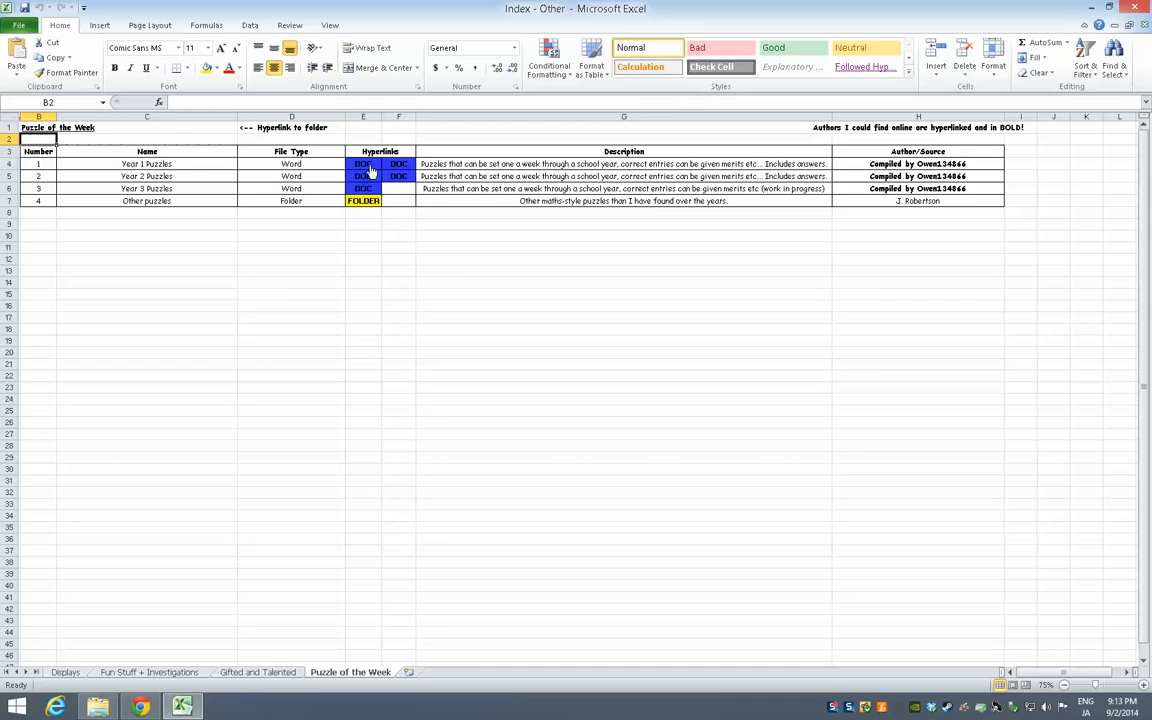
pyautogui.click(364, 164)
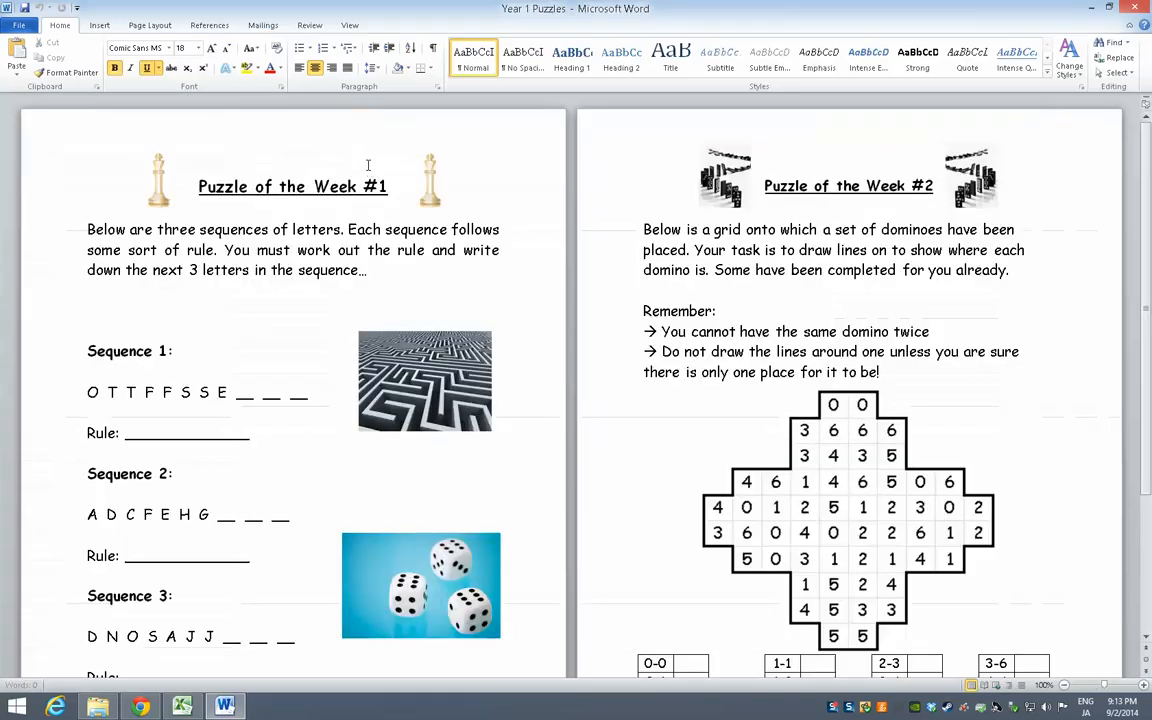
pyautogui.scroll(-3)
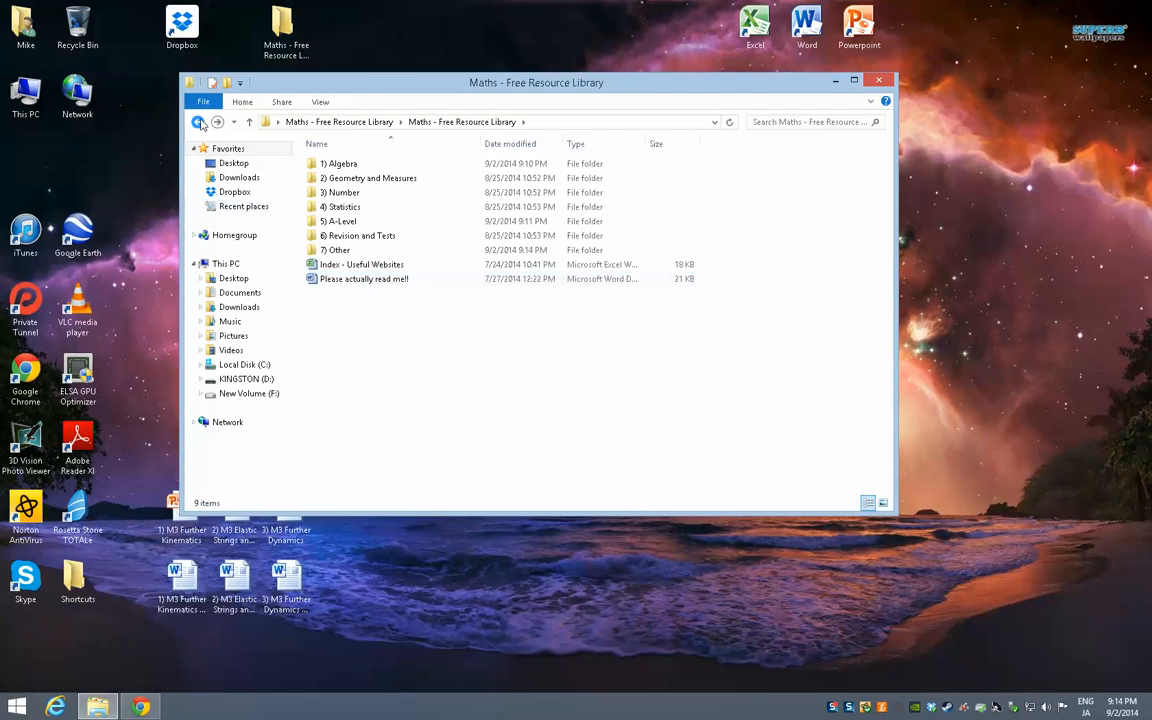
pyautogui.moveTo(216, 122)
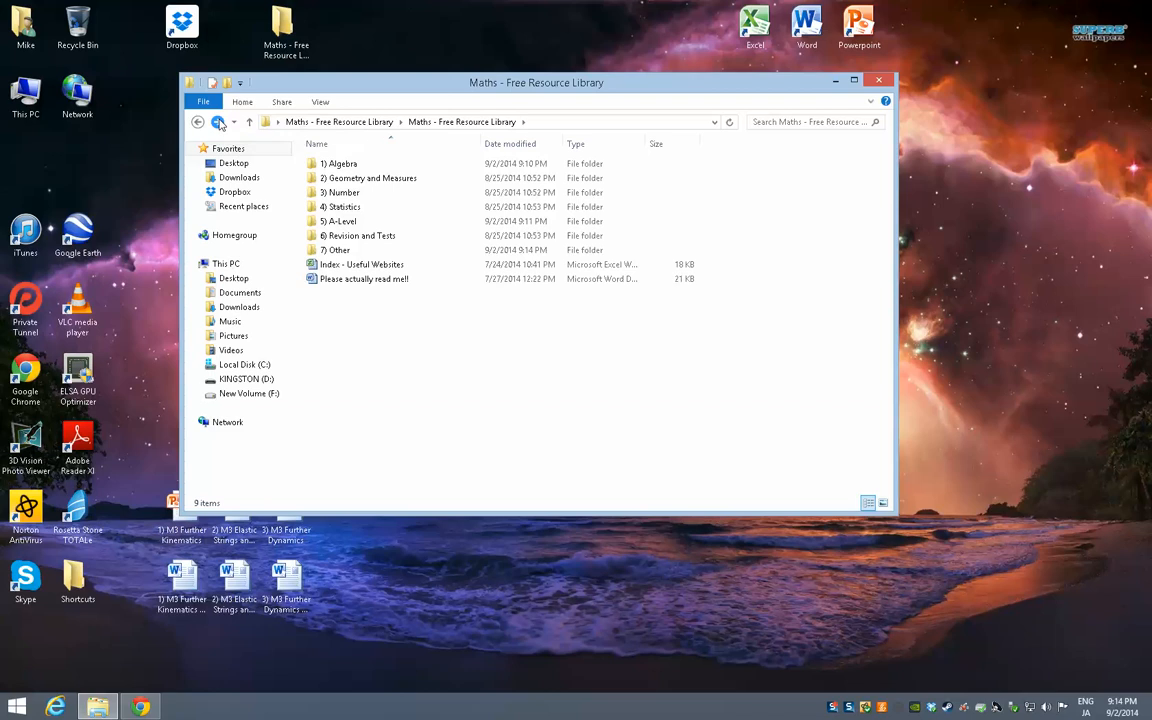
pyautogui.moveTo(916, 96)
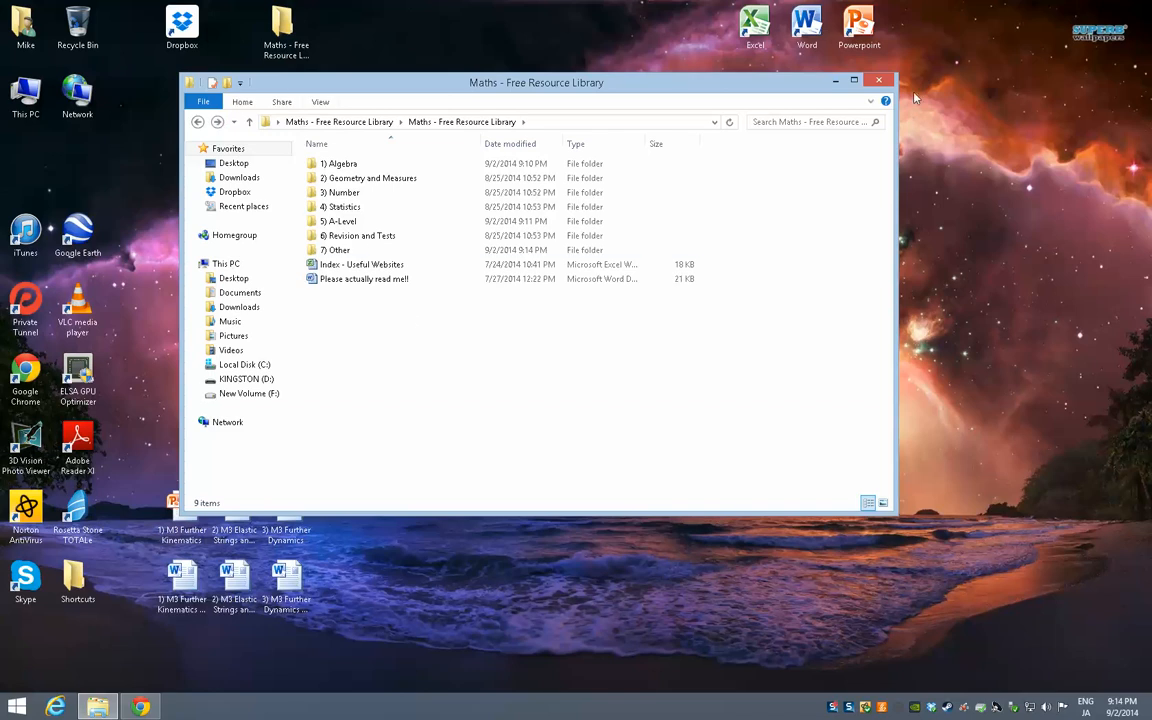
pyautogui.moveTo(880, 82)
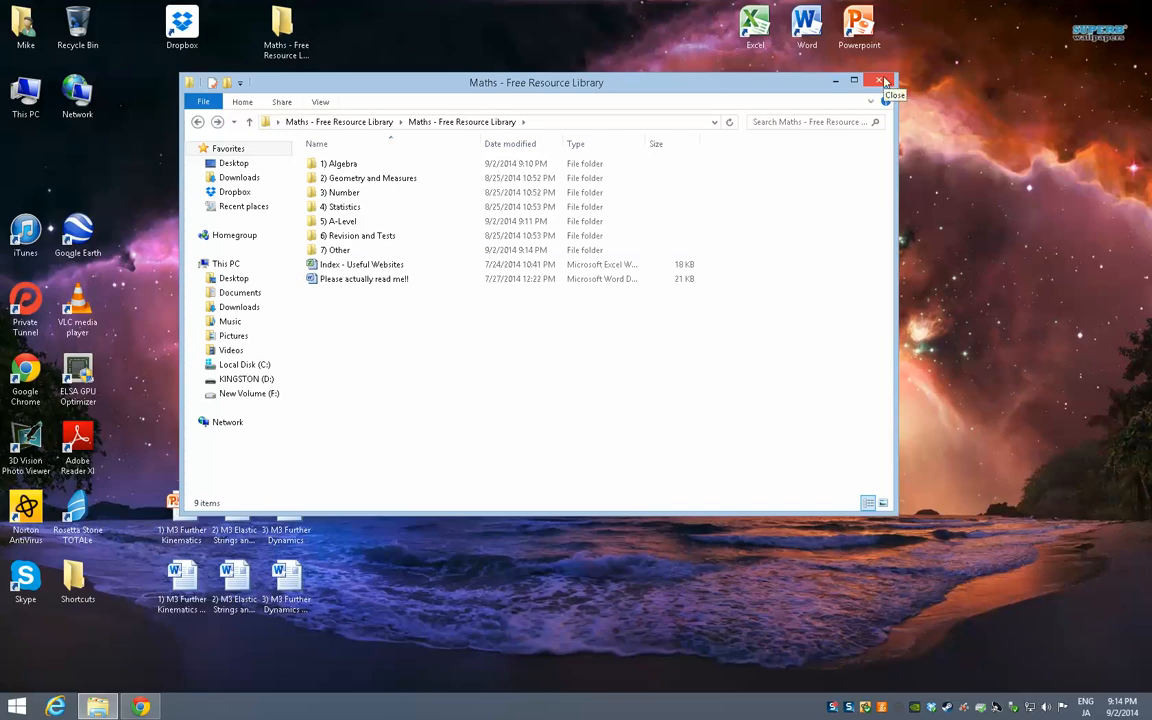
# - On the library's TES page, download the Tutorial document and open it in Word
pyautogui.click(884, 80)
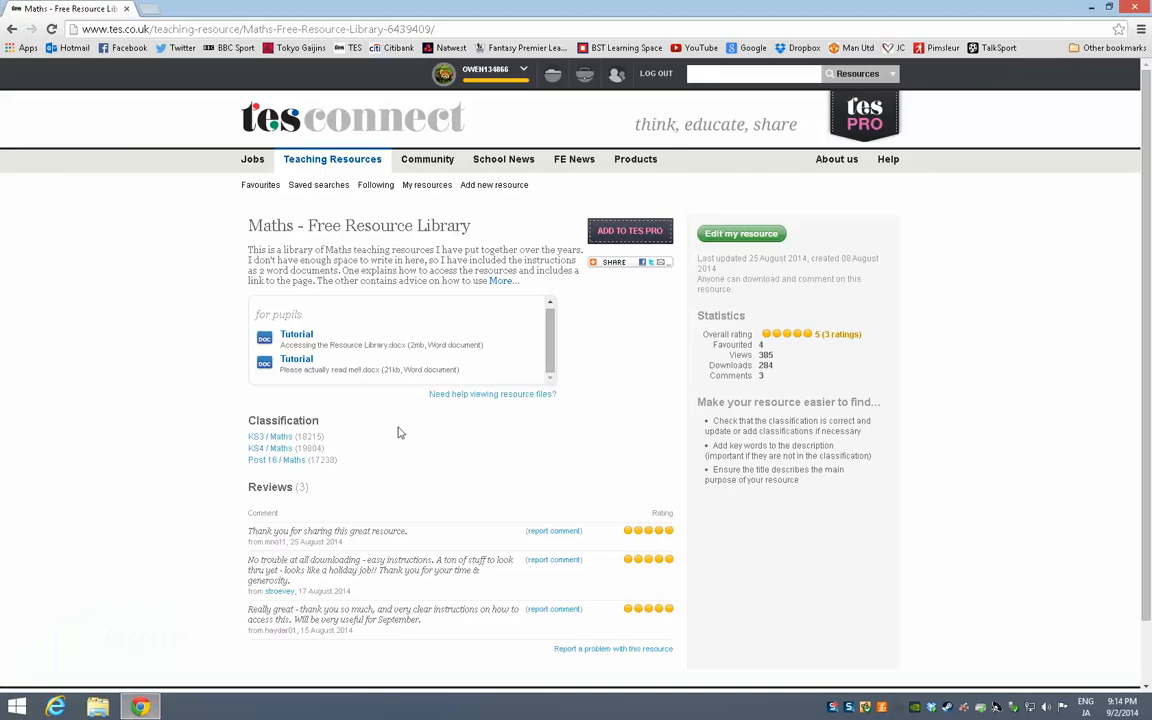
pyautogui.moveTo(388, 280)
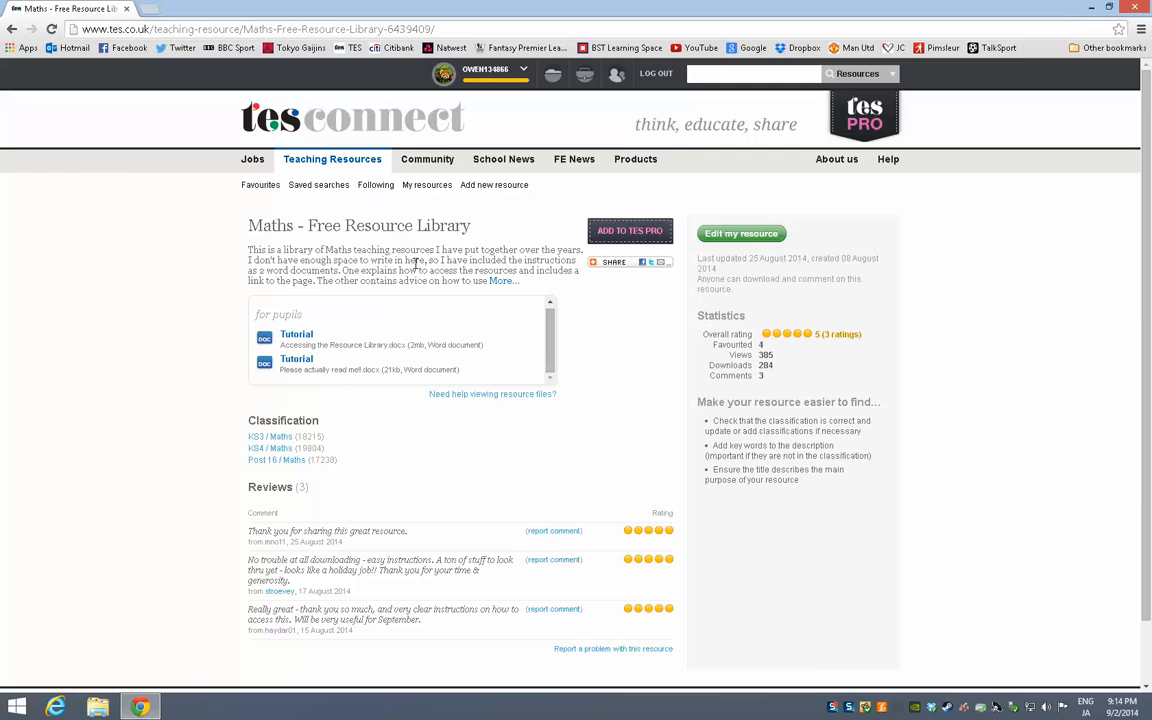
pyautogui.moveTo(296, 332)
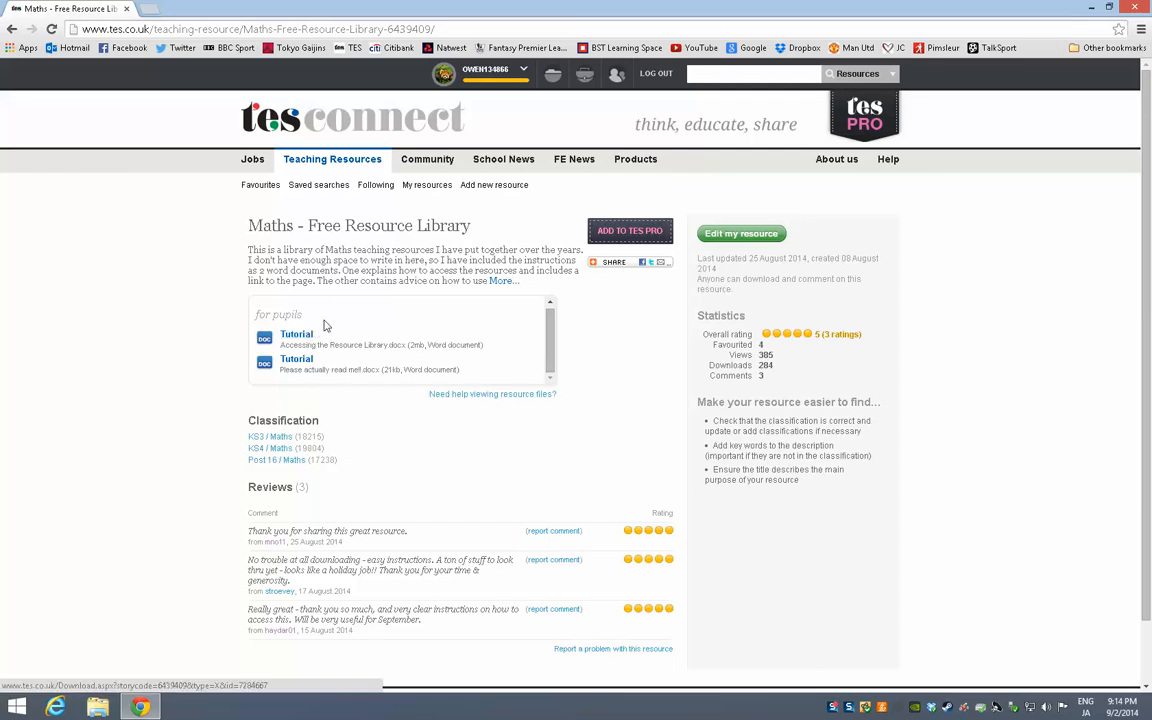
pyautogui.moveTo(316, 324)
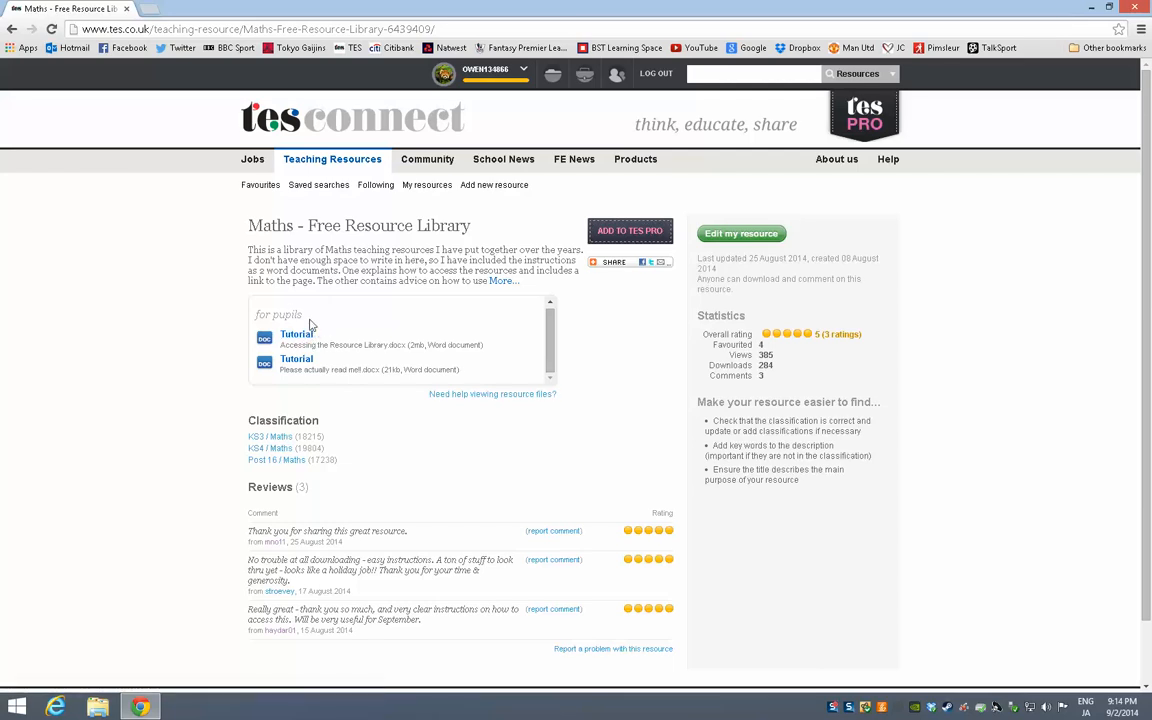
pyautogui.moveTo(296, 358)
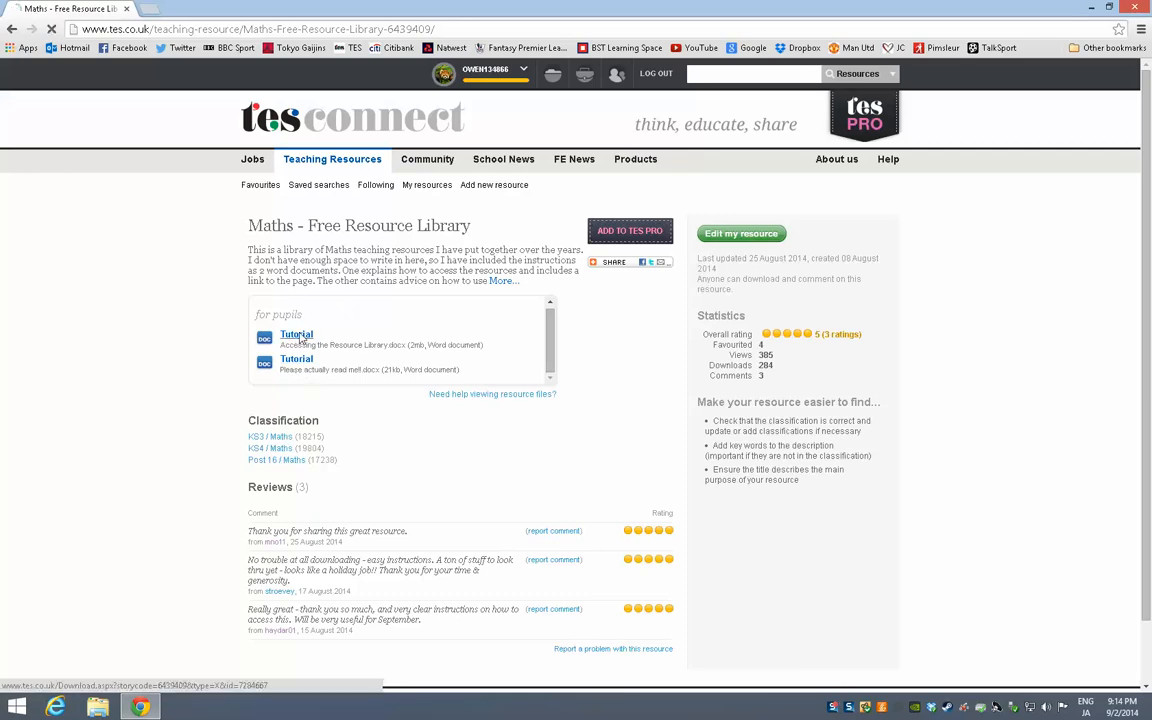
pyautogui.click(296, 334)
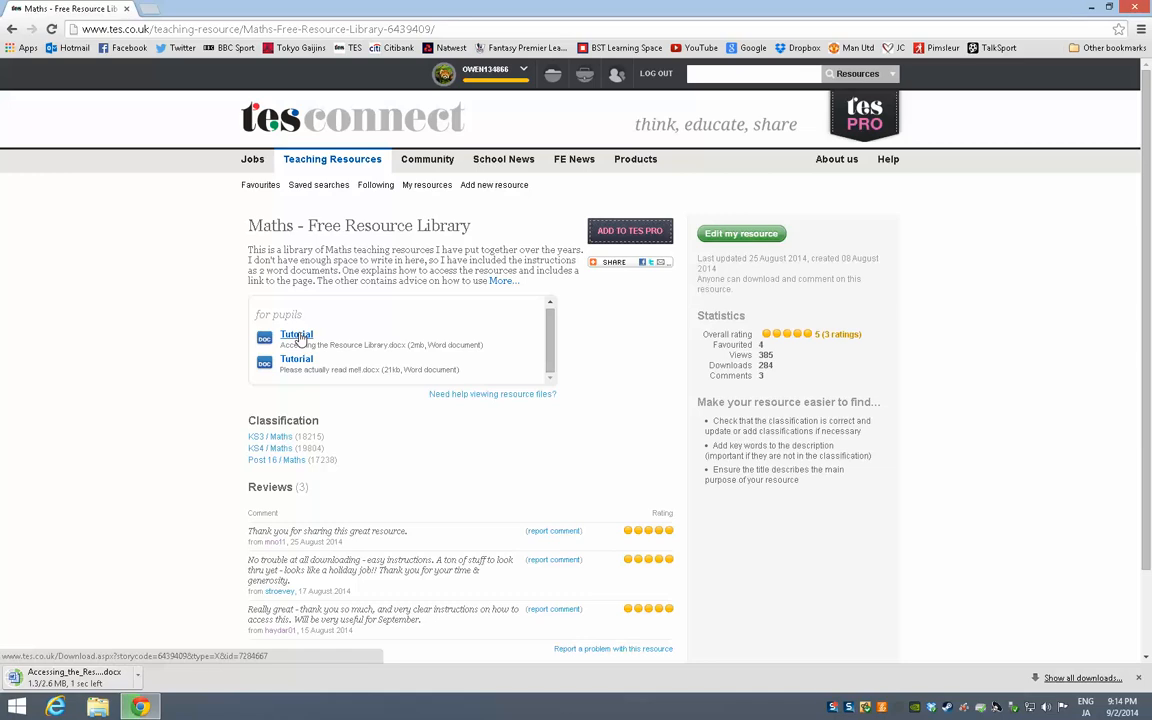
pyautogui.click(70, 676)
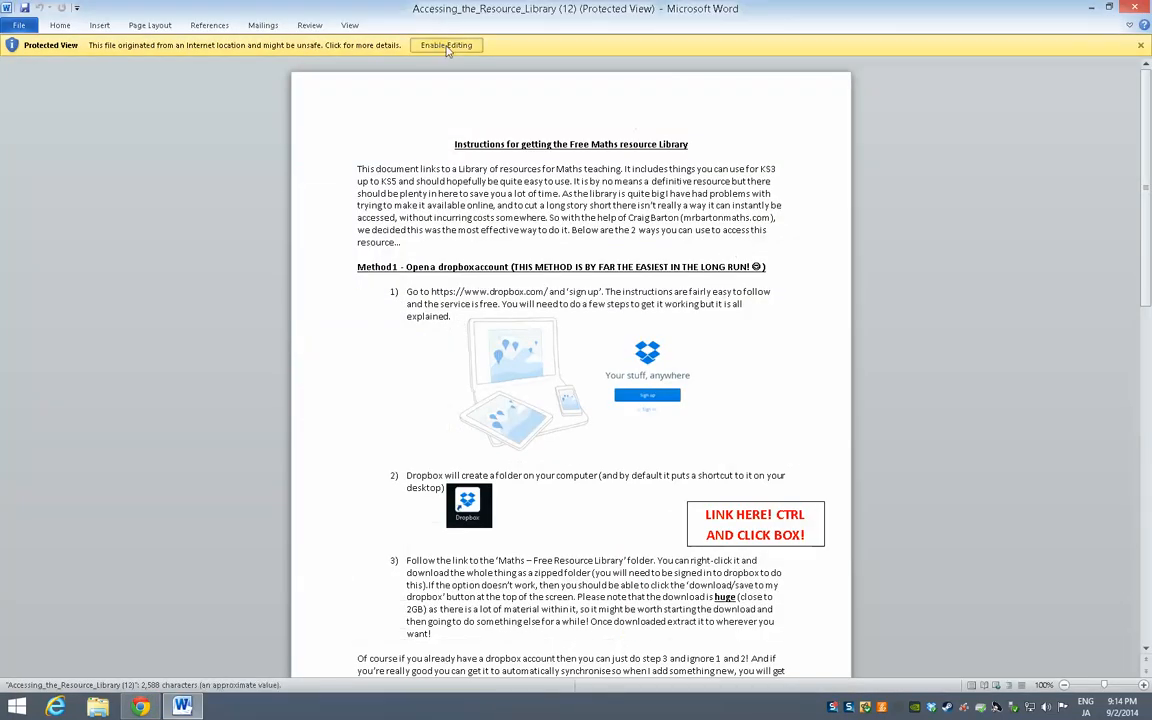
# - Enable editing of Accessing_the_Resource_Library to show Method 1's Dropbox sign-up steps
pyautogui.click(446, 44)
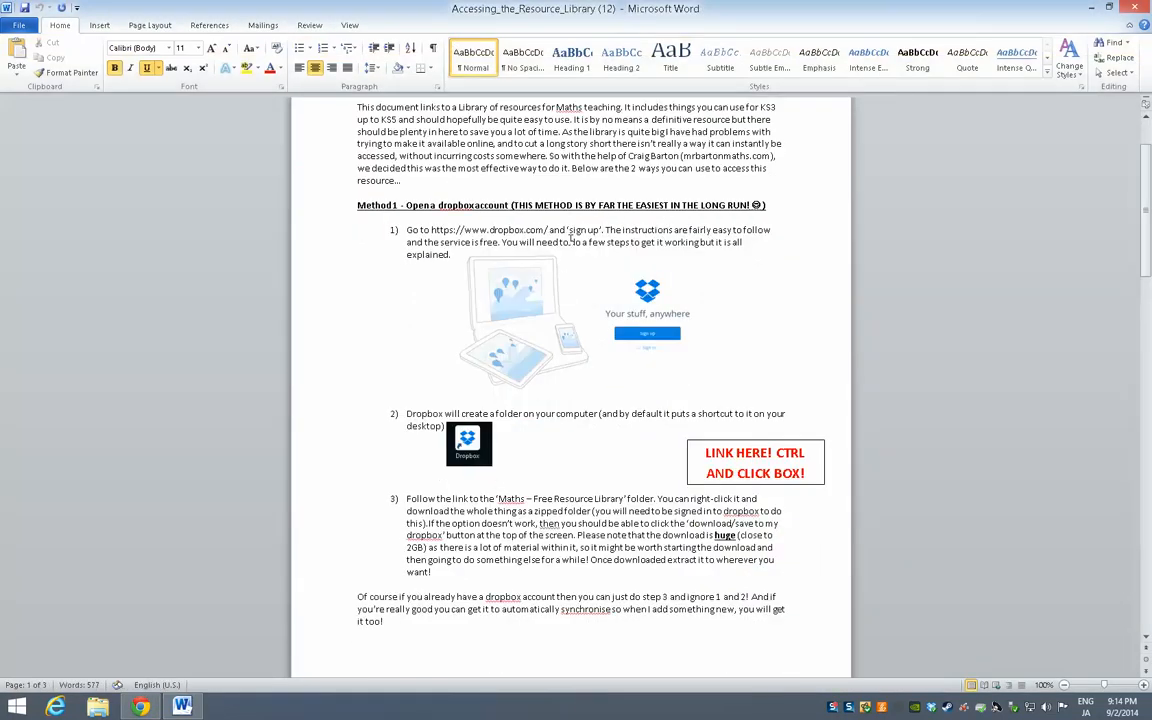
pyautogui.moveTo(490, 324)
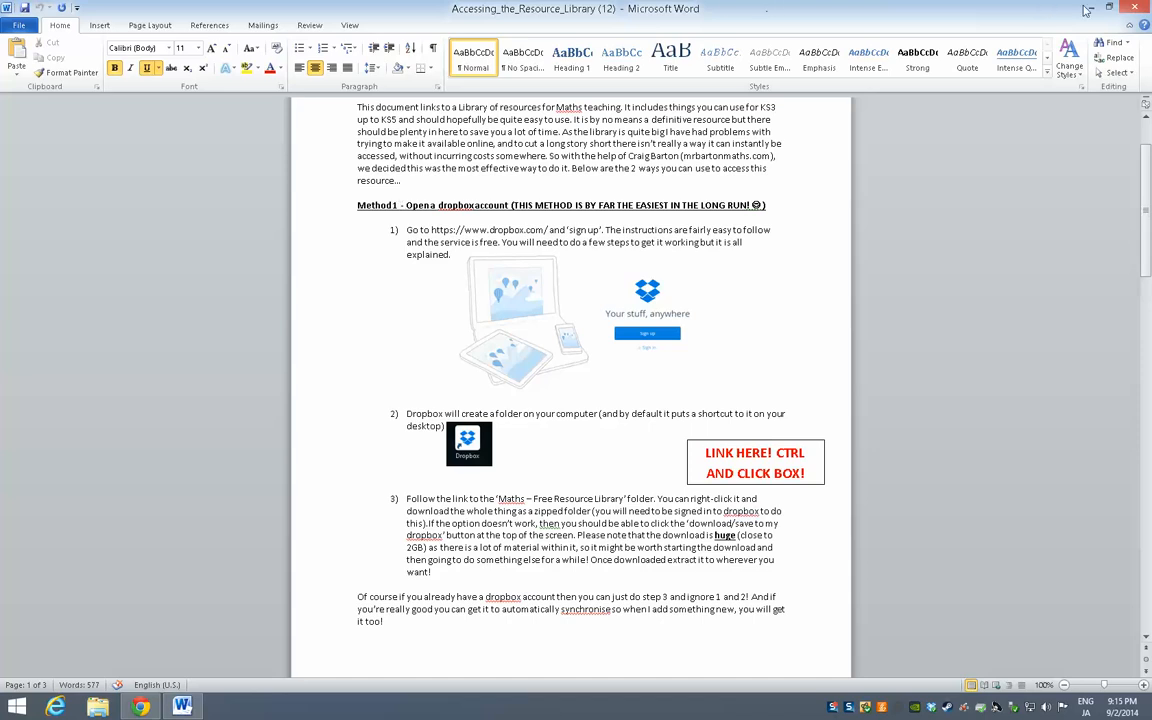
# - Open the local Dropbox folder from its desktop shortcut to show the synced library folder
pyautogui.click(1108, 8)
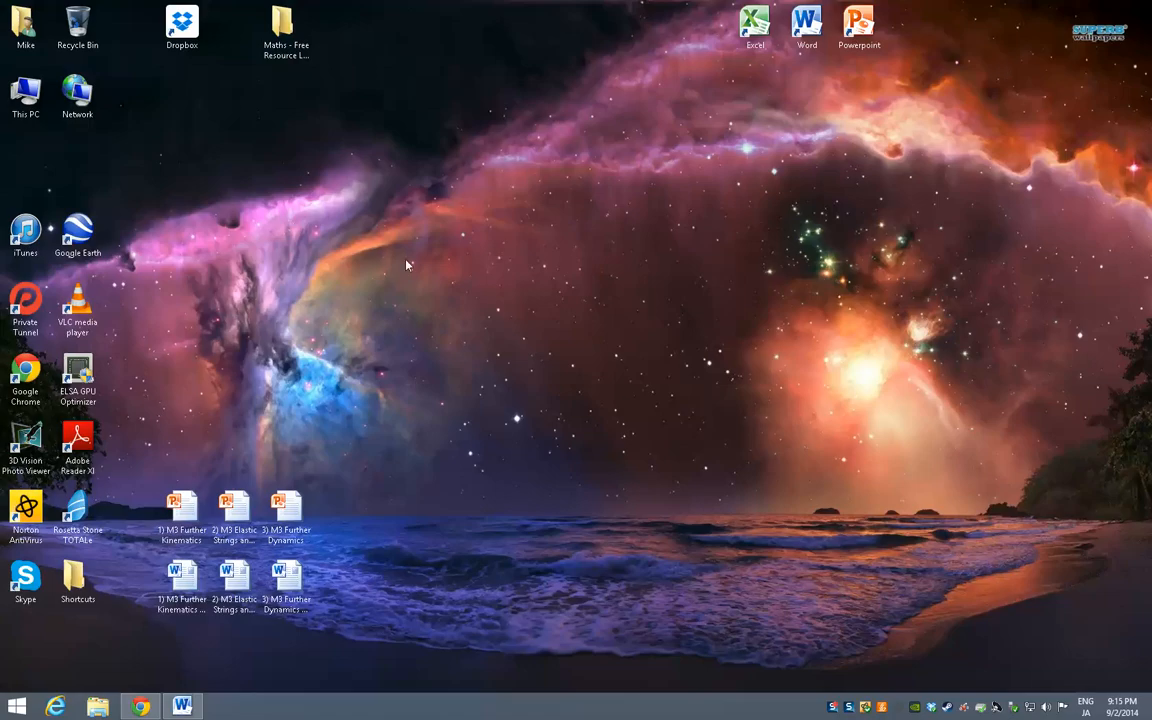
pyautogui.click(182, 24)
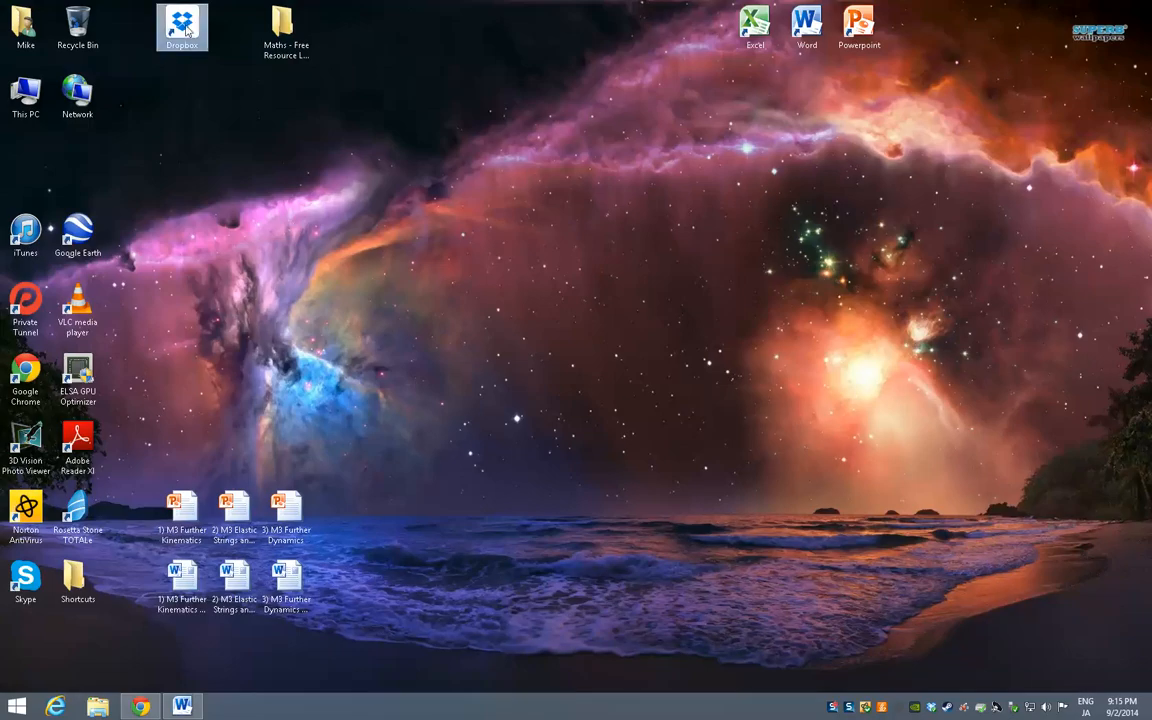
pyautogui.moveTo(352, 196)
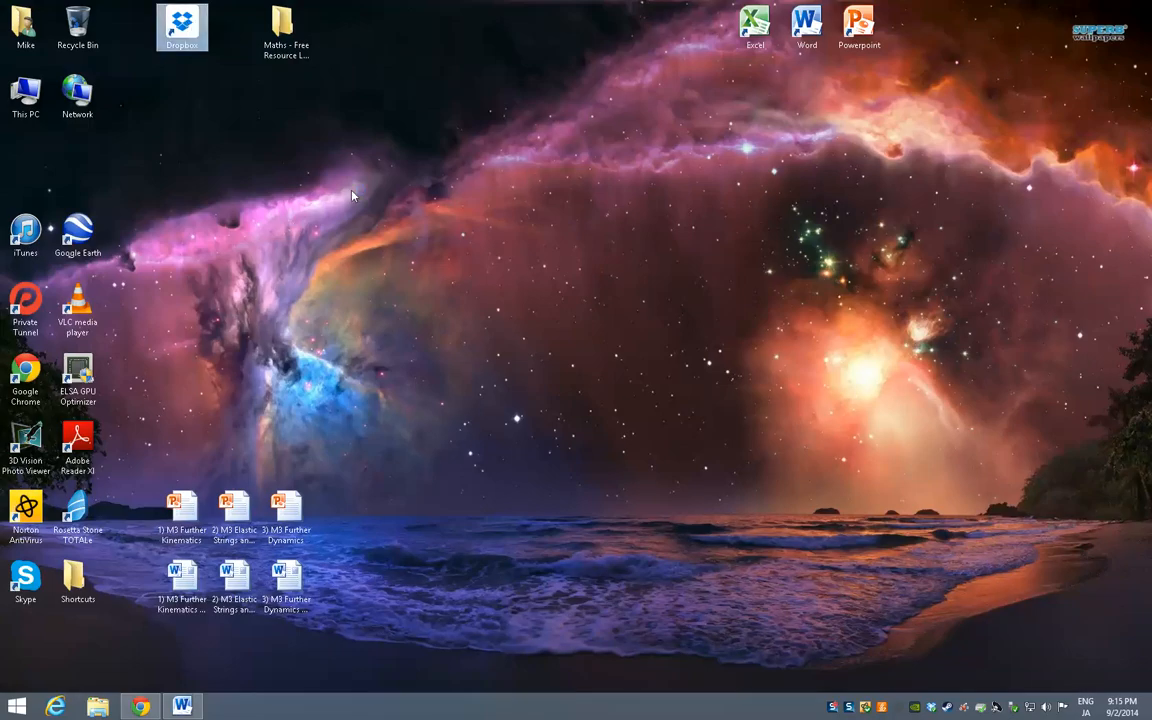
pyautogui.doubleClick(182, 24)
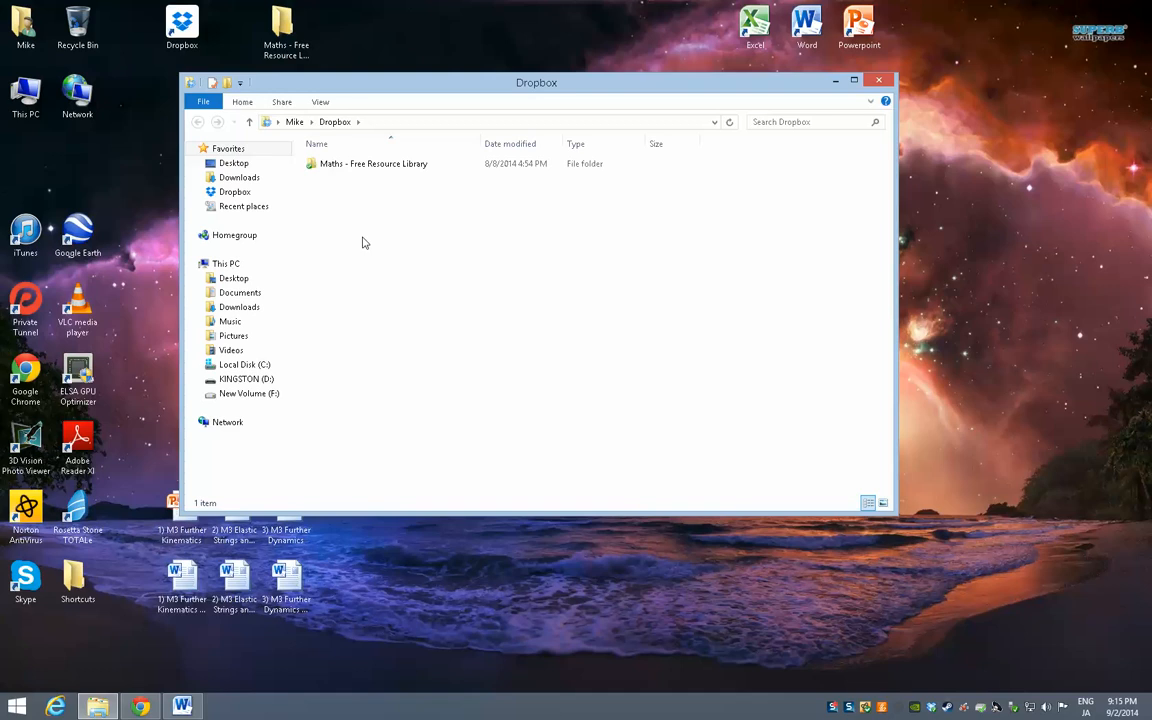
pyautogui.moveTo(736, 94)
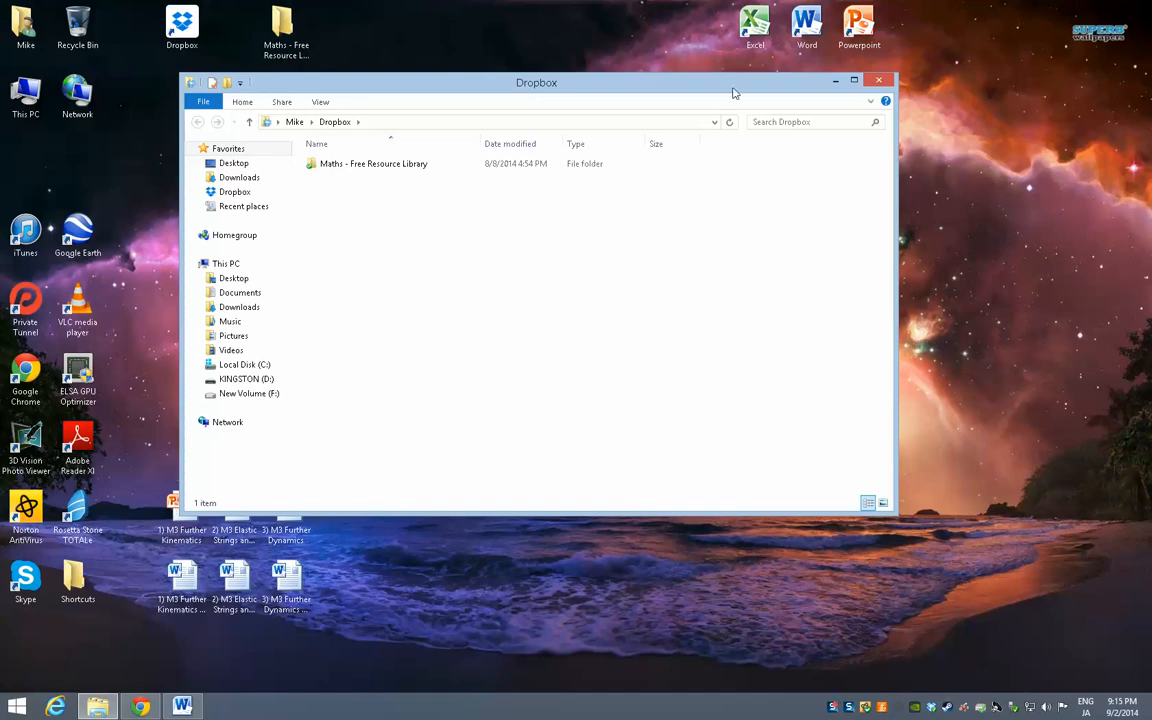
pyautogui.moveTo(344, 190)
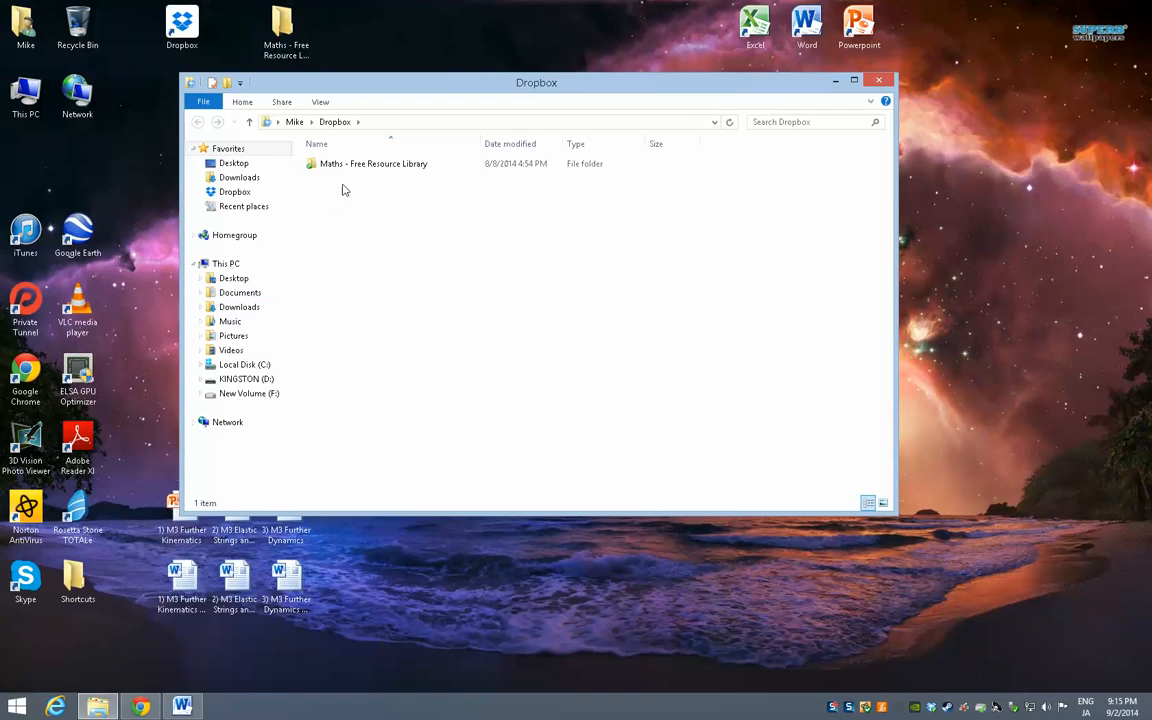
pyautogui.moveTo(880, 82)
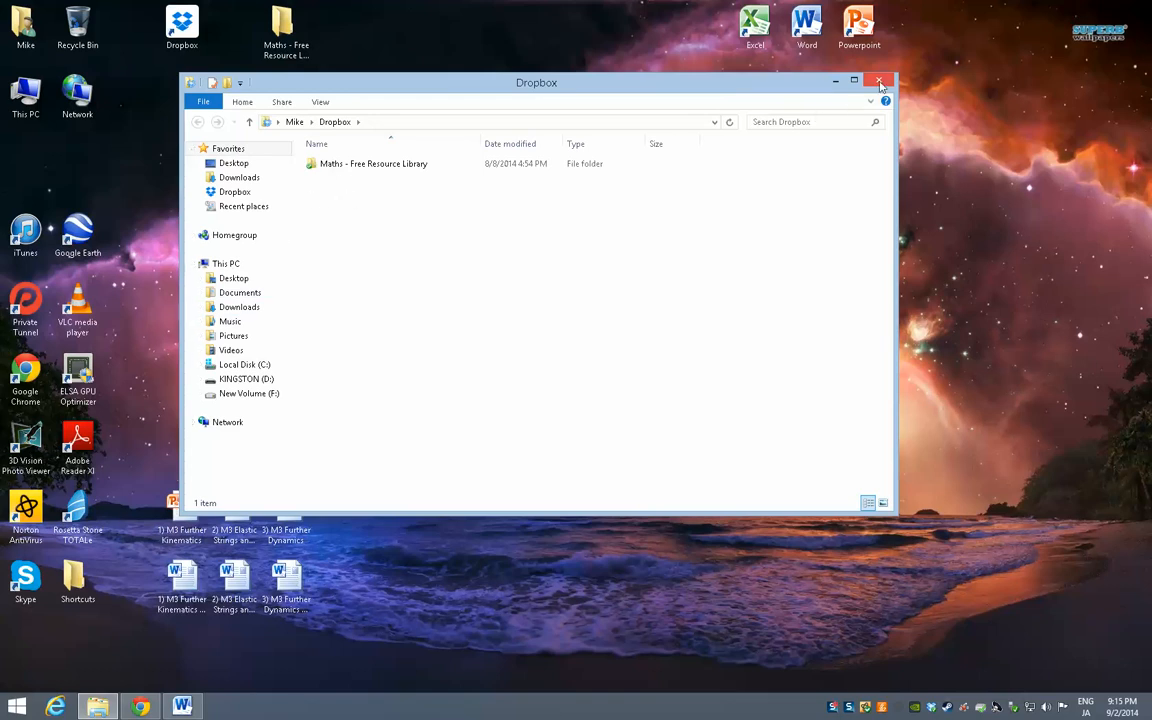
# - Switch back to the Accessing_the_Resource_Library document showing Method 1's Dropbox steps
pyautogui.click(880, 80)
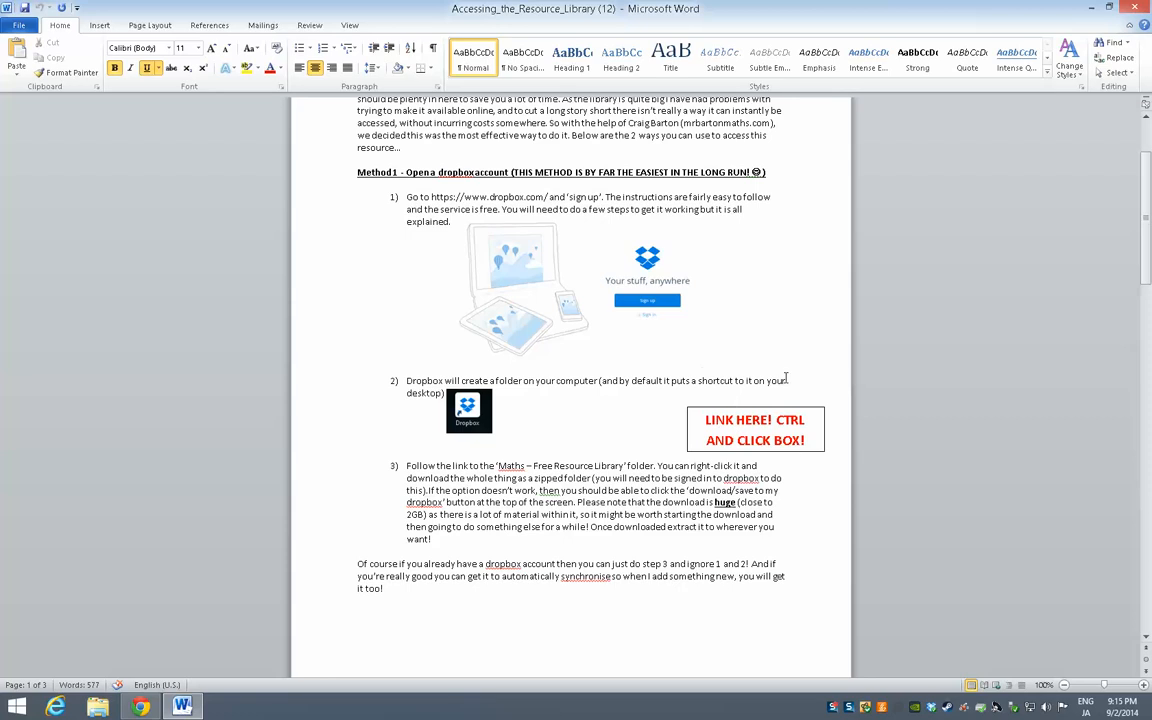
pyautogui.moveTo(784, 430)
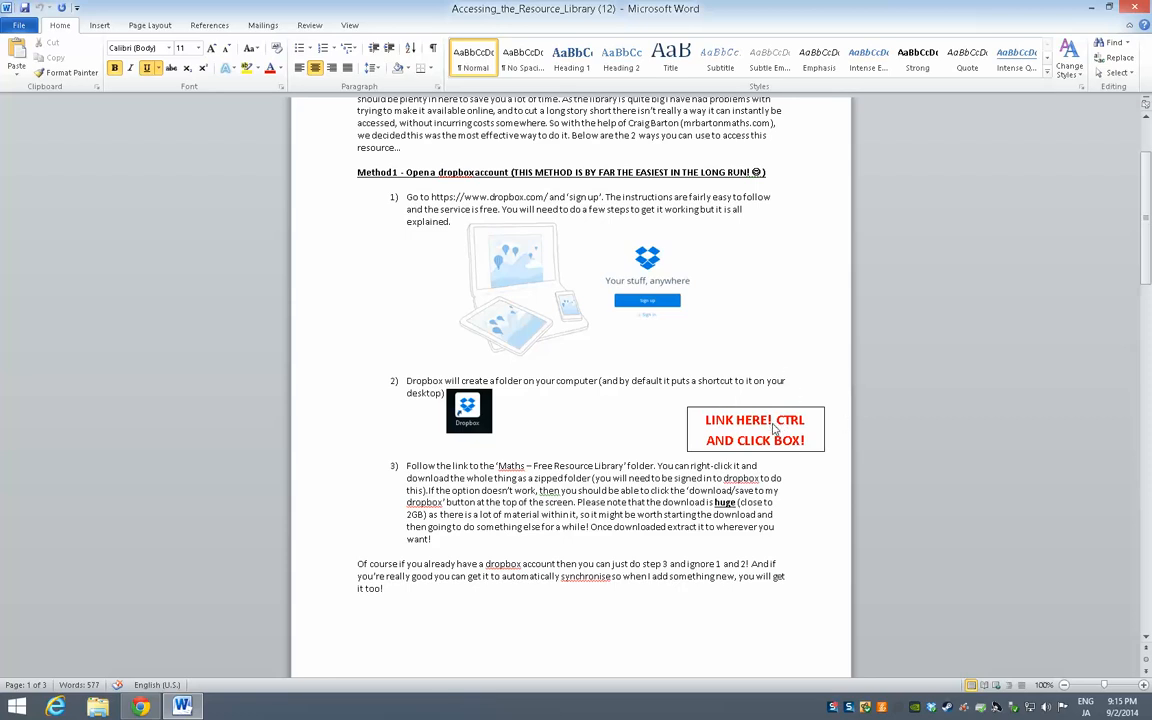
pyautogui.click(756, 428)
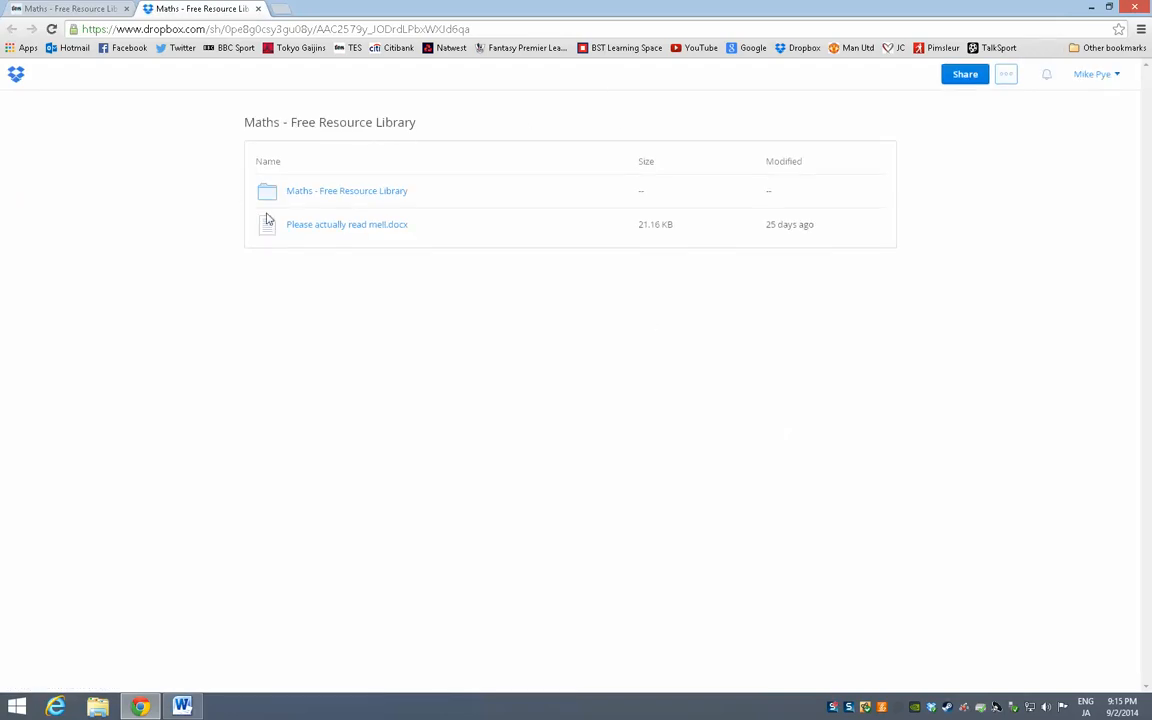
pyautogui.moveTo(240, 240)
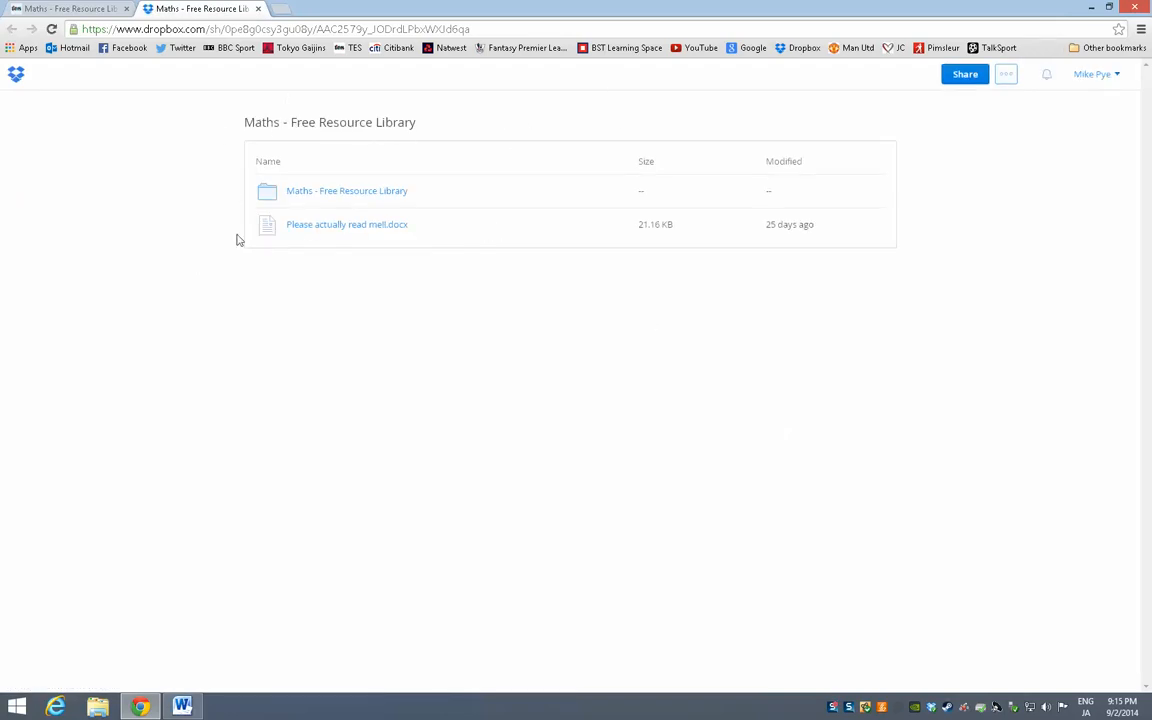
pyautogui.moveTo(348, 192)
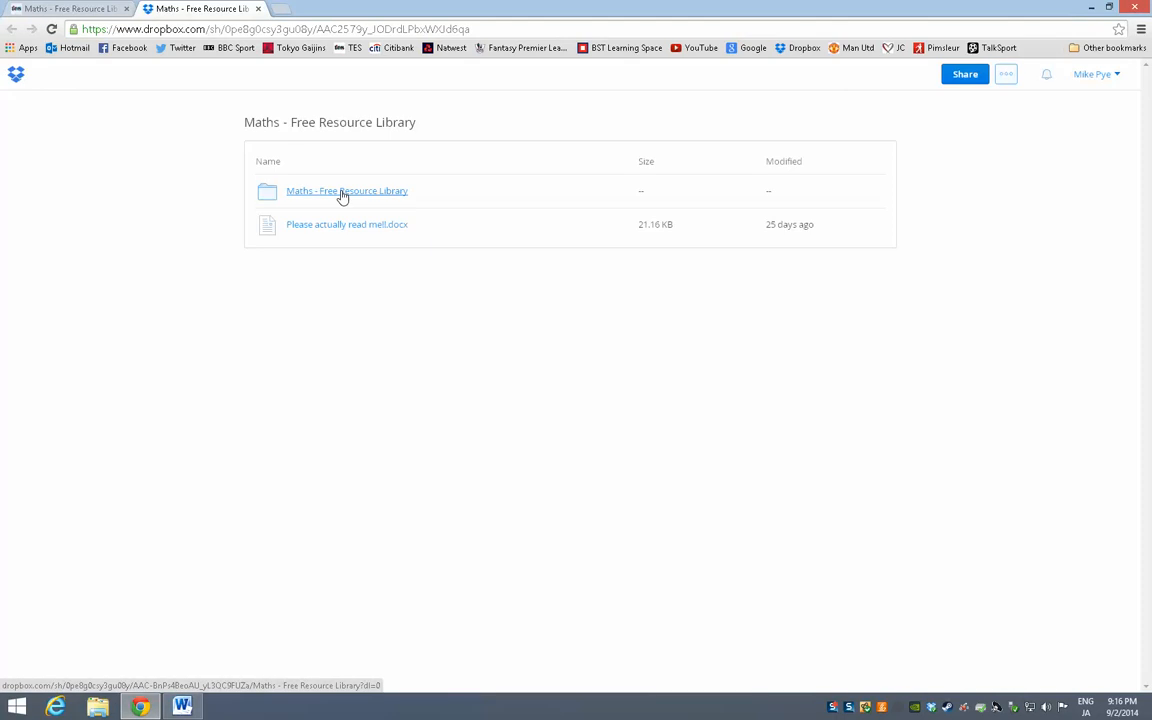
pyautogui.rightClick(340, 192)
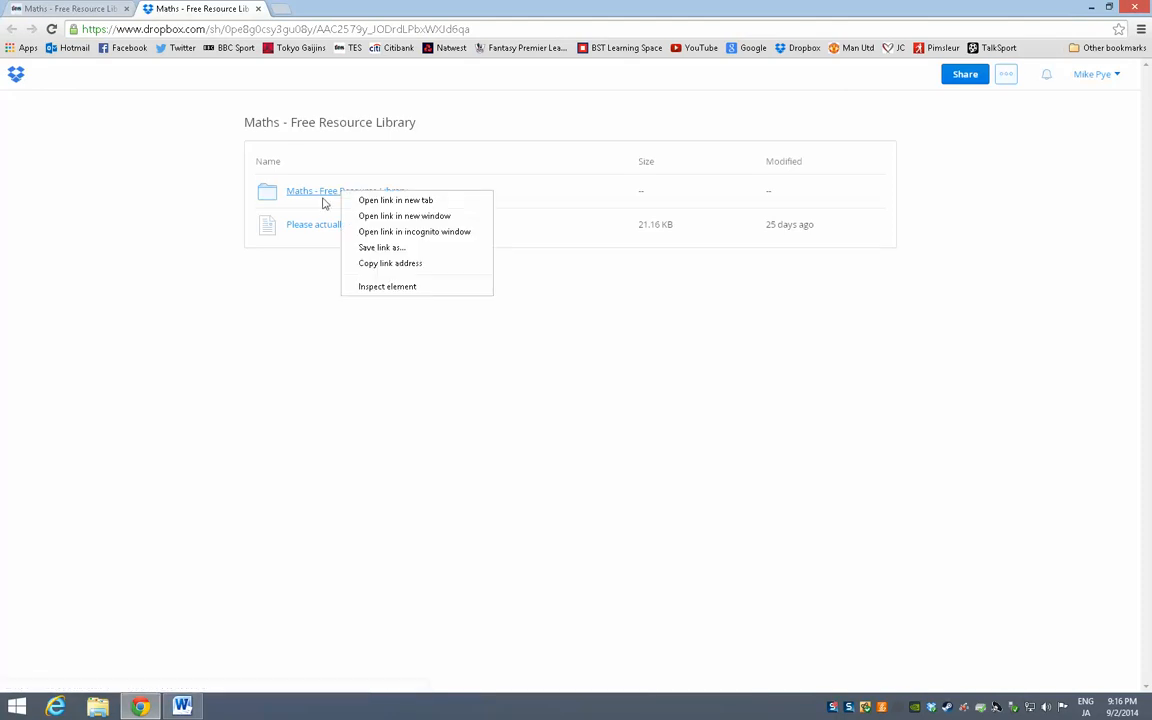
pyautogui.moveTo(570, 340)
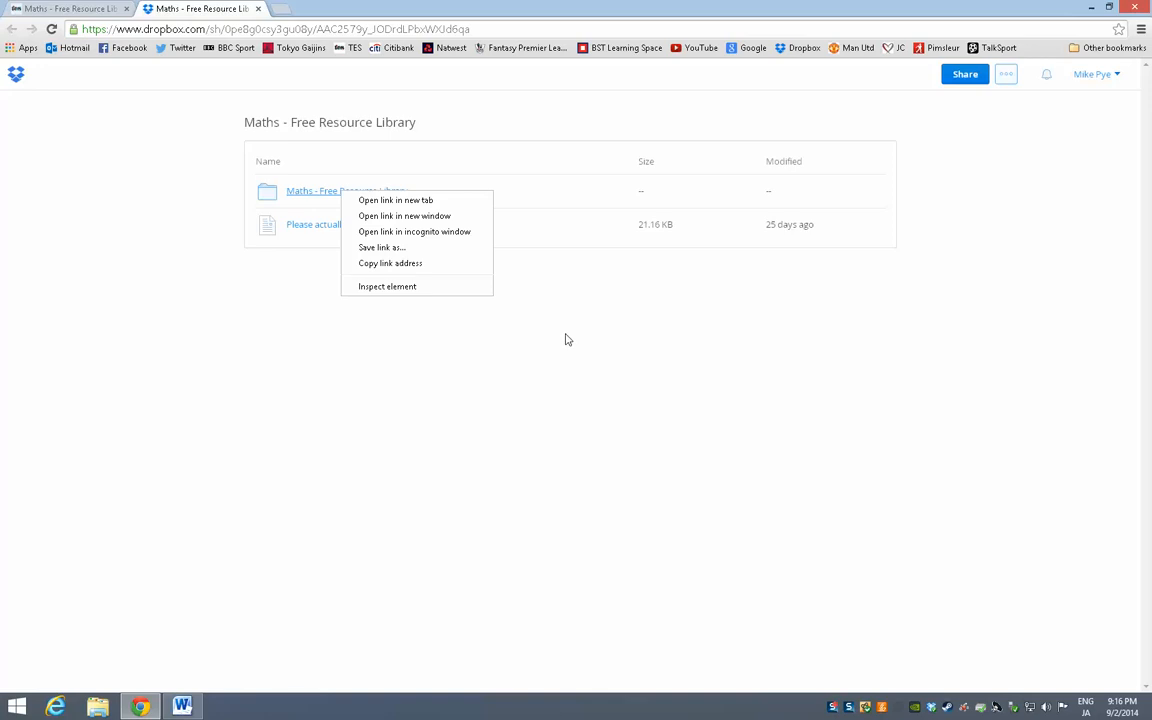
pyautogui.moveTo(382, 248)
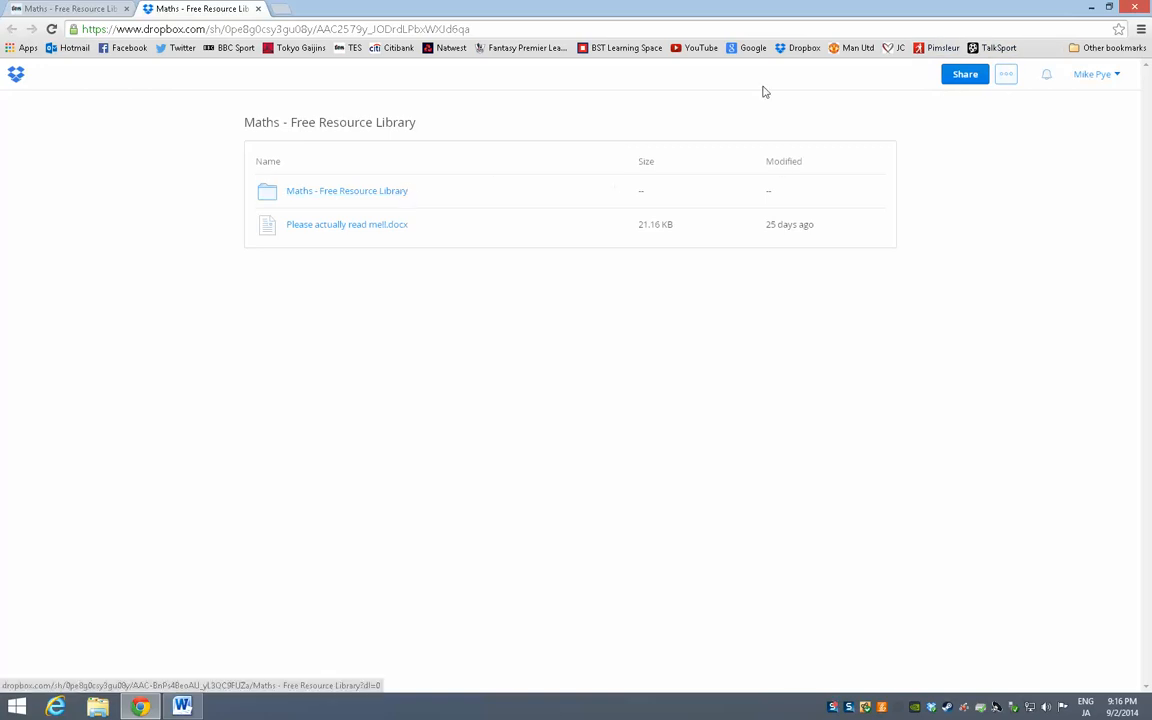
pyautogui.moveTo(956, 92)
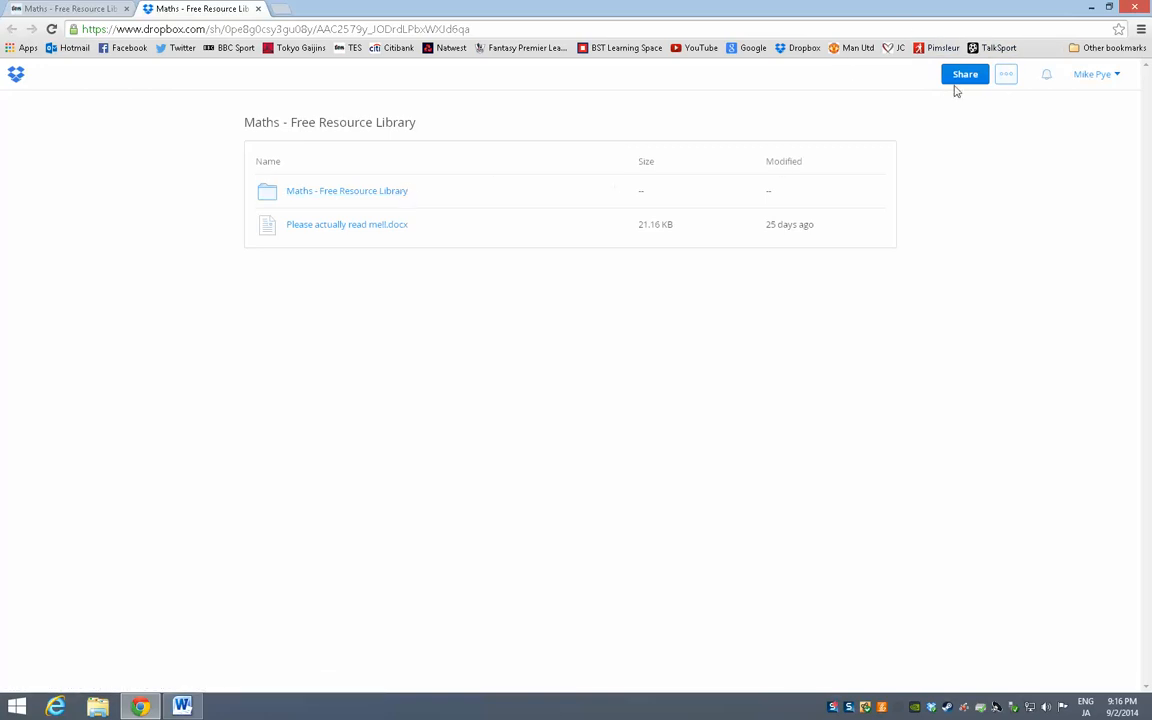
pyautogui.moveTo(1008, 204)
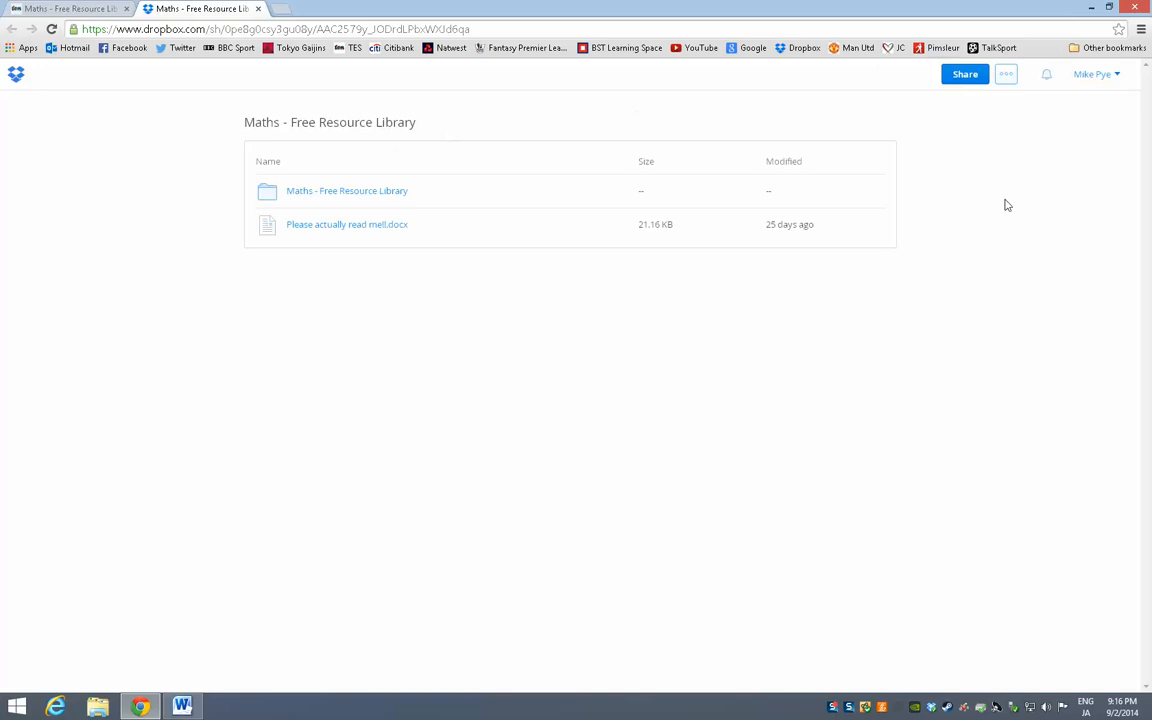
pyautogui.moveTo(490, 244)
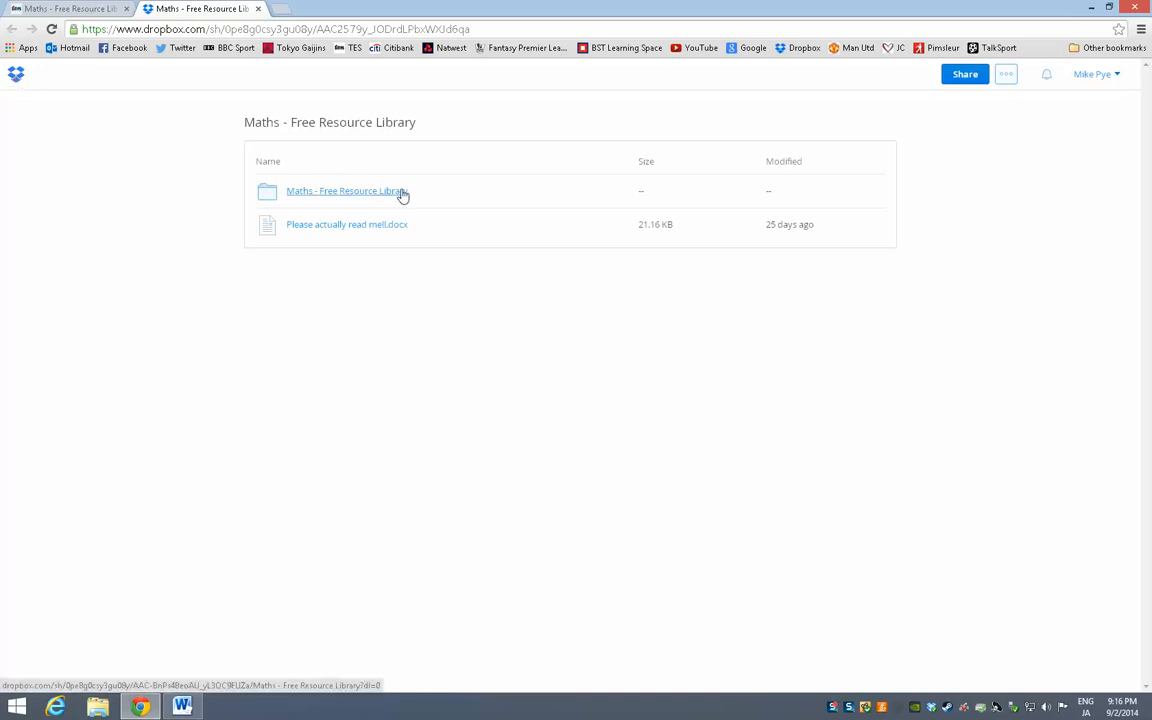
pyautogui.moveTo(504, 628)
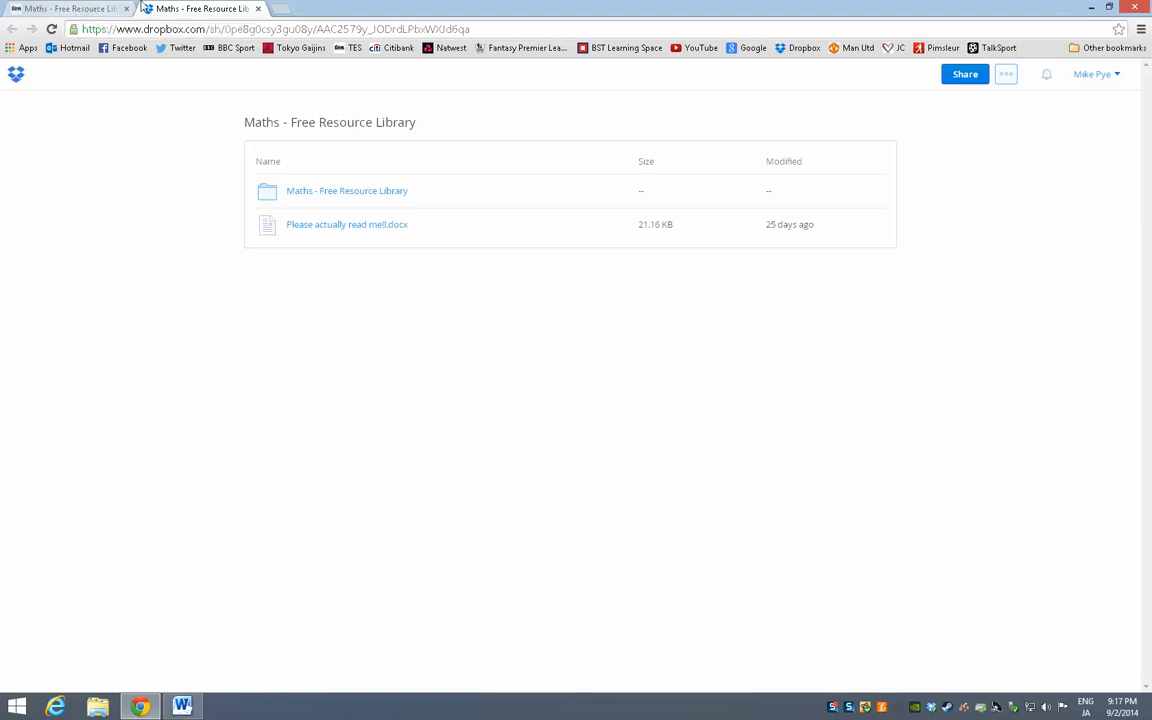
pyautogui.moveTo(80, 12)
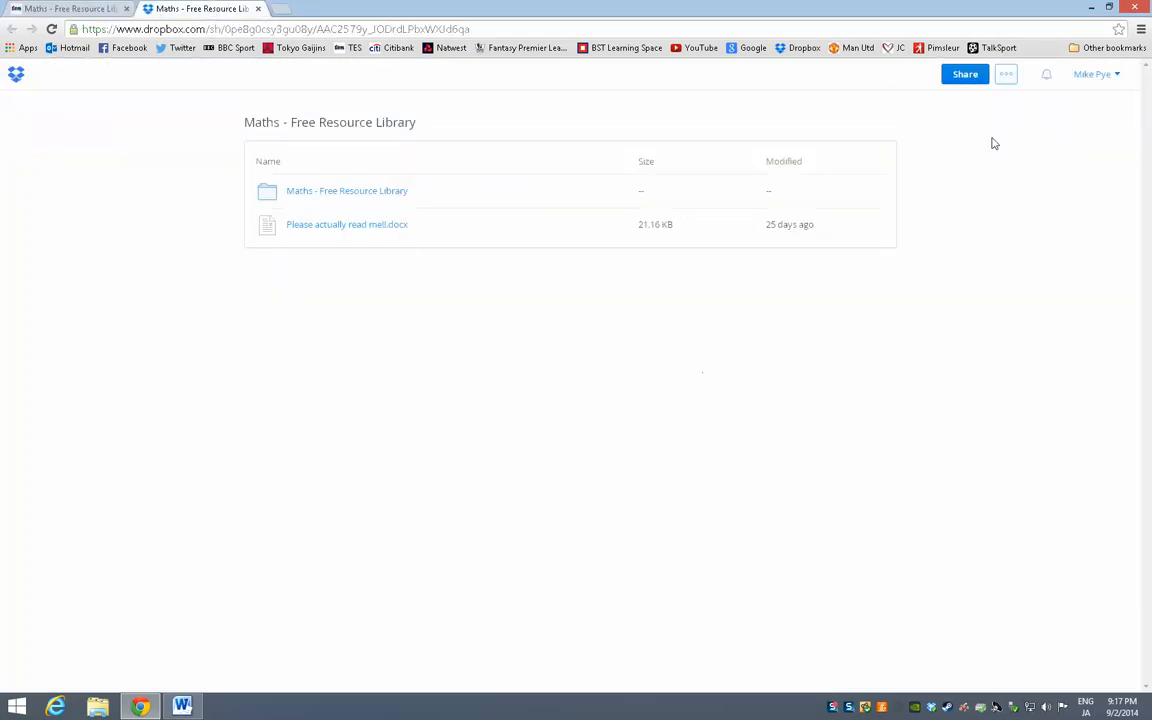
pyautogui.moveTo(1026, 132)
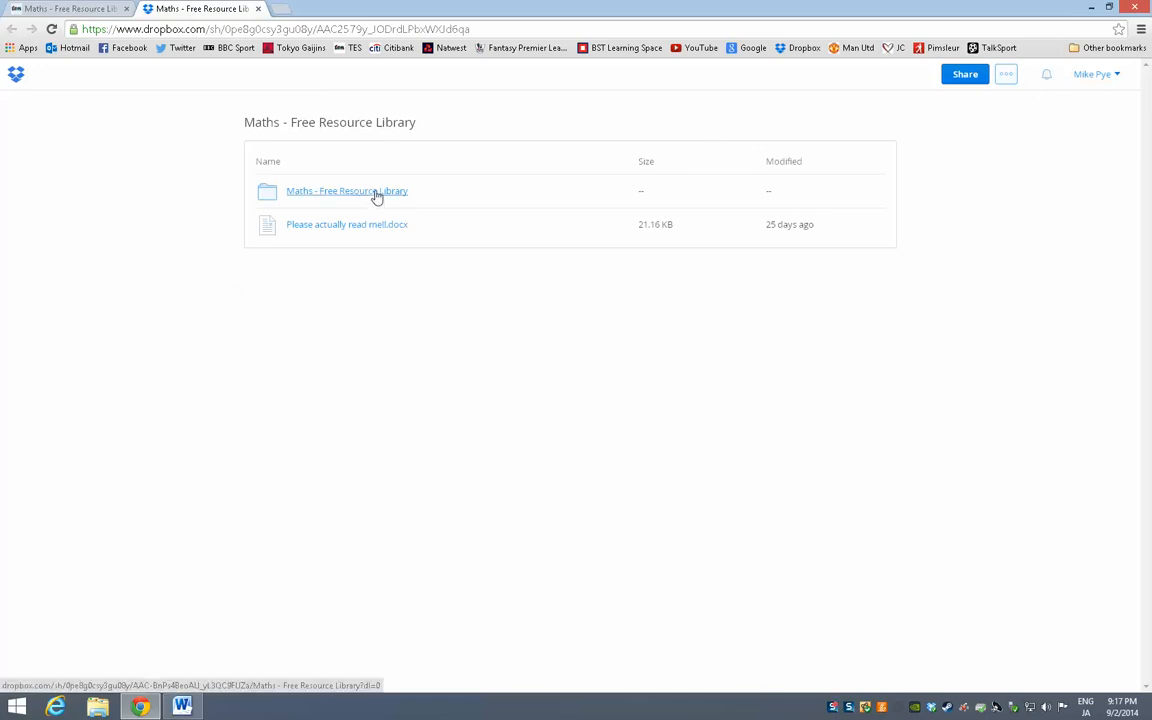
# - Browse into the Maths - Free Resource Library and its 1) Algebra folder, then return to the topic list
pyautogui.click(348, 192)
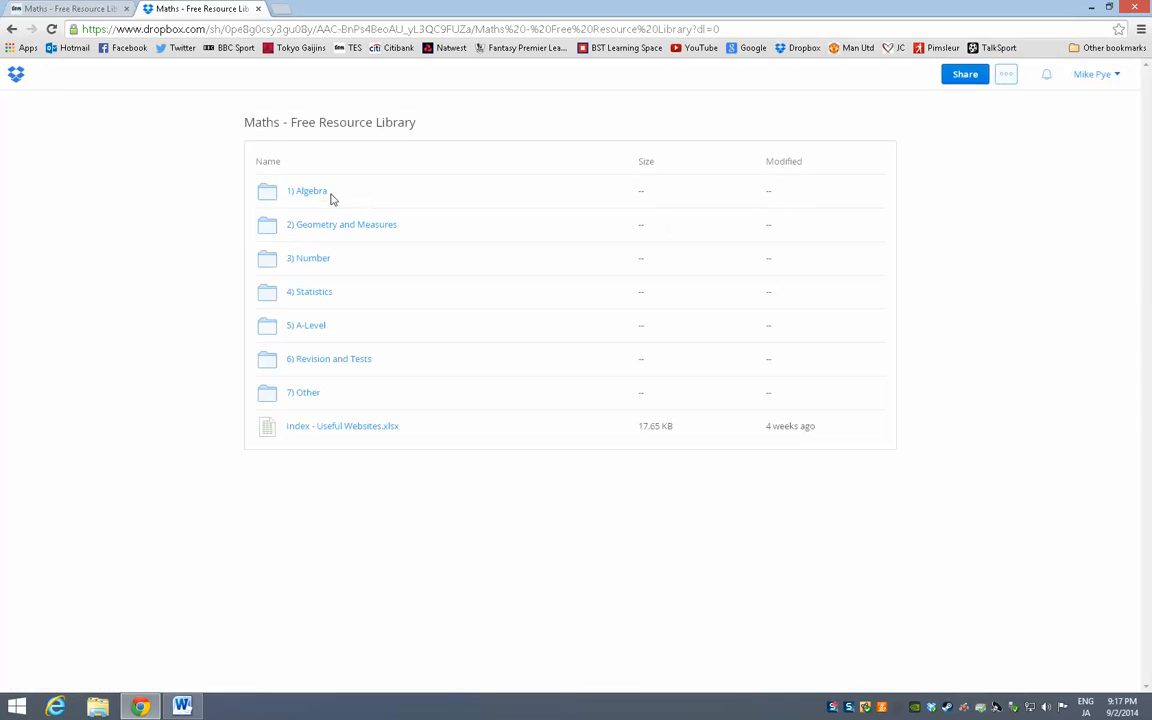
pyautogui.moveTo(308, 316)
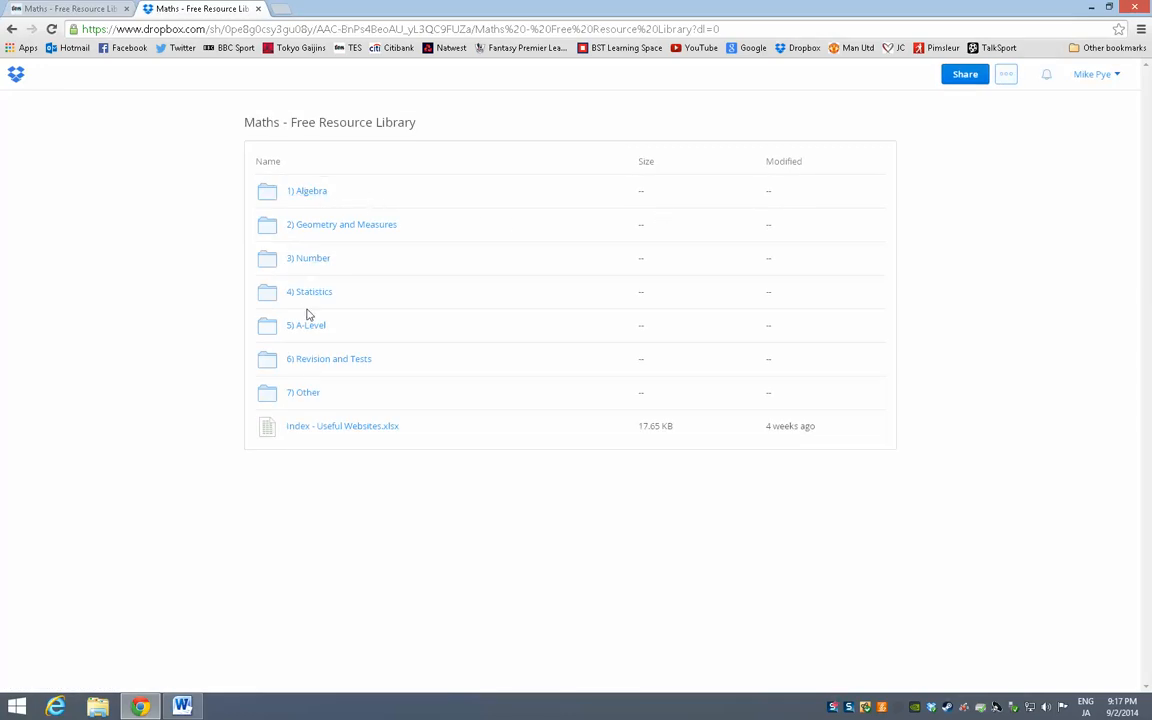
pyautogui.moveTo(192, 198)
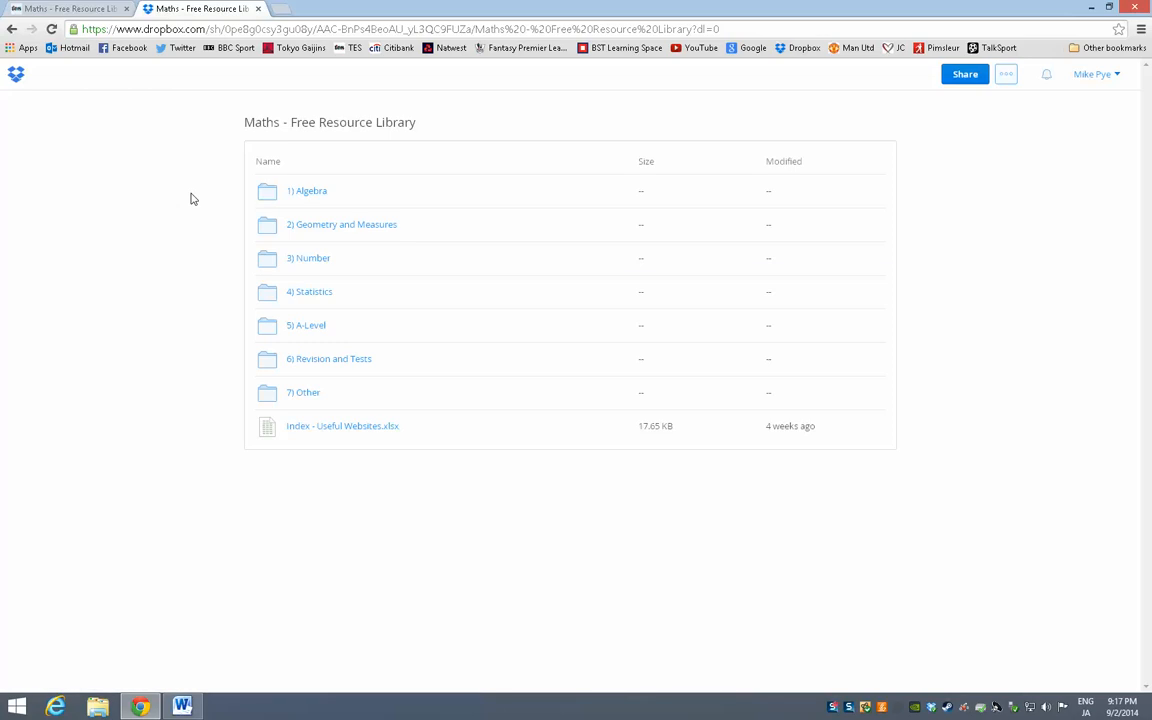
pyautogui.moveTo(352, 312)
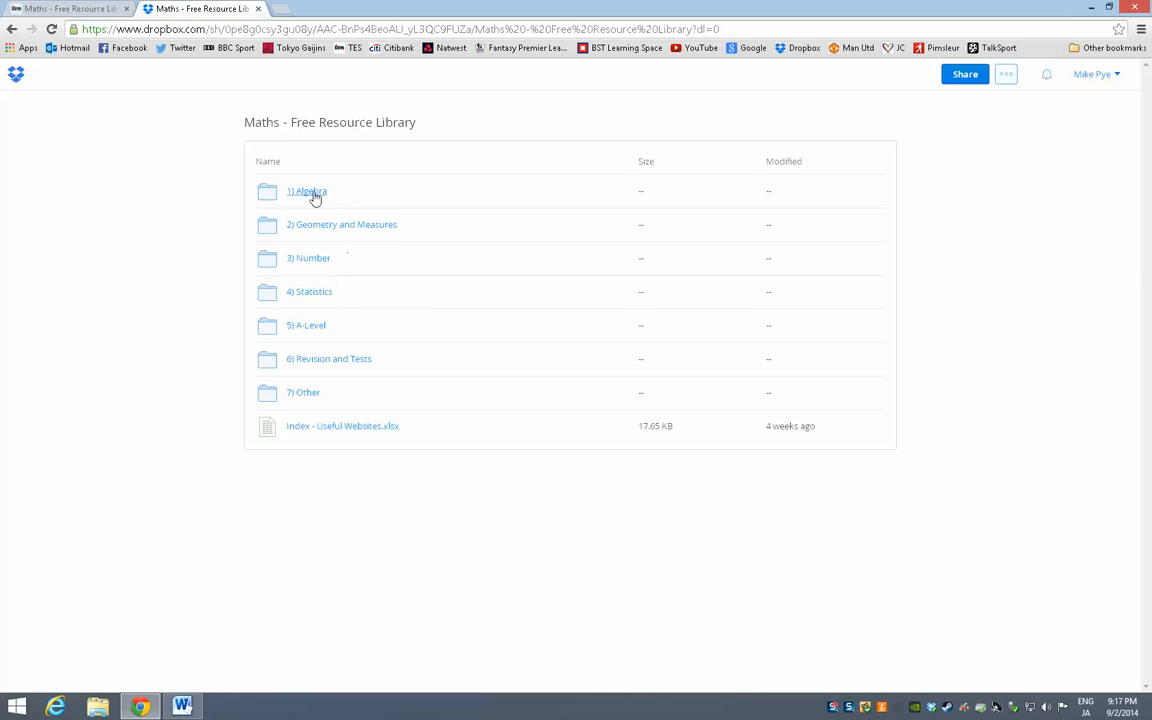
pyautogui.moveTo(316, 372)
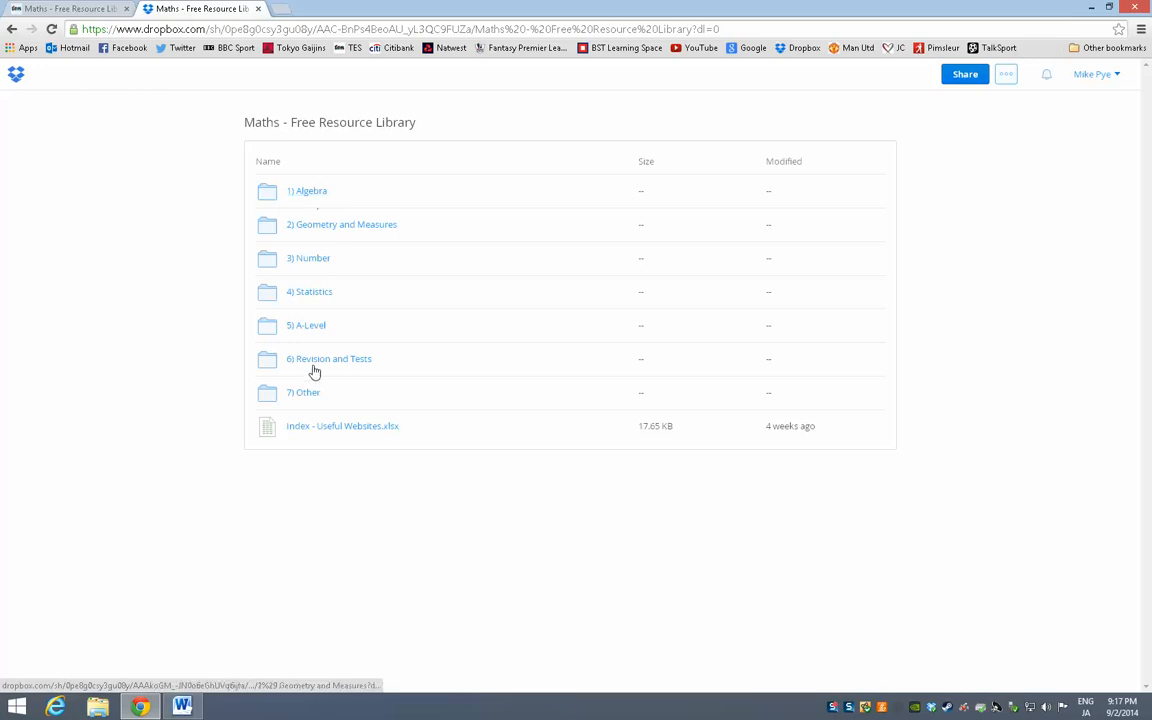
pyautogui.moveTo(388, 216)
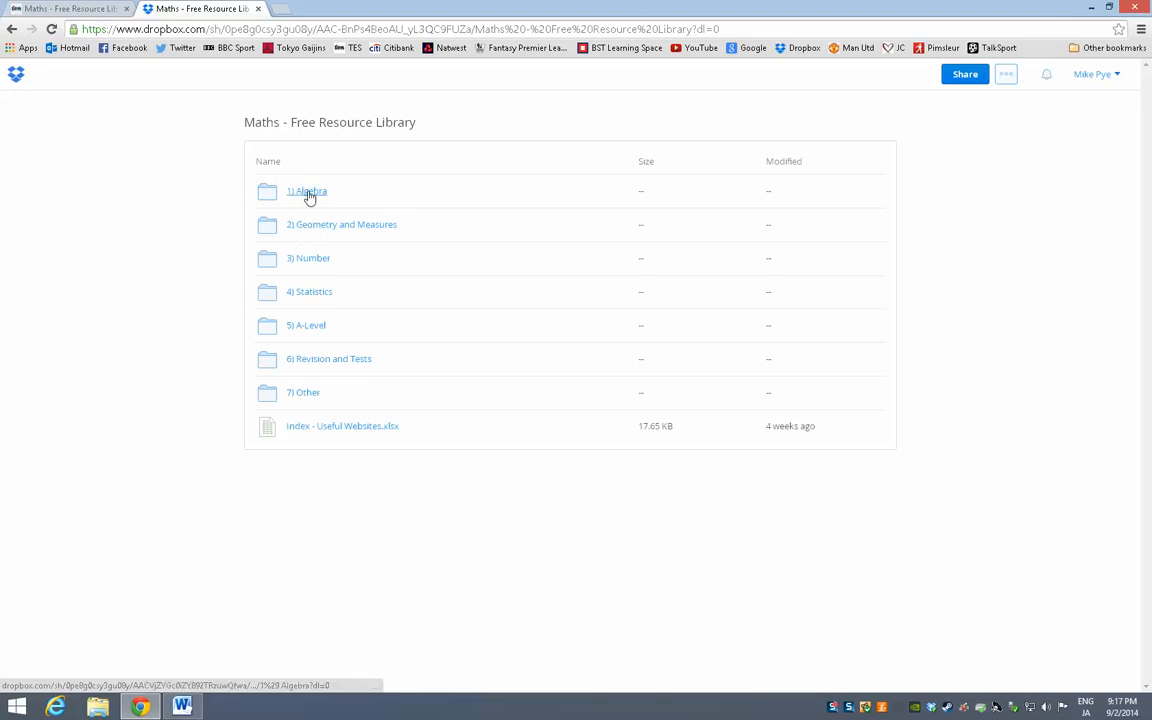
pyautogui.click(308, 192)
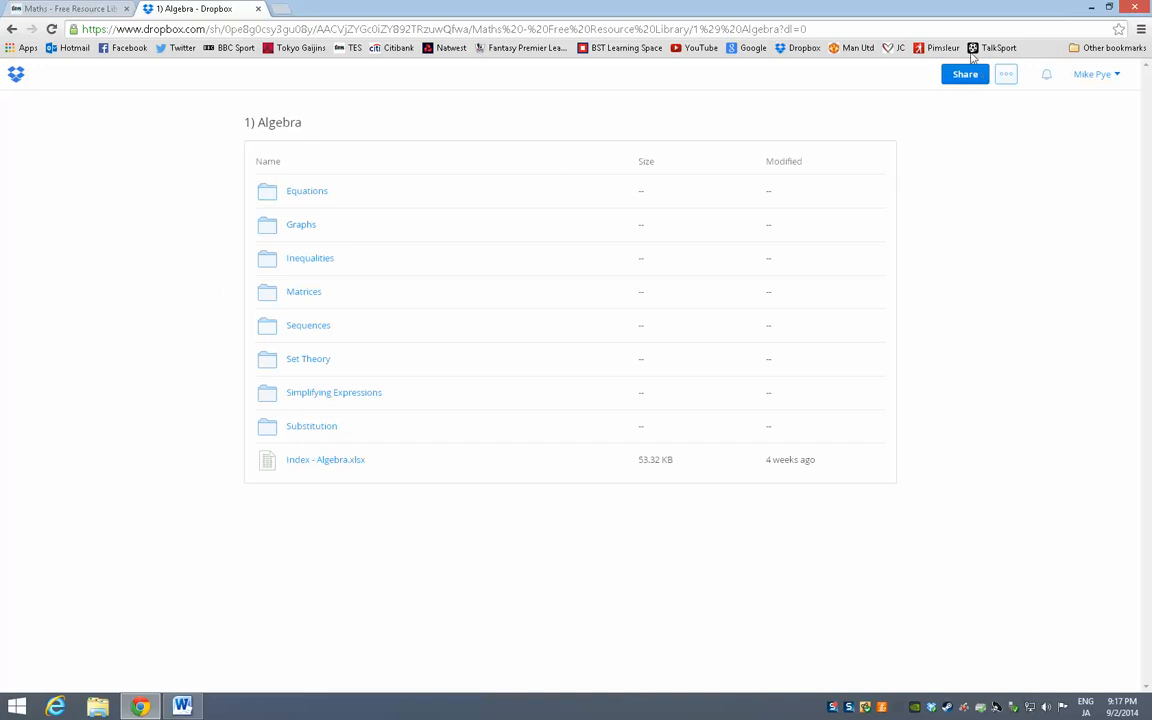
pyautogui.moveTo(224, 412)
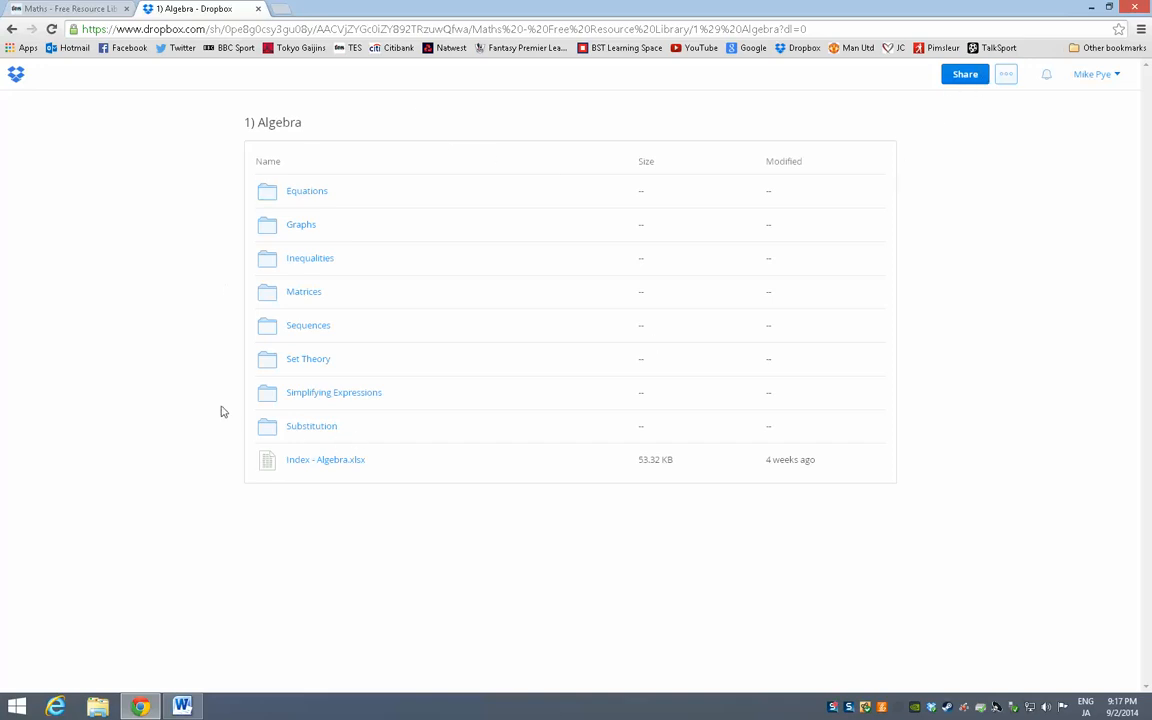
pyautogui.moveTo(270, 122)
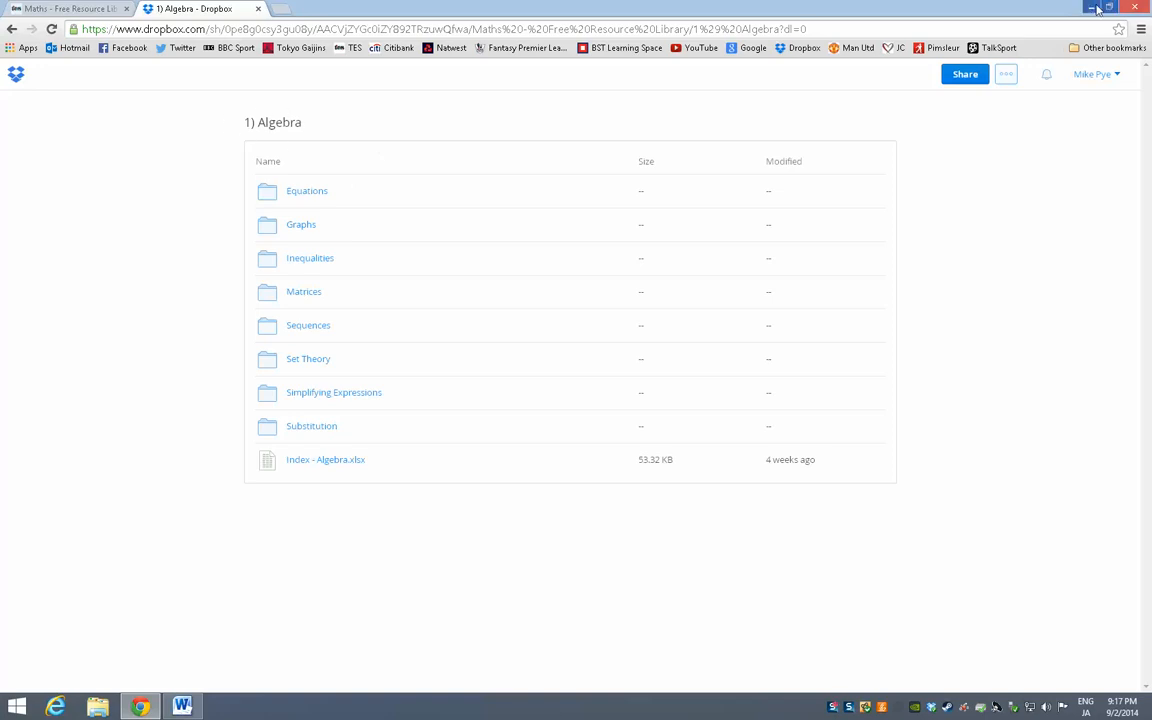
pyautogui.click(1108, 8)
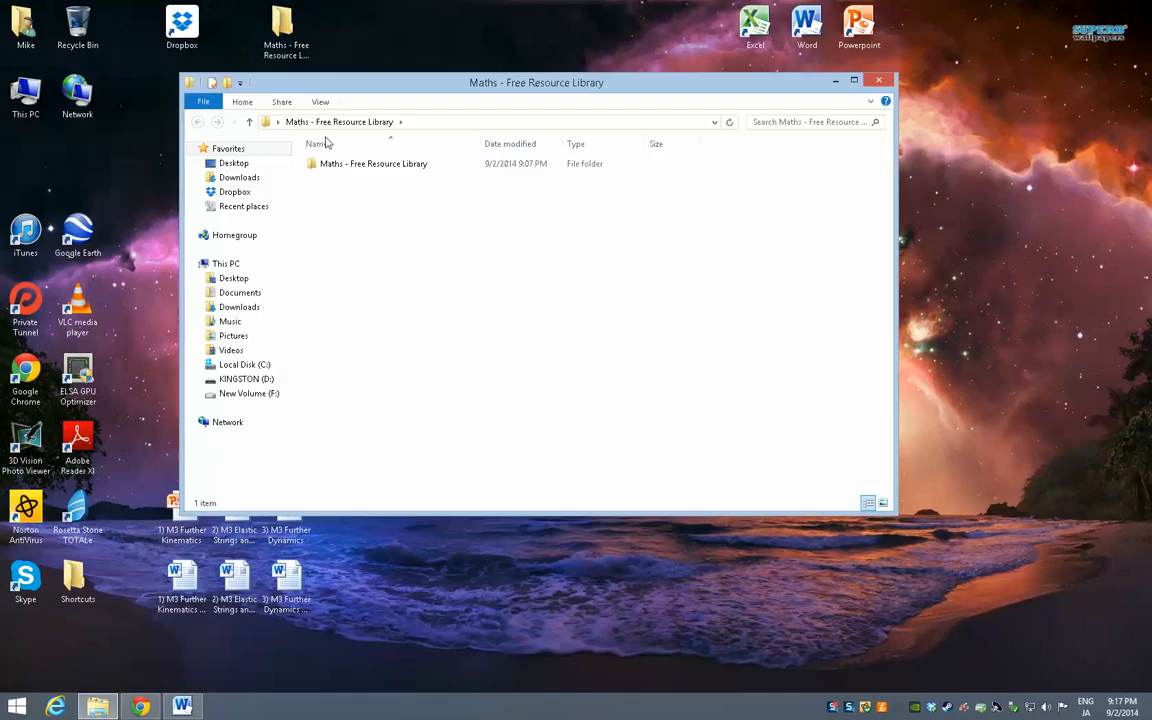
pyautogui.doubleClick(372, 164)
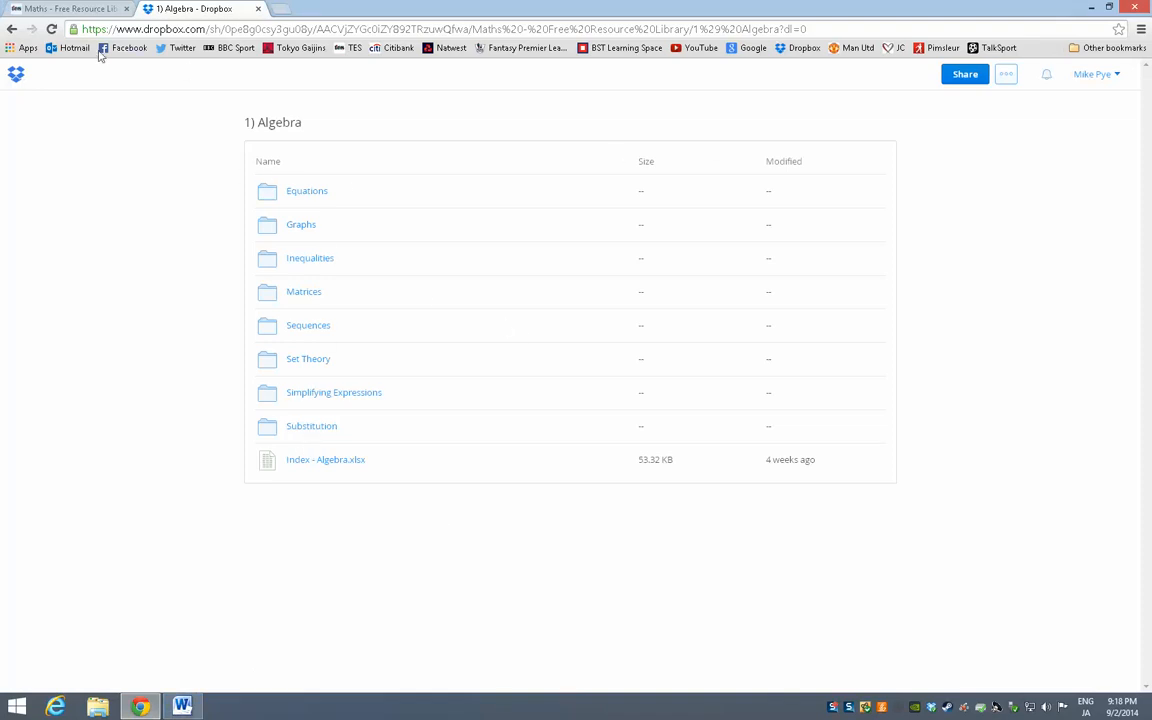
pyautogui.click(12, 28)
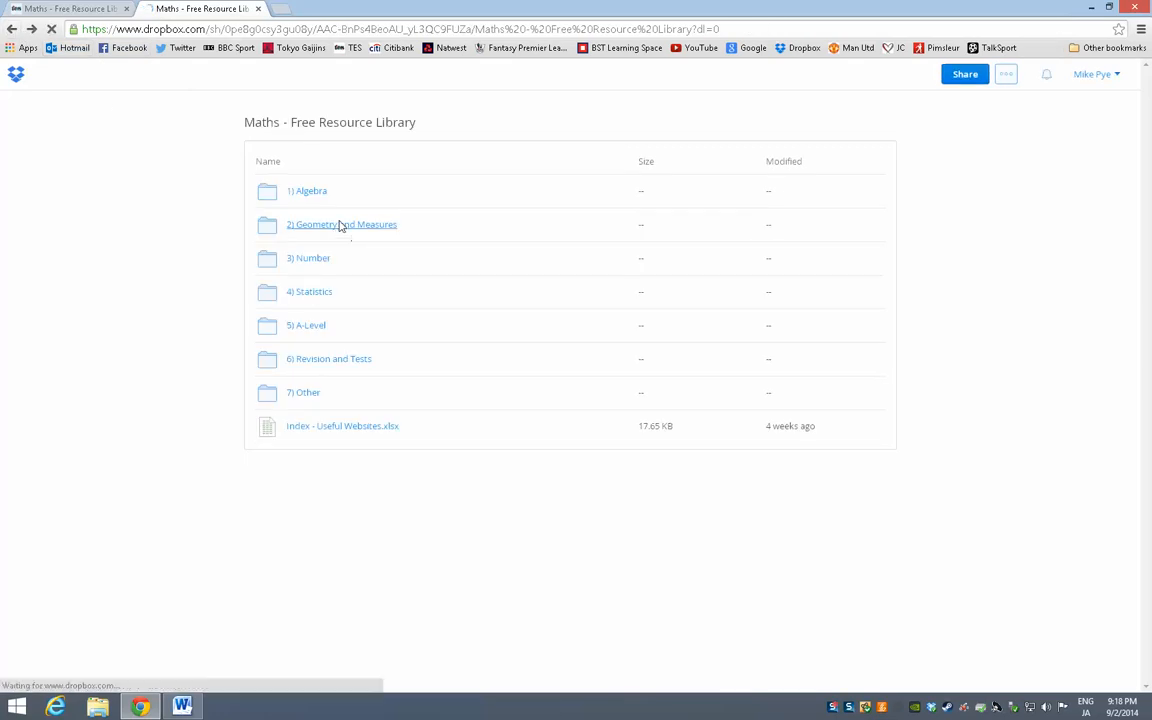
# - Look inside the 2) Geometry and Measures folder and return to the topic folder list
pyautogui.click(340, 224)
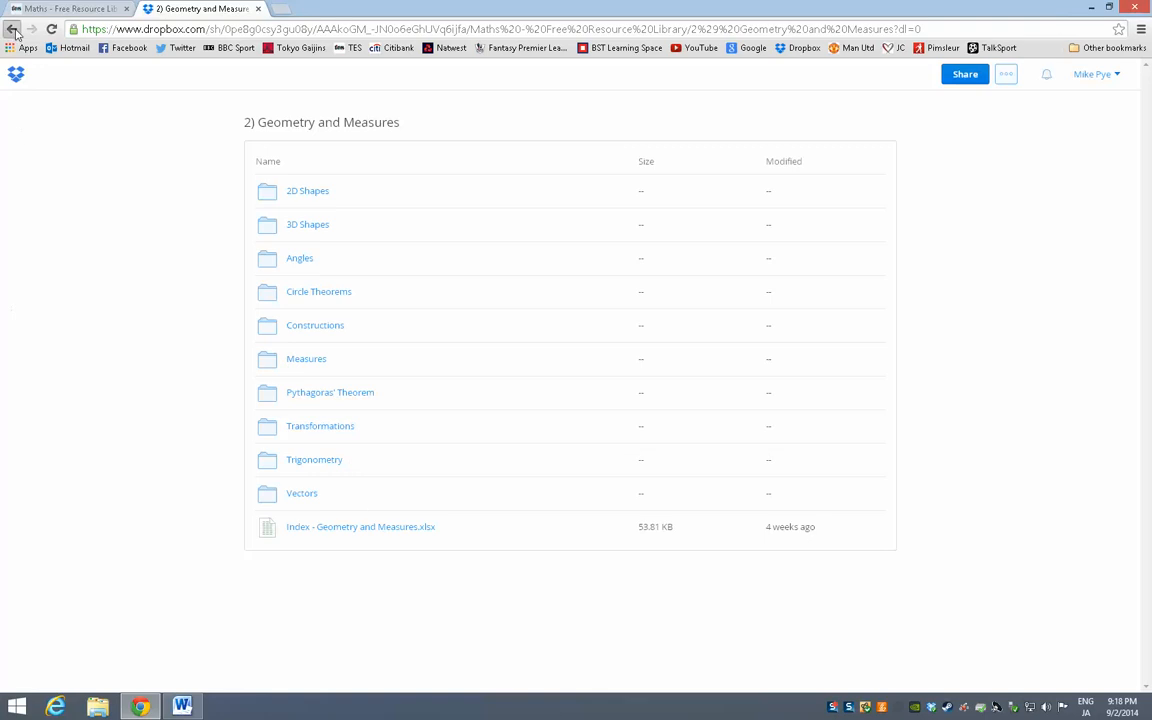
pyautogui.click(12, 28)
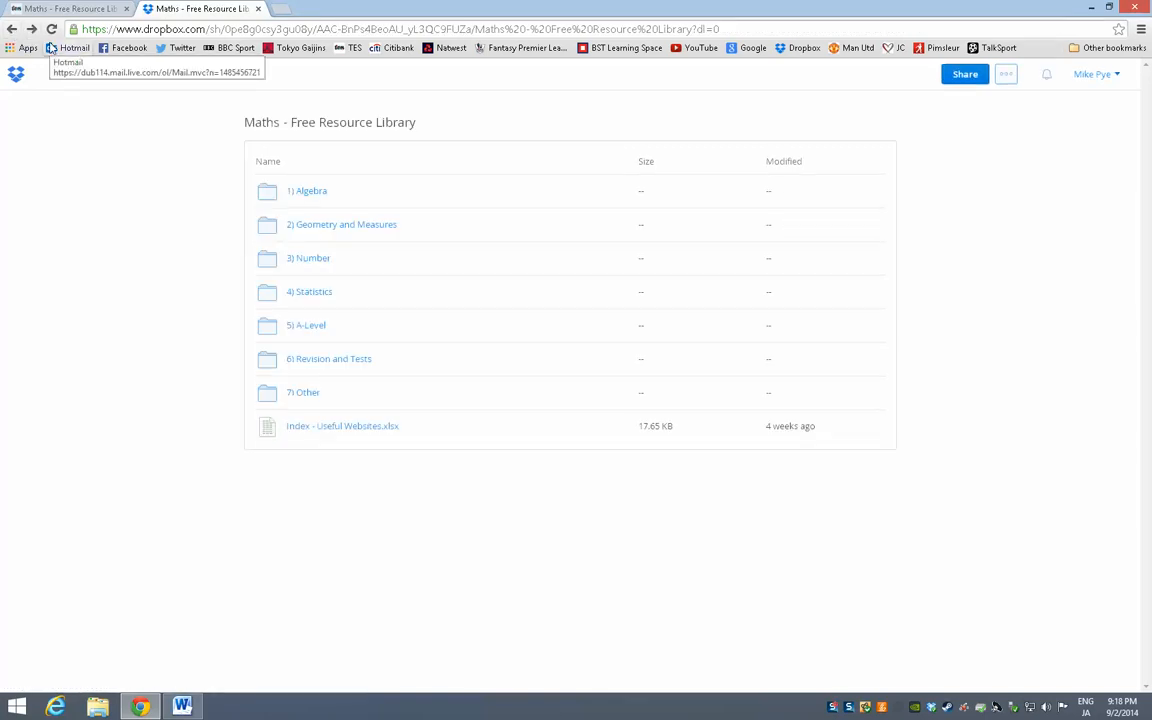
pyautogui.moveTo(12, 28)
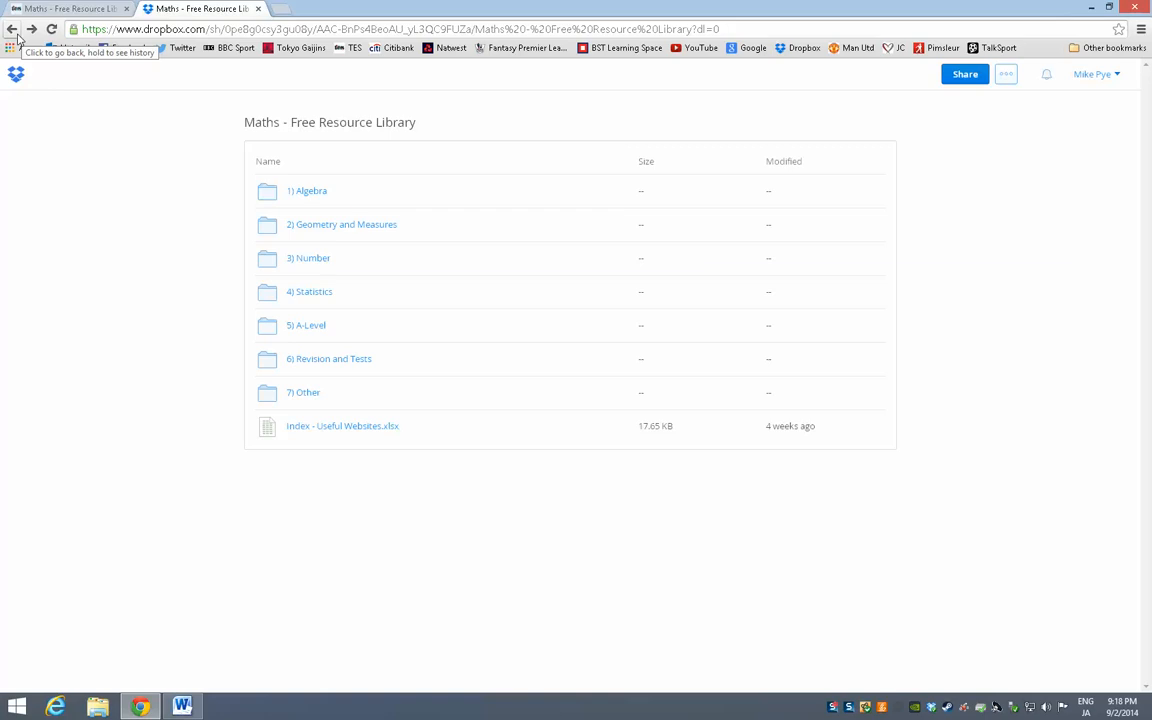
pyautogui.moveTo(290, 274)
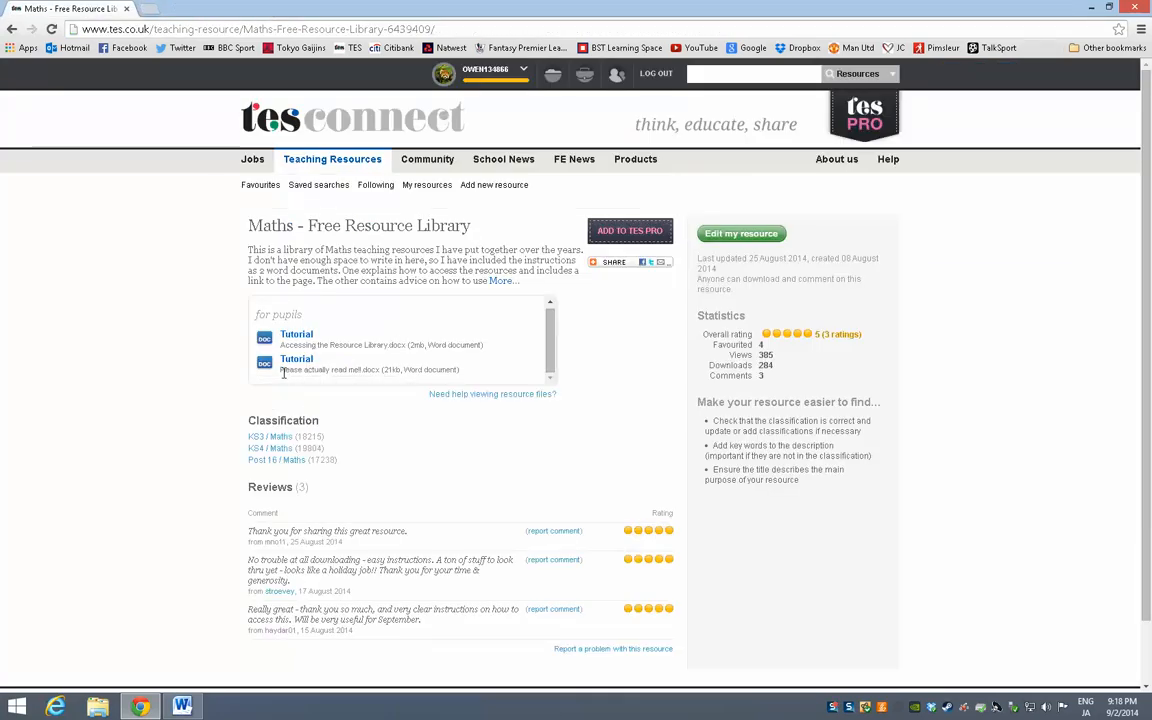
# - Return to the TES resource page and select the second tutorial's title
pyautogui.doubleClick(320, 368)
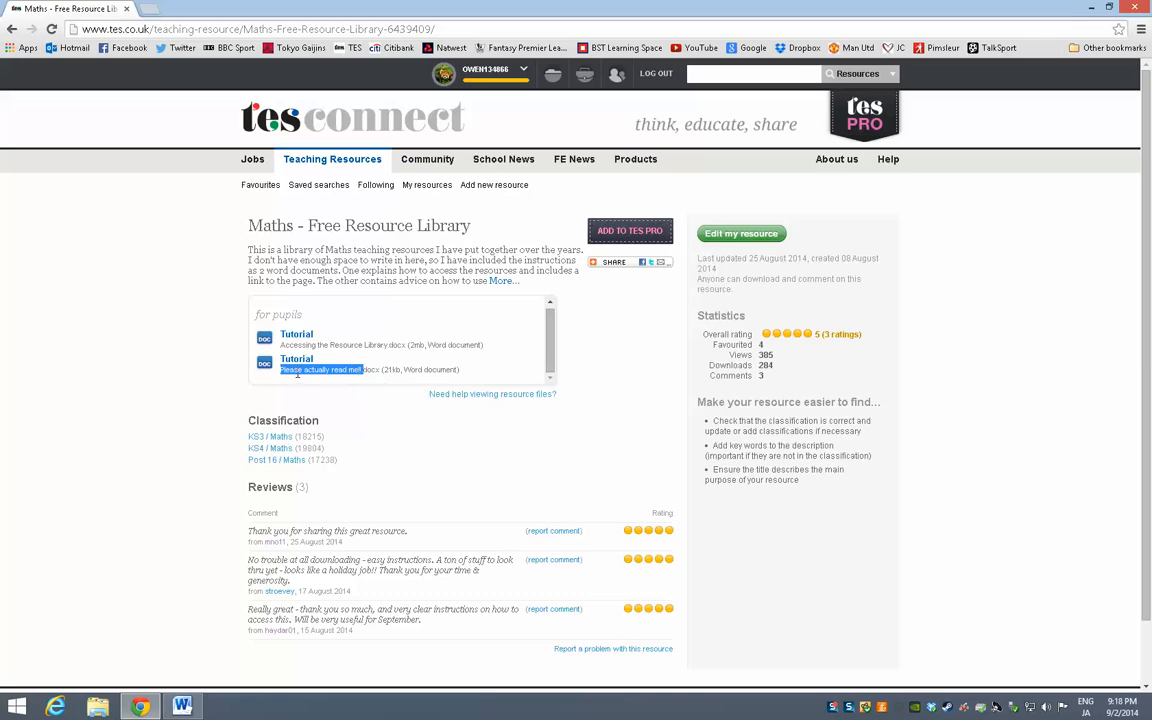
pyautogui.moveTo(296, 358)
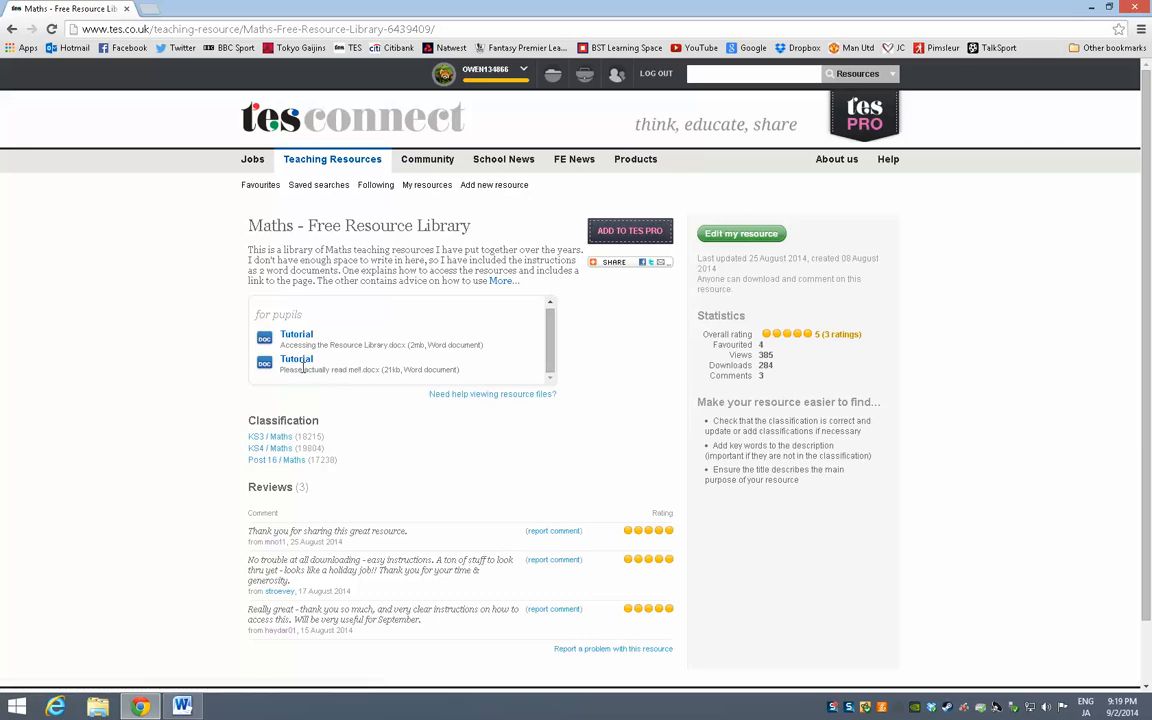
pyautogui.moveTo(352, 368)
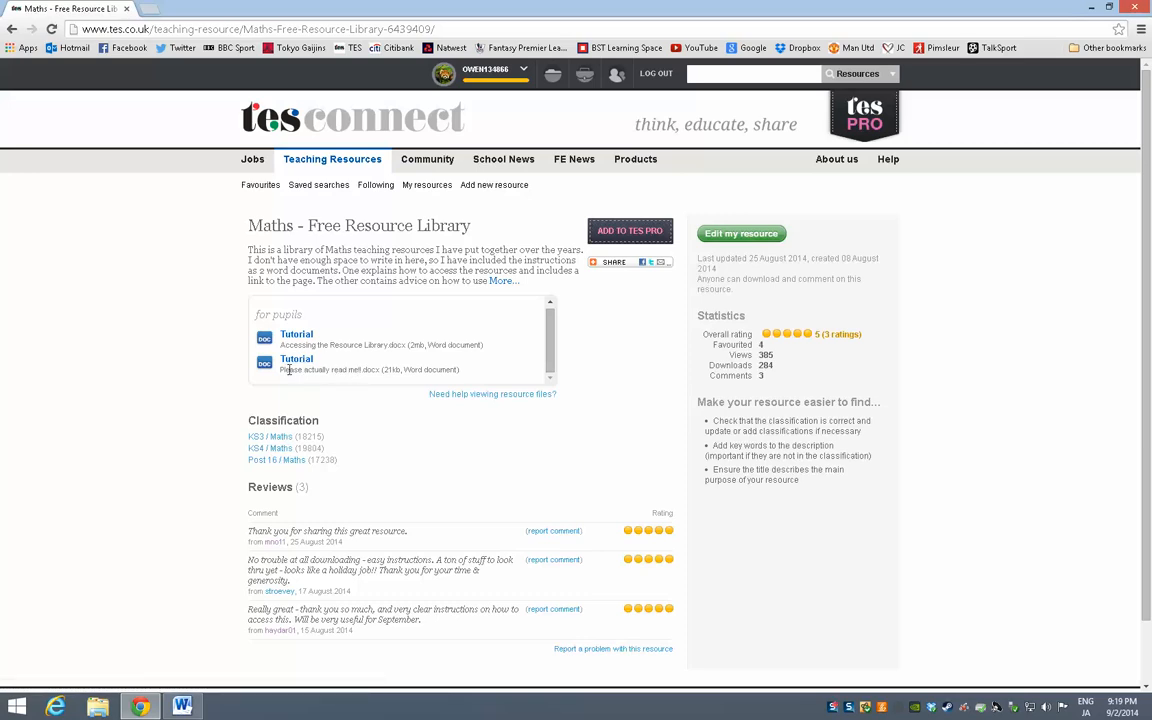
pyautogui.moveTo(418, 398)
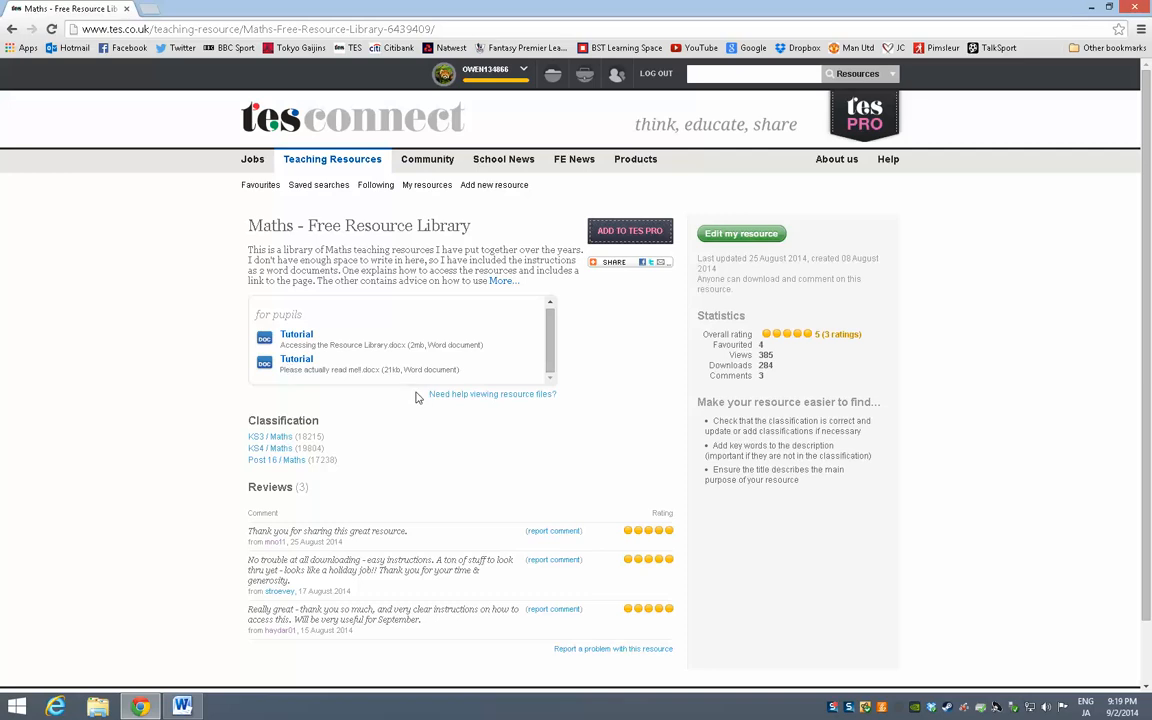